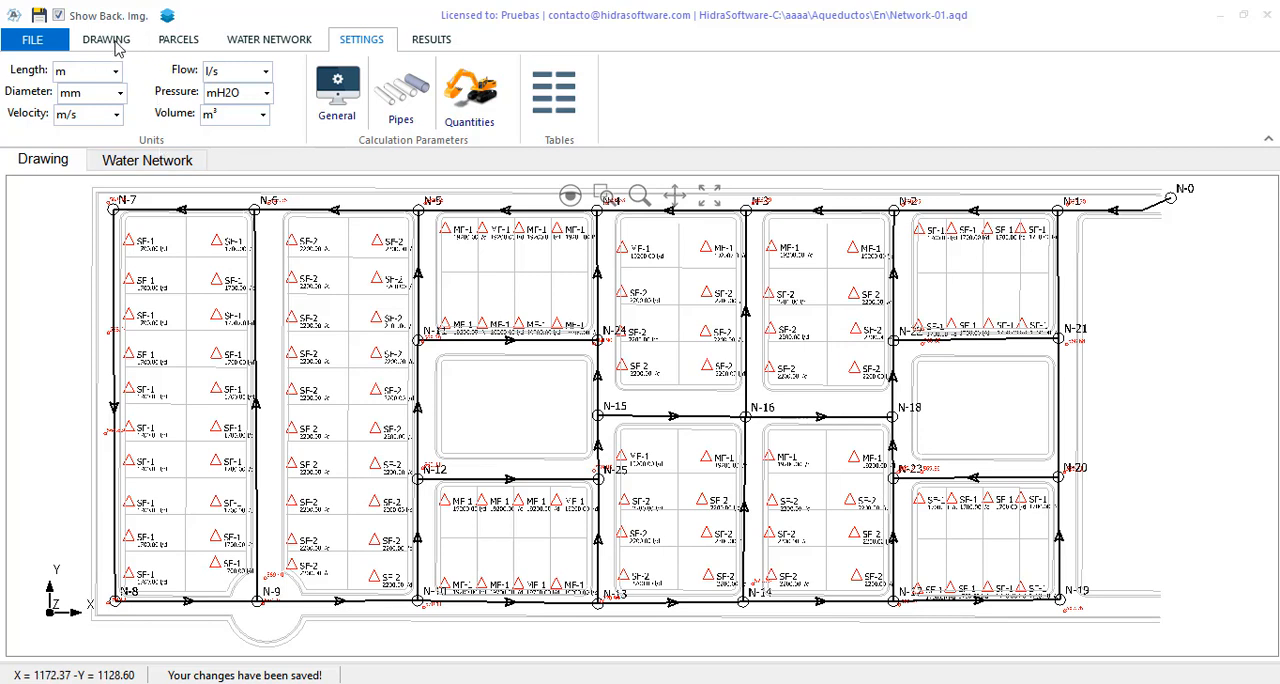
- Switch to the Drawing tools to locate inlet node N-0
click(106, 40)
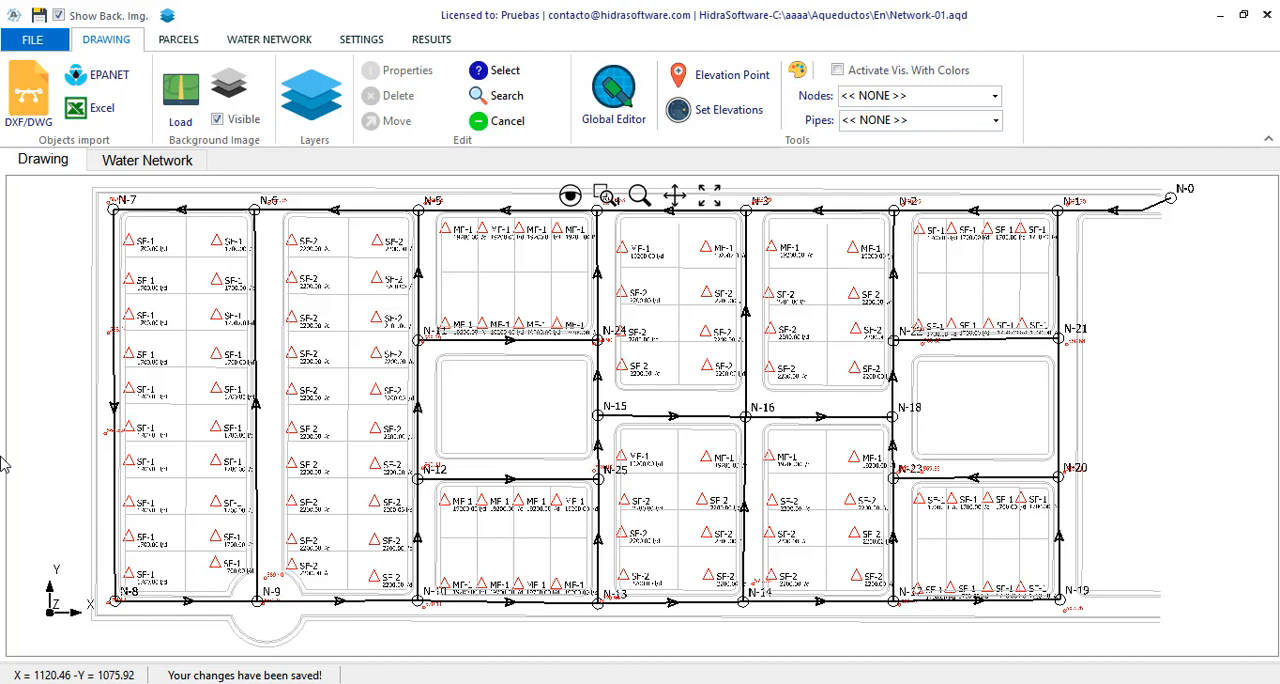
mouse_move(4, 464)
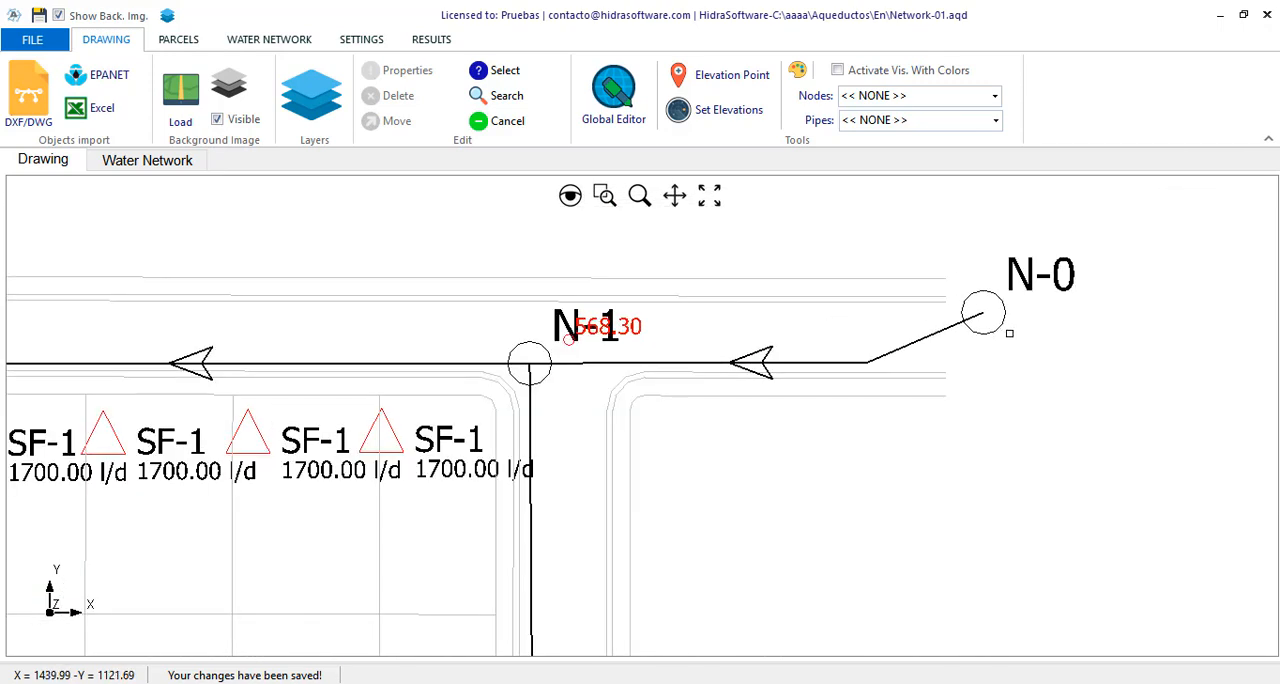
- Relabel node N-0 as CONNECTION in its properties dialog
click(982, 312)
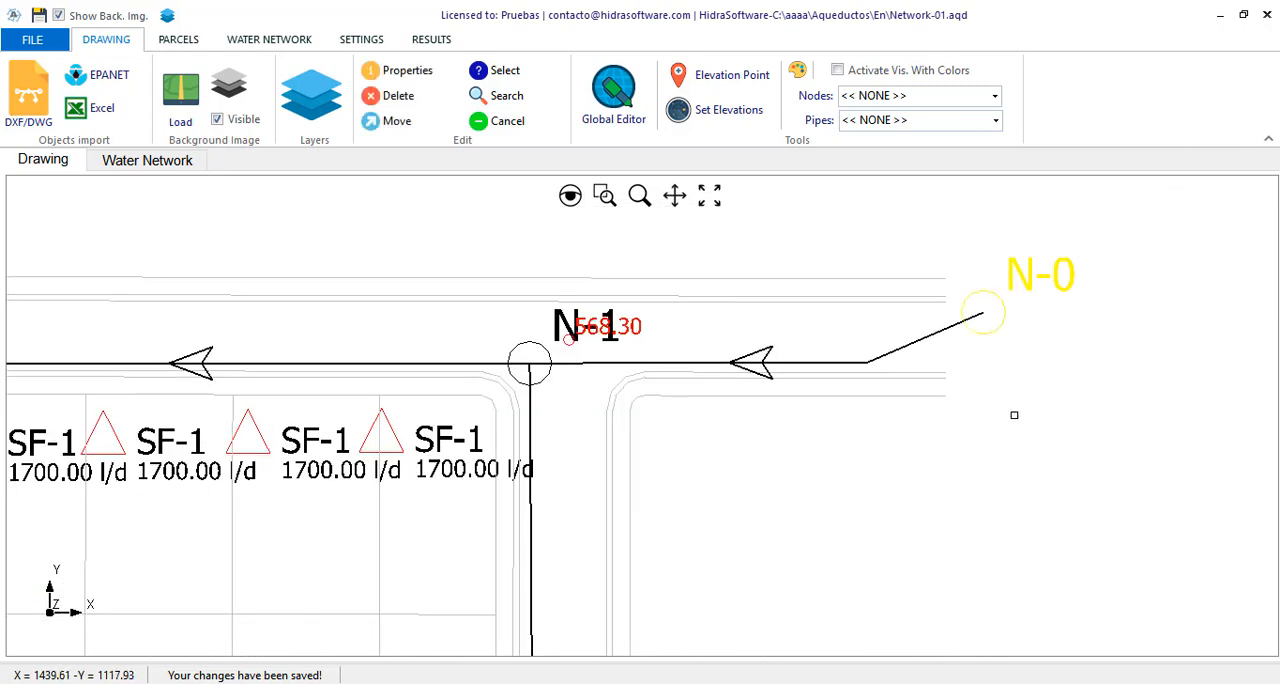
right_click(1014, 414)
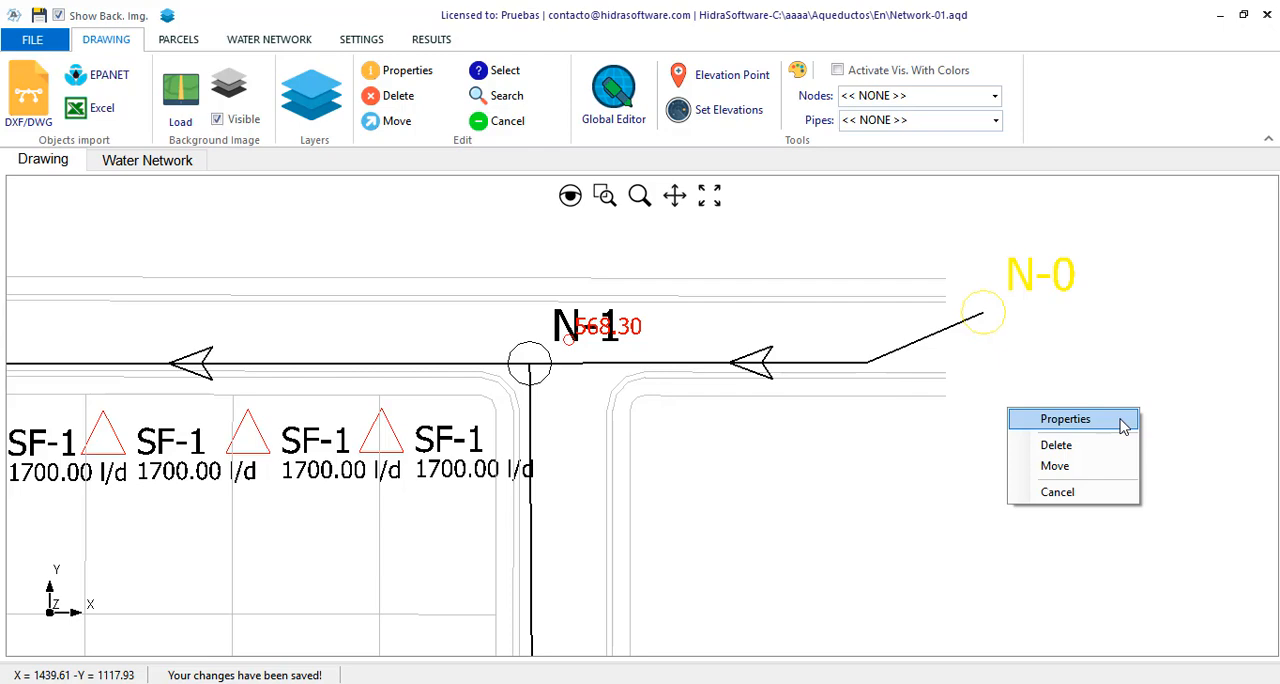
click(1064, 420)
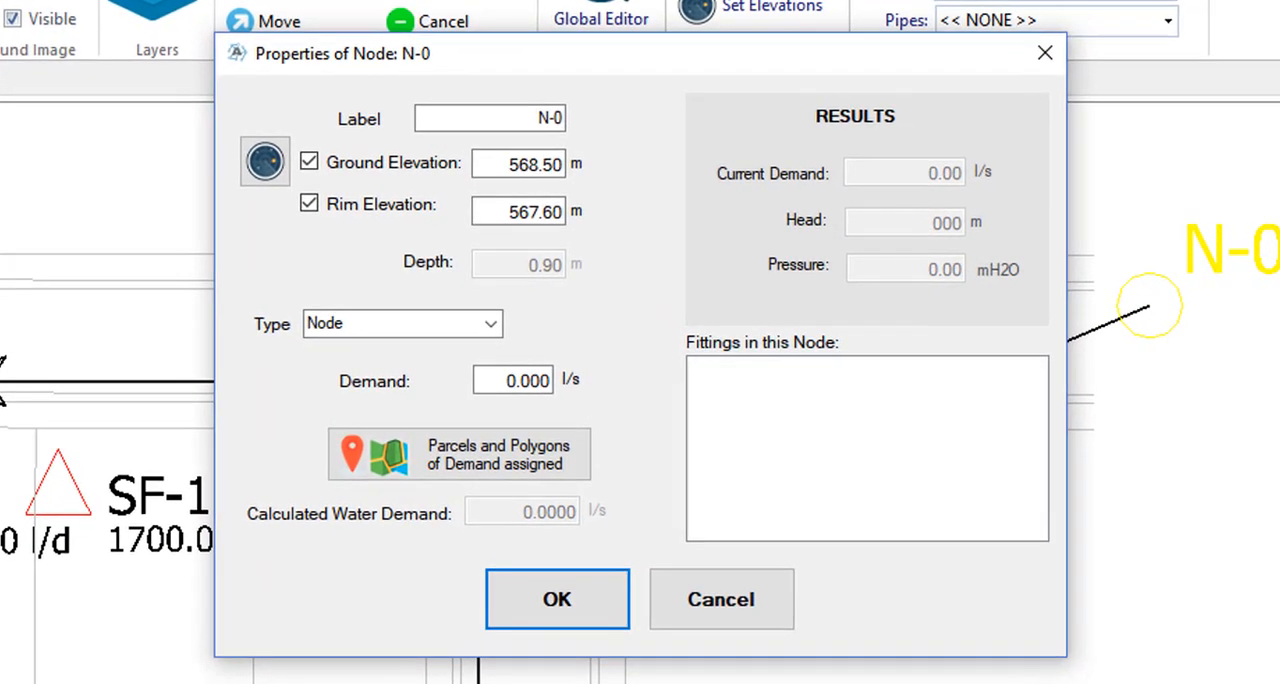
click(488, 118)
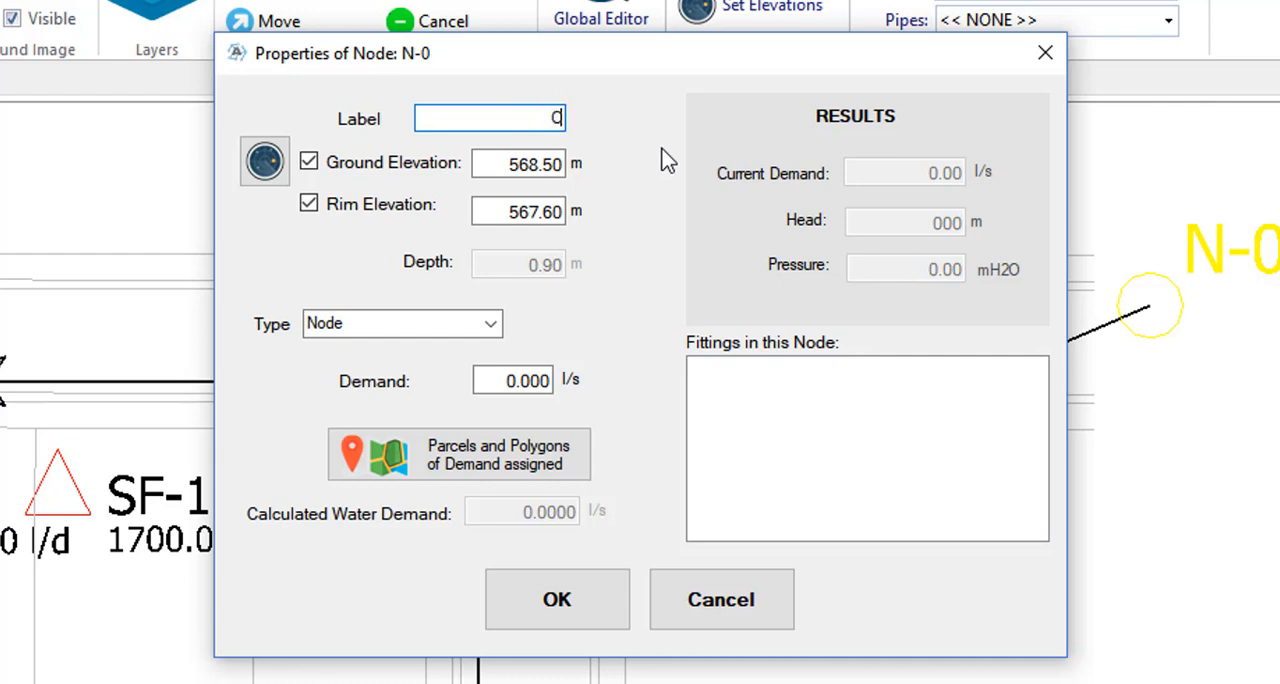
text(CONNECTION)
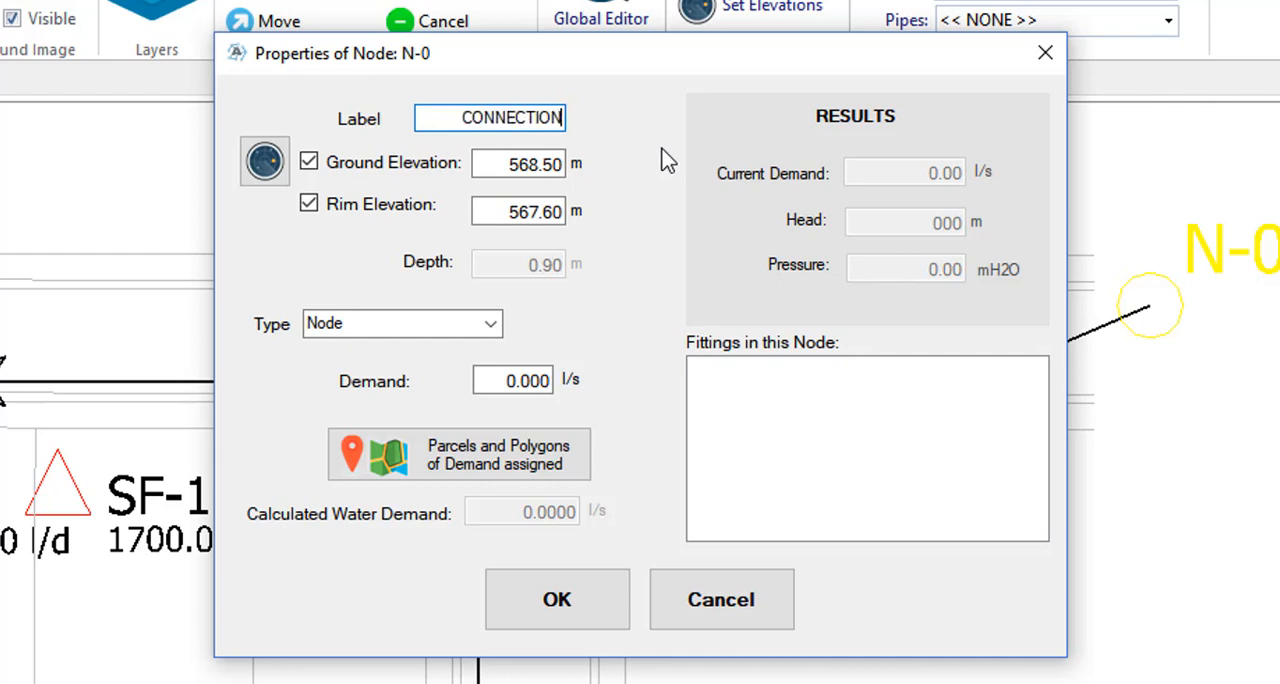
mouse_move(462, 112)
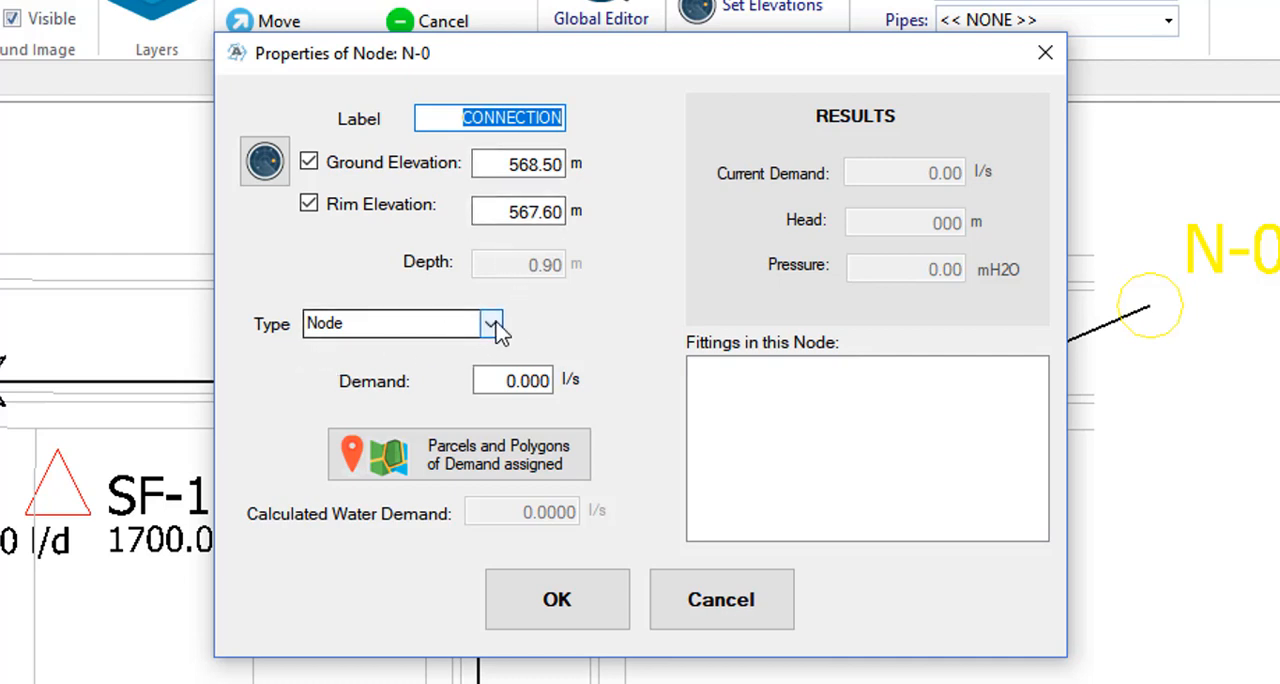
- Show the node type choices Node, Fixed Head and Hydrant for N-0
click(492, 324)
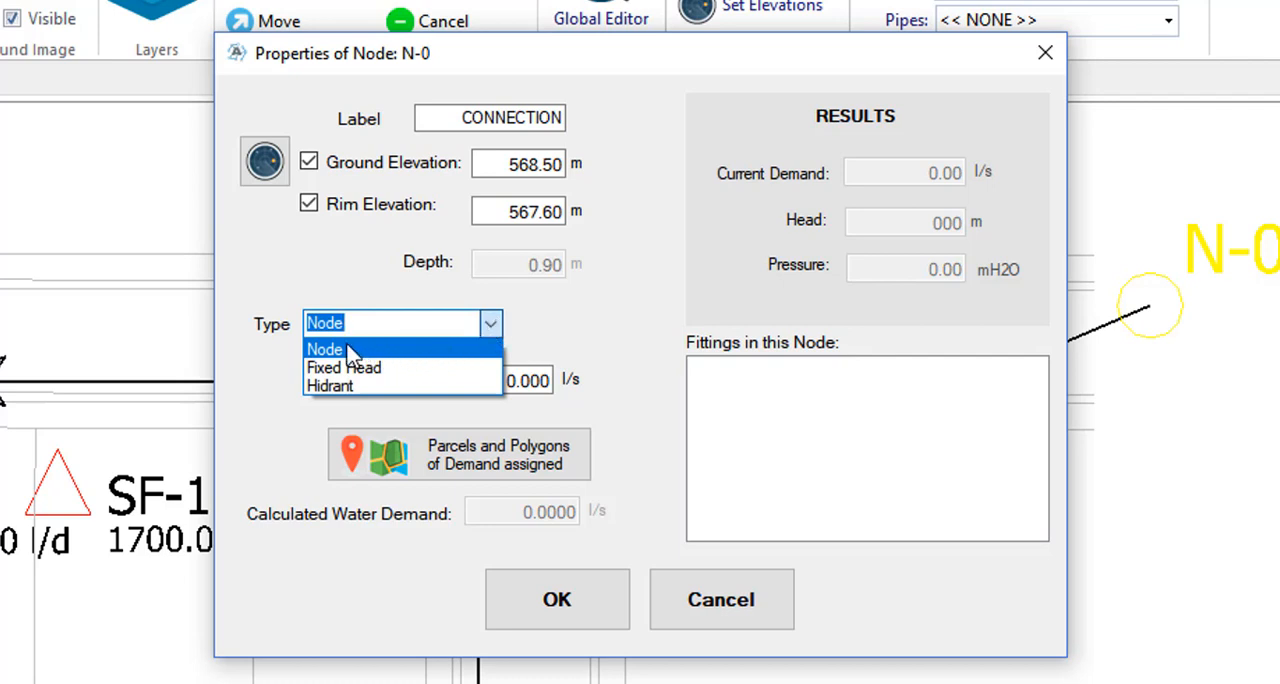
mouse_move(456, 358)
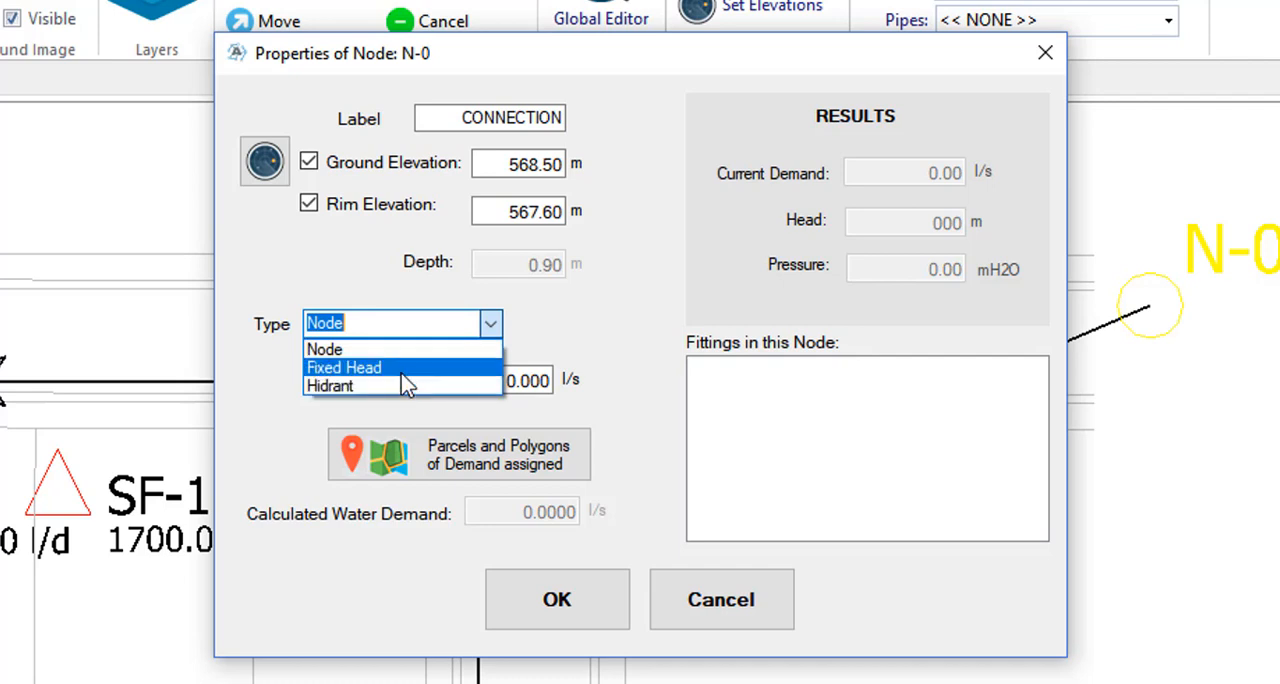
mouse_move(432, 380)
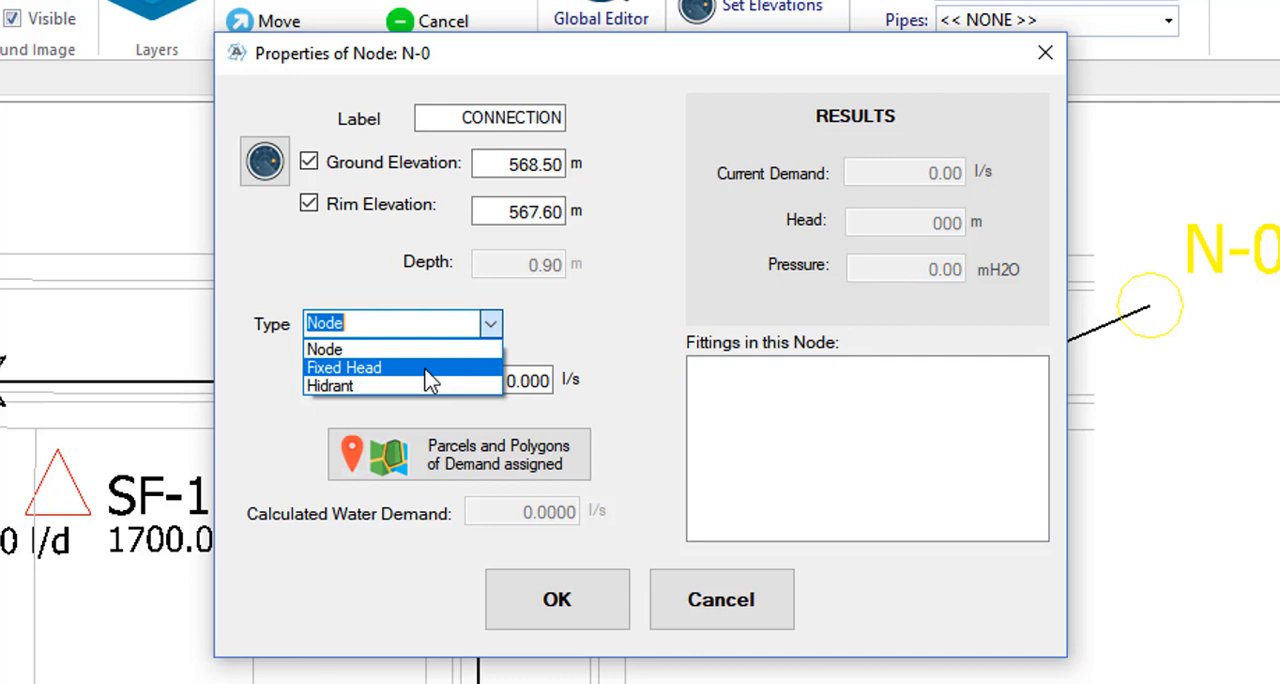
mouse_move(328, 386)
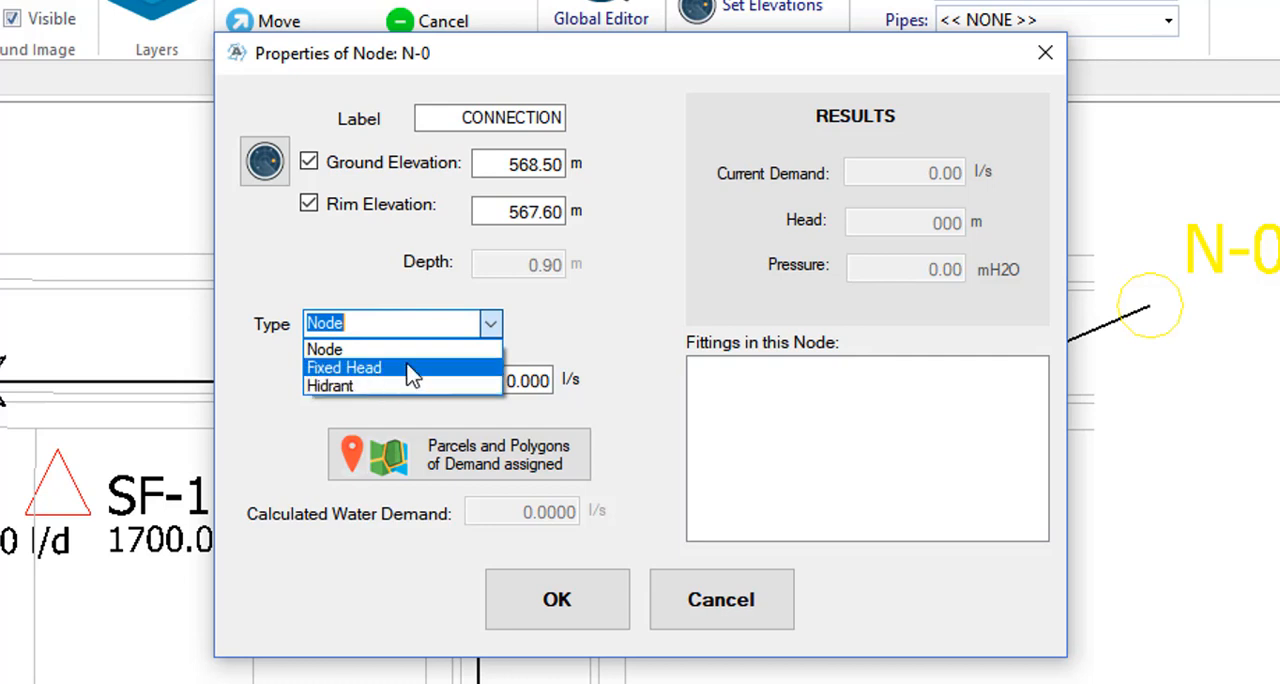
- Set N-0 to type Fixed Head with a head of 590 m
click(344, 368)
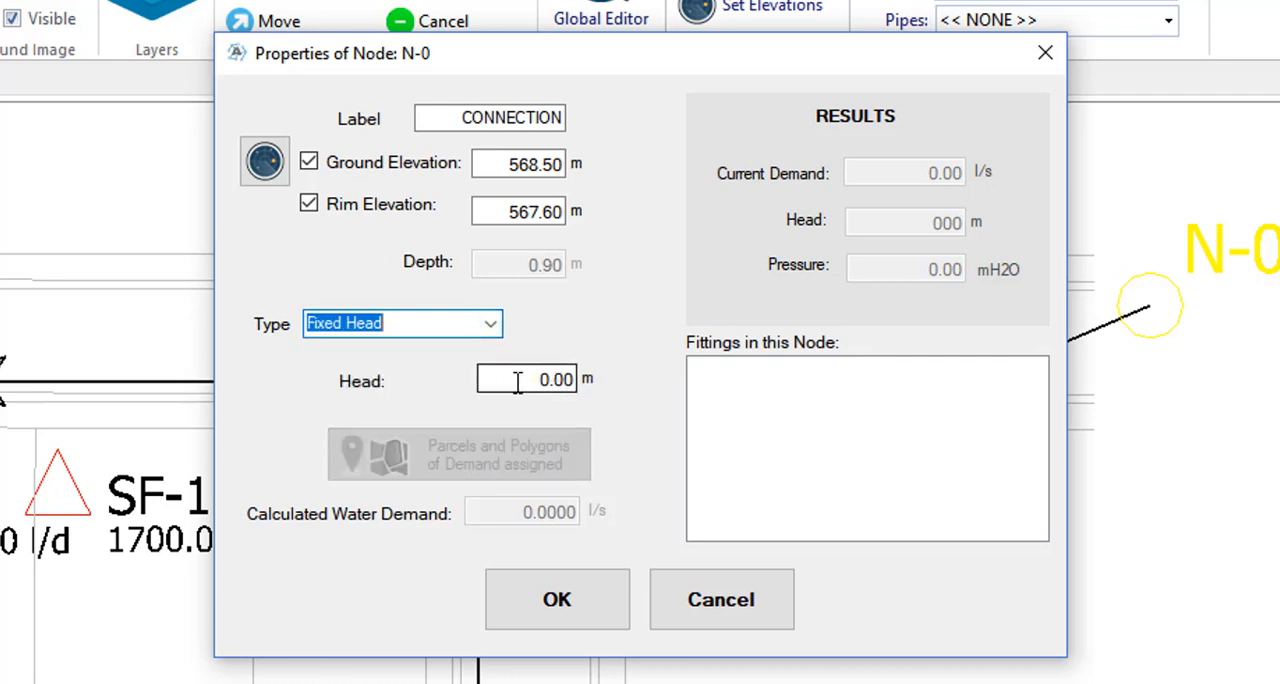
click(528, 380)
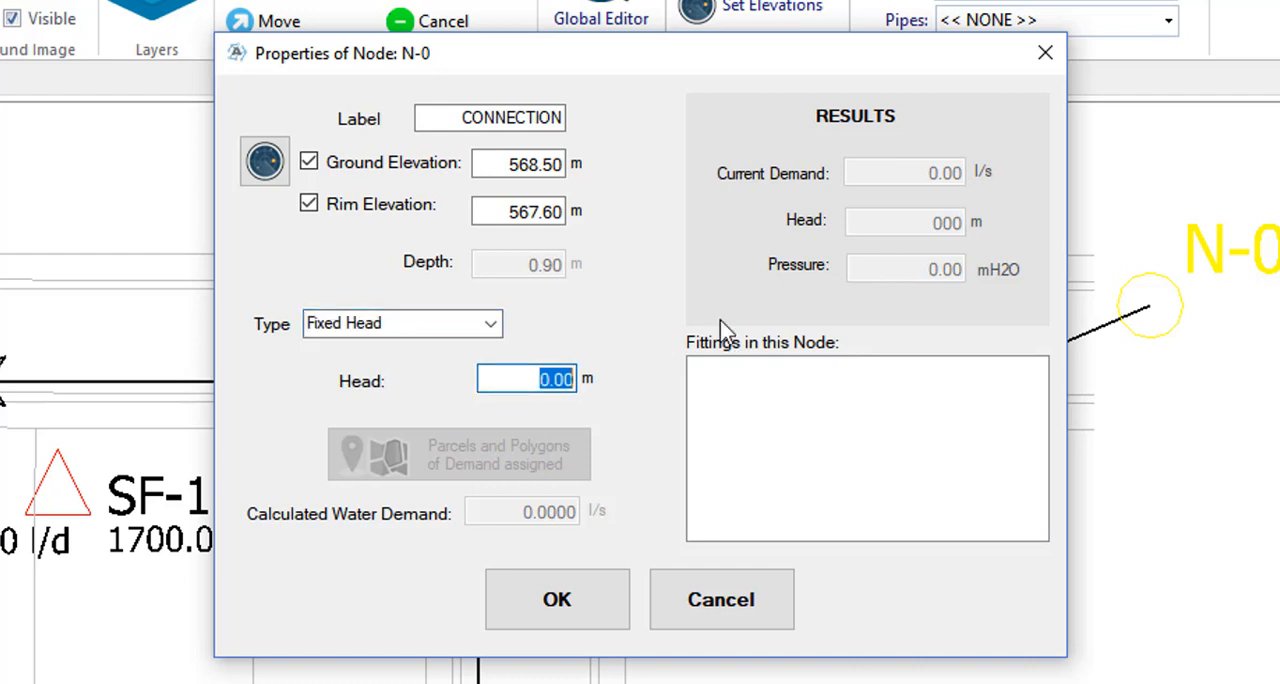
text(590)
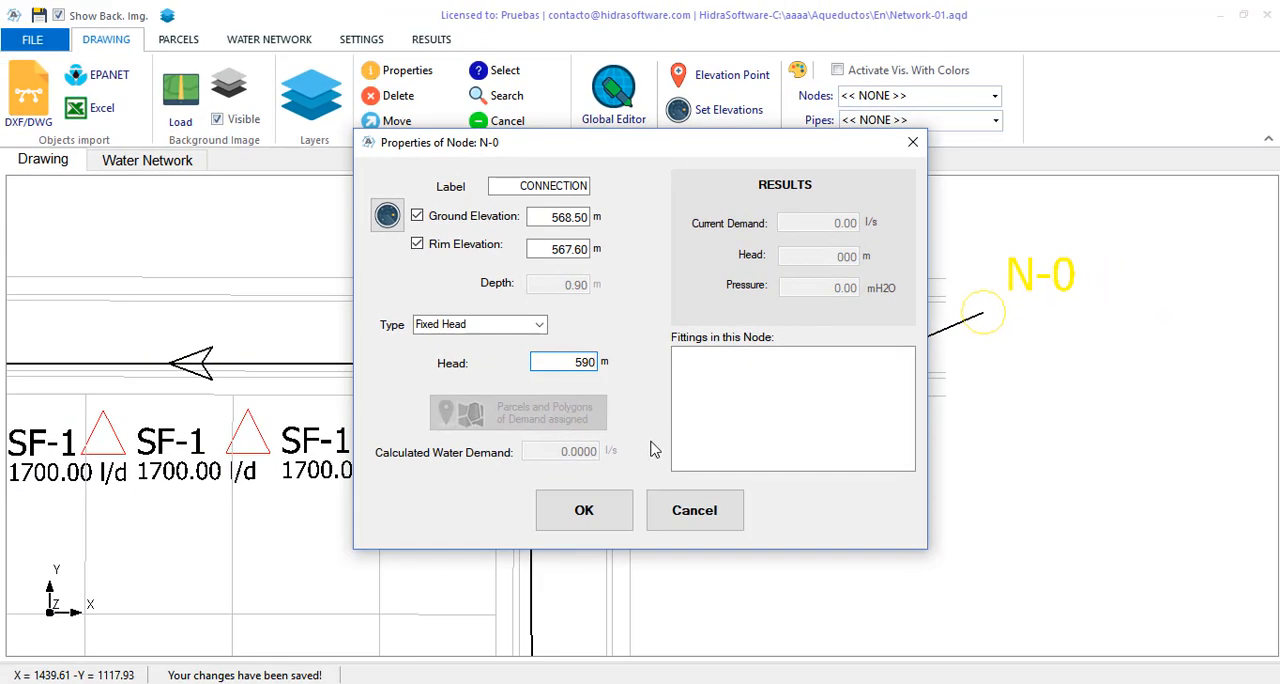
mouse_move(638, 472)
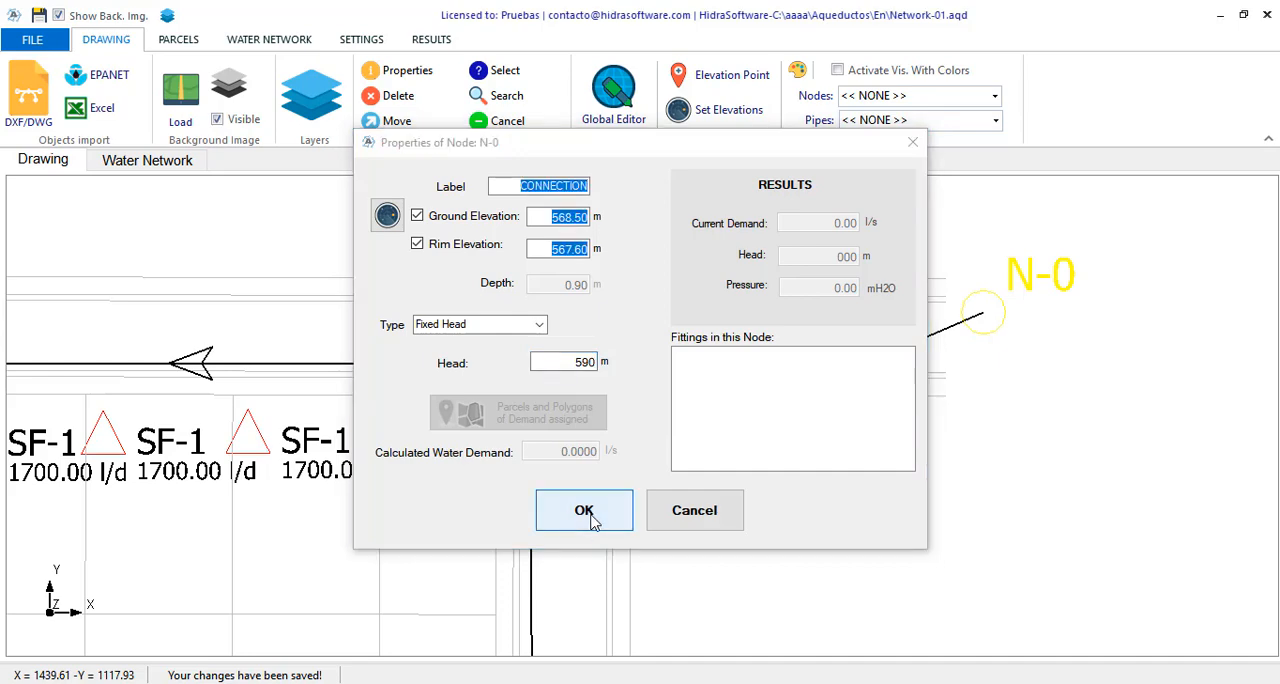
- Confirm the node properties so the inlet shows as CONNECTION, fixed head
click(584, 510)
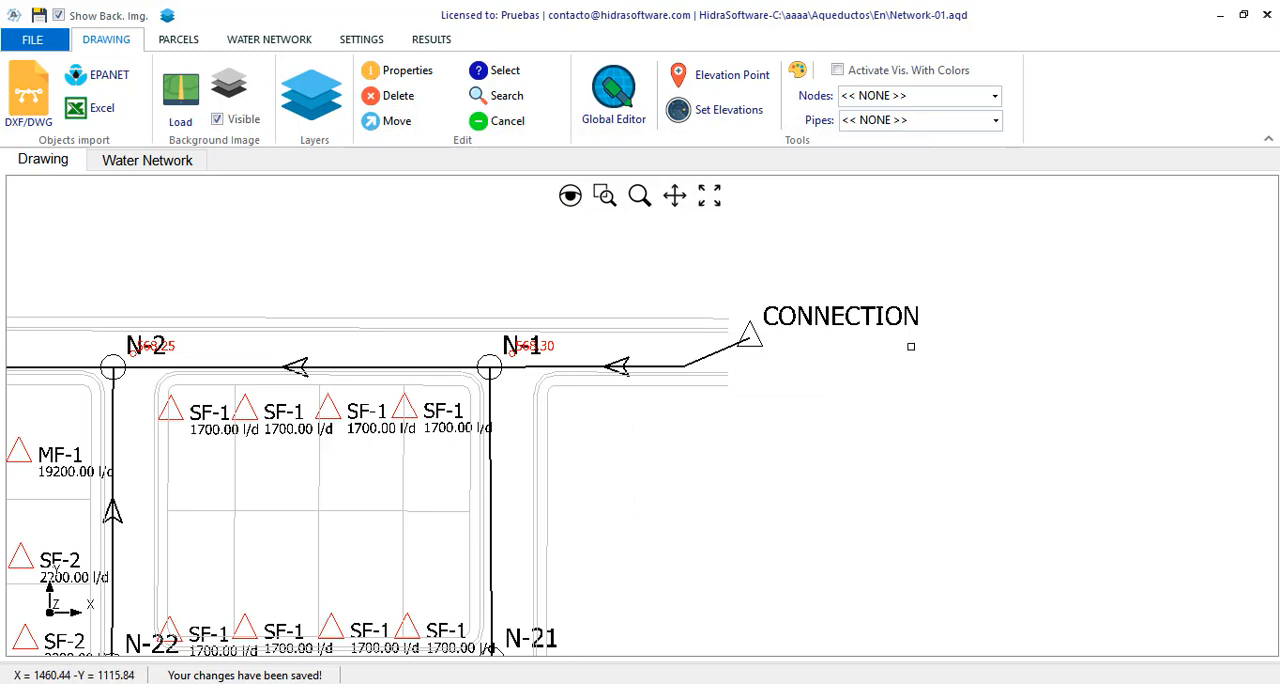
mouse_move(784, 406)
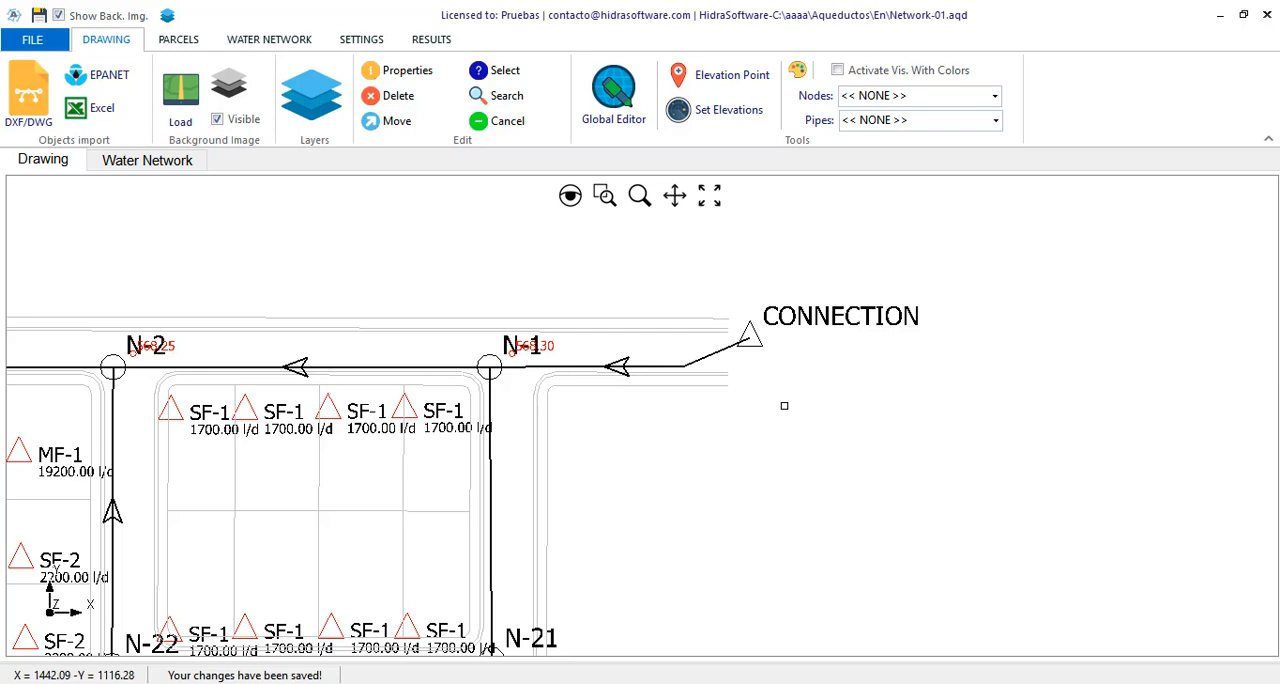
mouse_move(856, 392)
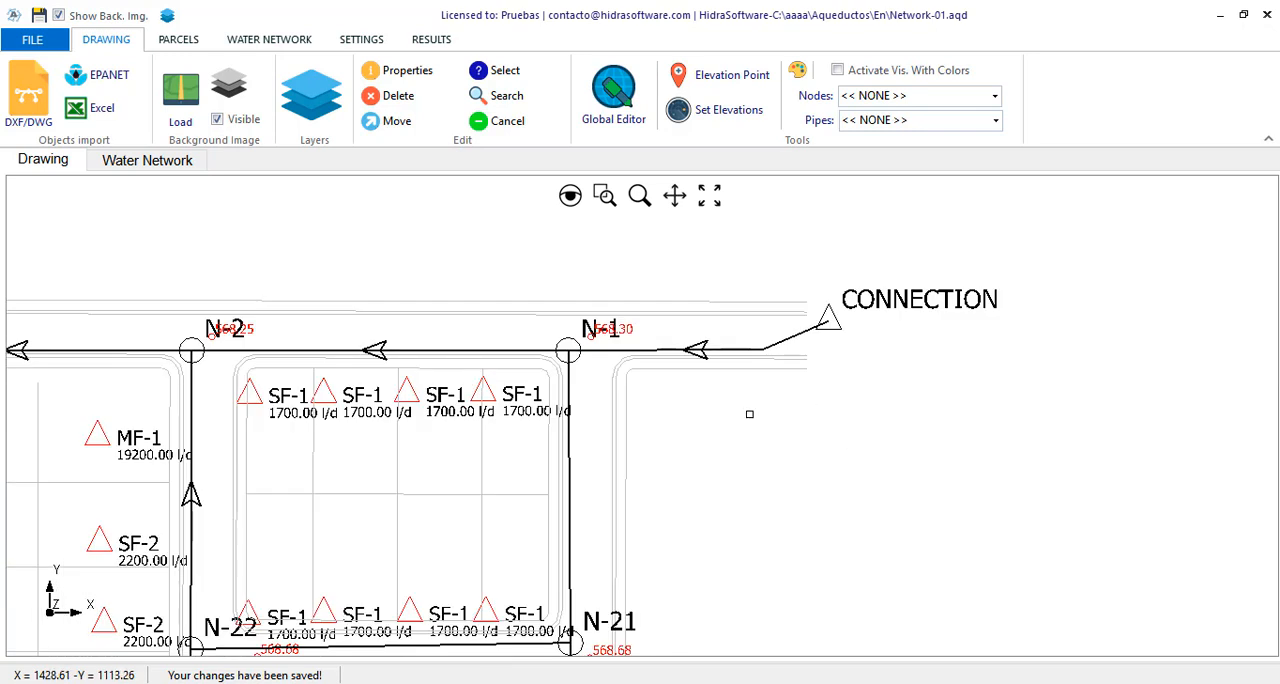
mouse_move(528, 344)
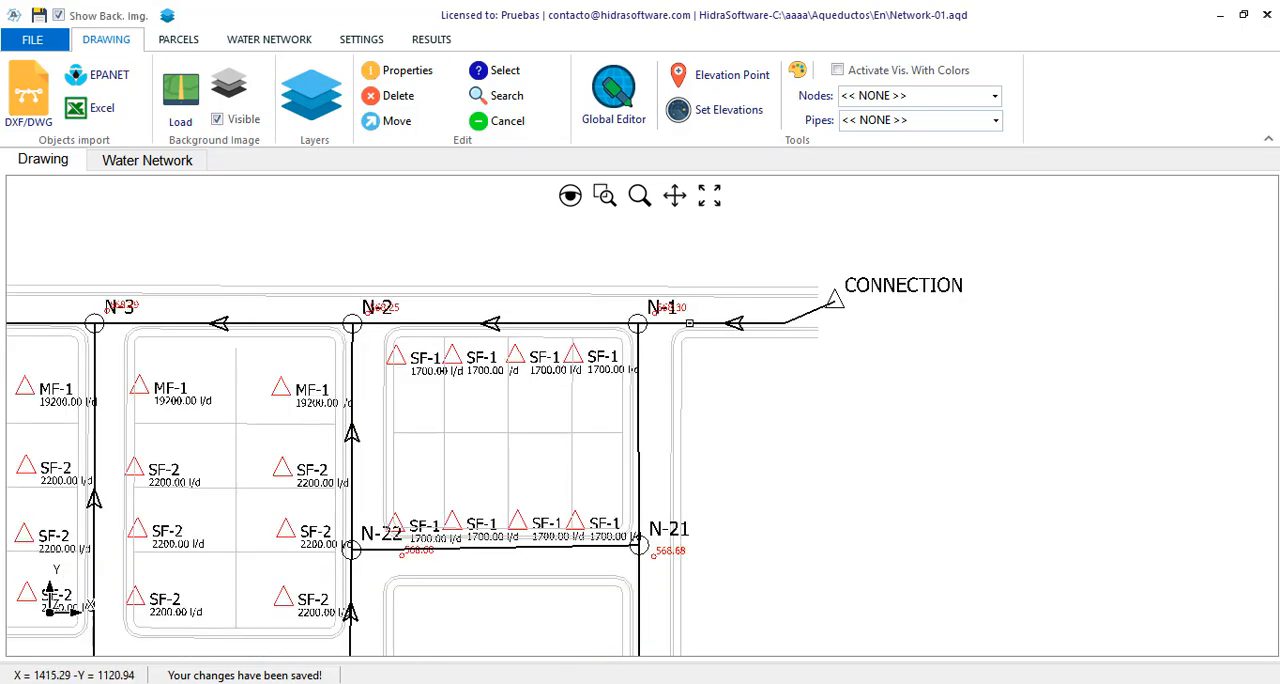
- Review the Water Network defaults (75 mm PVC potable water) in General Settings and close them
click(360, 40)
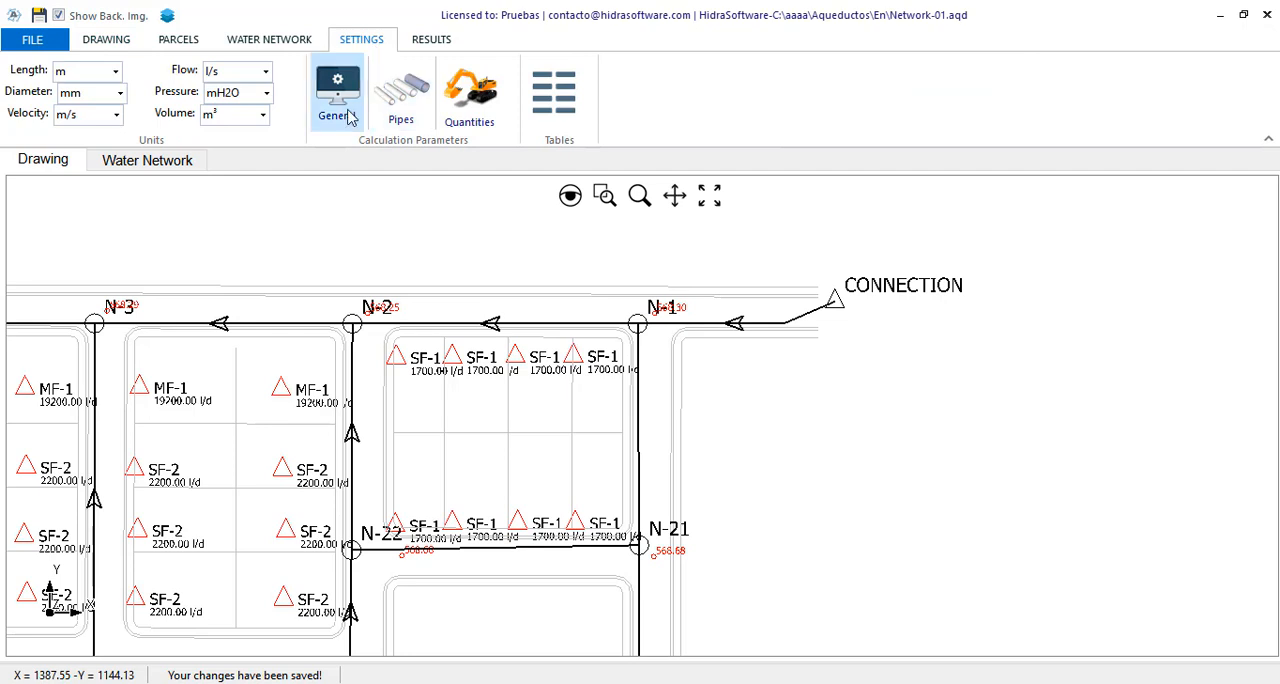
click(336, 90)
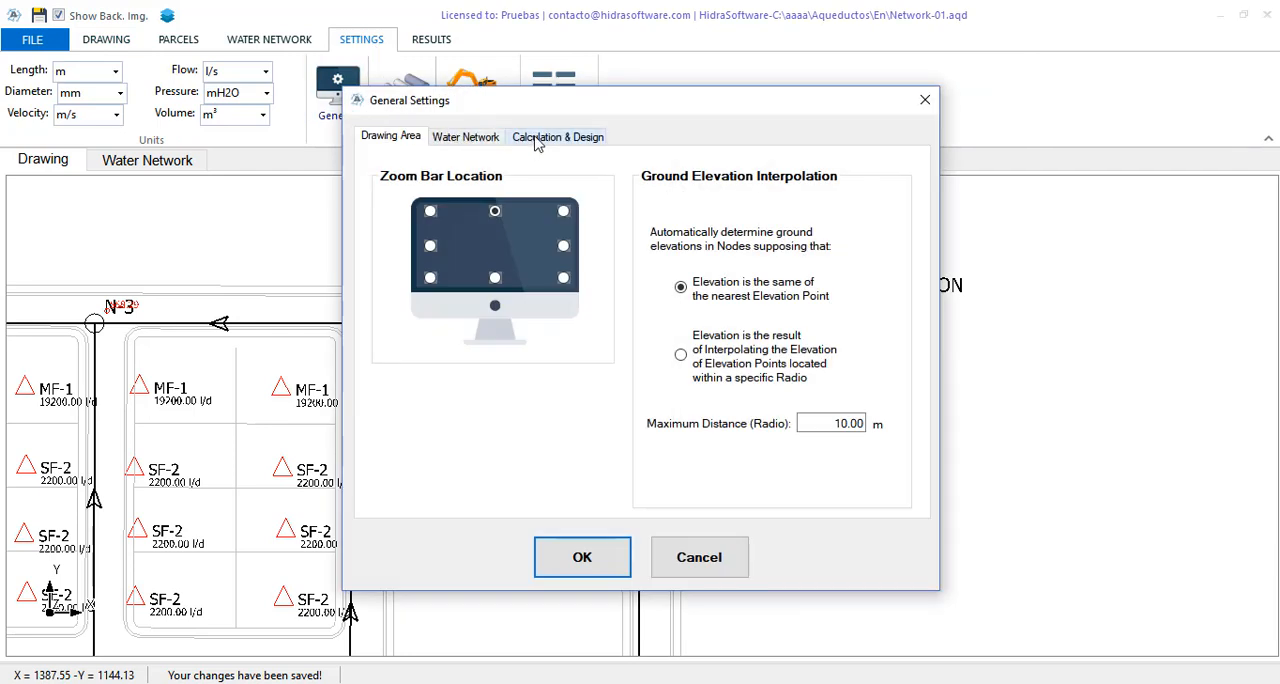
click(464, 136)
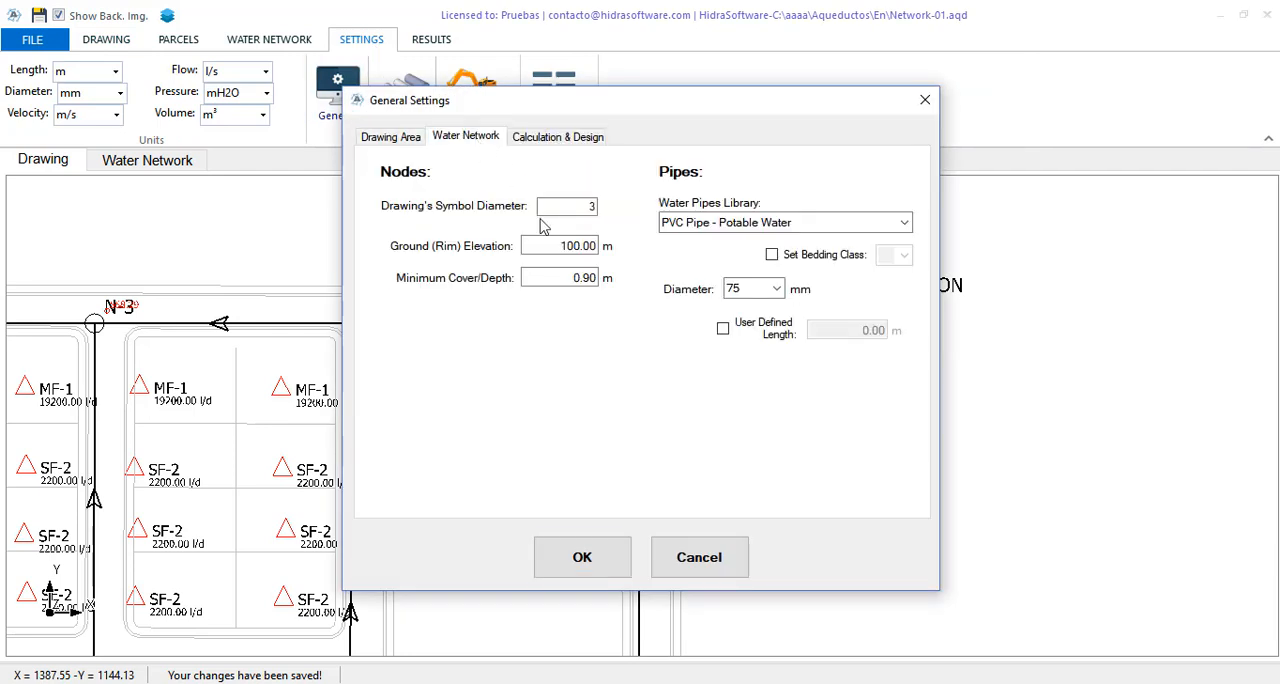
click(744, 288)
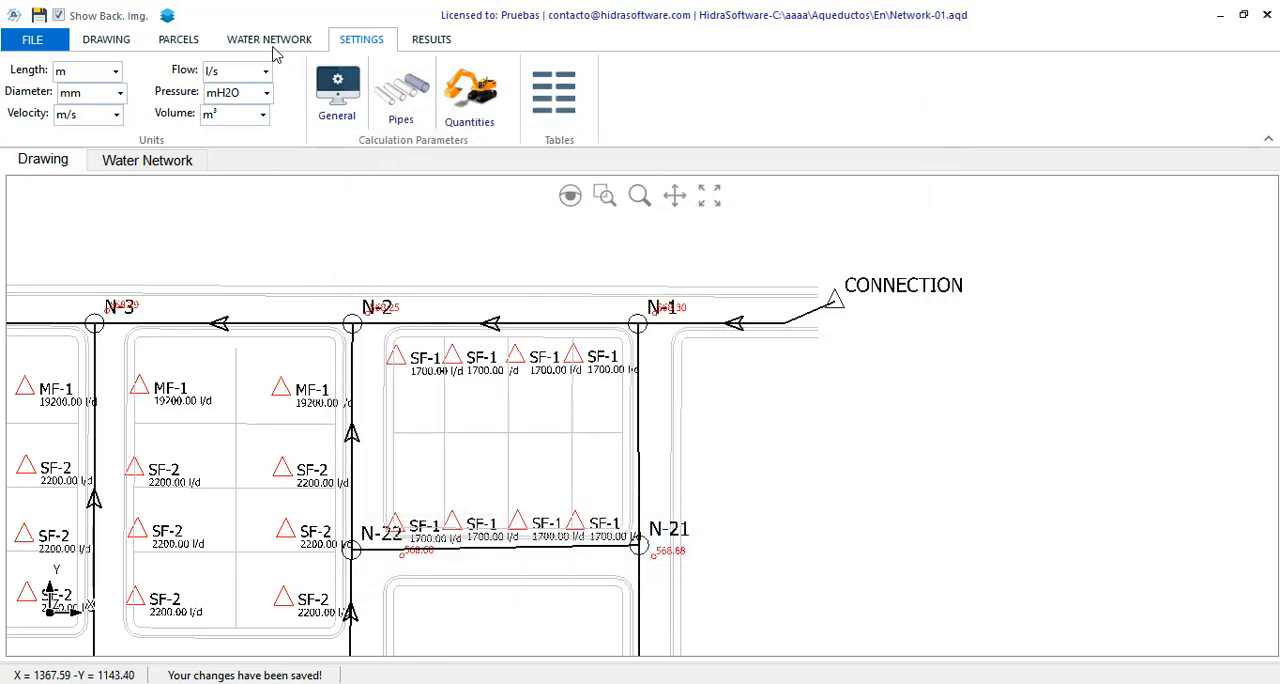
- Run the hydraulic calculation for Network-01 and acknowledge its success message
click(268, 40)
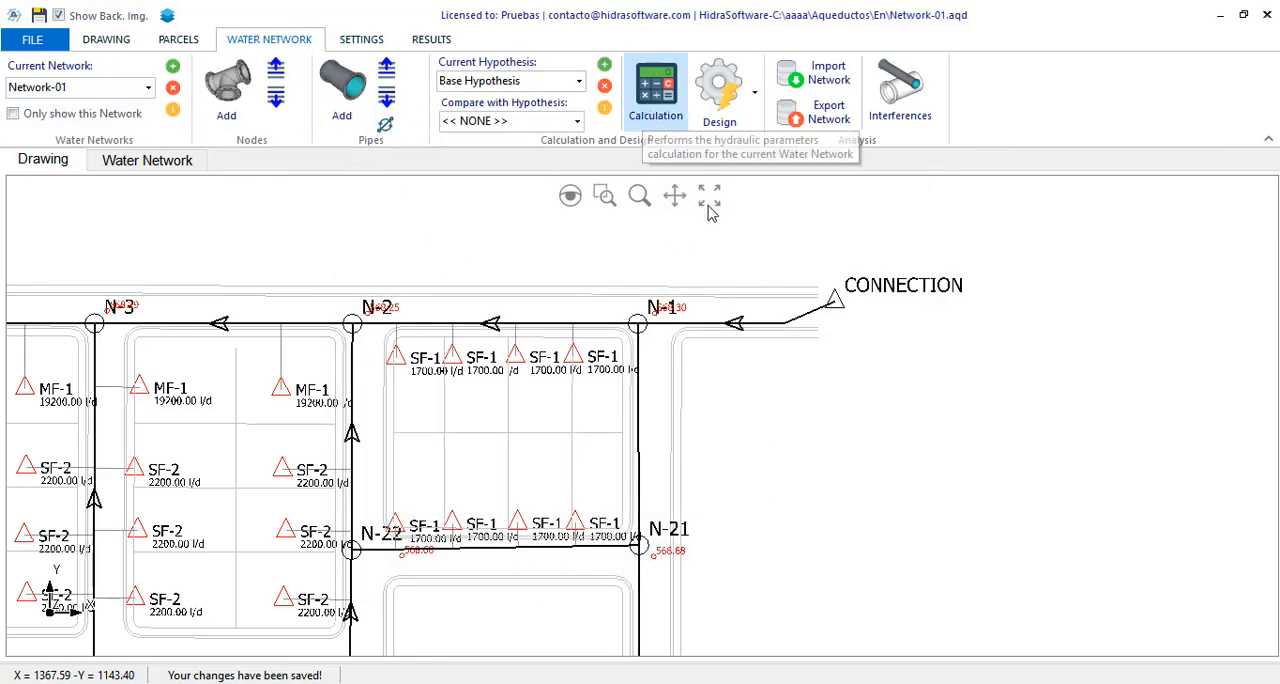
mouse_move(696, 430)
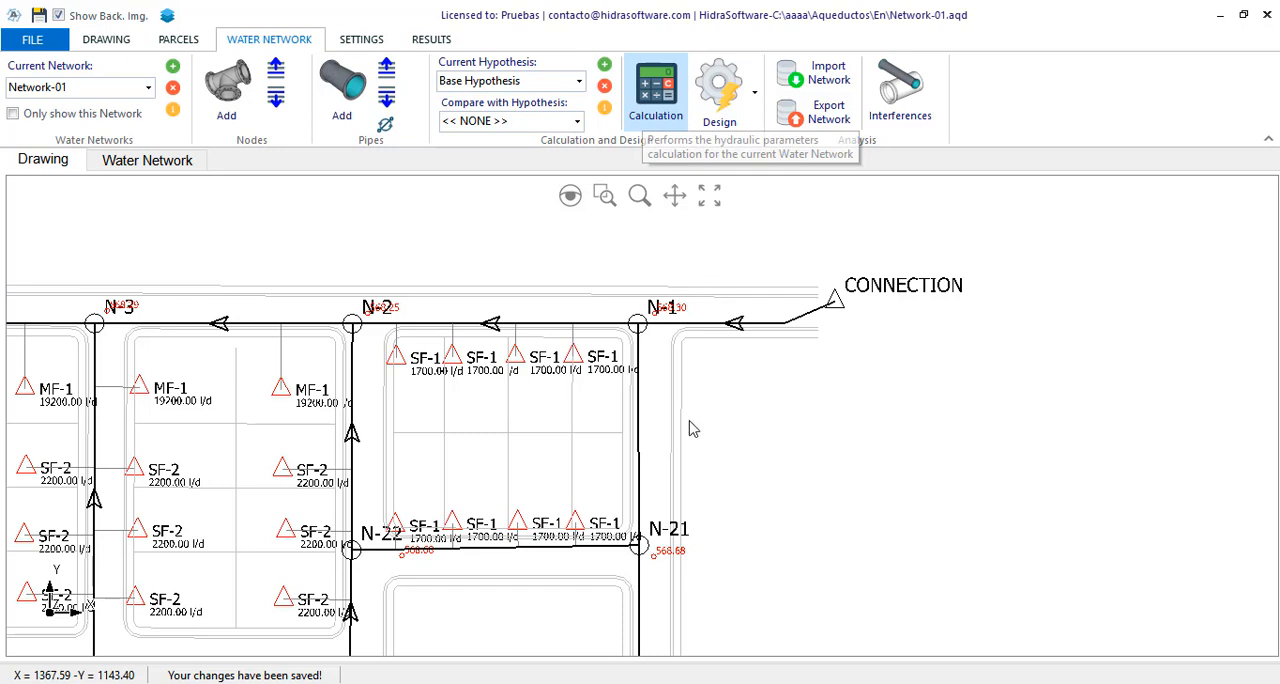
click(656, 84)
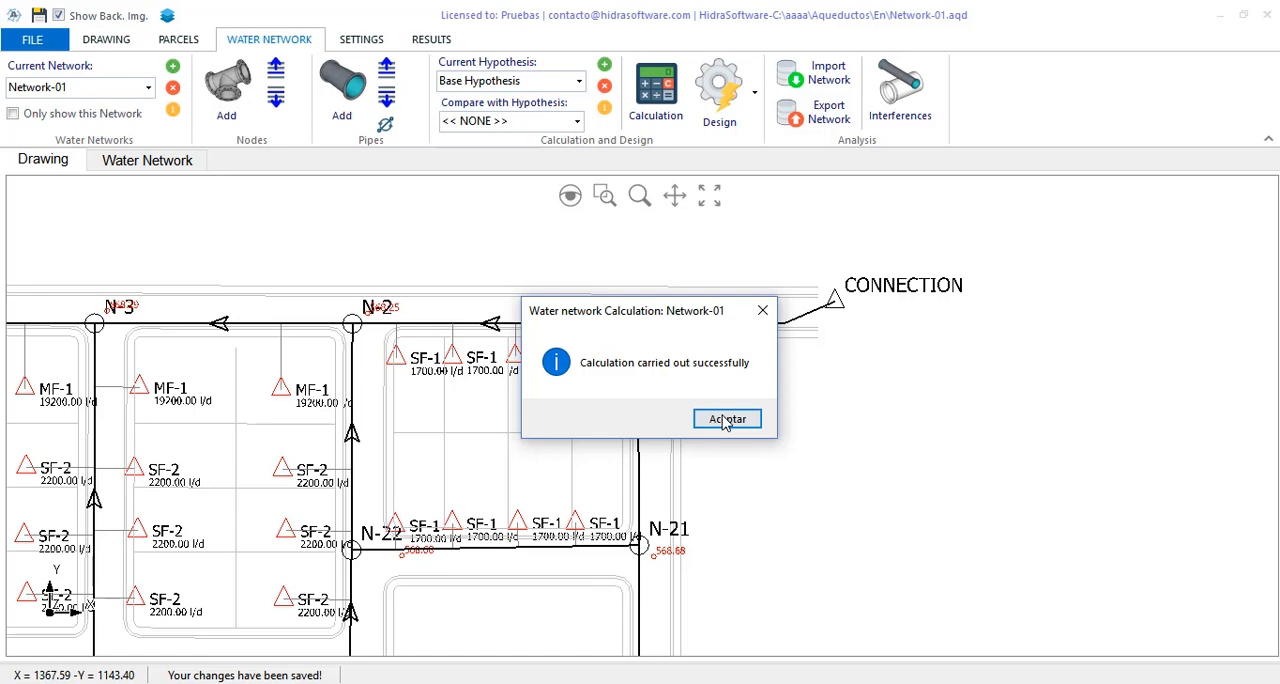
click(726, 418)
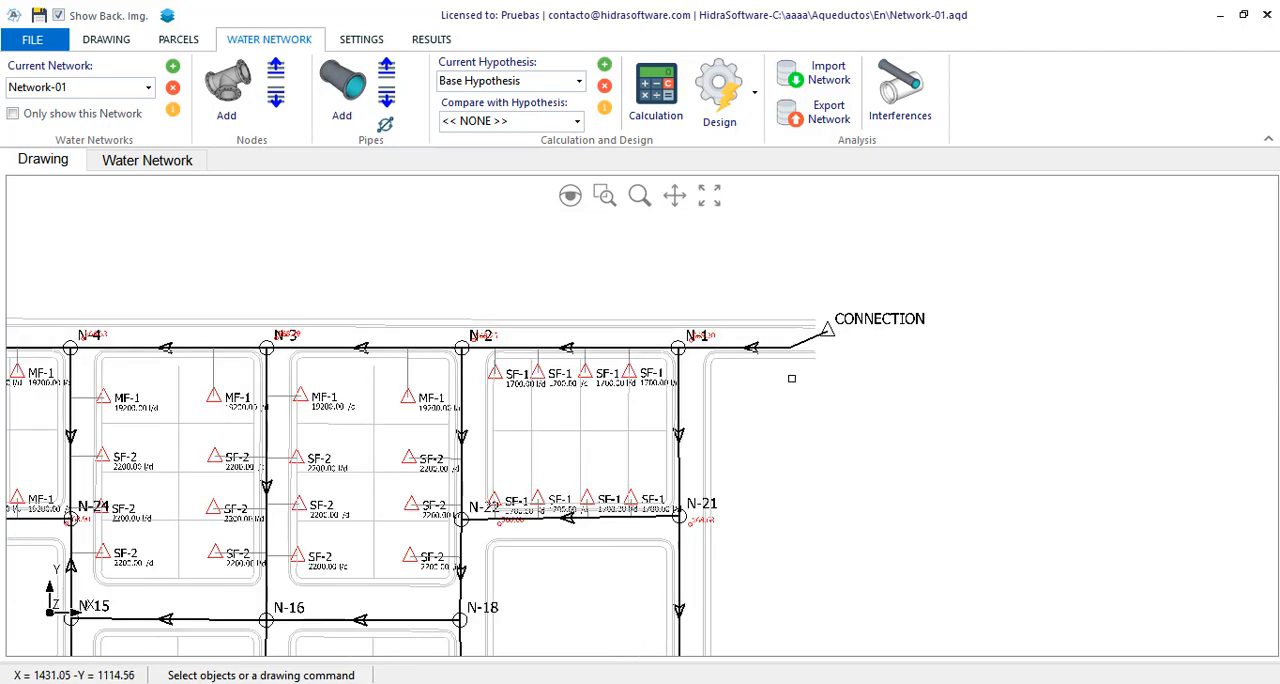
- Show the Nodes and Pipes result tables and inspect velocities of pipes N-5–N-6 and N-3–N-4
click(148, 160)
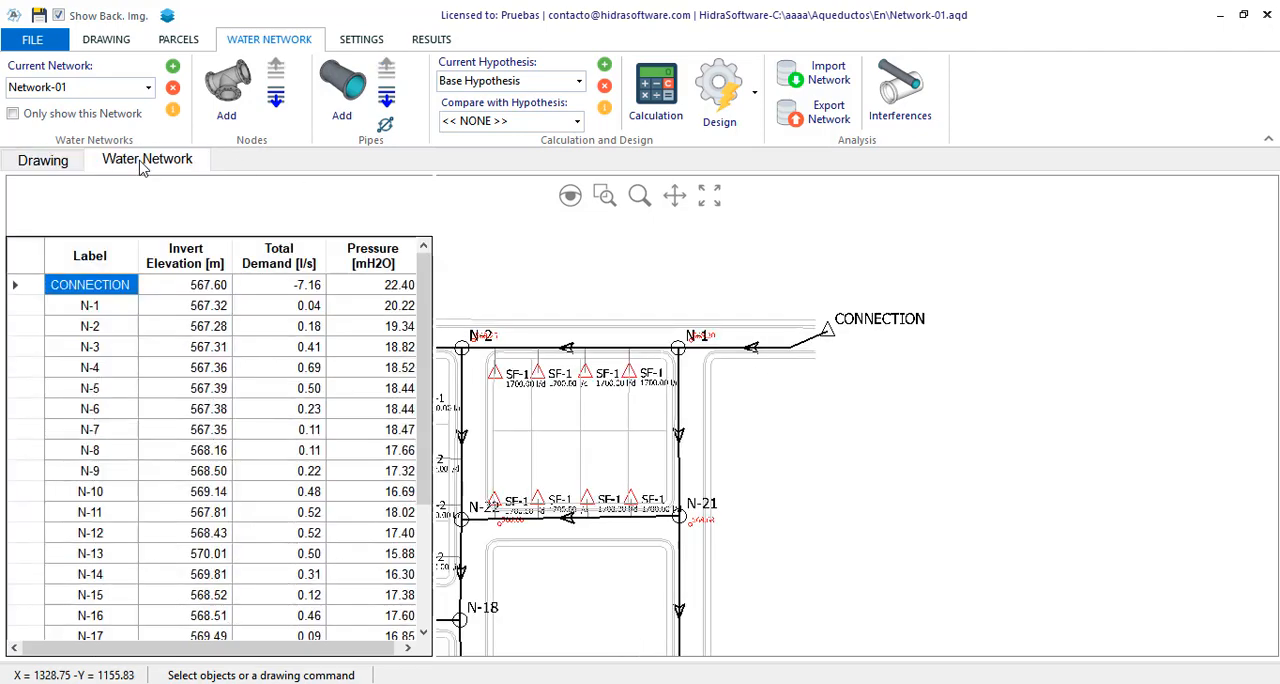
click(148, 160)
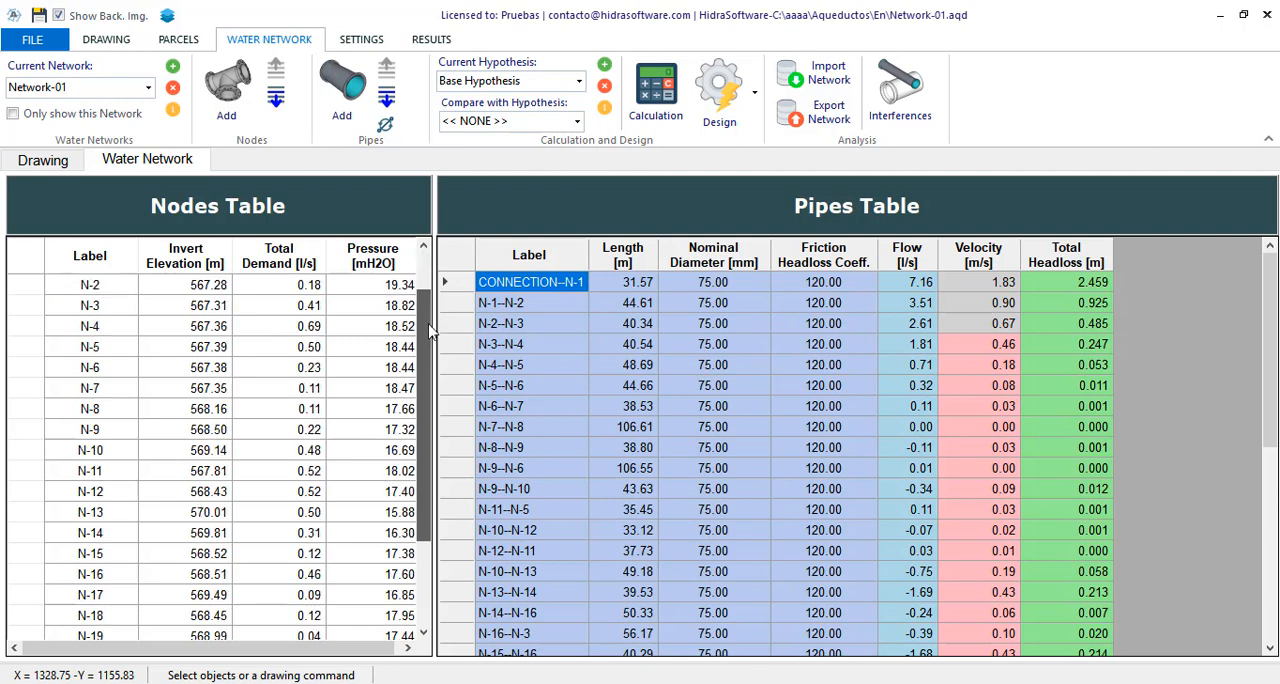
scroll(down, 3)
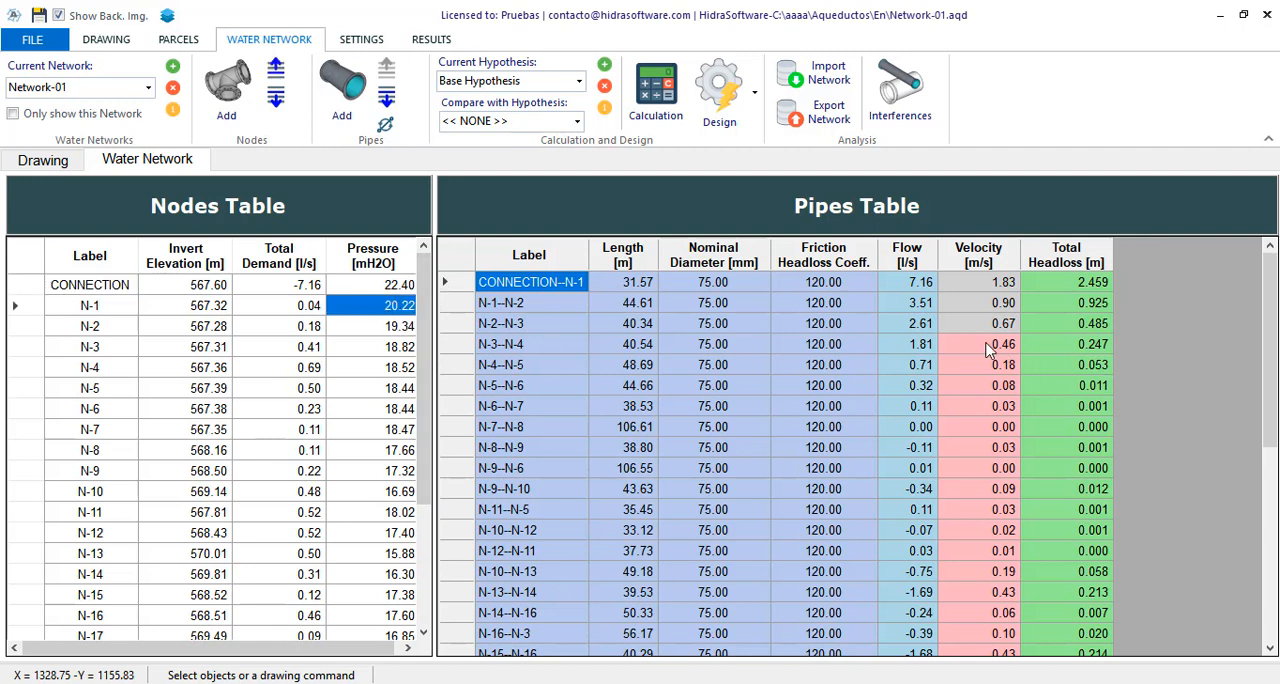
click(978, 344)
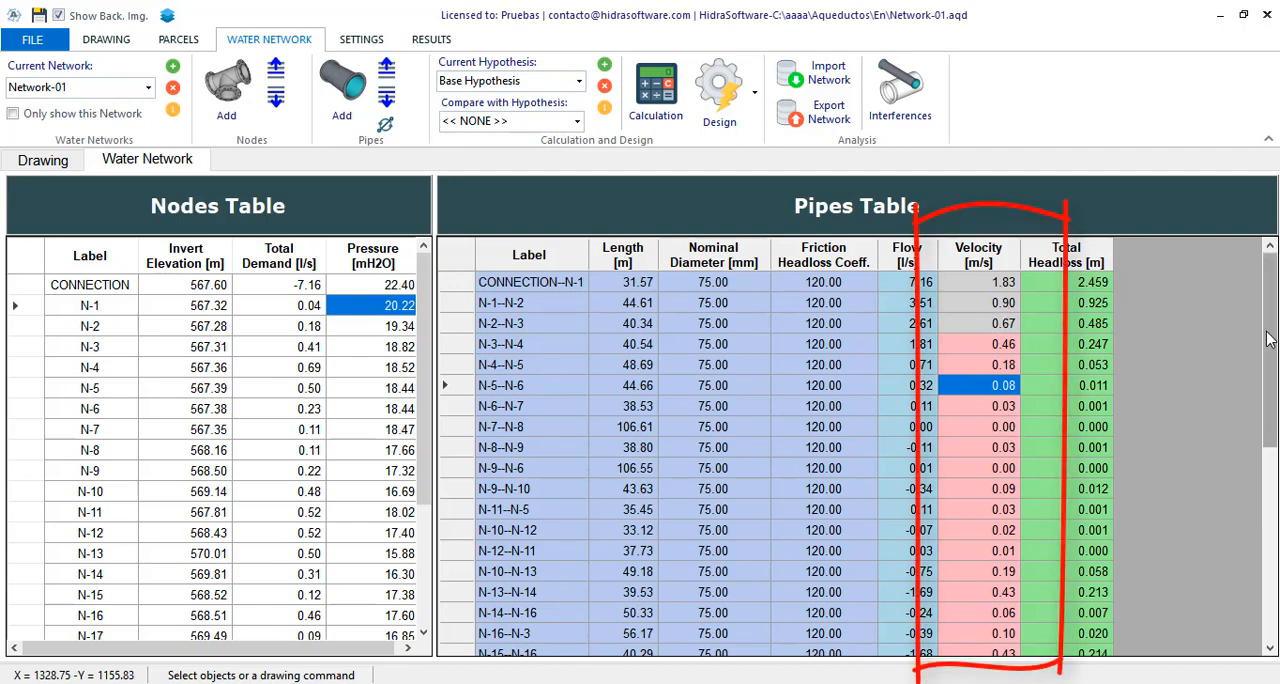
scroll(down, 3)
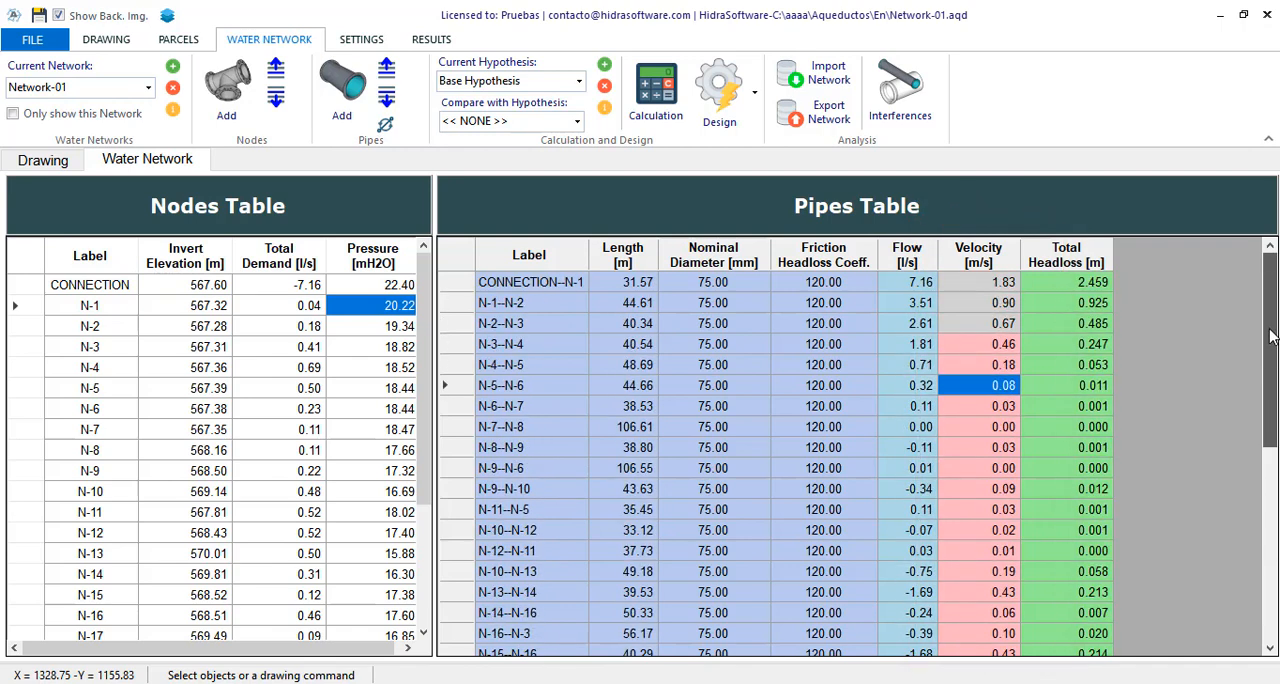
click(978, 344)
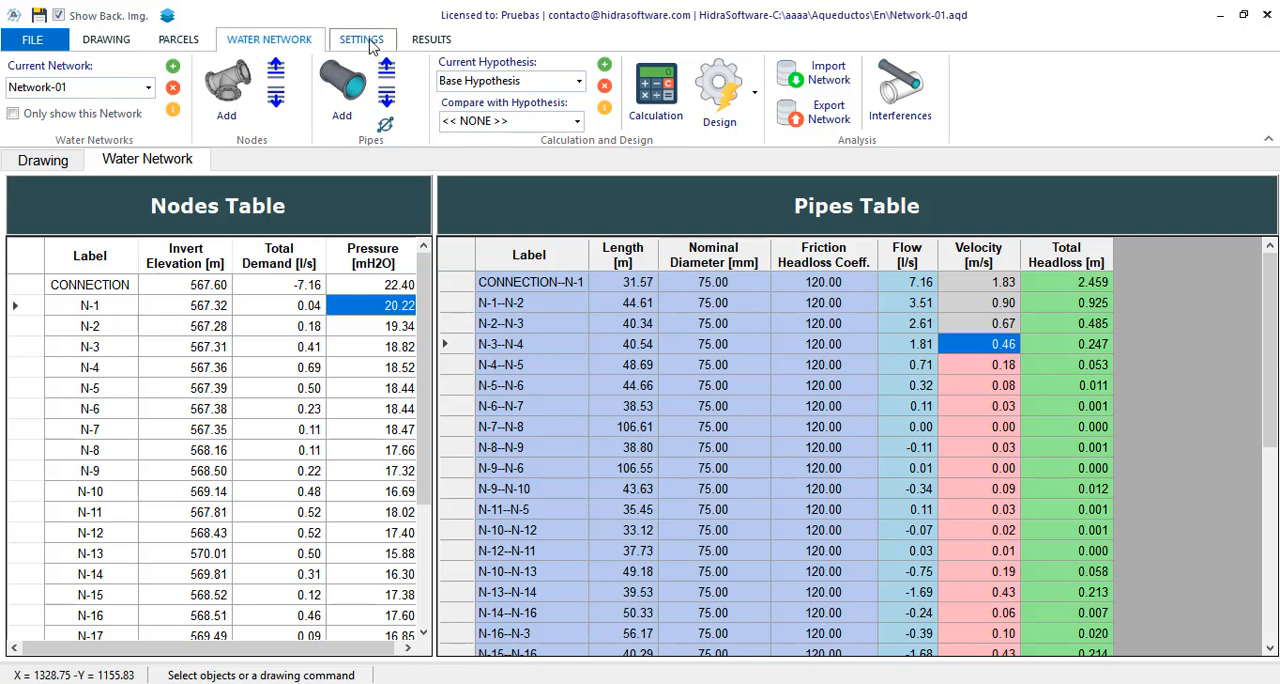
- Review the Calculation & Design settings (0.60–5.00 m/s, 15–70 mH2O, Hazen-Williams), cancel, and return to the drawing
click(362, 40)
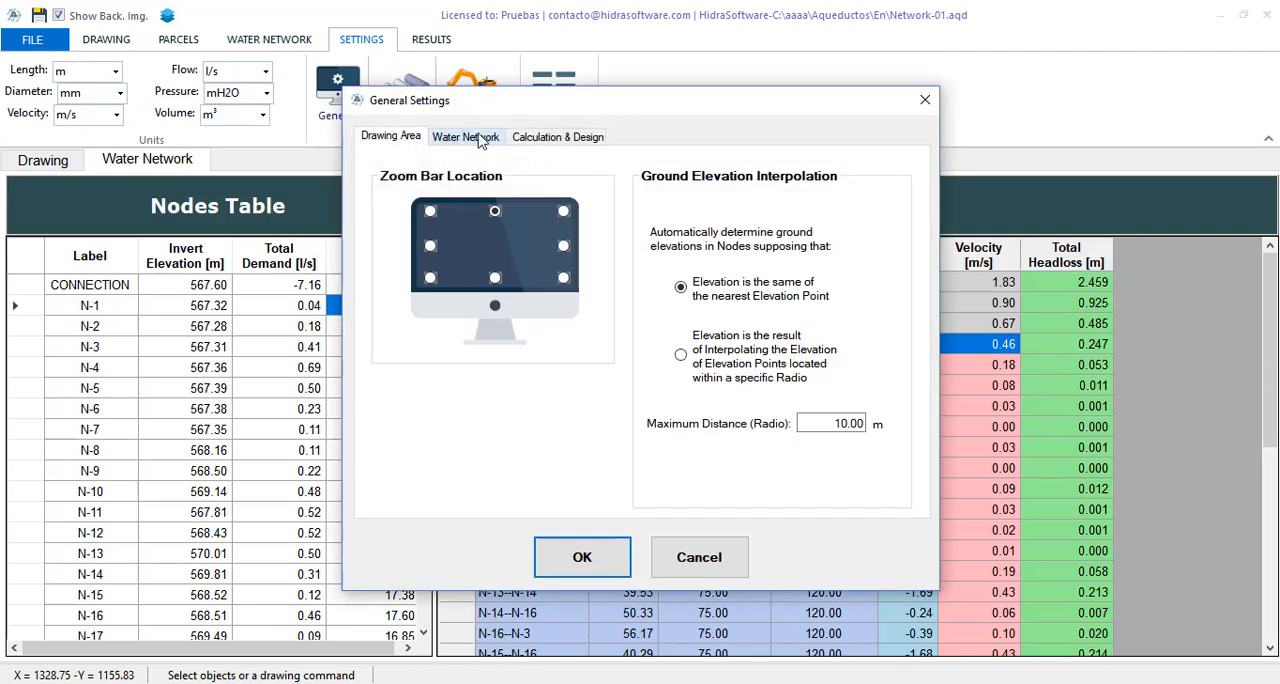
click(558, 136)
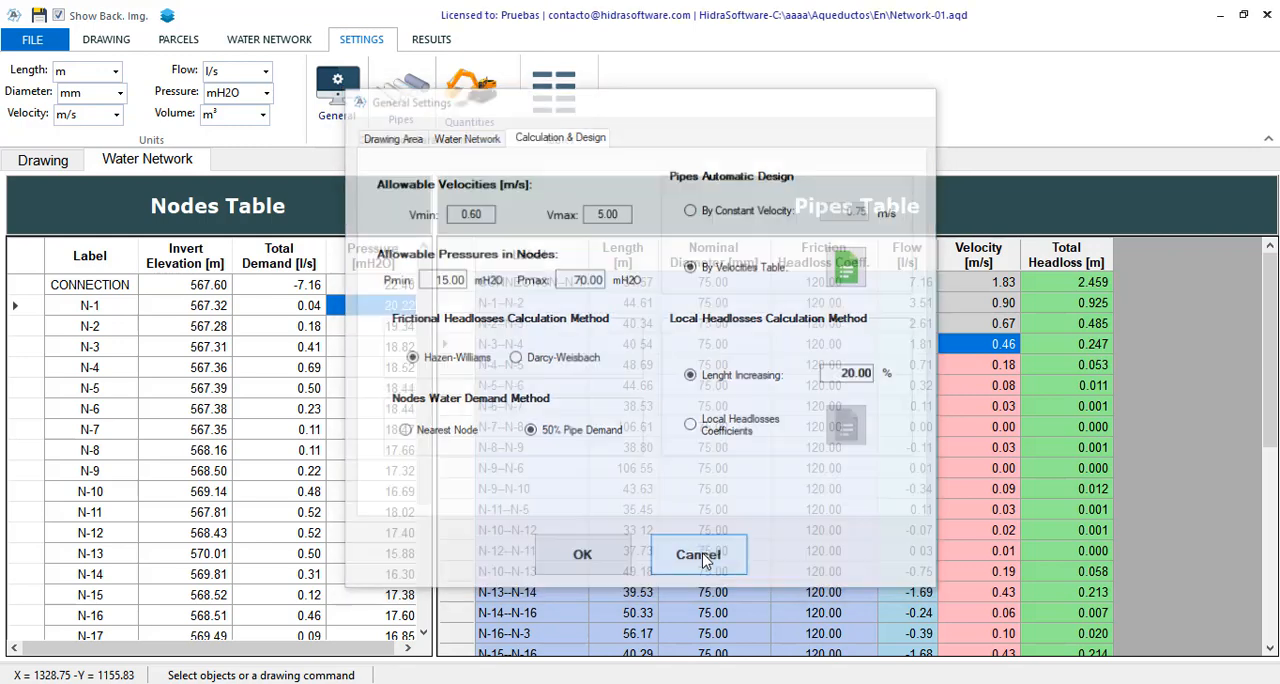
click(696, 554)
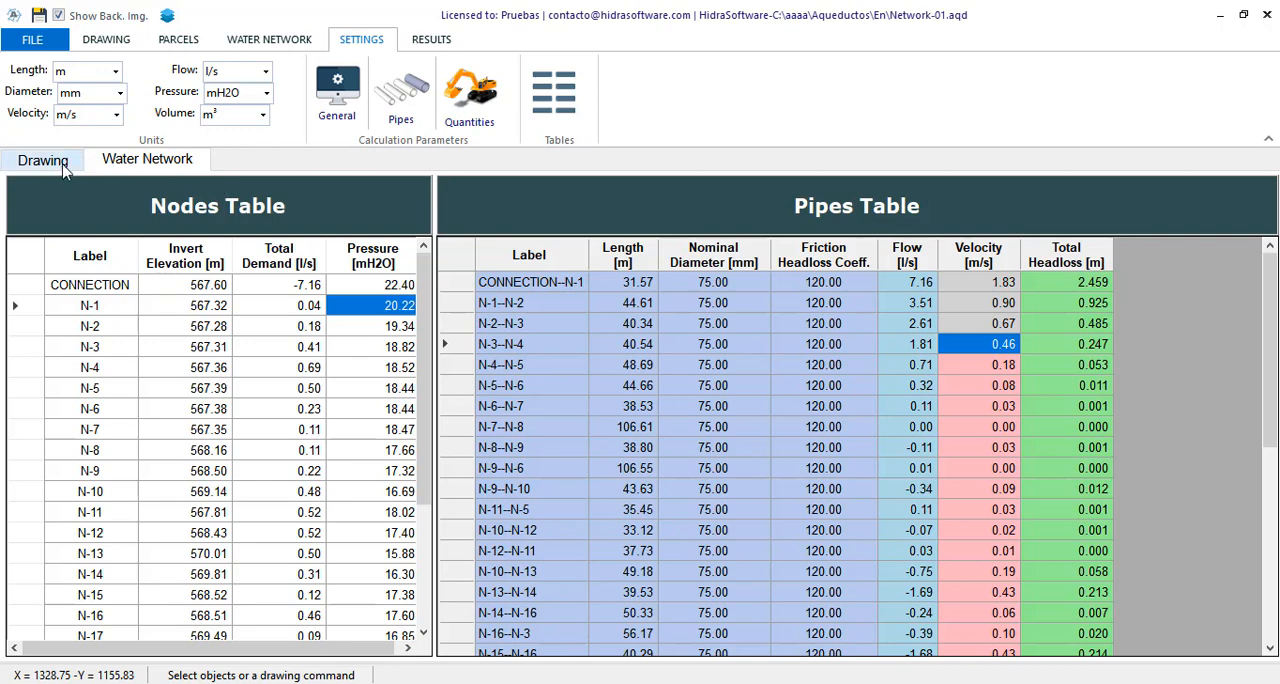
click(42, 160)
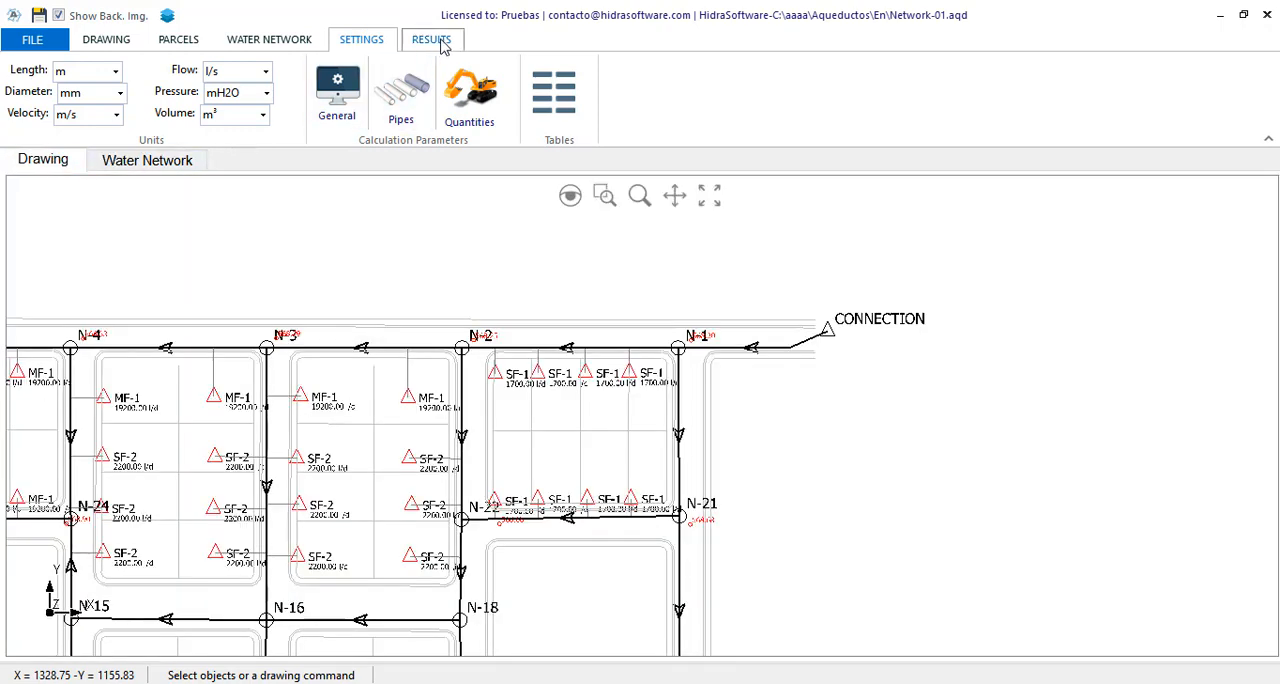
- Make pipe annotations visible in the Results annotation settings
click(432, 40)
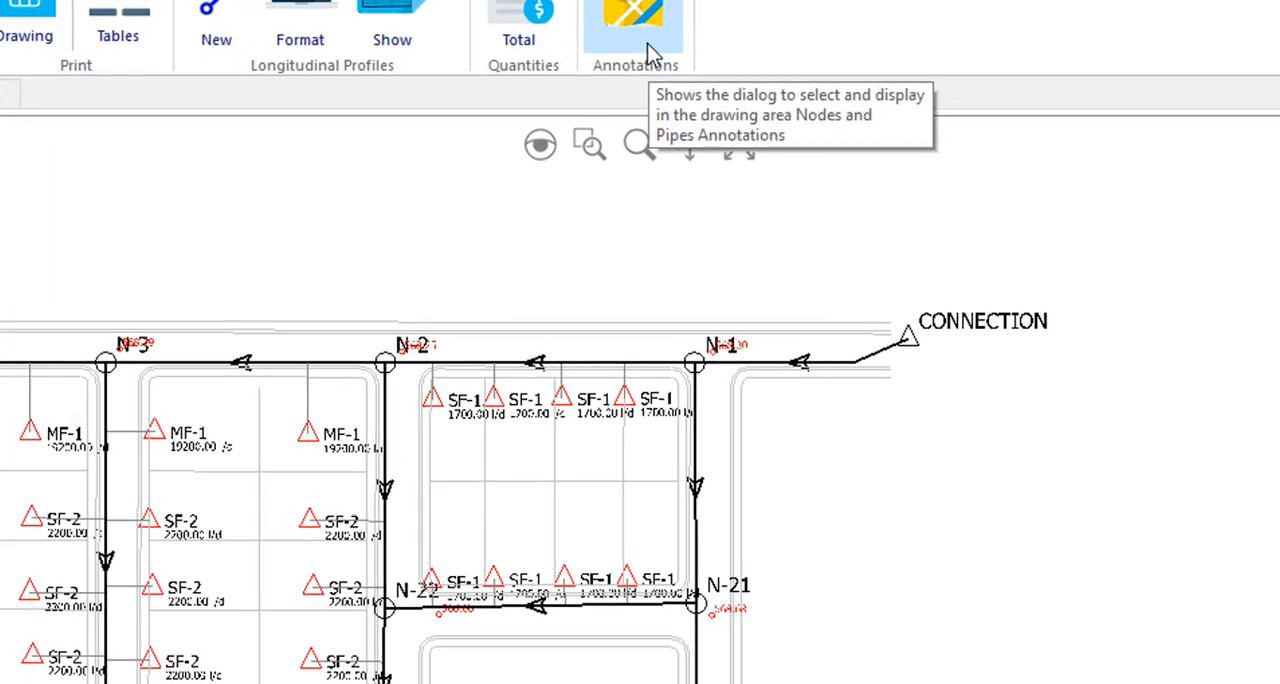
click(634, 16)
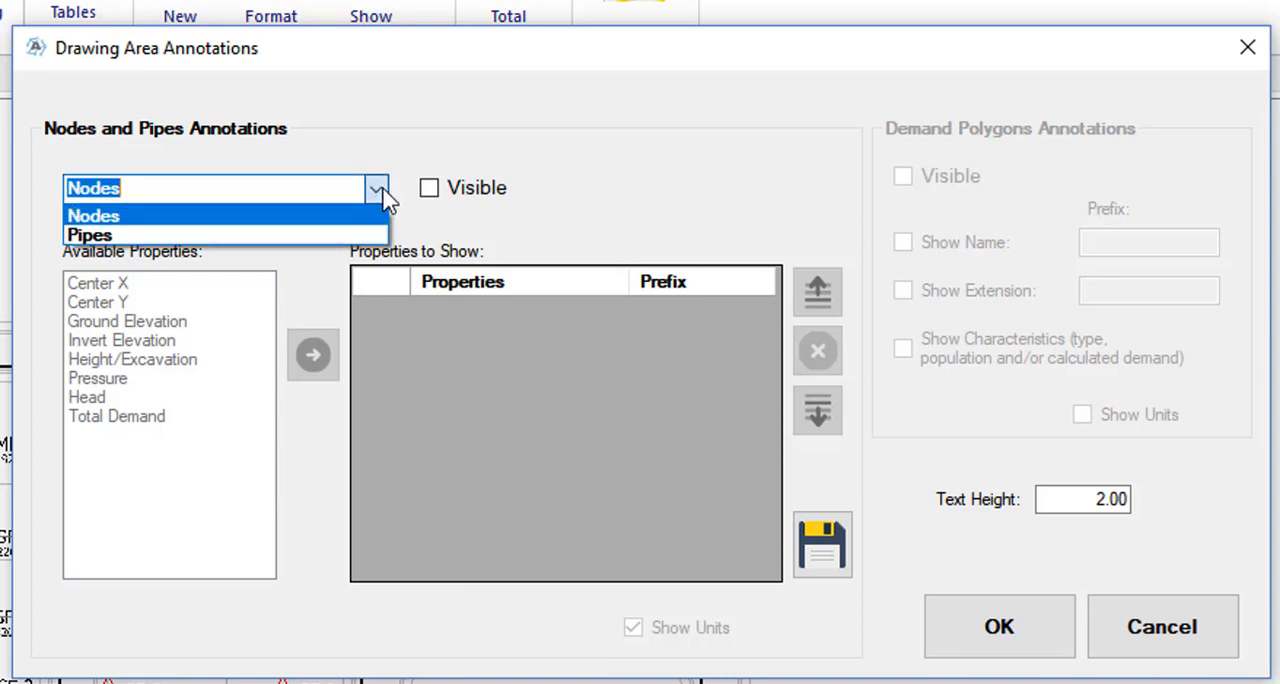
mouse_move(90, 234)
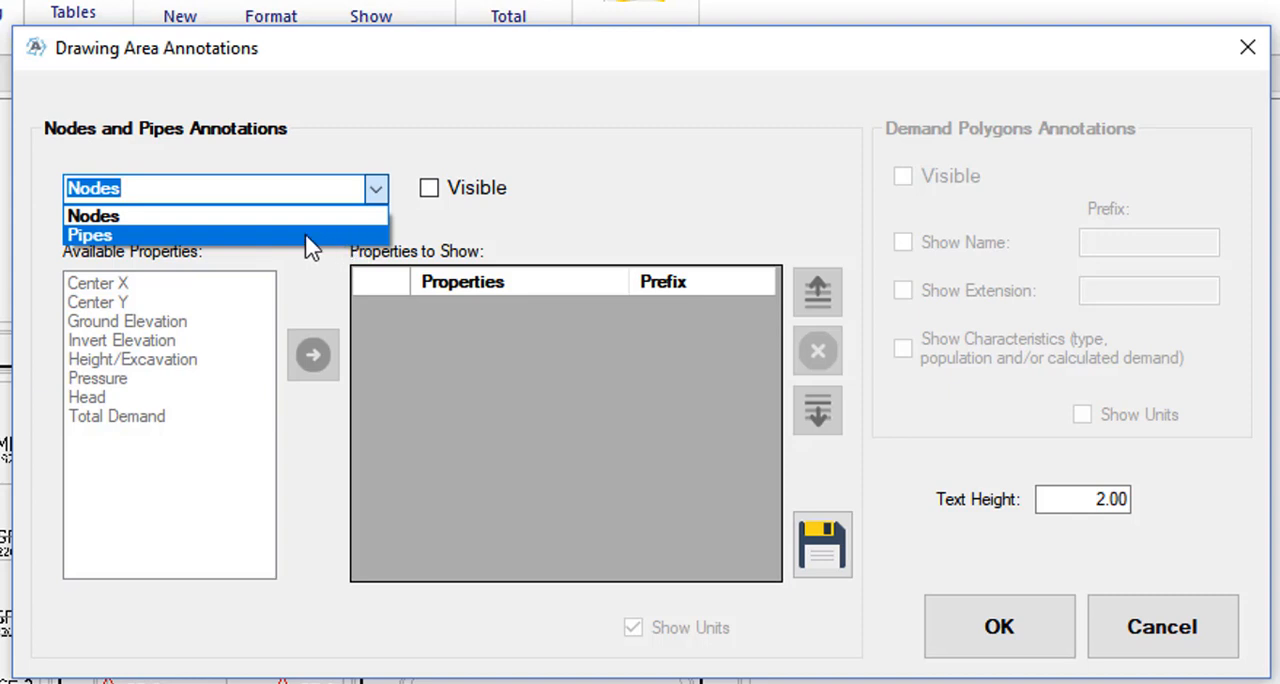
click(90, 234)
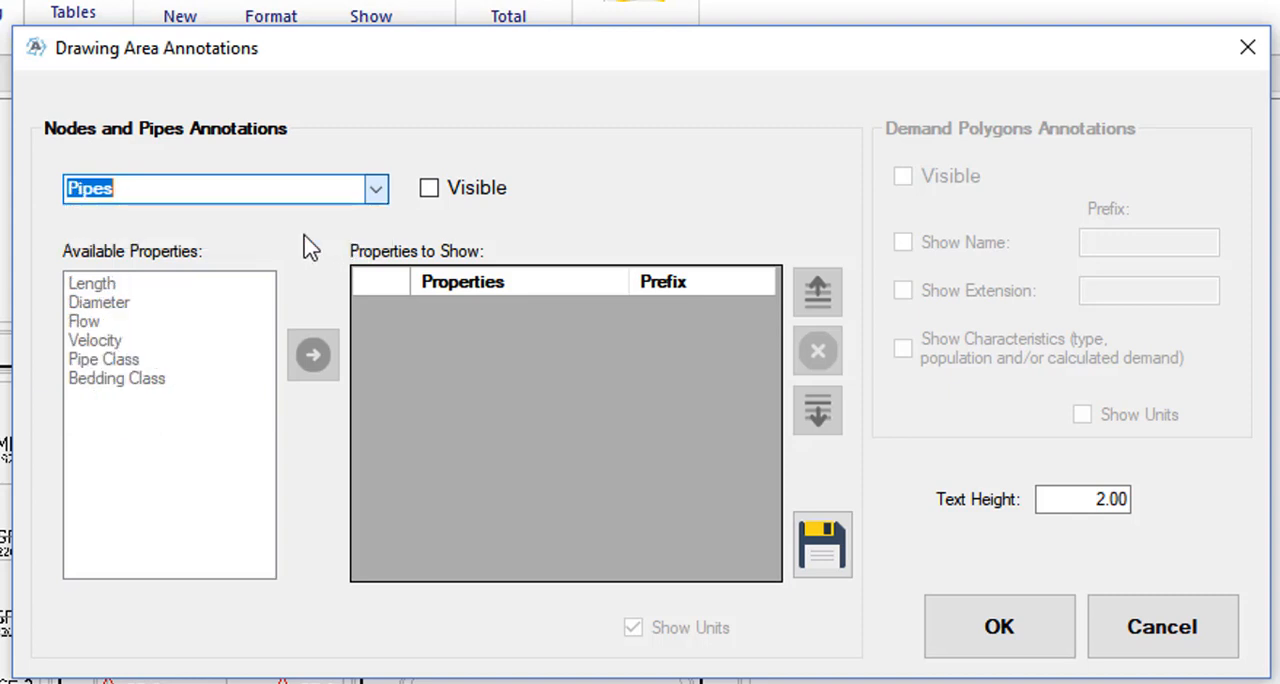
mouse_move(100, 216)
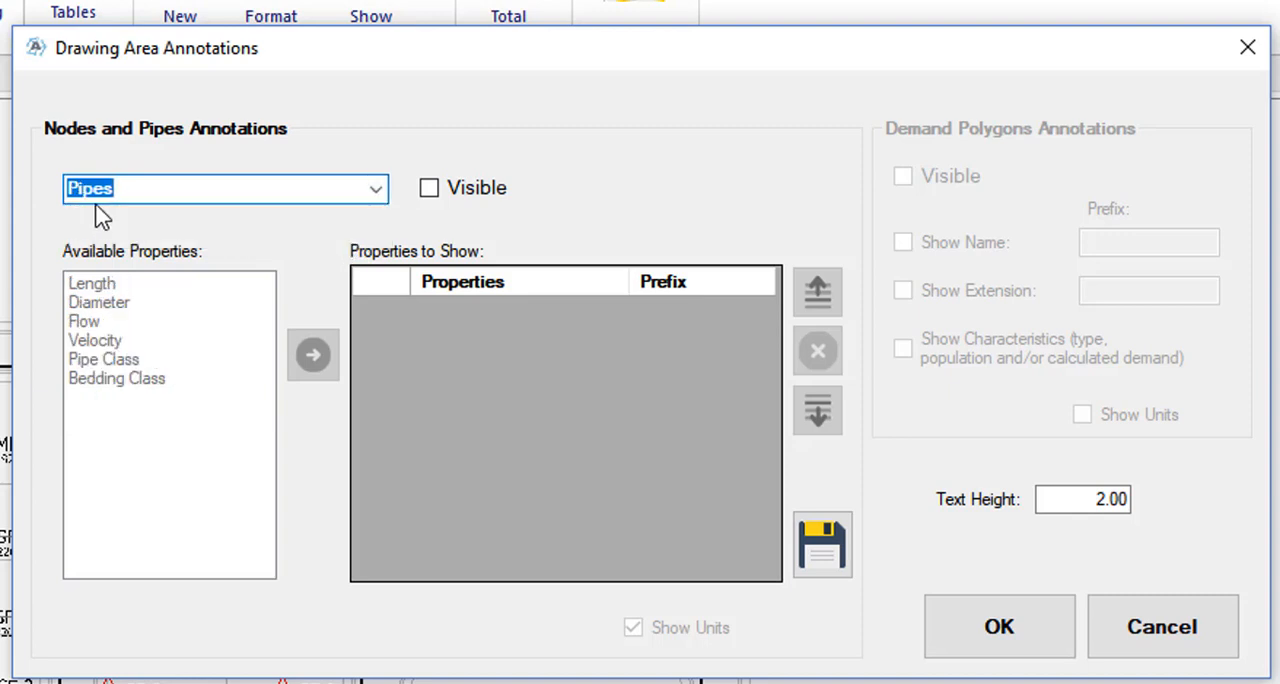
click(428, 188)
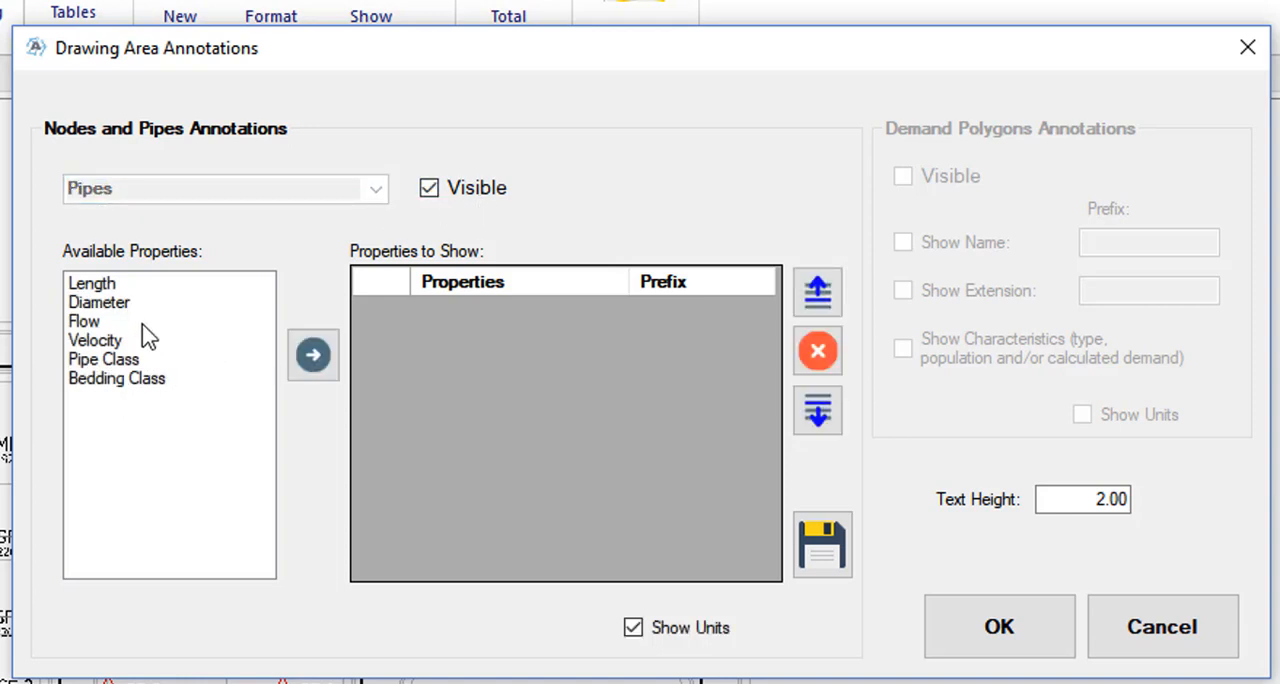
mouse_move(118, 310)
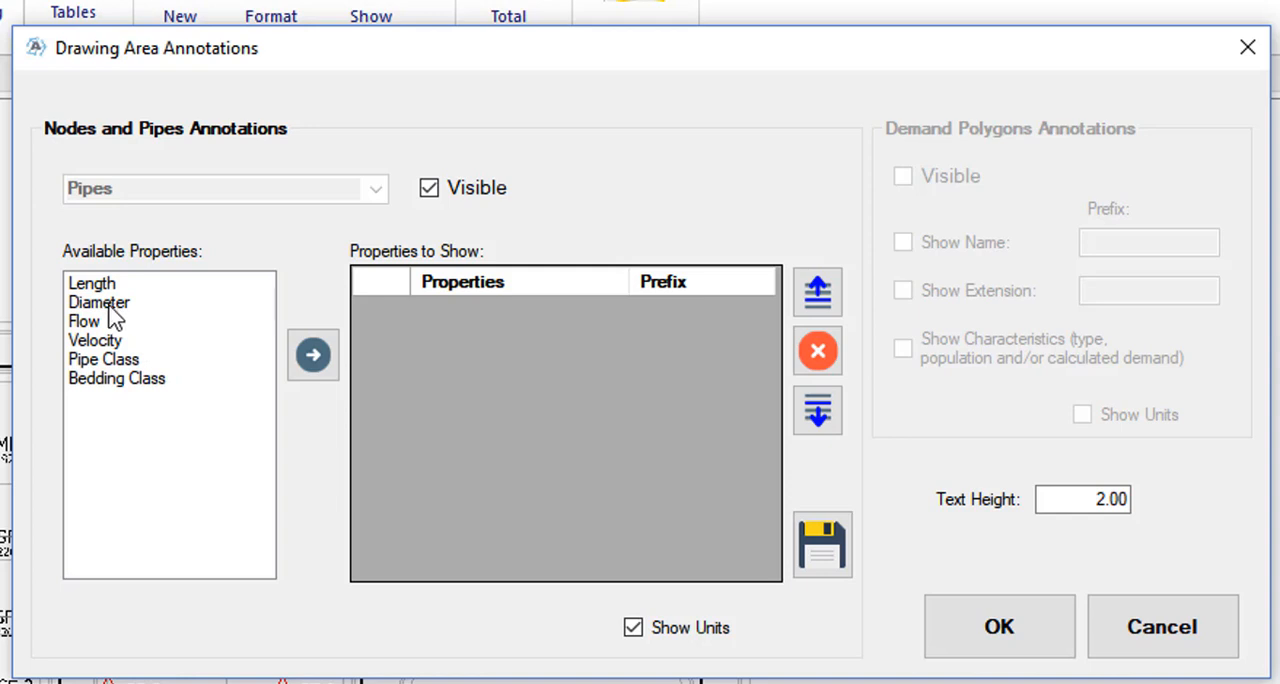
- Add Diameter, Flow and Velocity with units to the pipe labels and save them
click(312, 356)
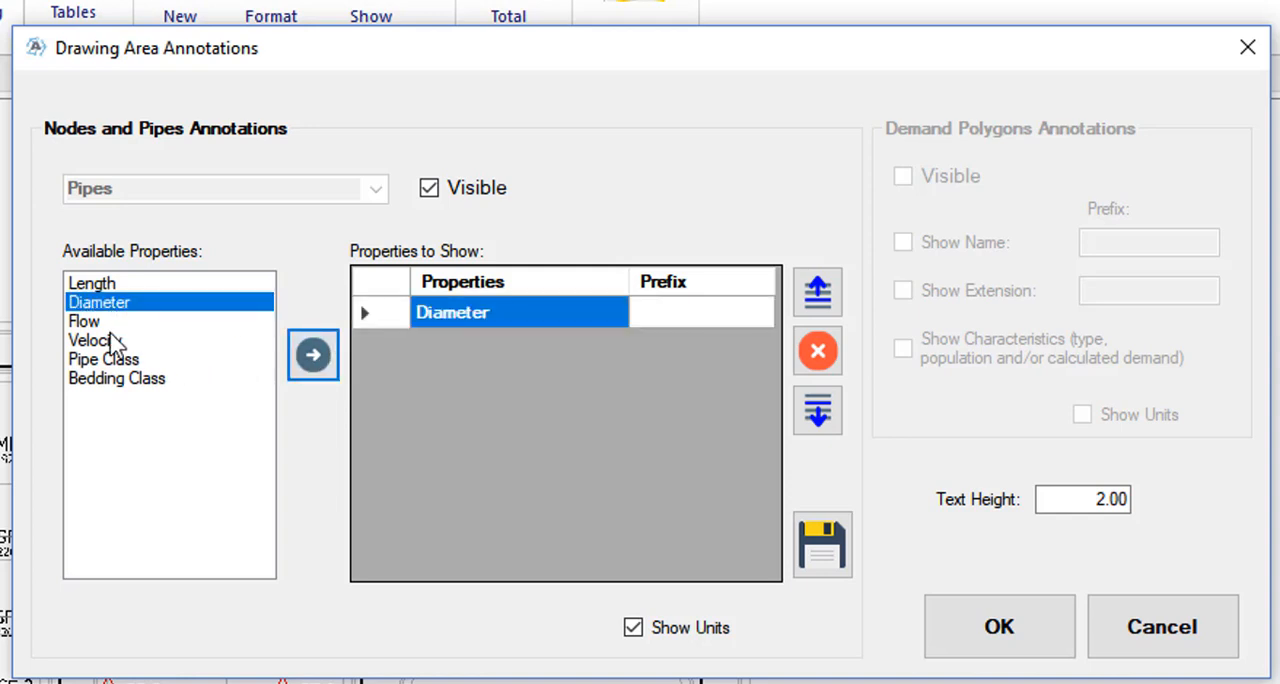
click(312, 356)
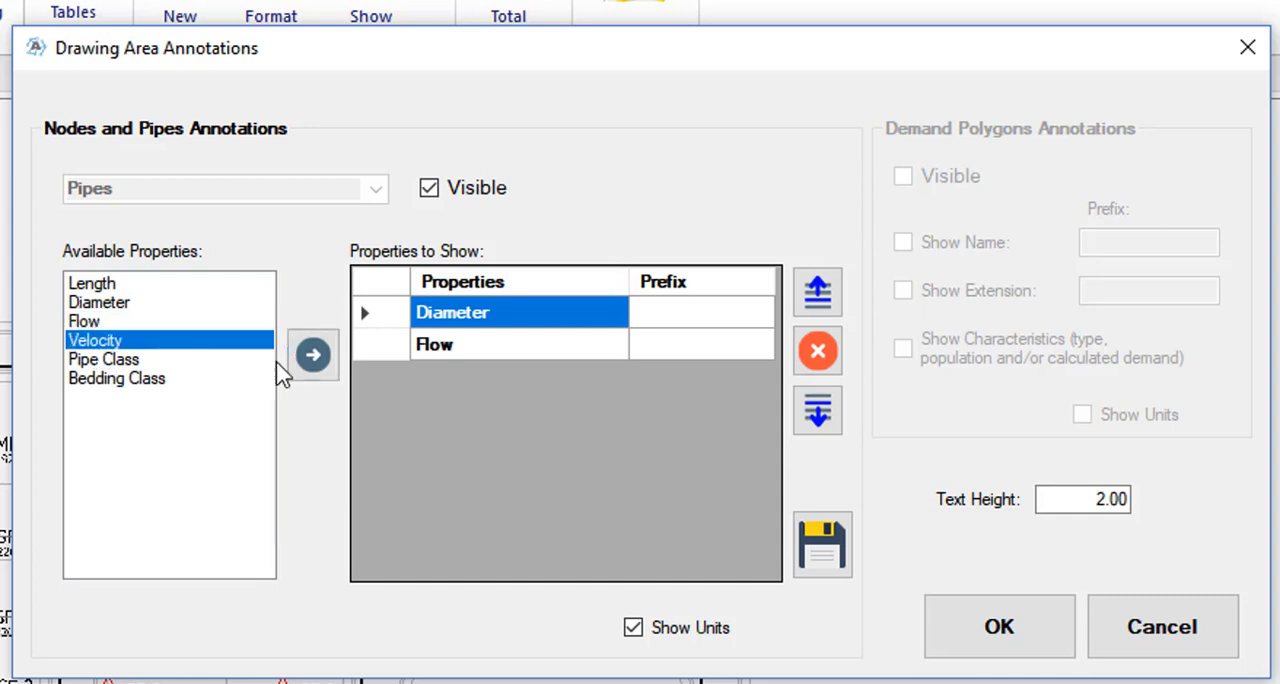
click(312, 356)
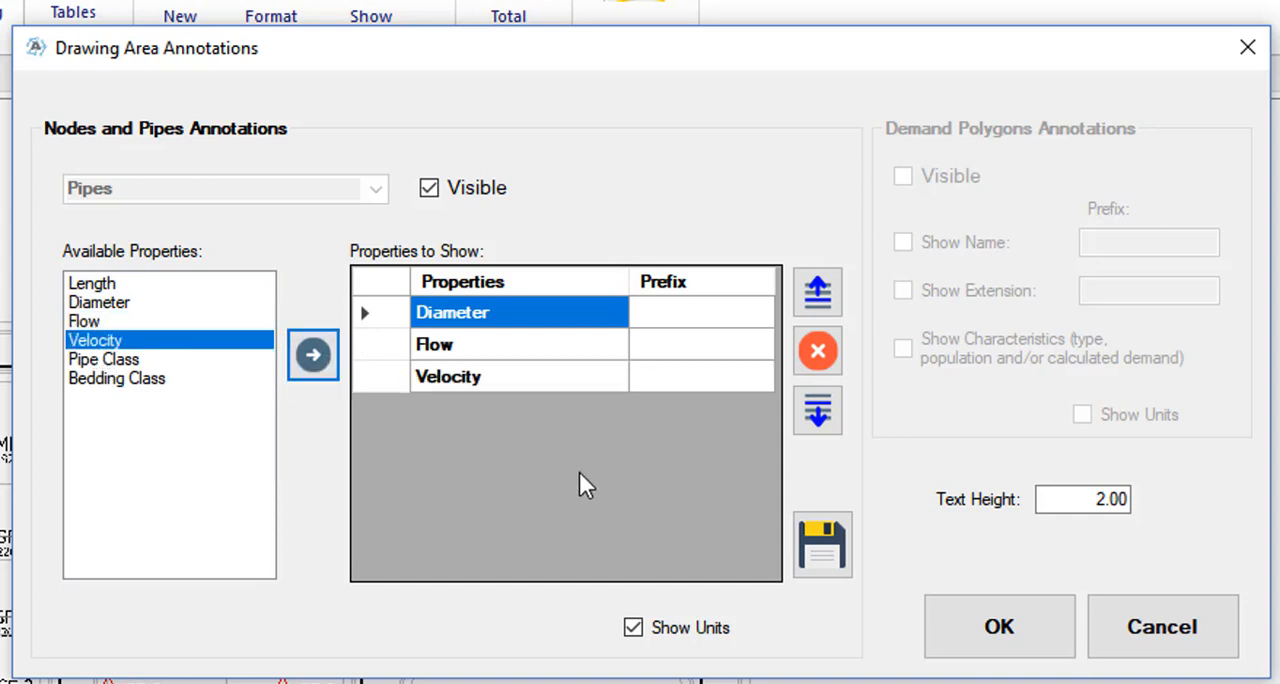
click(700, 344)
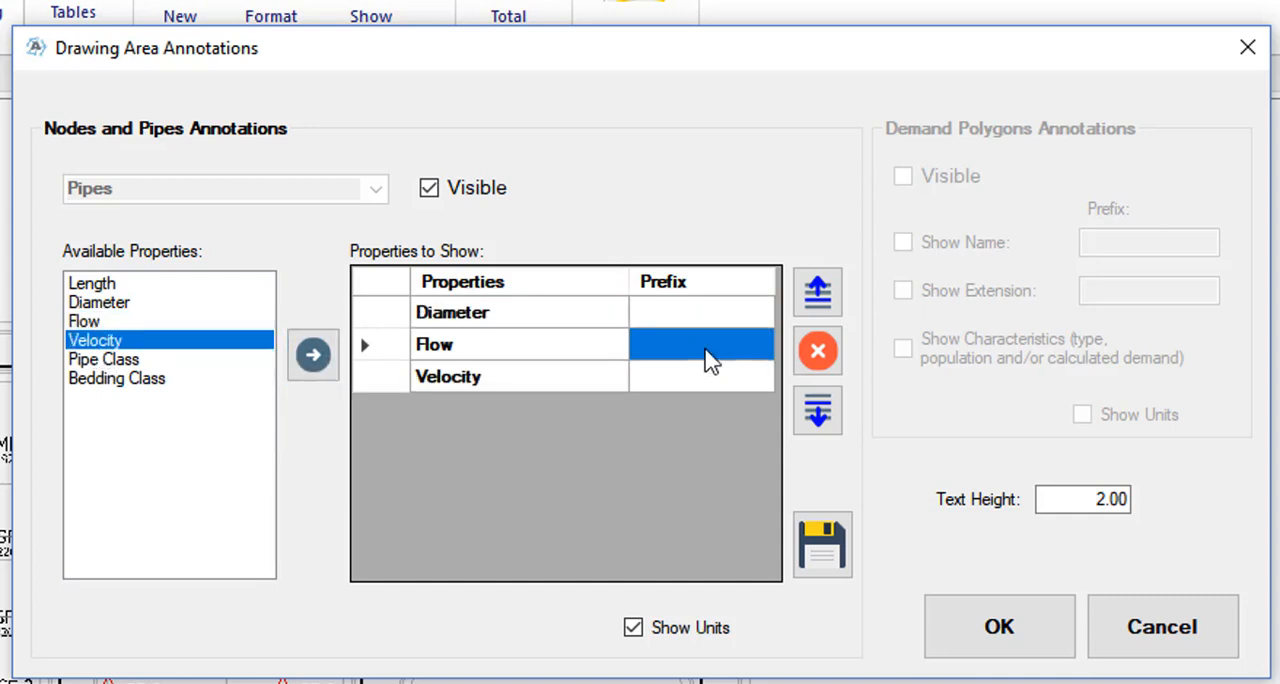
click(448, 376)
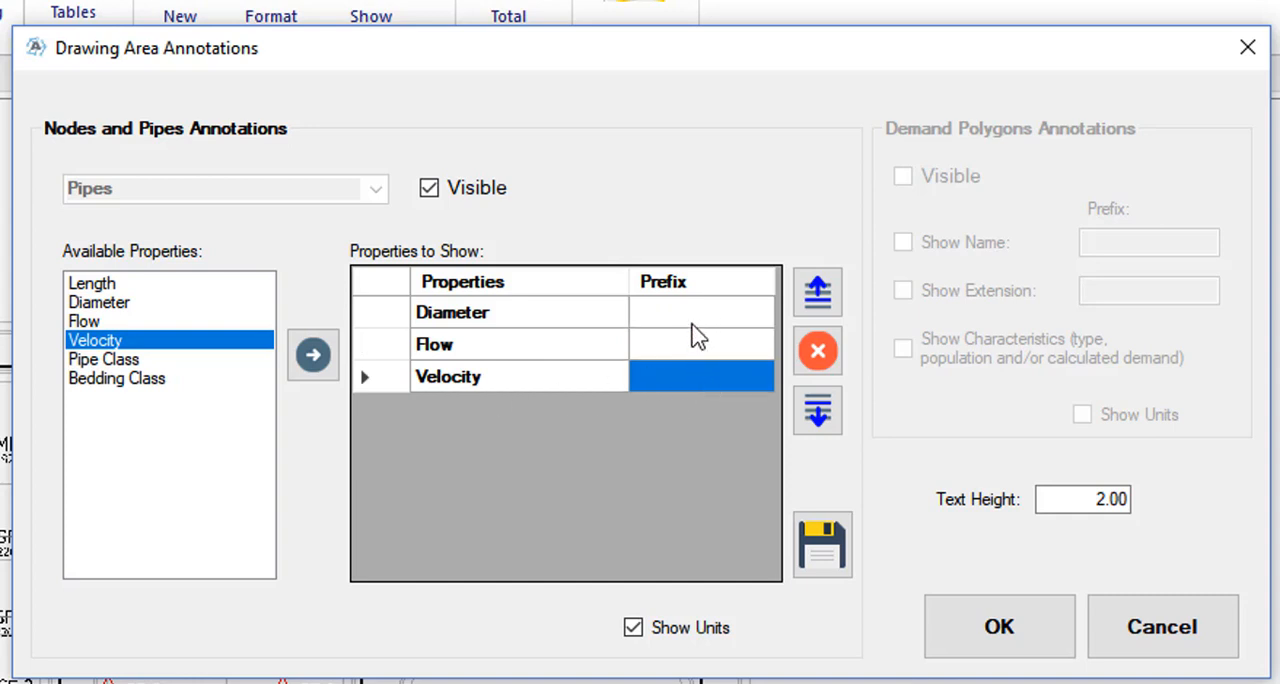
mouse_move(702, 410)
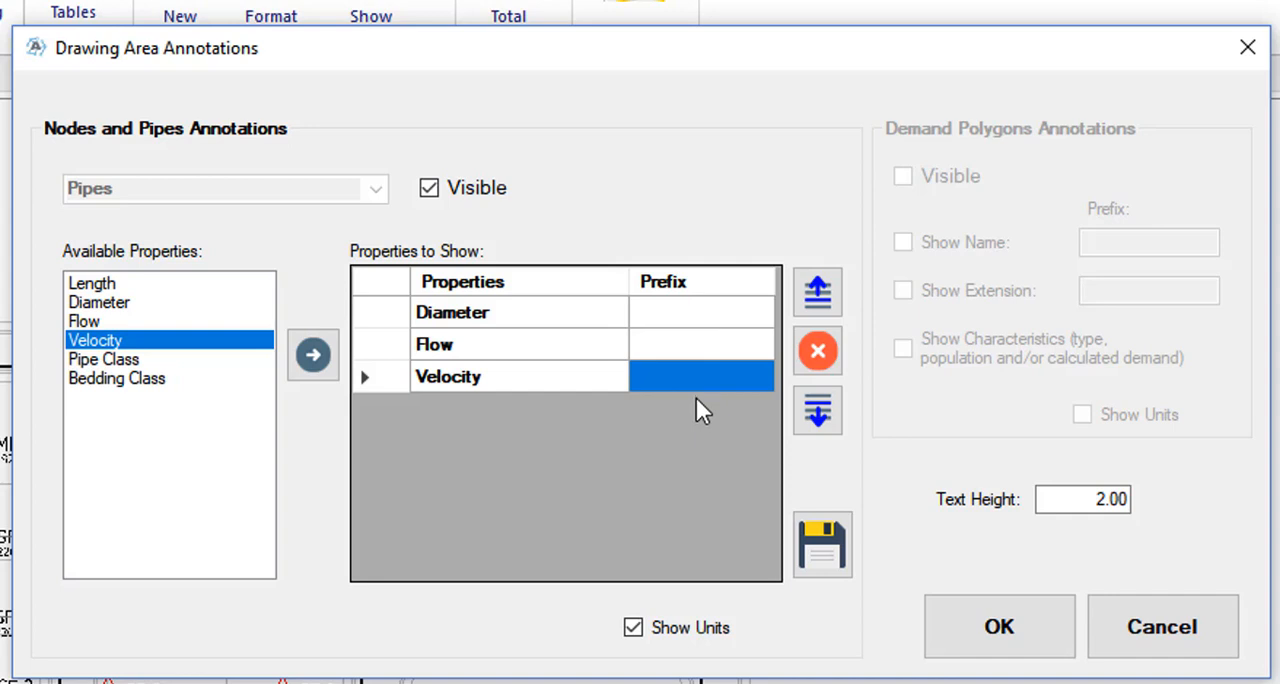
mouse_move(690, 400)
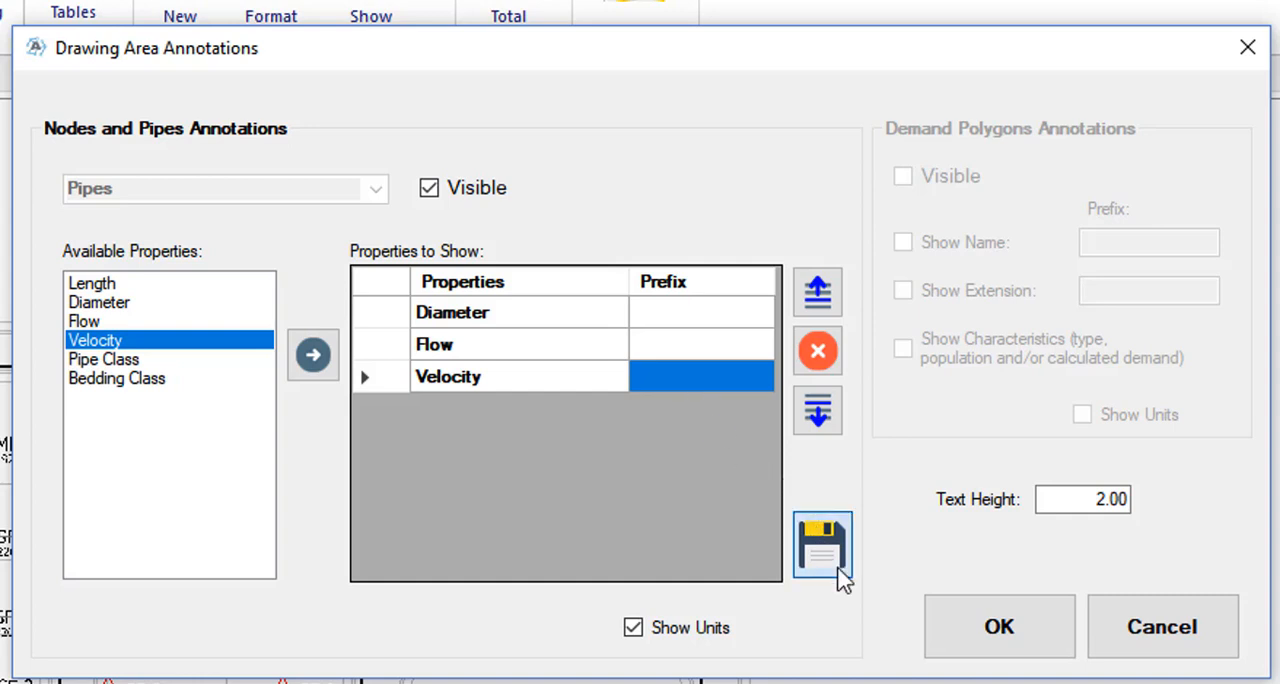
click(1084, 500)
text(1.5)
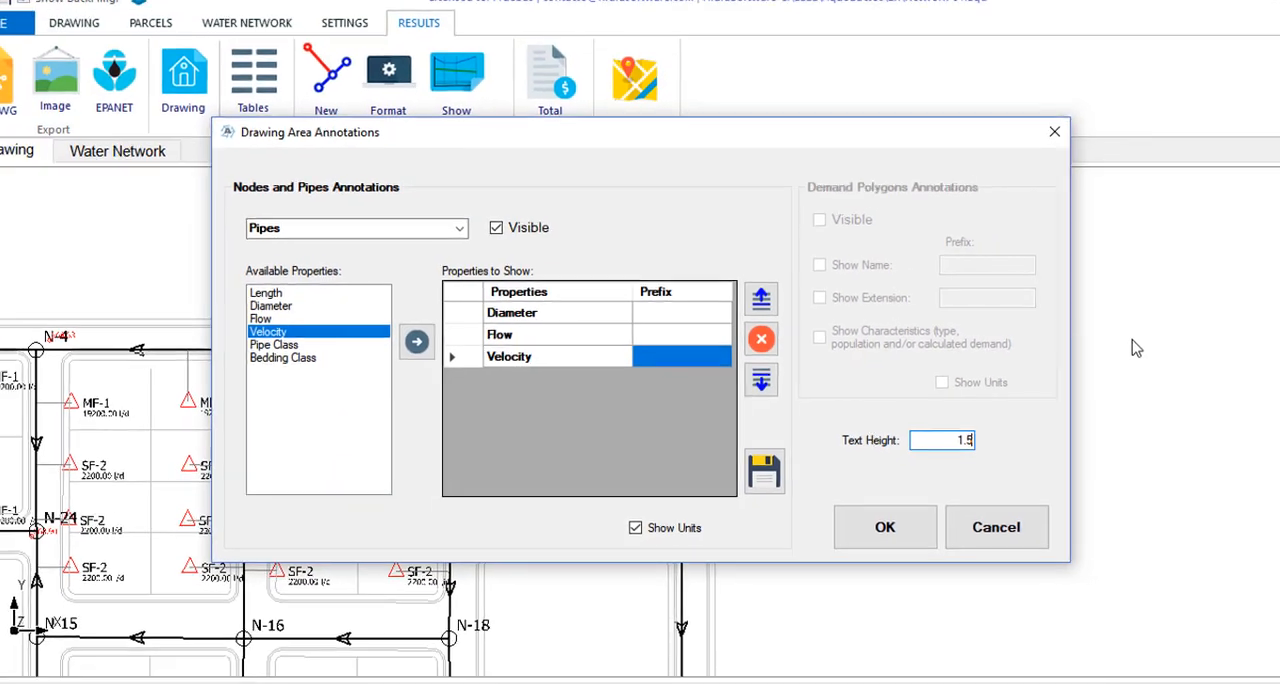
- Apply diameter/flow/velocity pipe labels, reset label positions and reposition the overlapping N-1–N-2 label
click(884, 528)
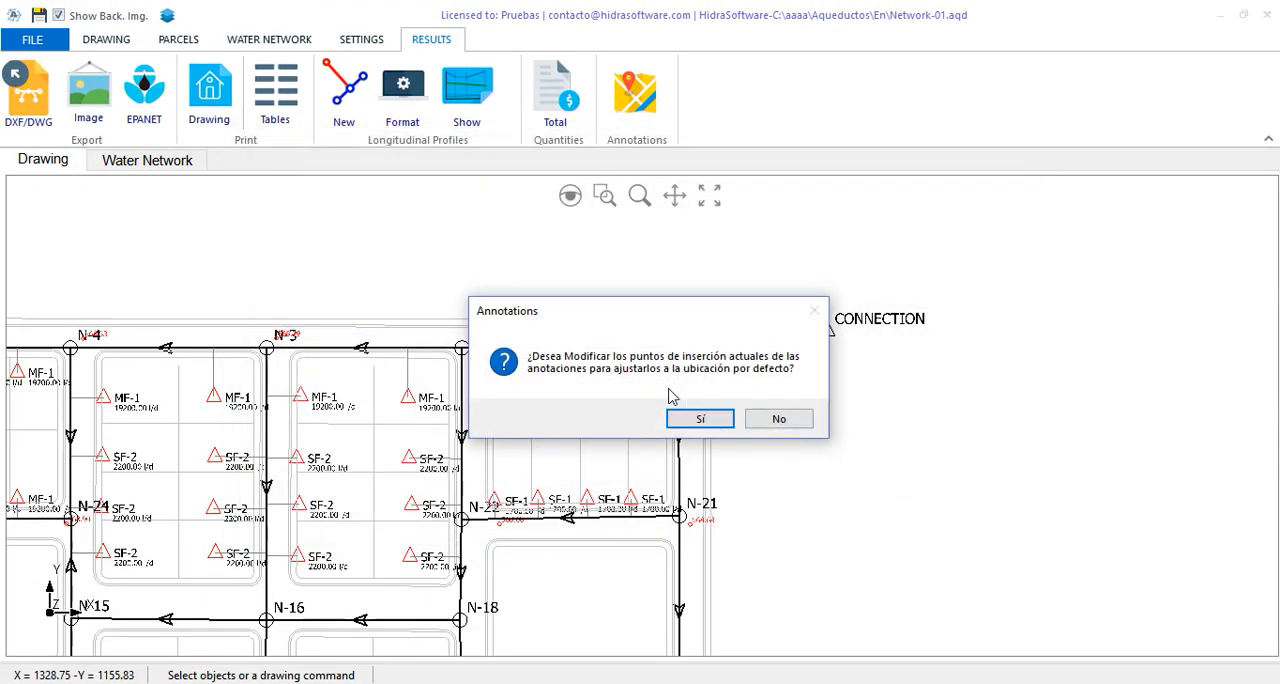
click(700, 418)
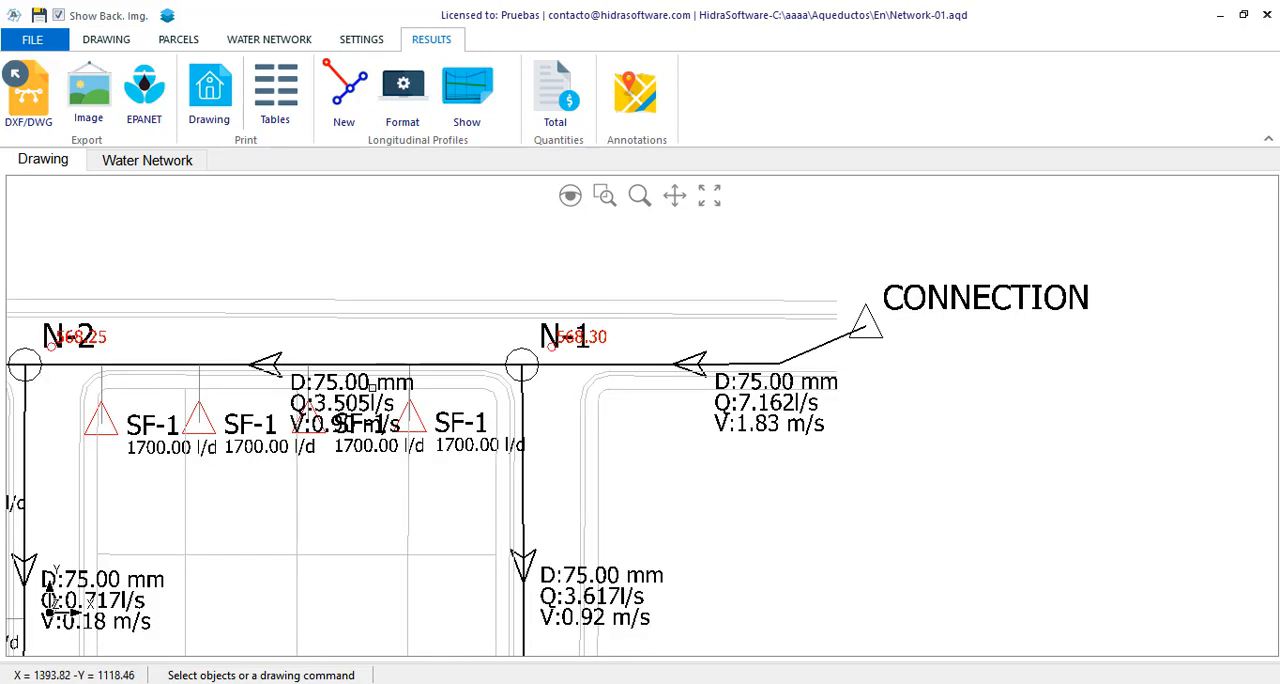
right_click(350, 400)
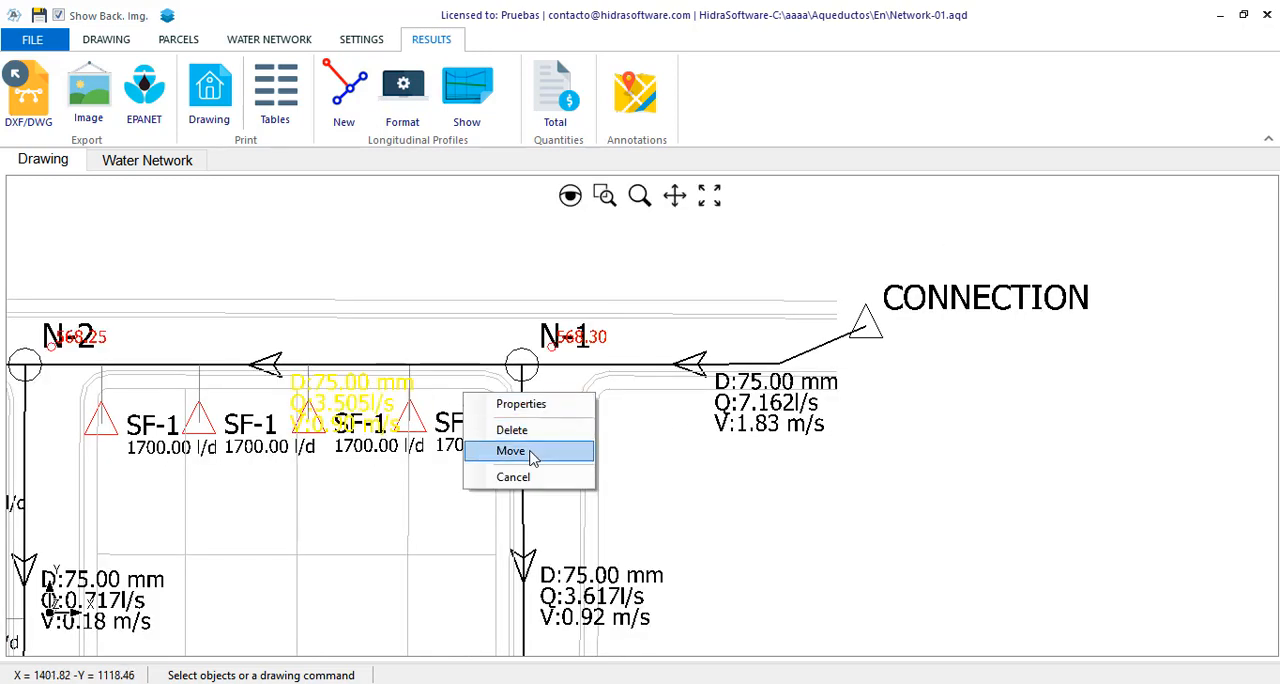
click(512, 452)
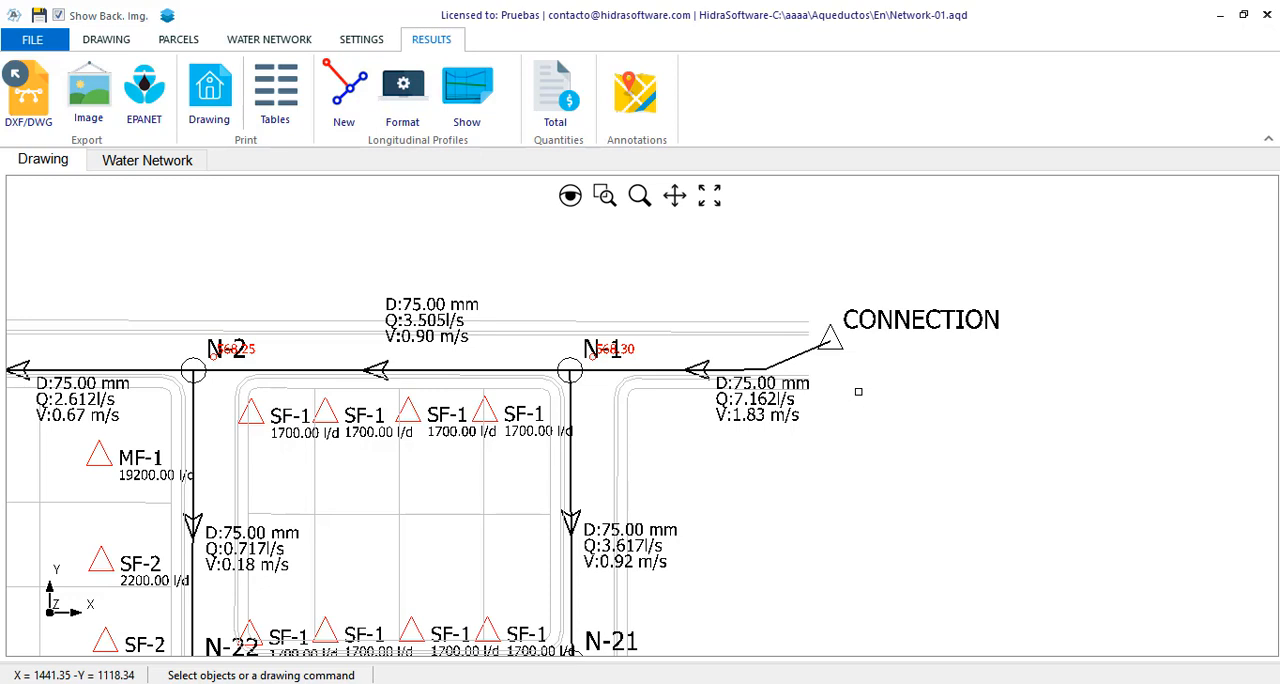
mouse_move(888, 368)
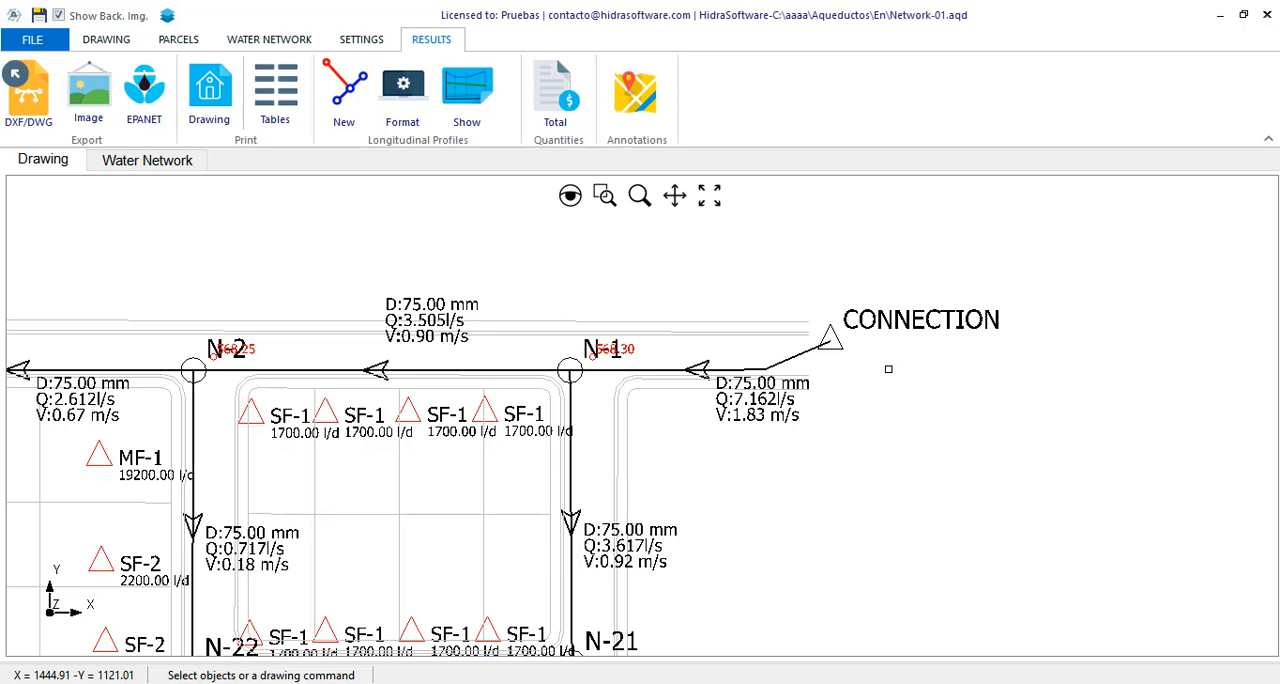
mouse_move(384, 234)
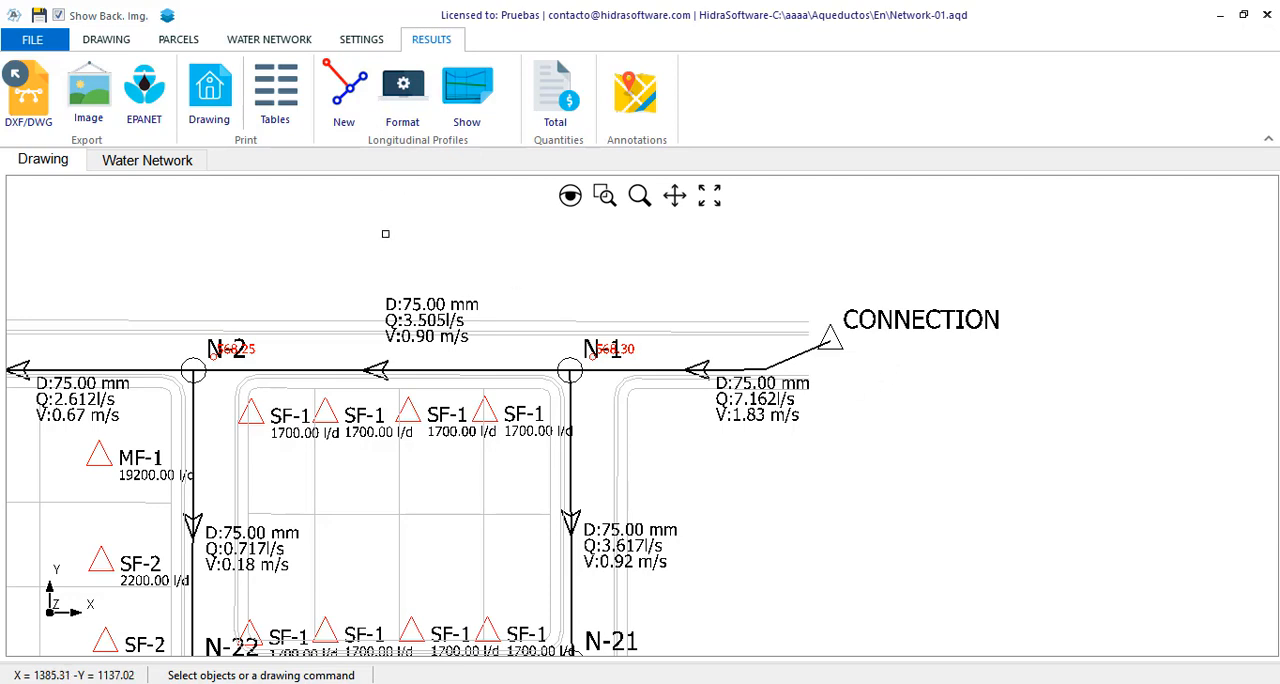
mouse_move(372, 248)
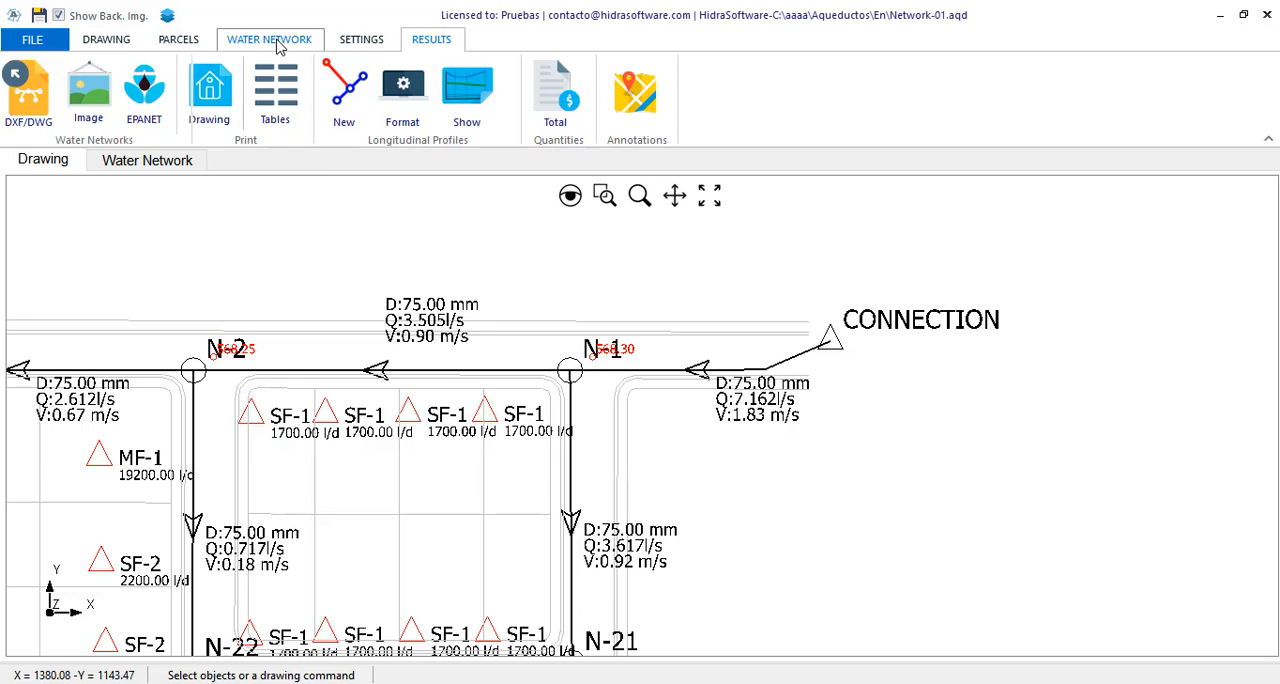
- From the WATER NETWORK ribbon, select Base Hypothesis as current and edit its properties
click(268, 40)
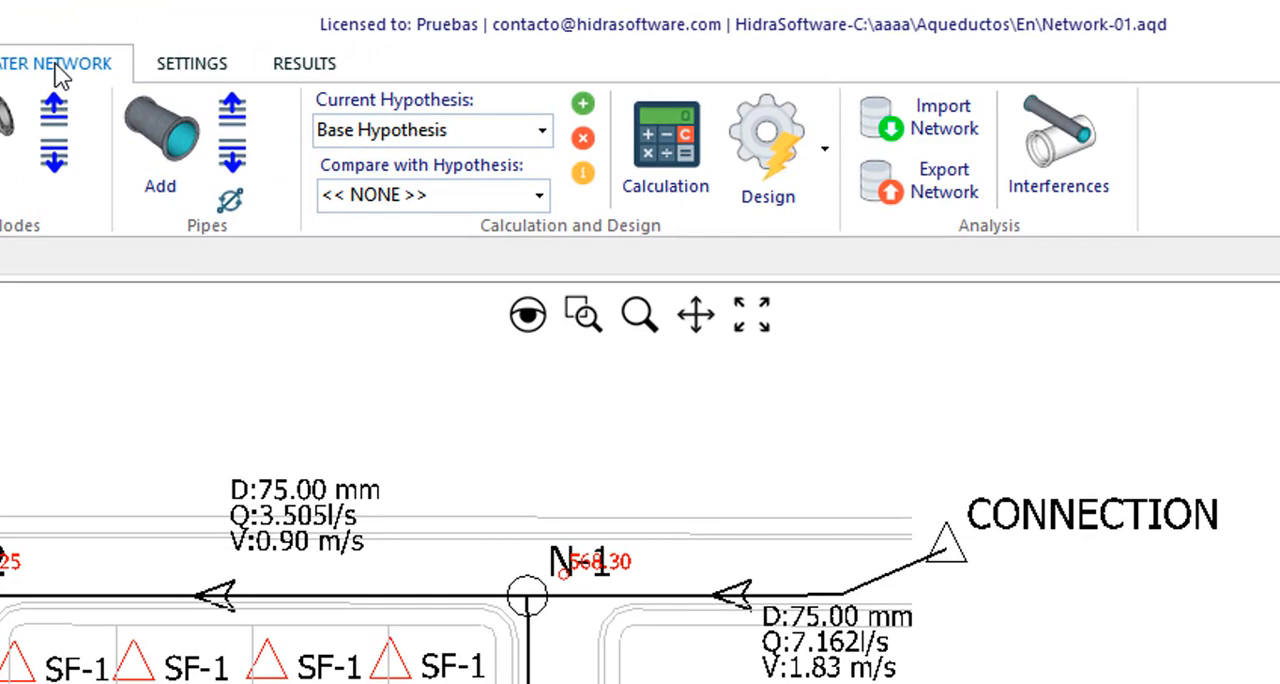
mouse_move(722, 258)
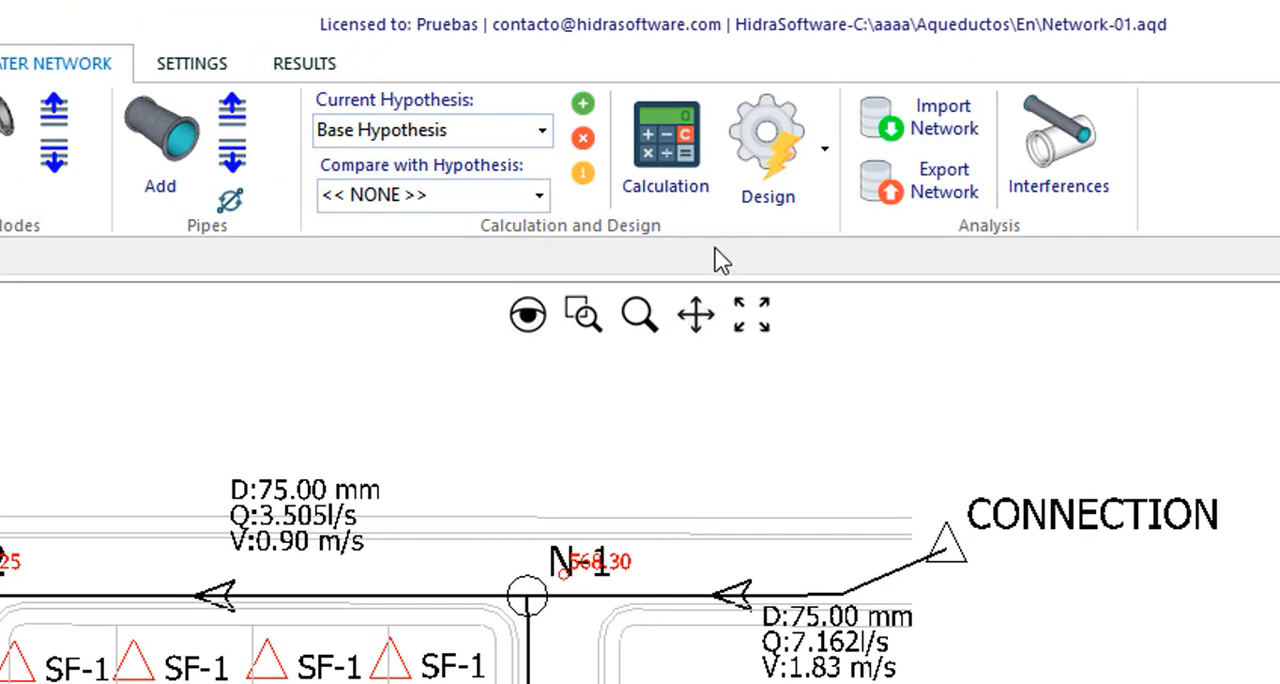
mouse_move(590, 230)
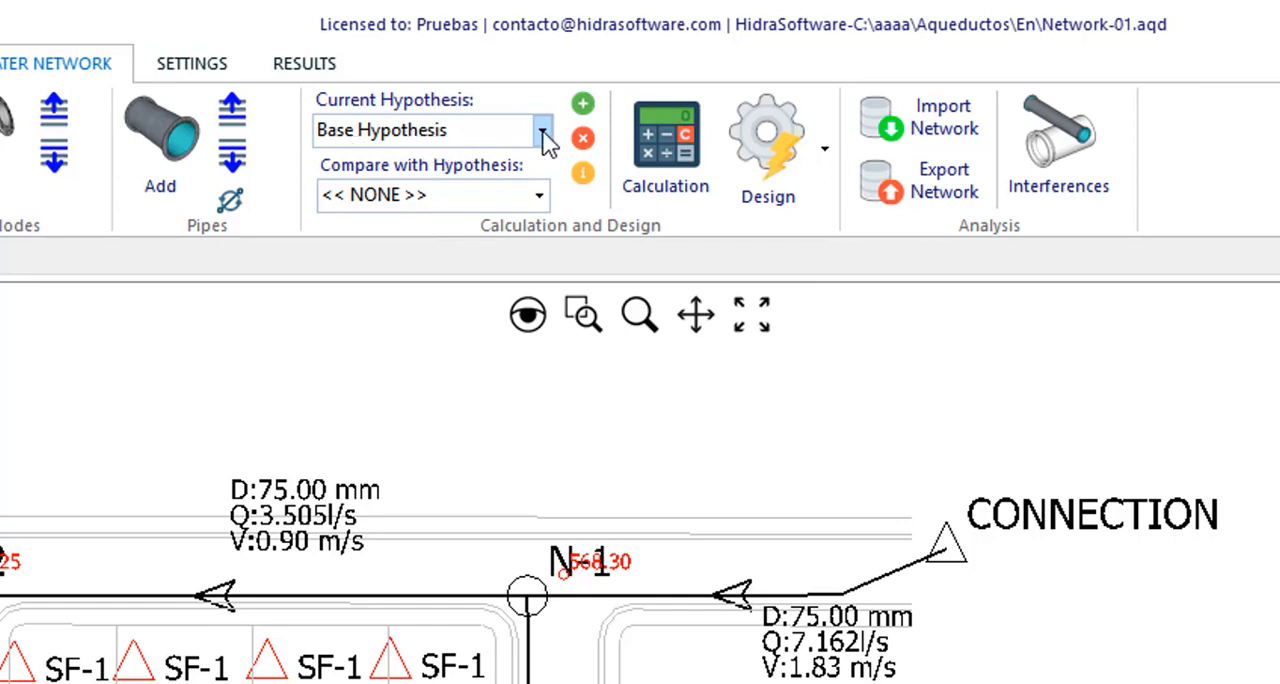
click(420, 130)
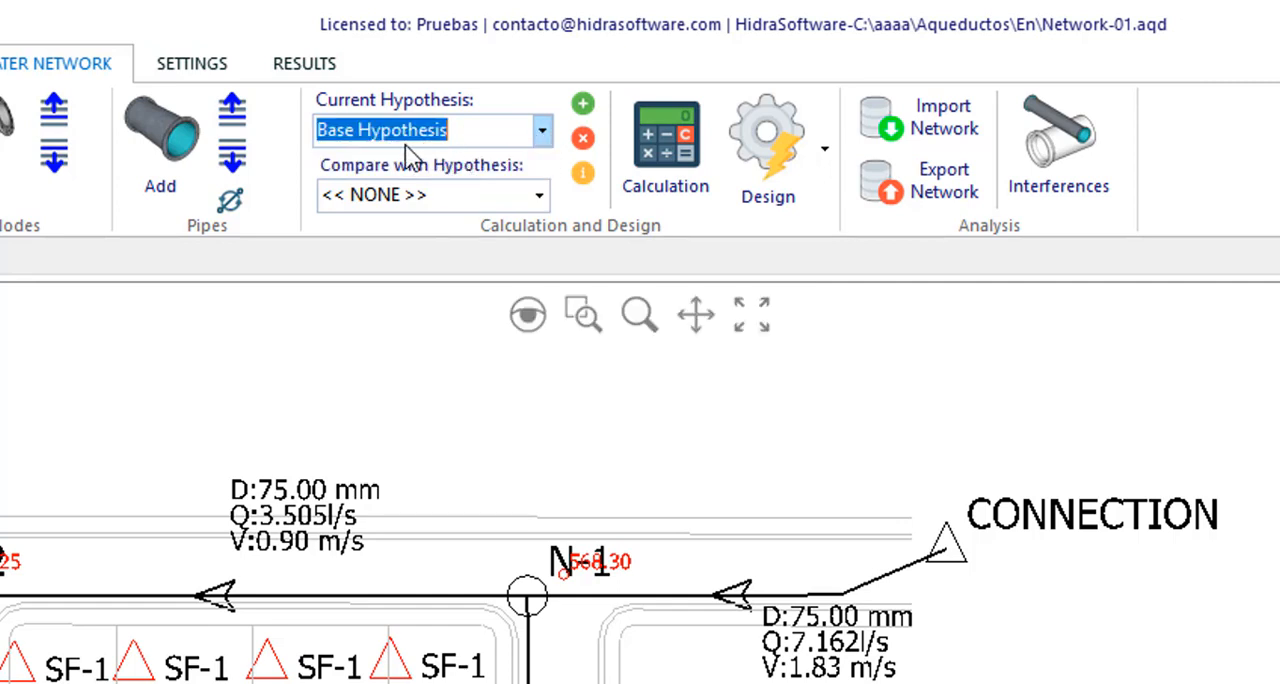
mouse_move(464, 164)
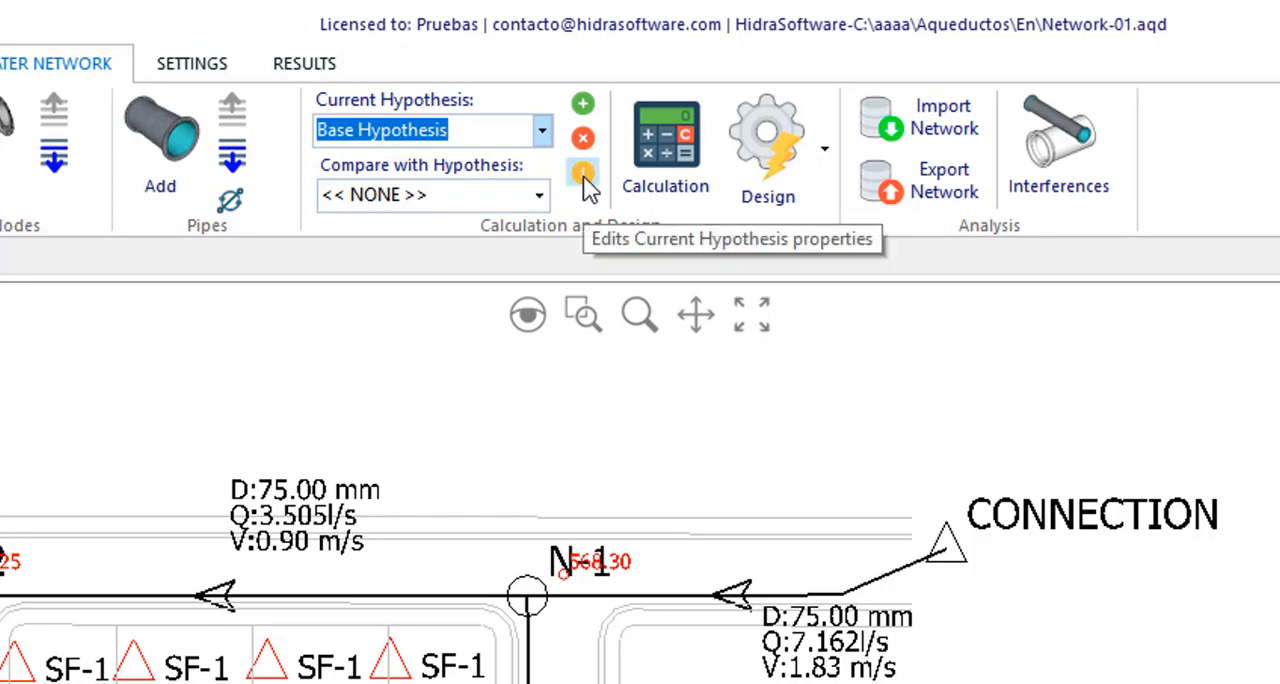
click(584, 174)
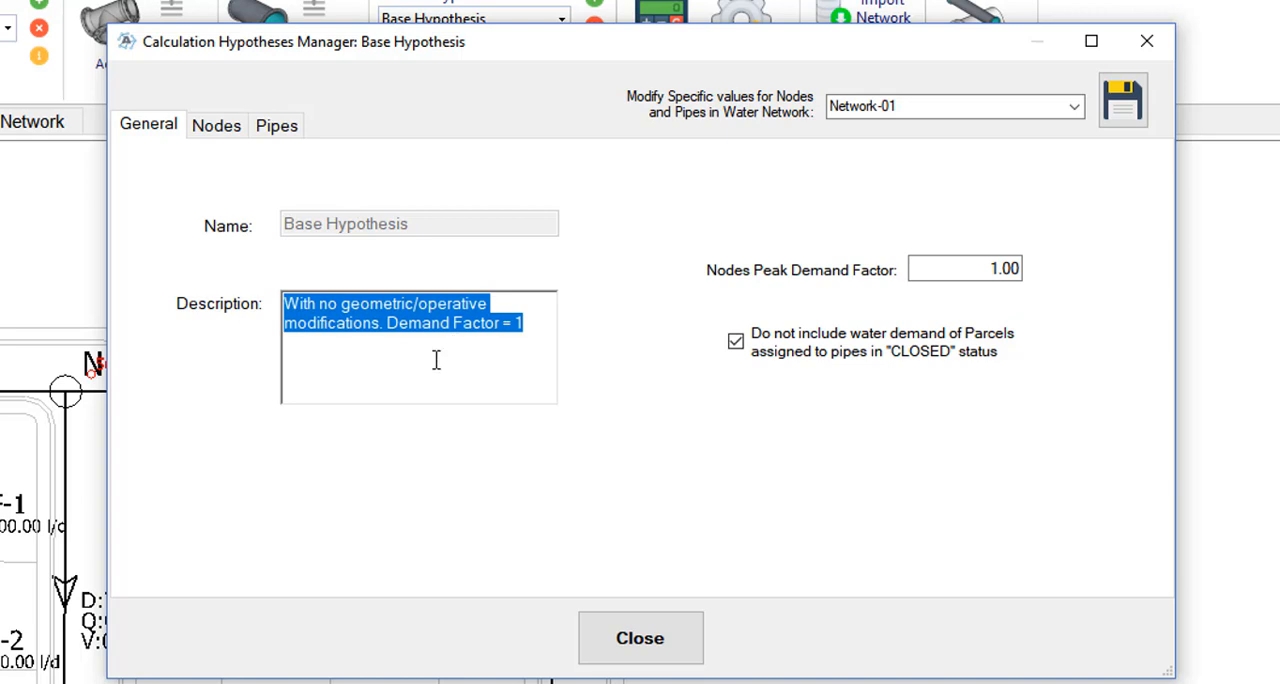
- Set the nodes peak demand factor to 2.5 and review the Nodes and Pipes values before returning to General
click(964, 268)
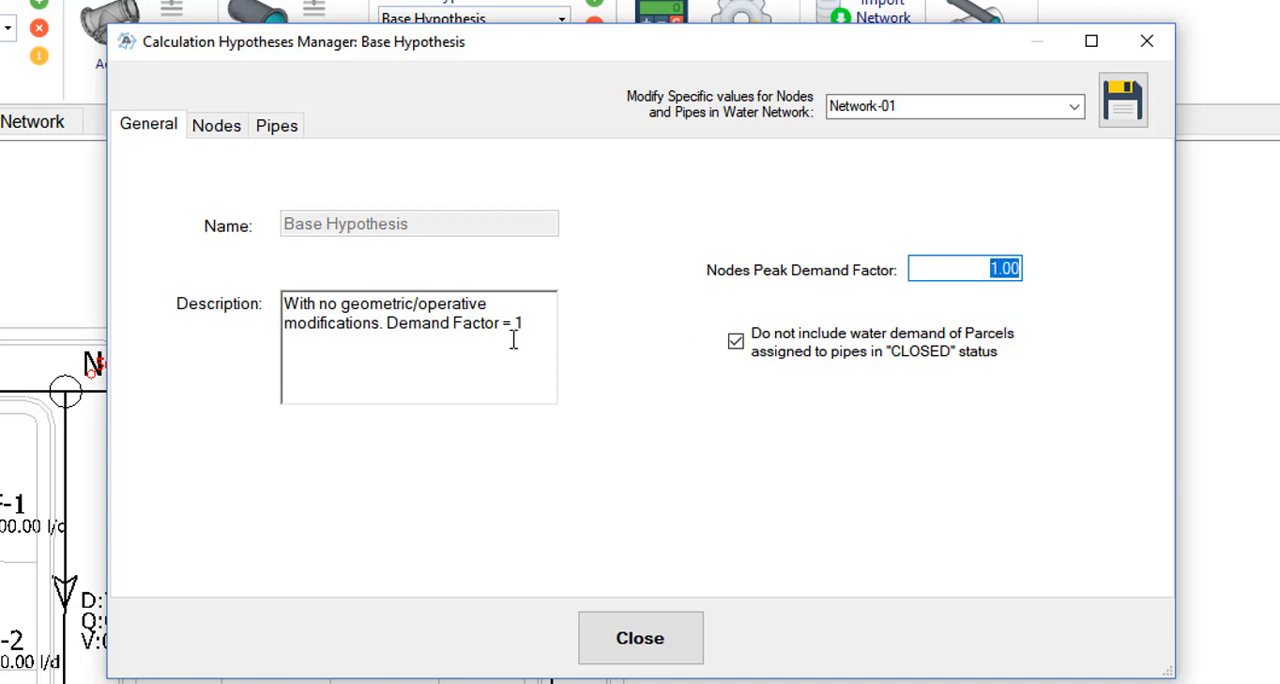
mouse_move(1150, 268)
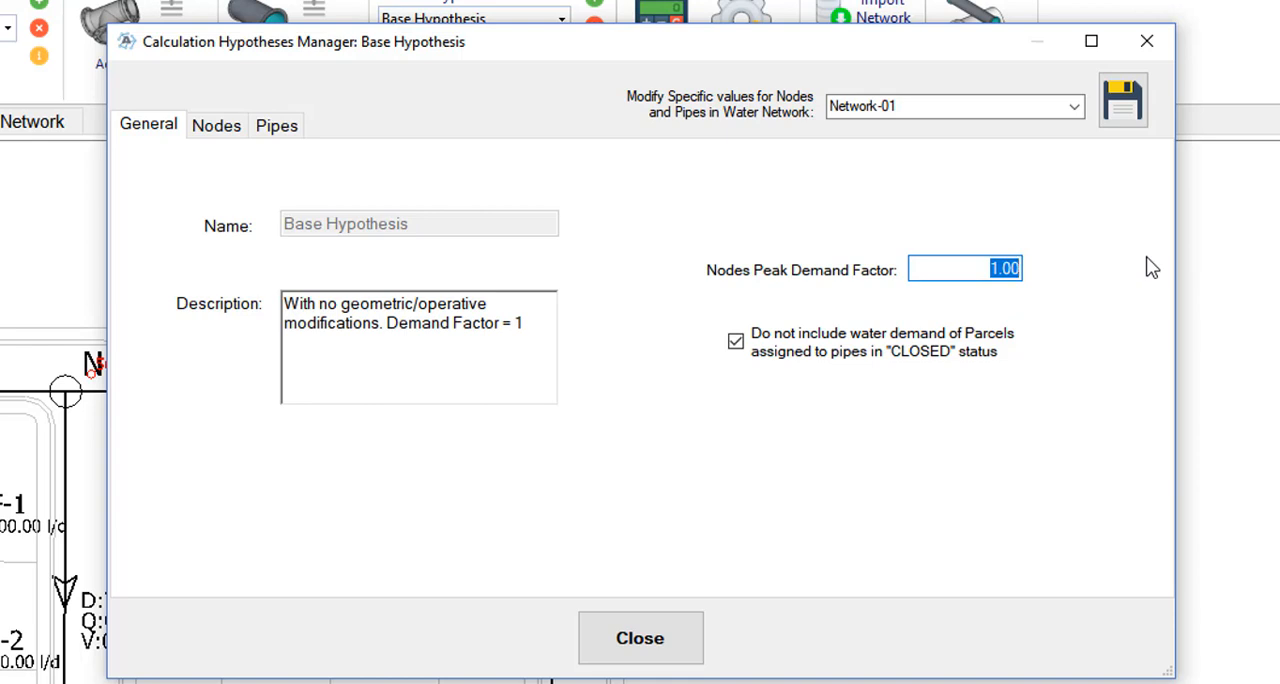
text(2.5)
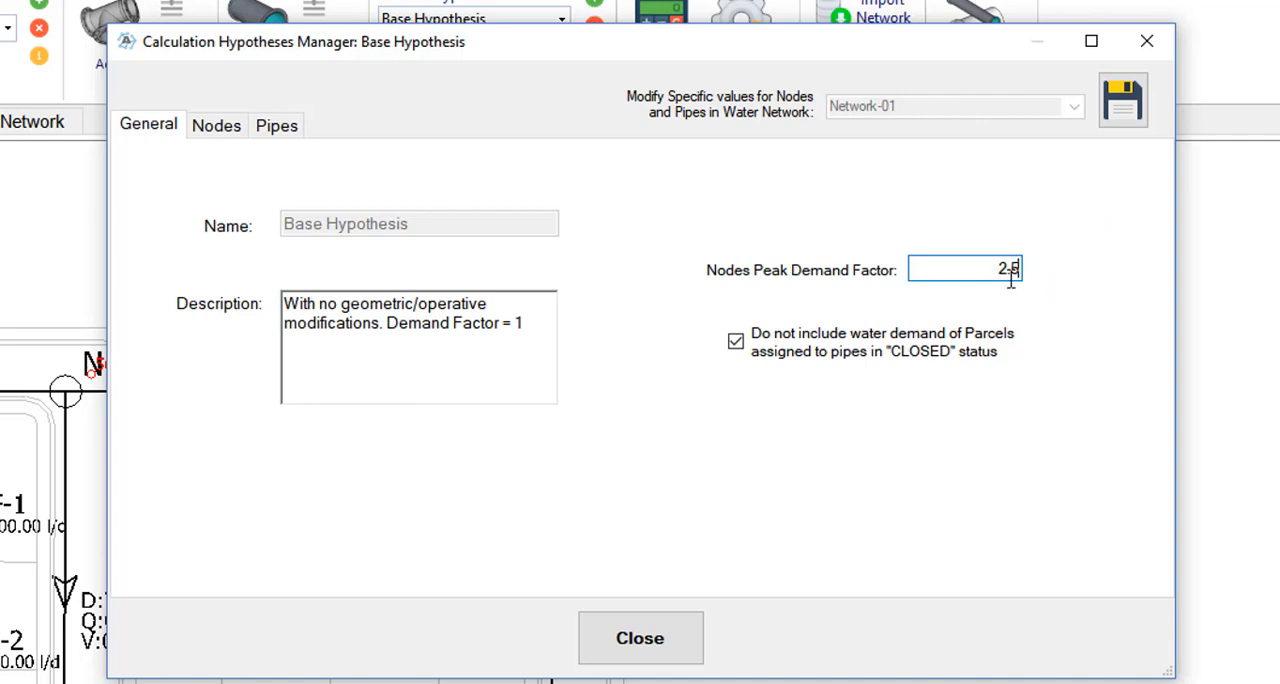
click(216, 124)
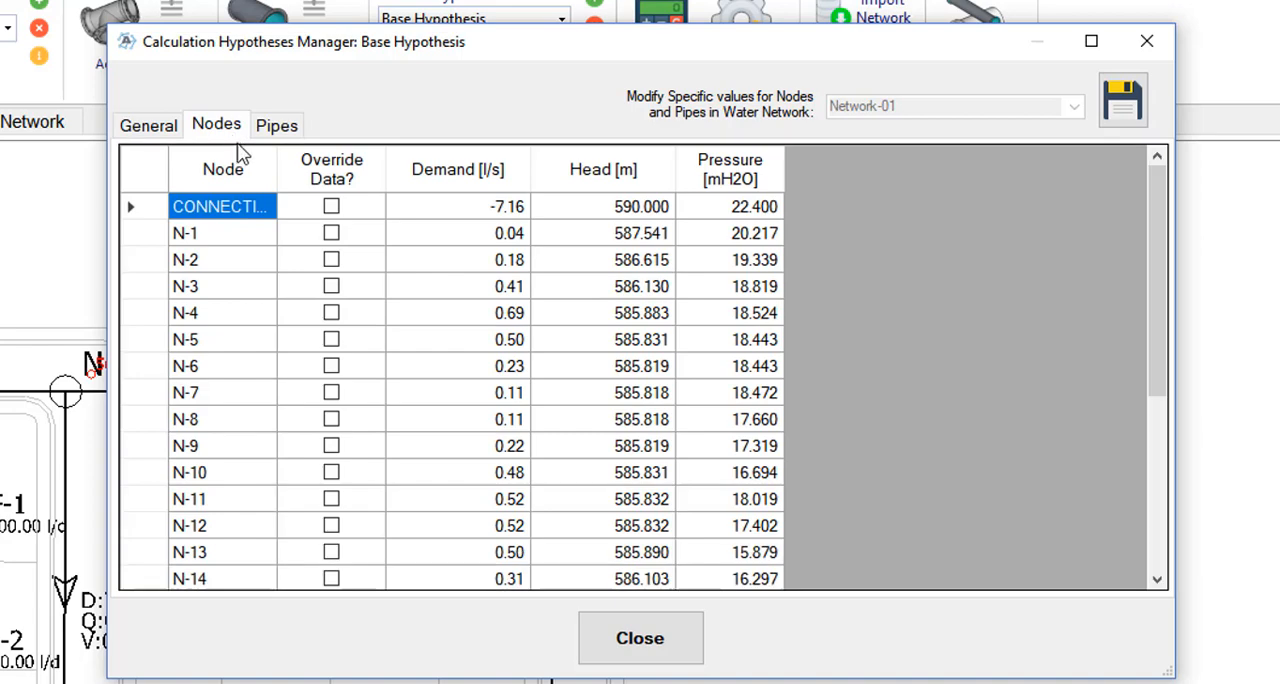
mouse_move(1156, 250)
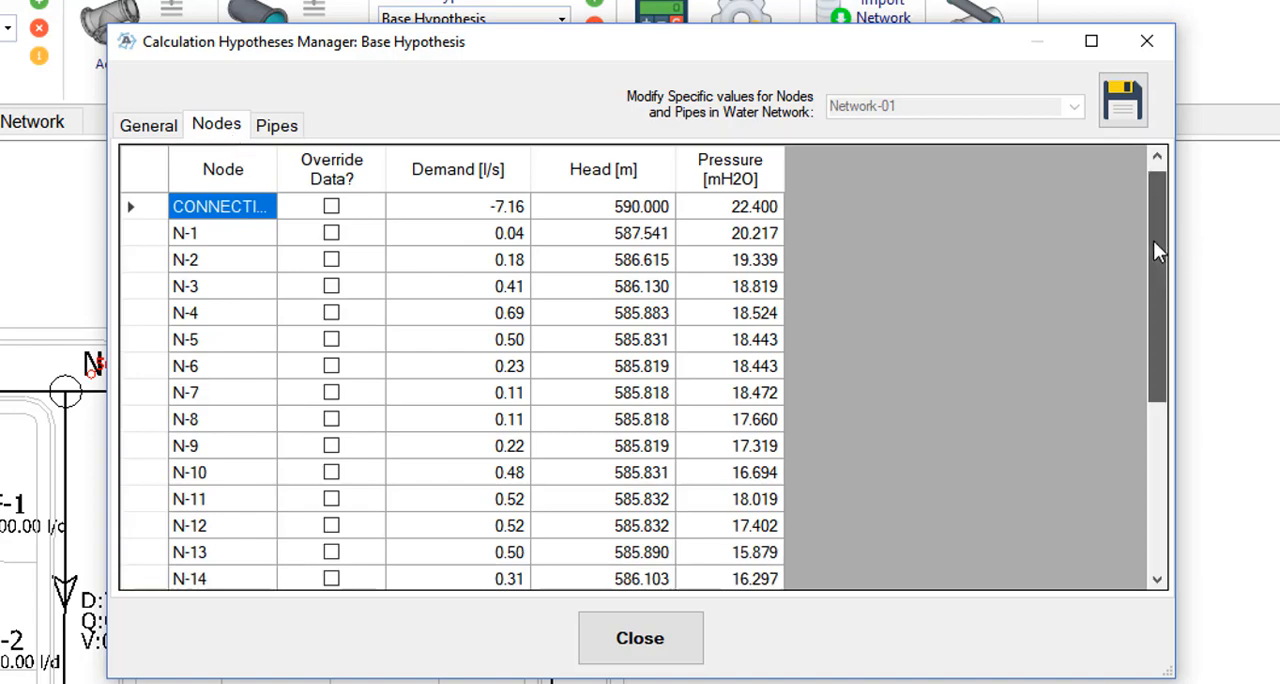
scroll(down, 3)
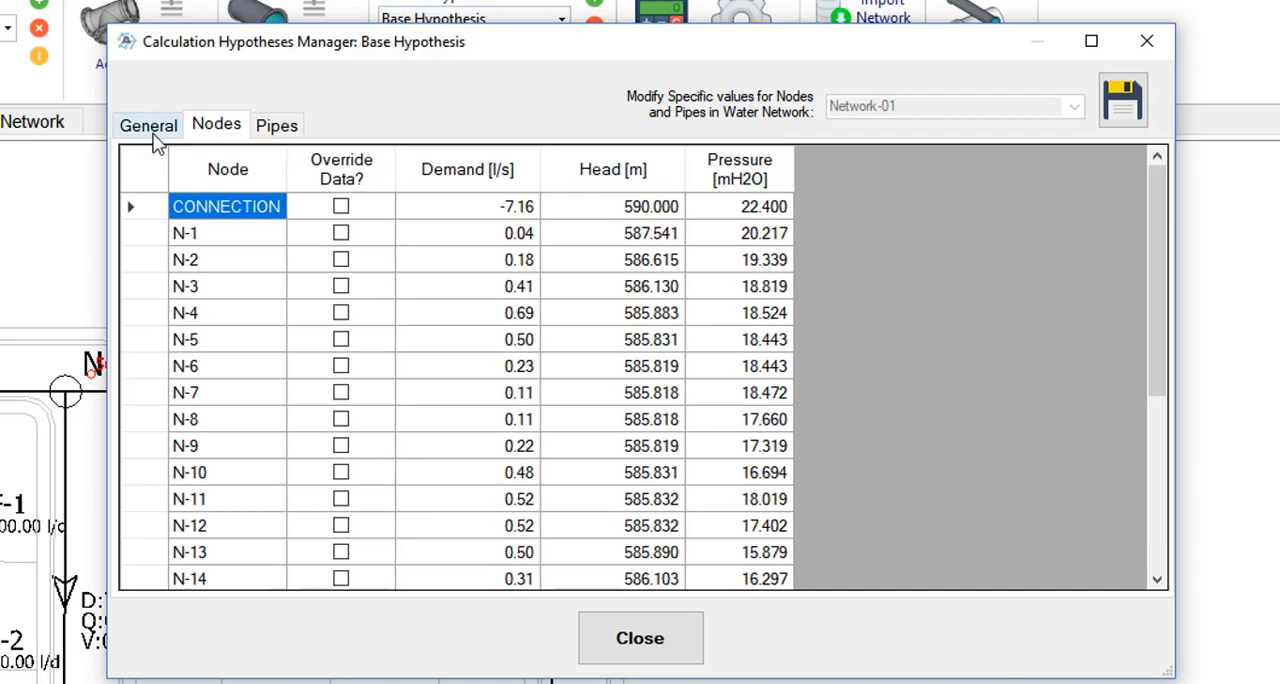
mouse_move(716, 244)
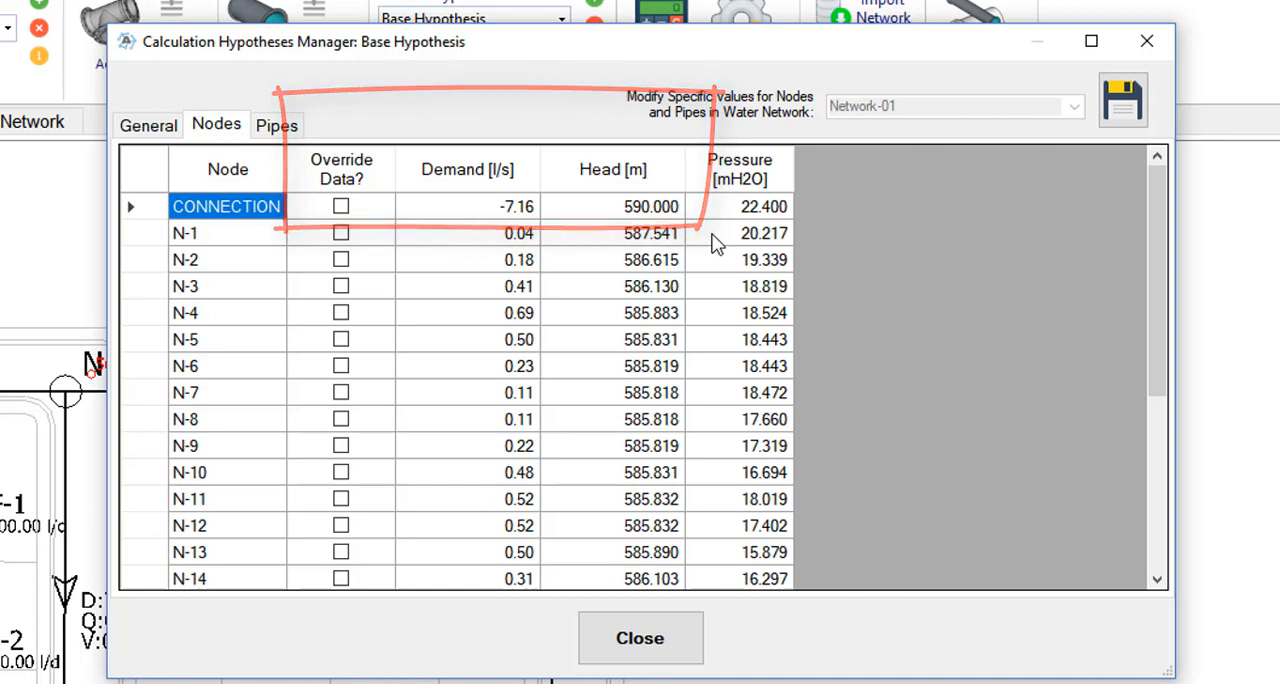
click(276, 124)
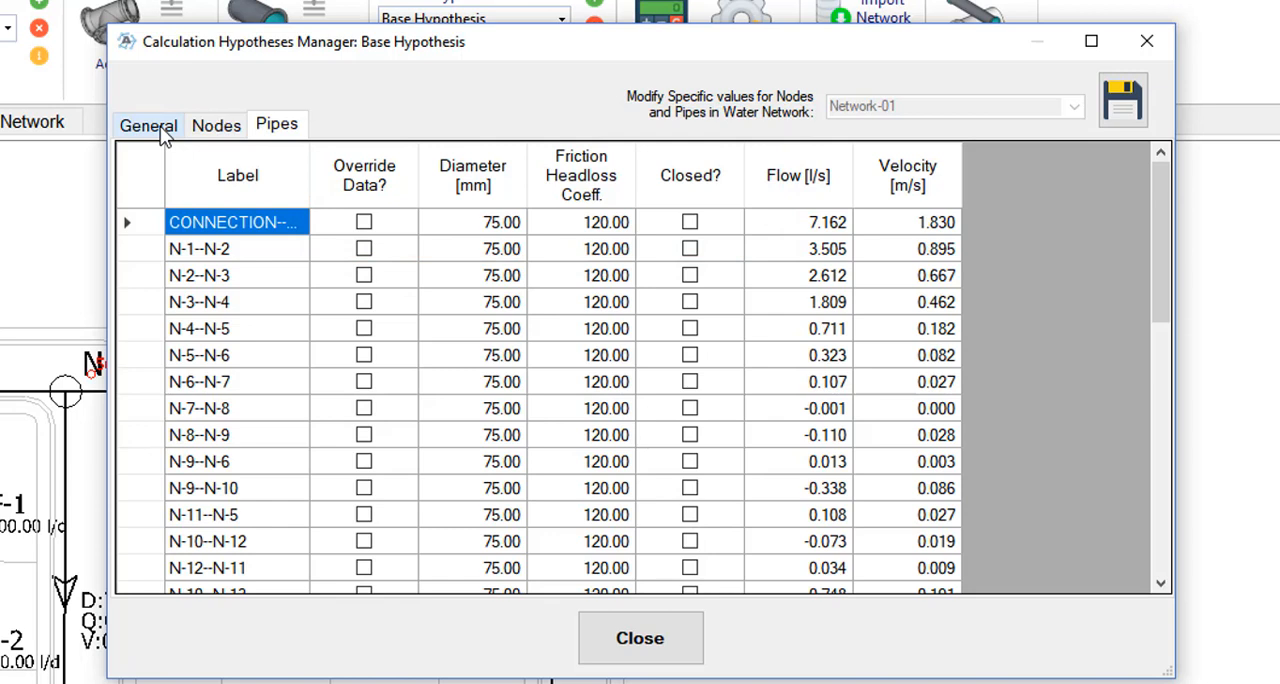
click(148, 124)
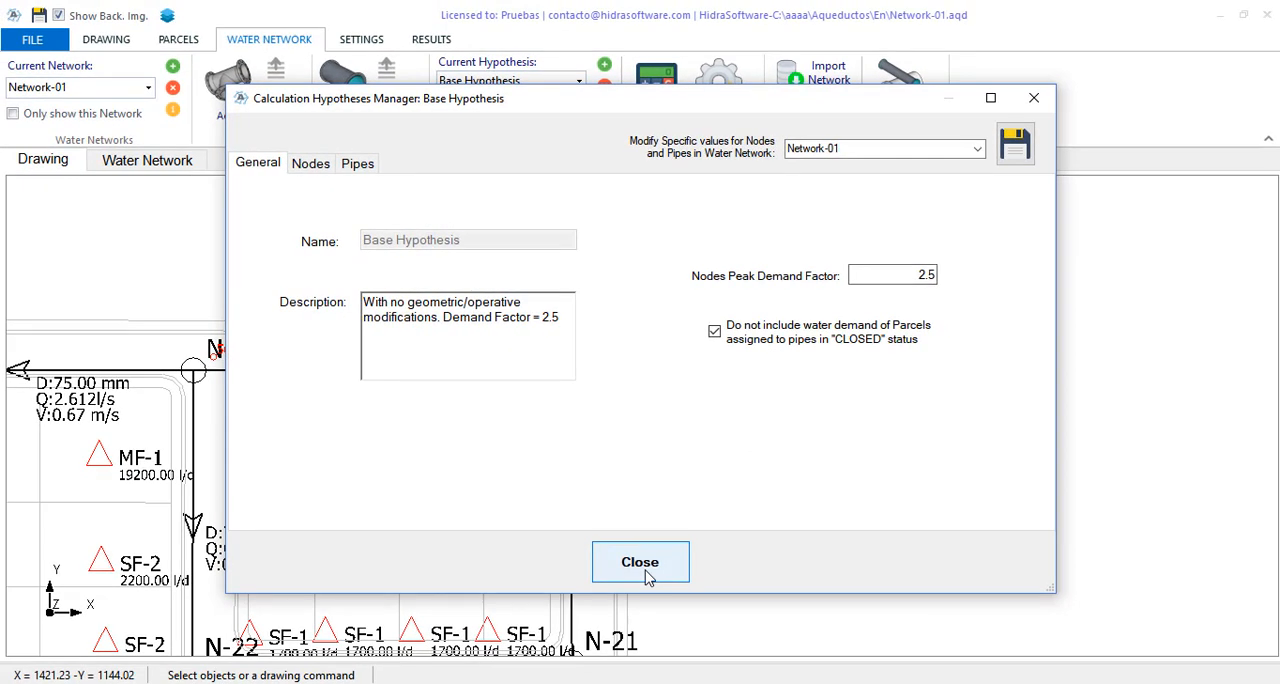
- Close the Calculation Hypotheses Manager to return to the network drawing
click(640, 560)
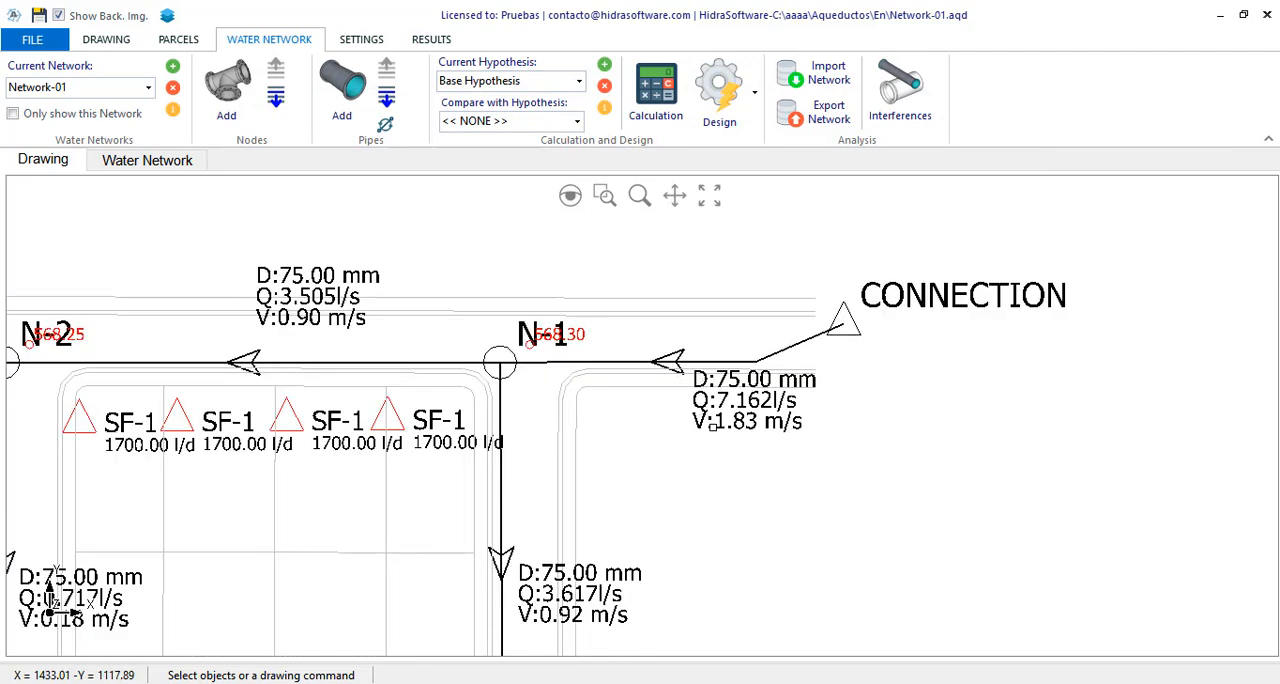
mouse_move(656, 90)
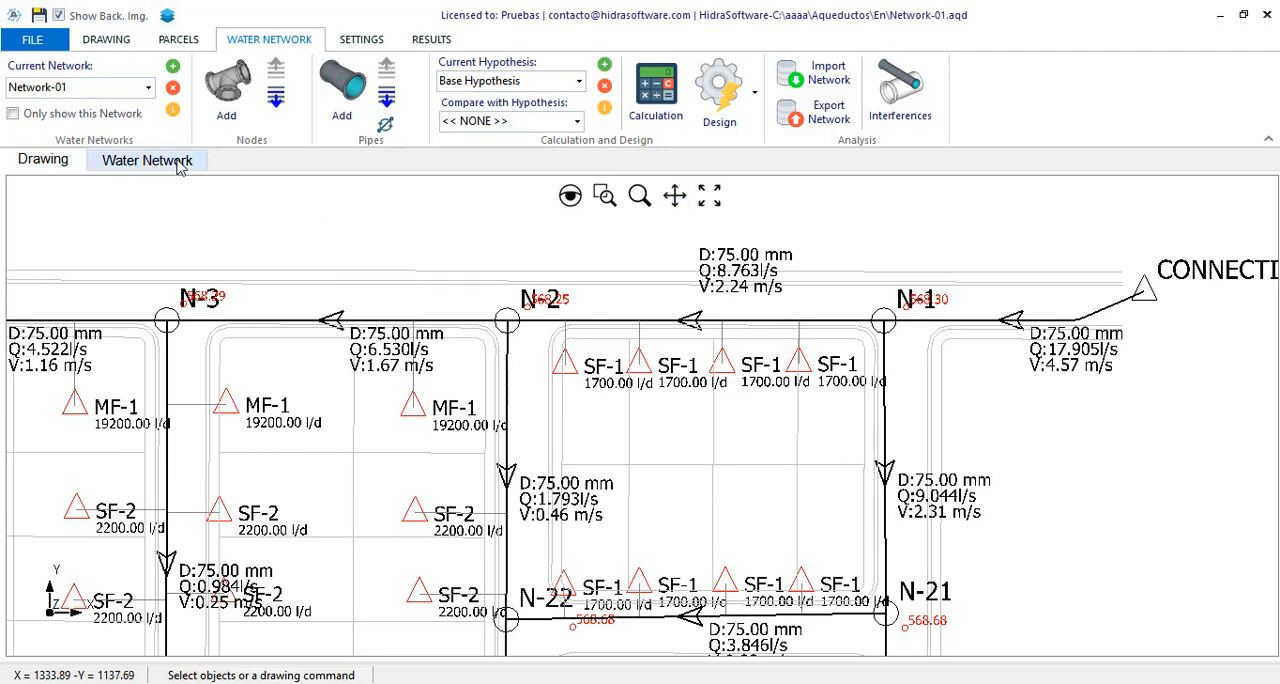
- Review the Nodes and Pipes result tables, with CONNECTION–N-1 at 17.91 l/s and 4.57 m/s, then go to SETTINGS
click(148, 160)
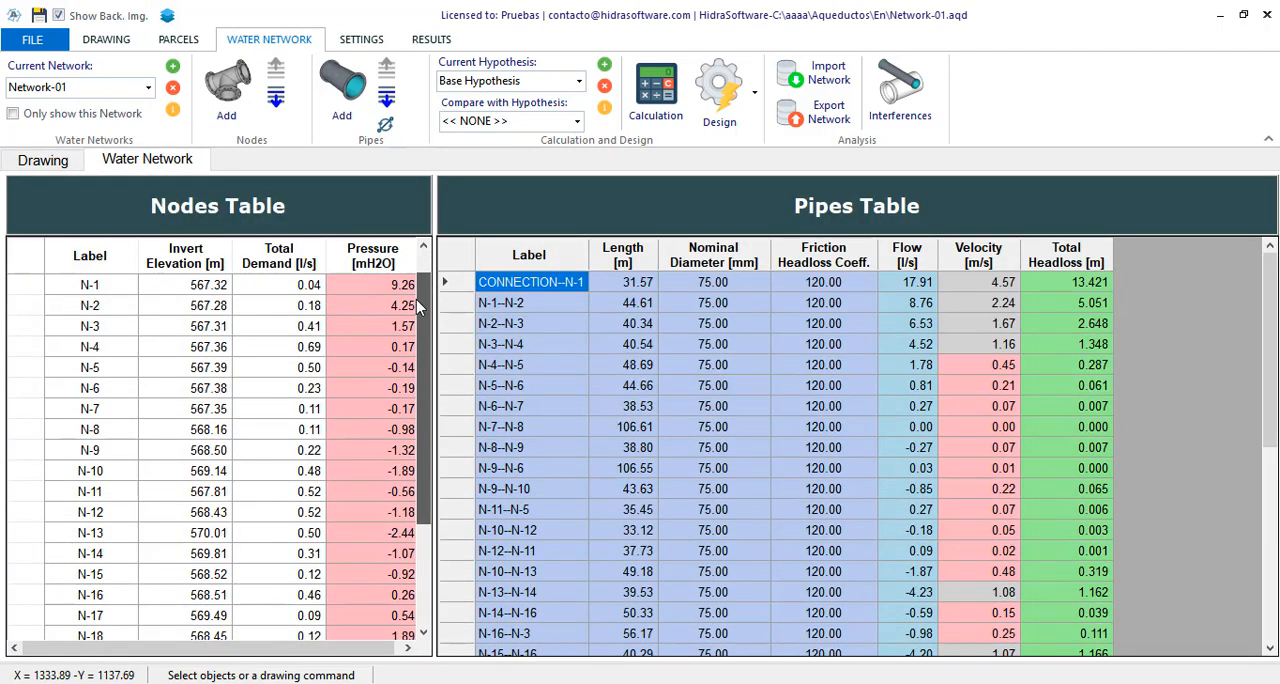
scroll(down, 3)
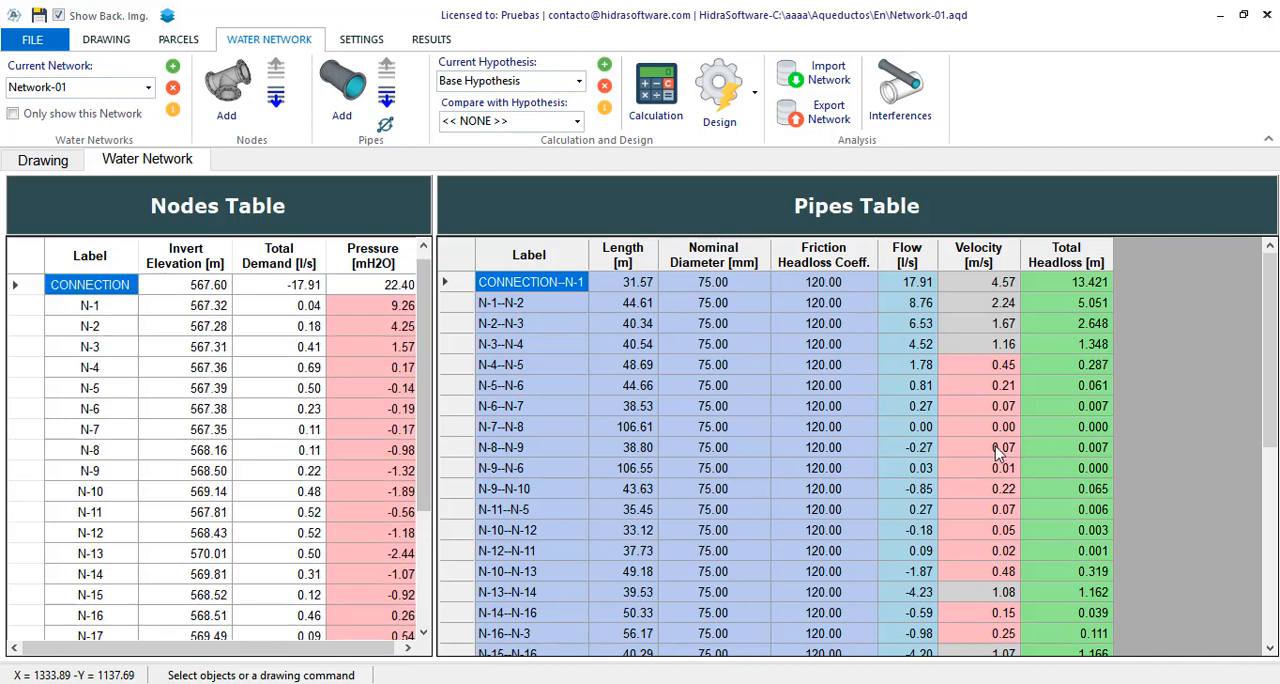
mouse_move(388, 538)
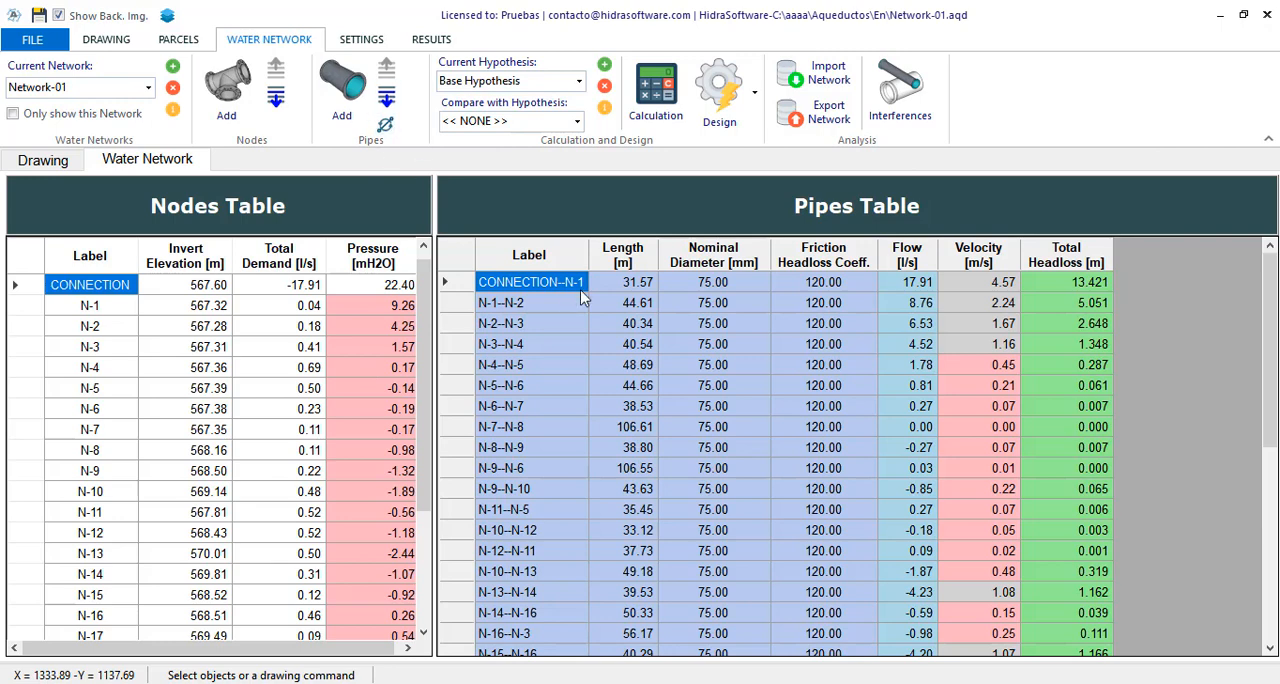
click(360, 40)
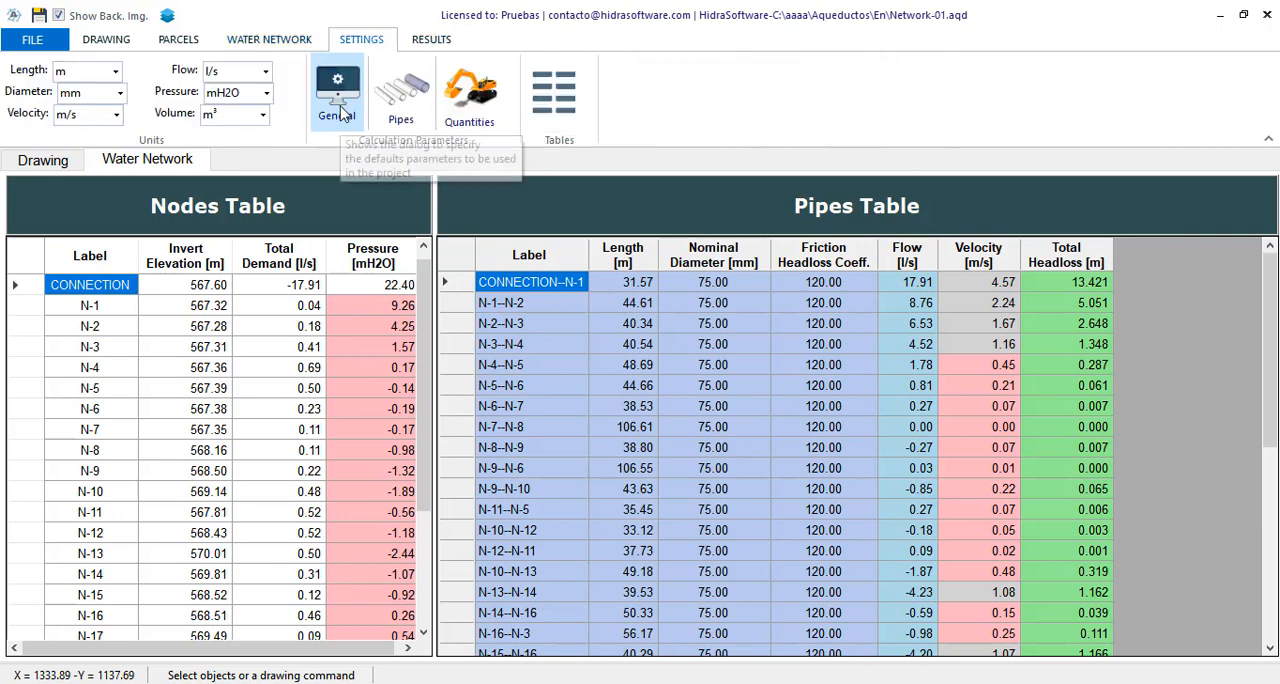
click(336, 90)
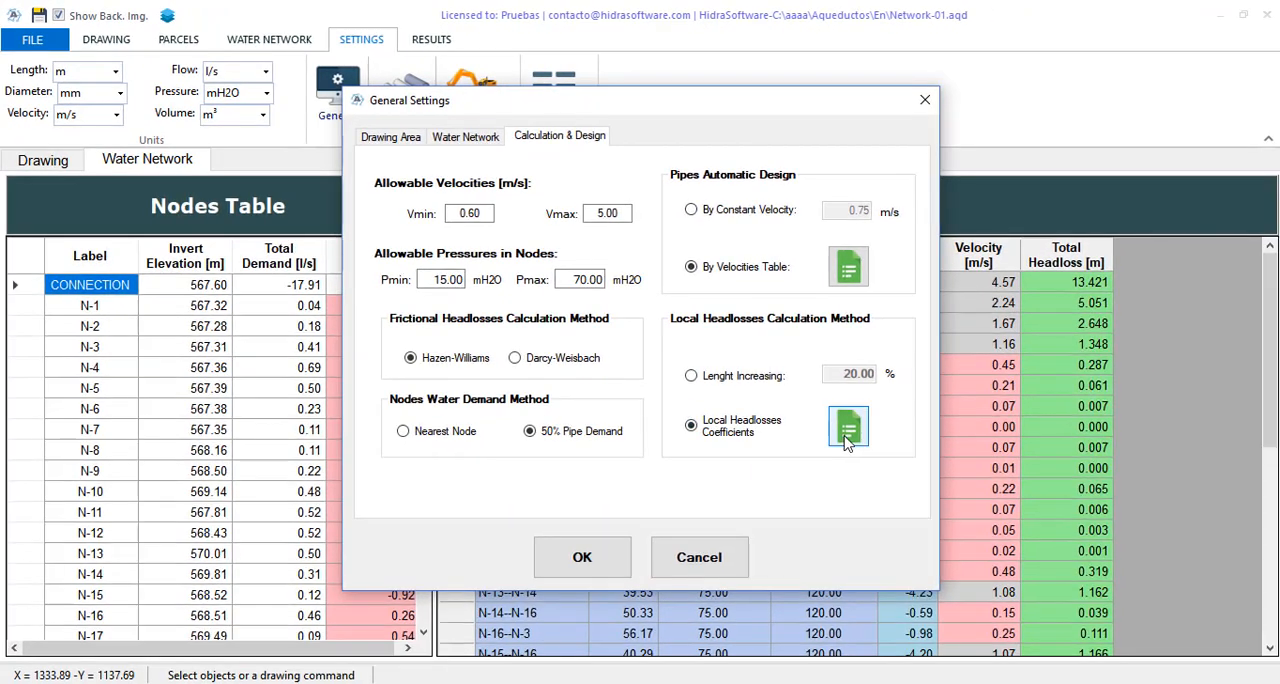
click(848, 428)
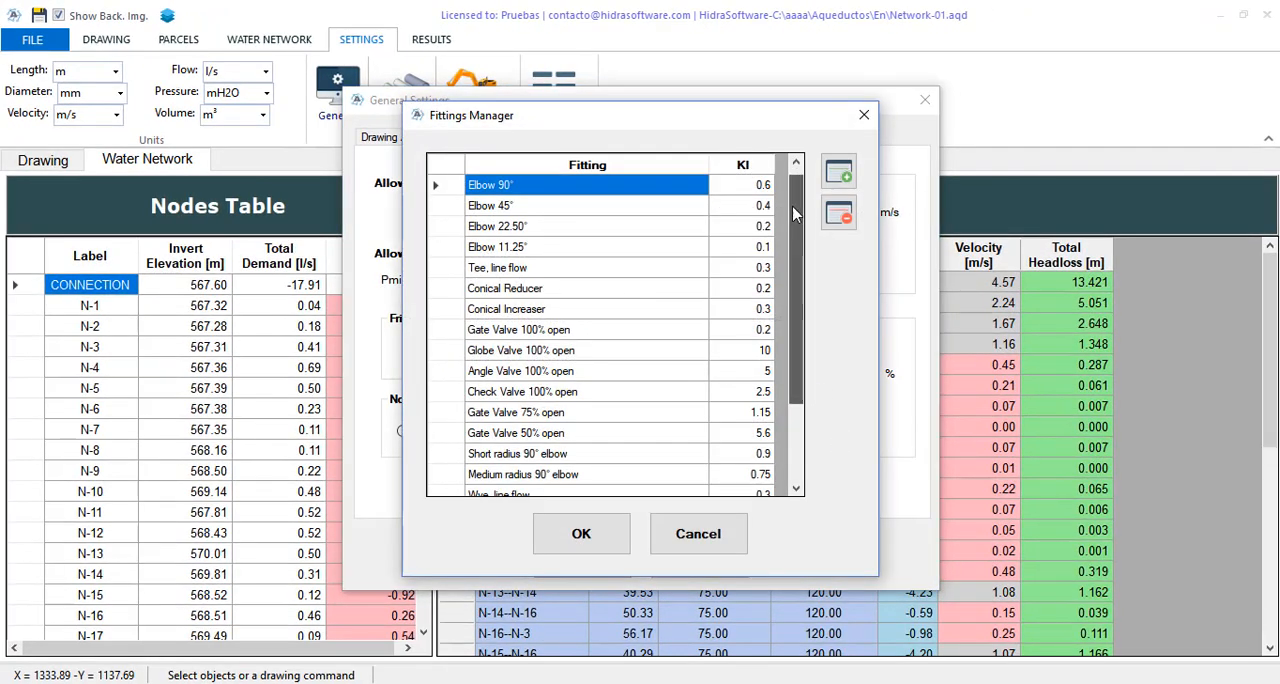
scroll(down, 3)
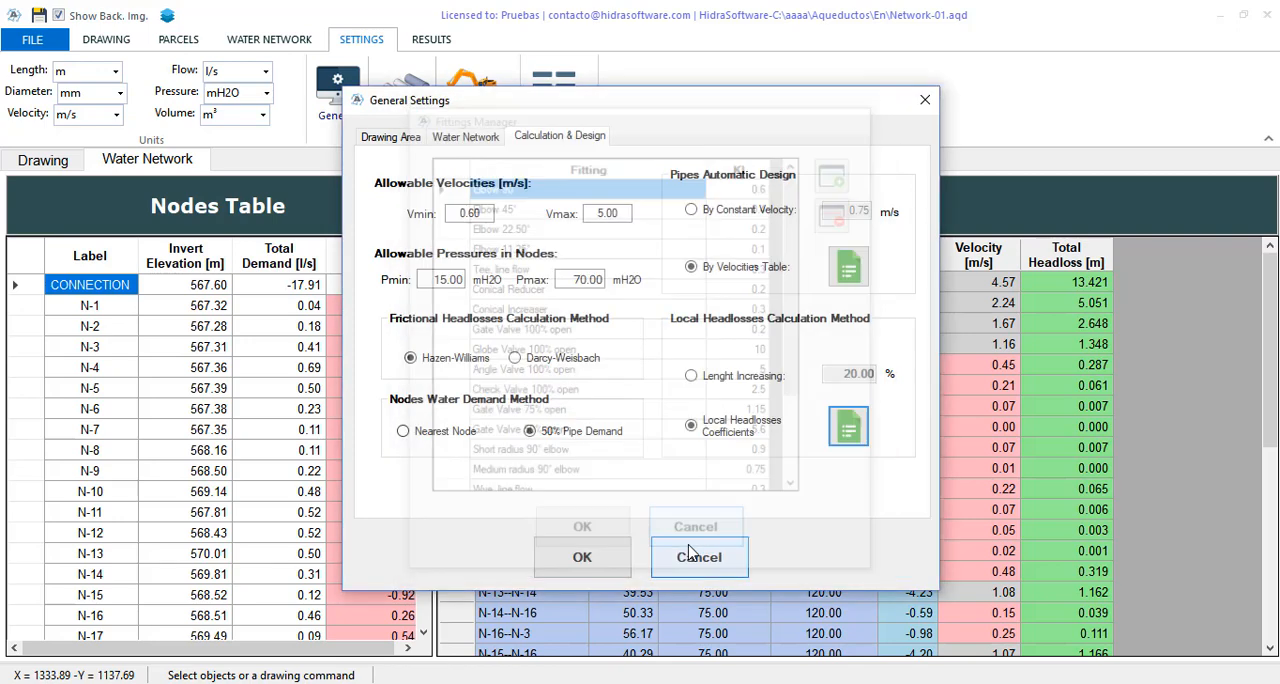
click(582, 556)
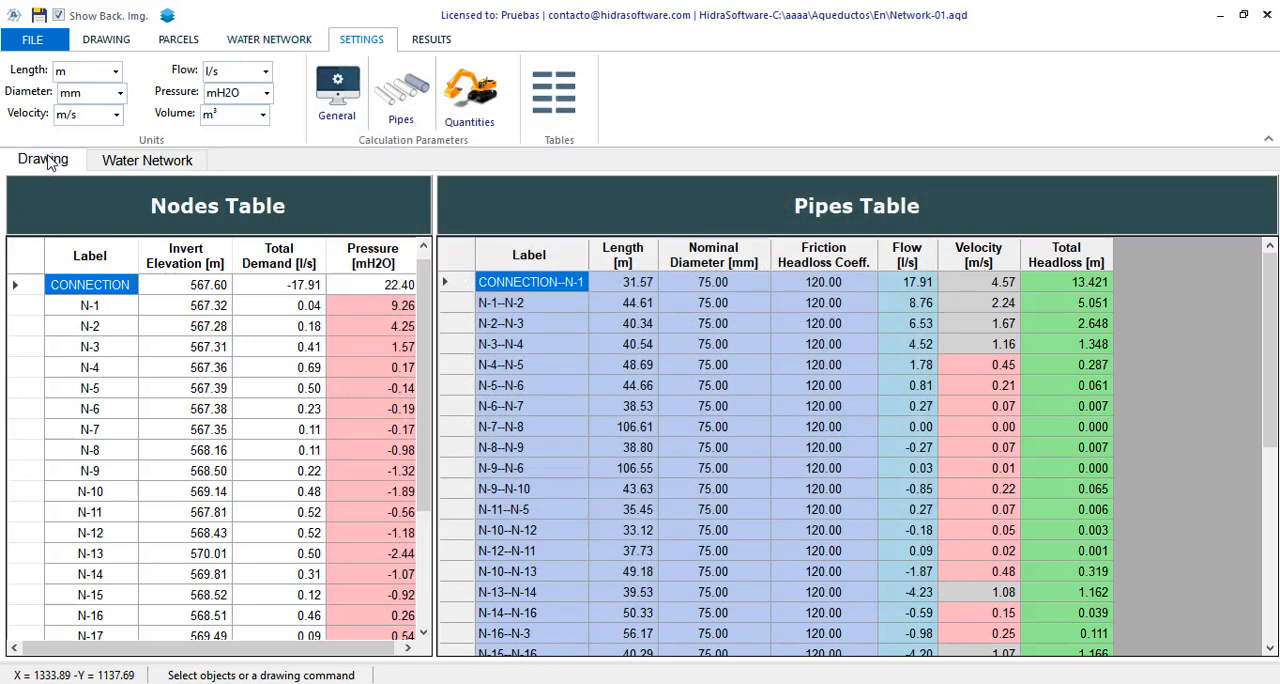
click(42, 160)
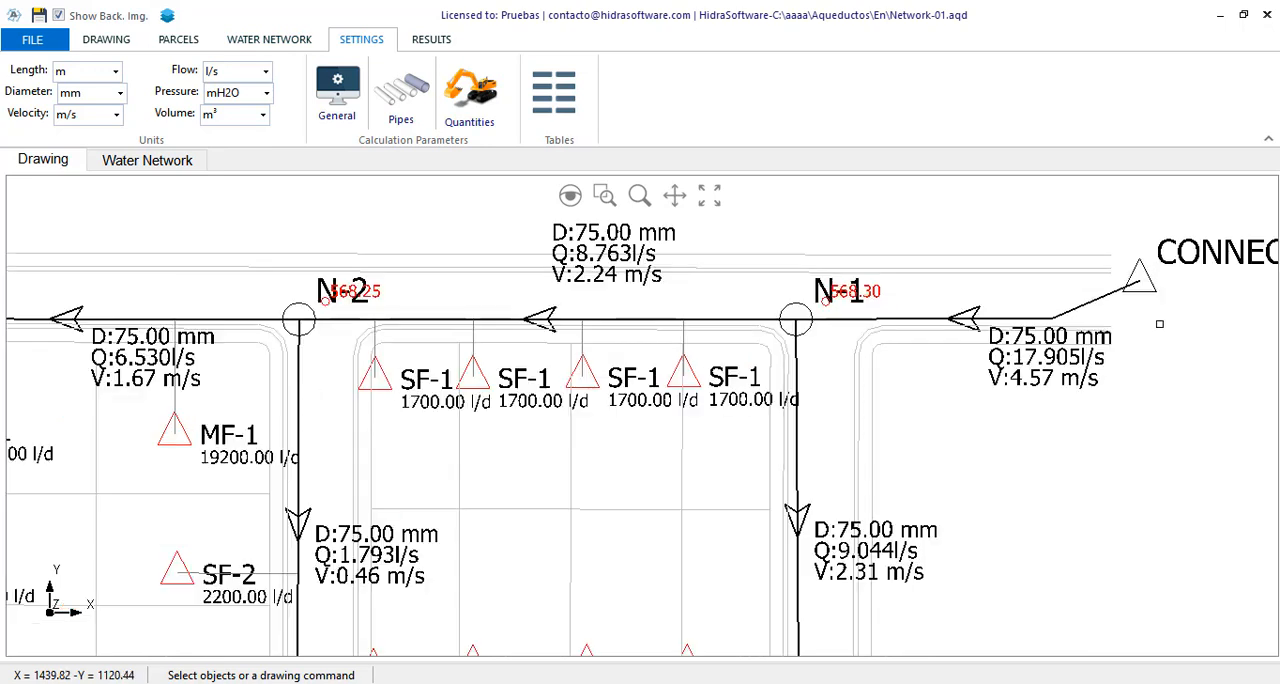
mouse_move(954, 288)
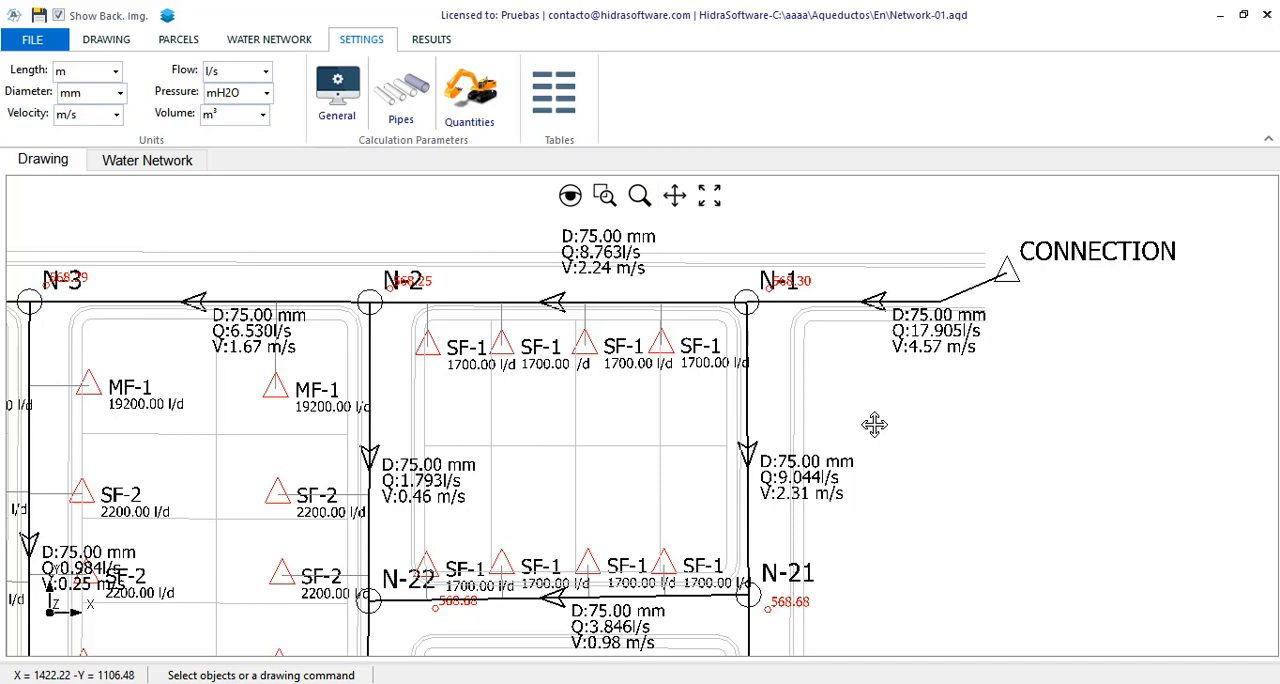
mouse_move(294, 96)
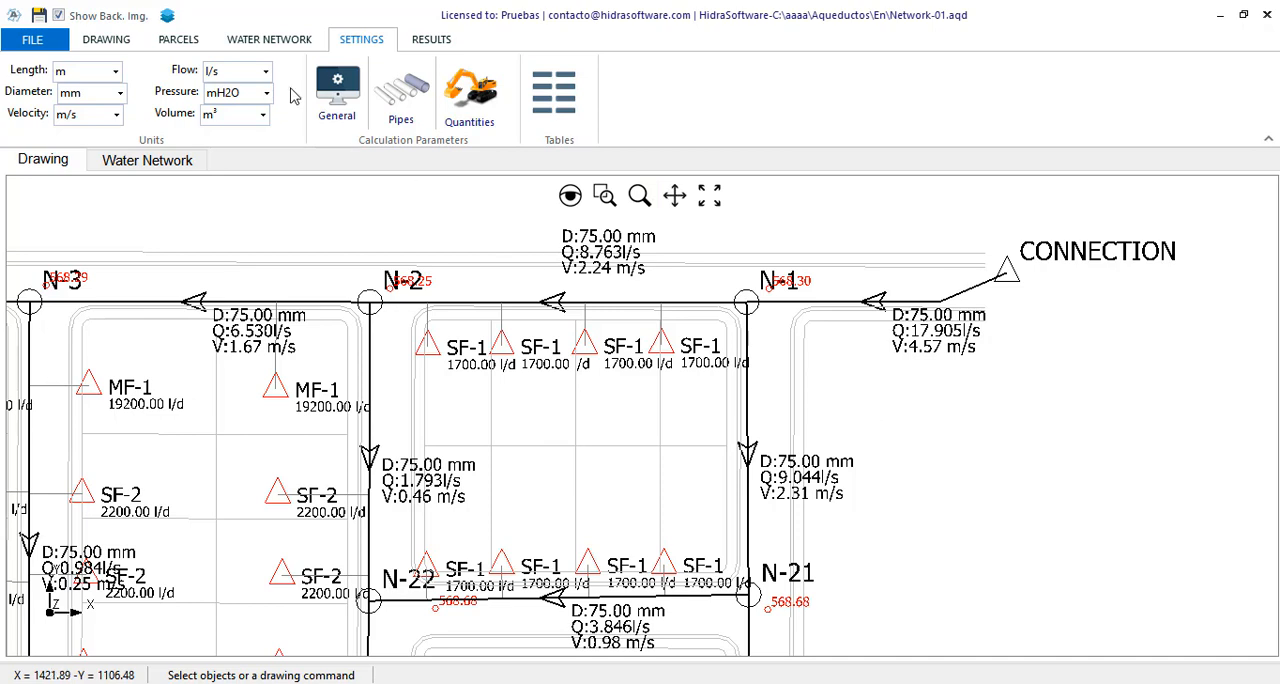
click(268, 40)
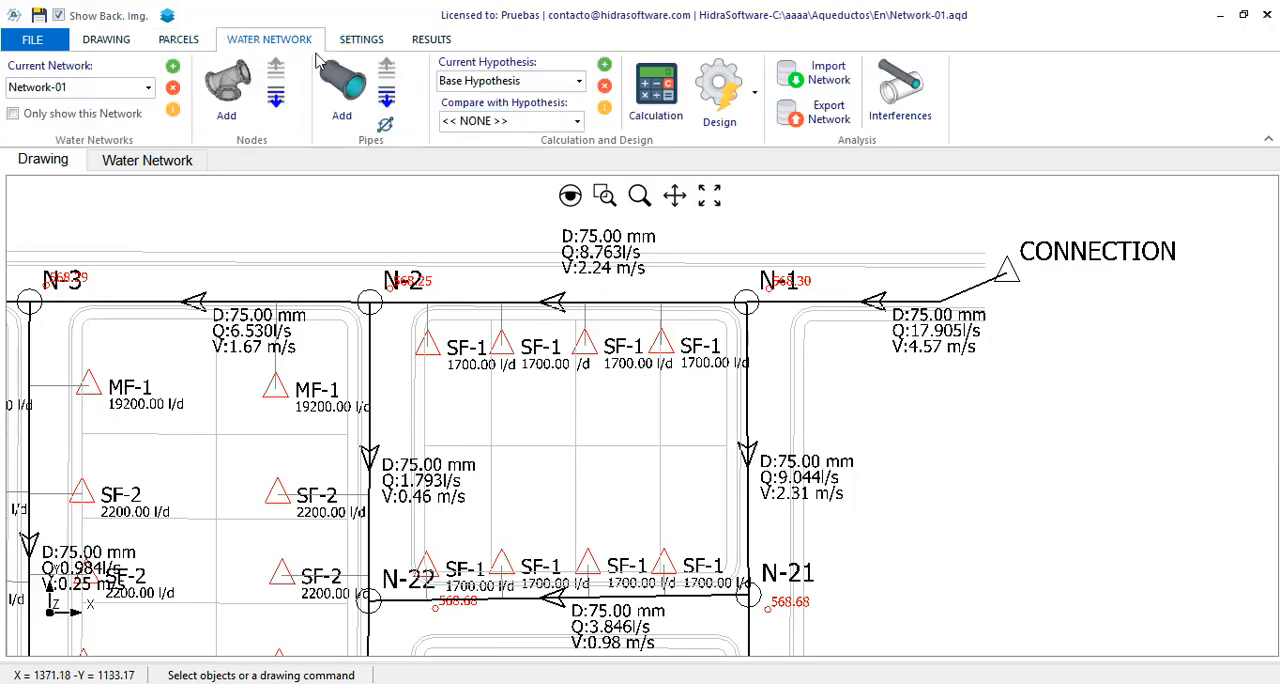
click(720, 90)
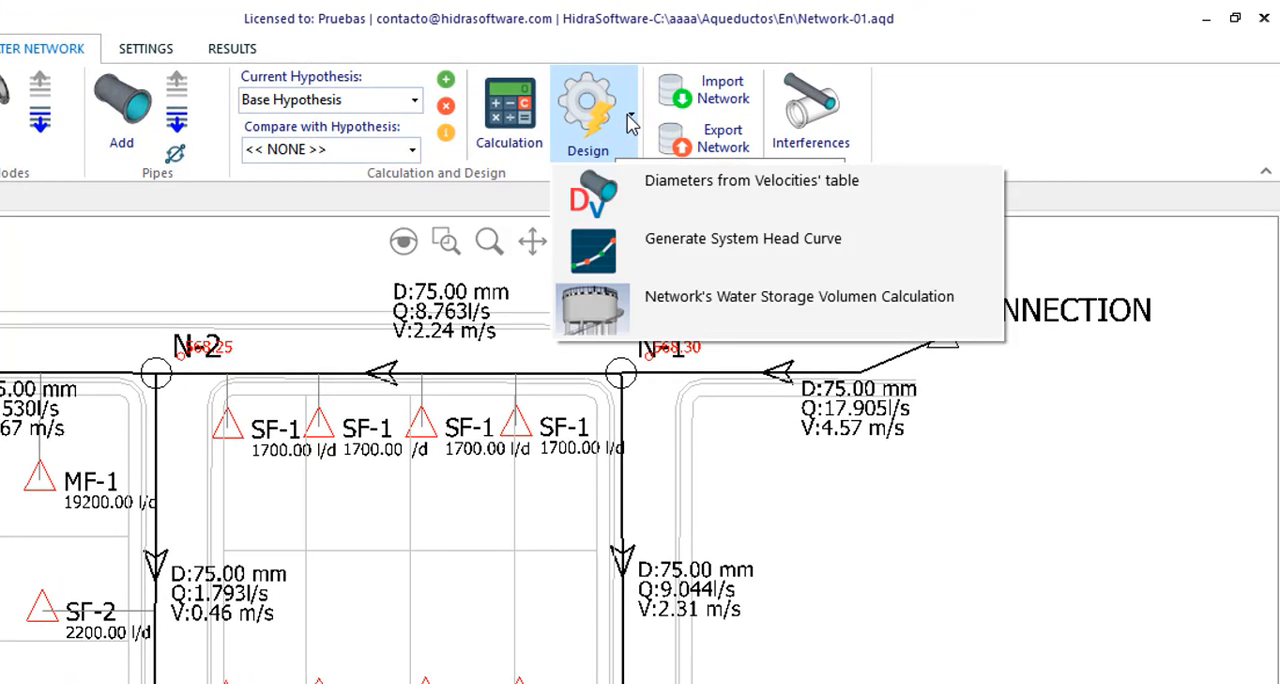
mouse_move(752, 194)
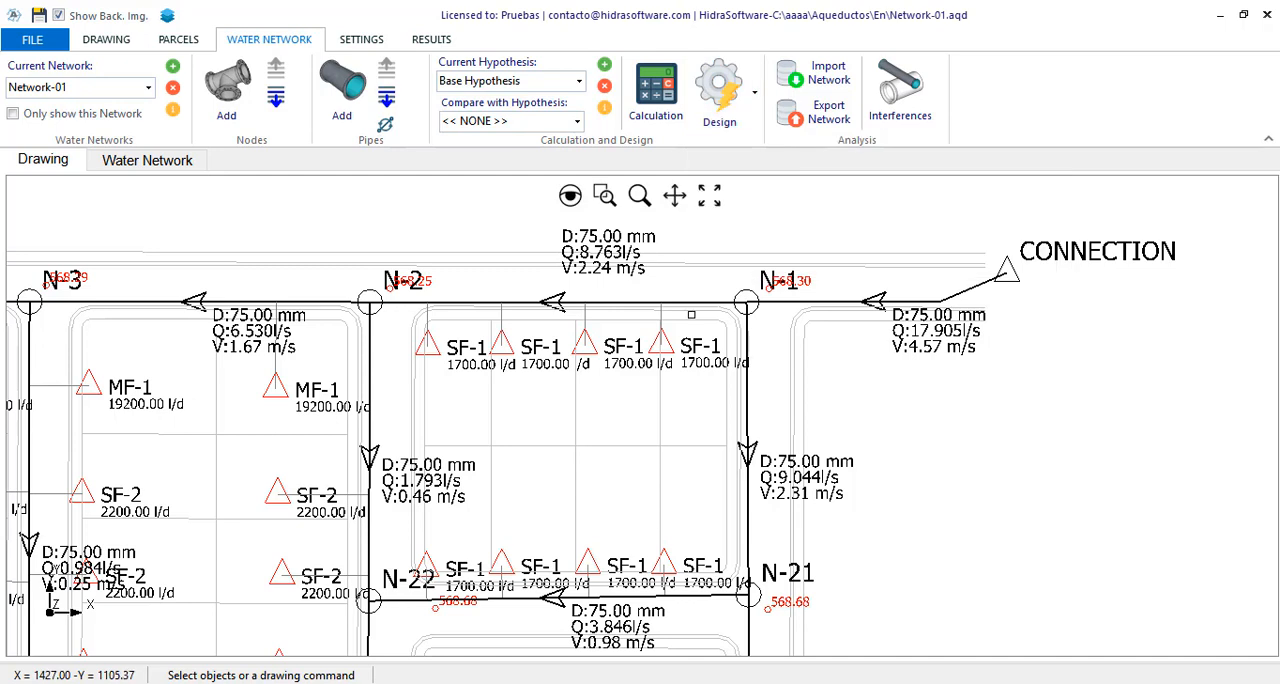
click(360, 40)
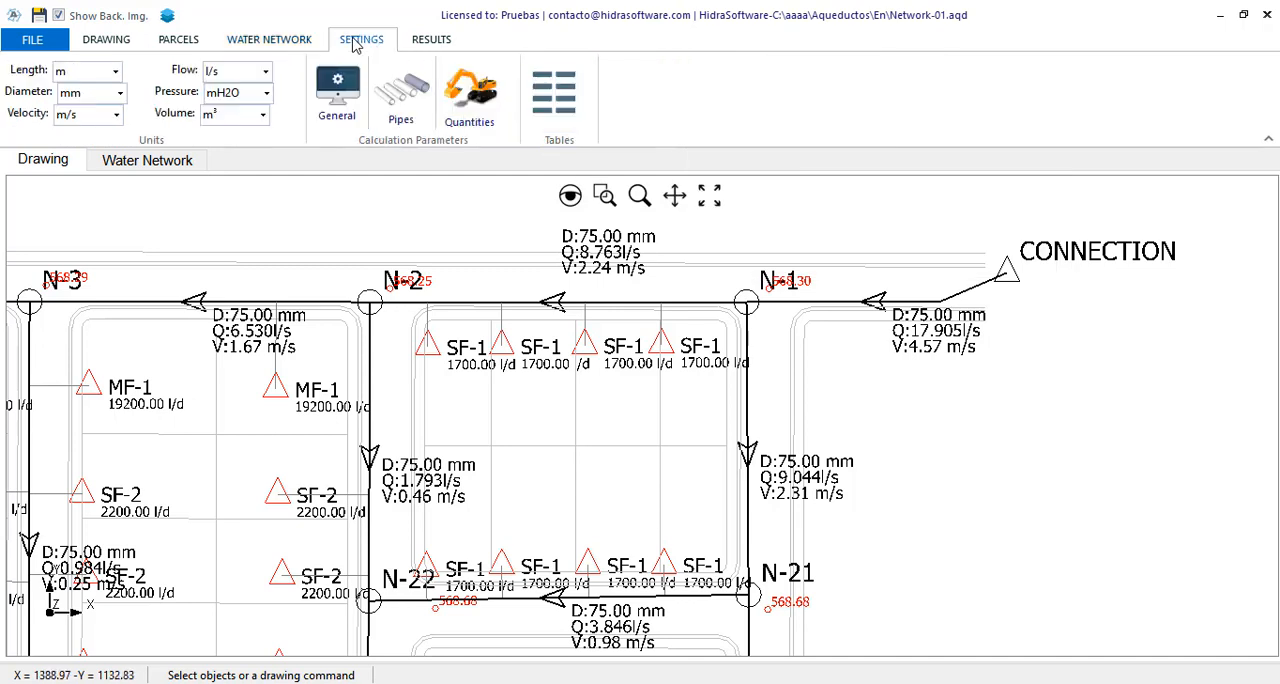
click(336, 90)
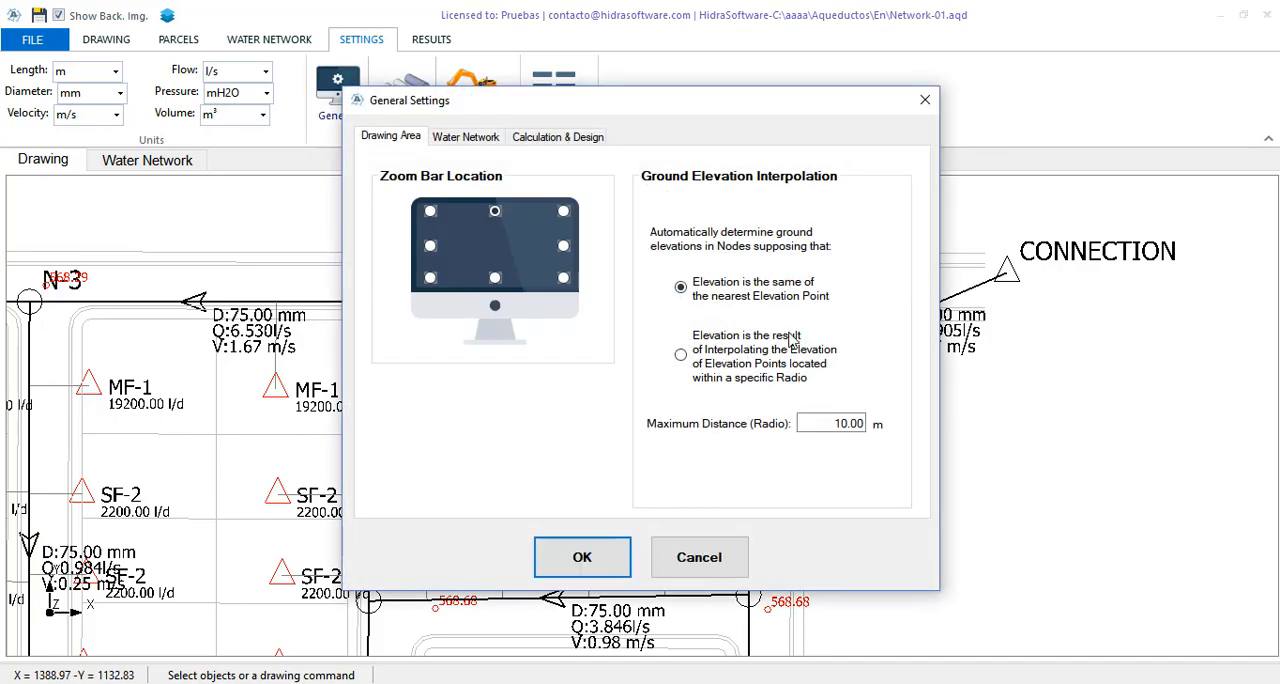
click(556, 136)
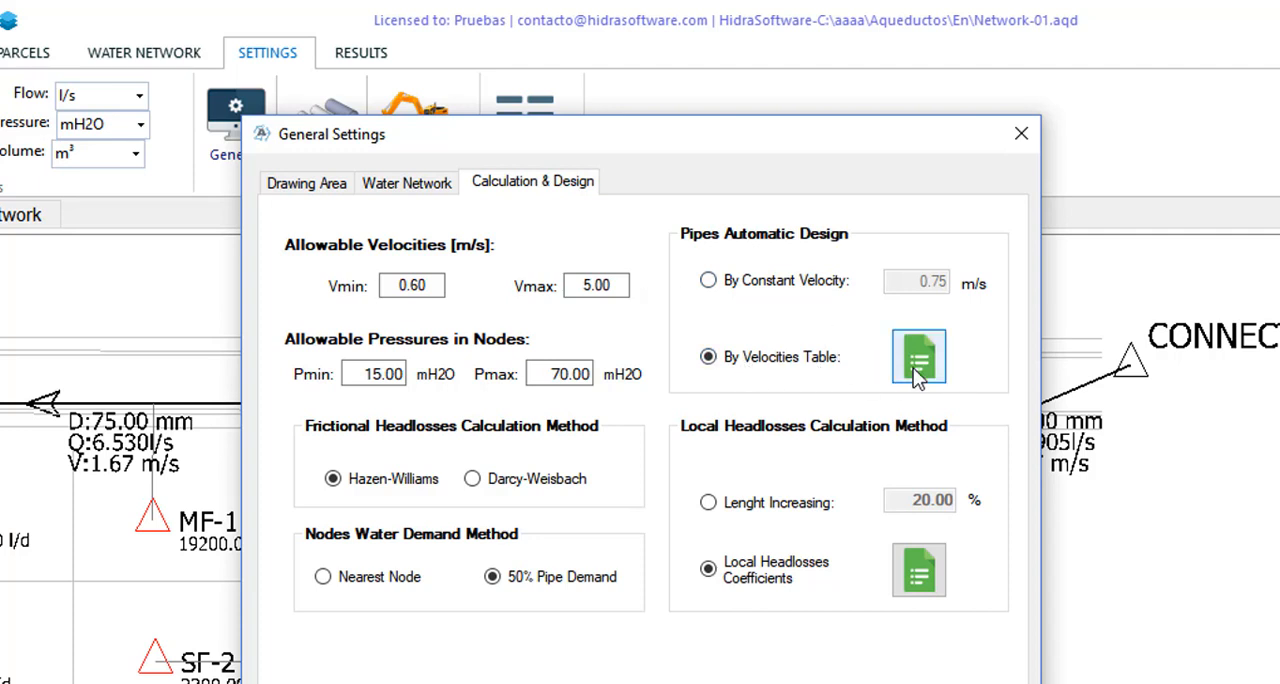
mouse_move(944, 380)
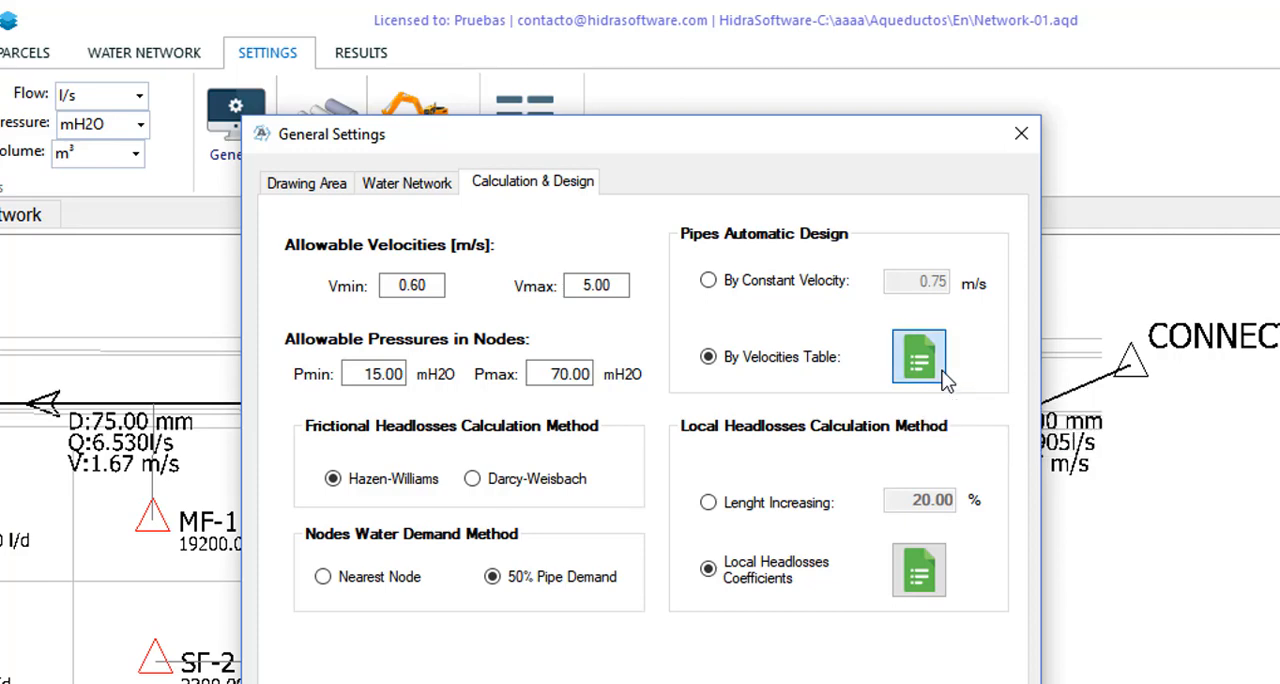
click(918, 356)
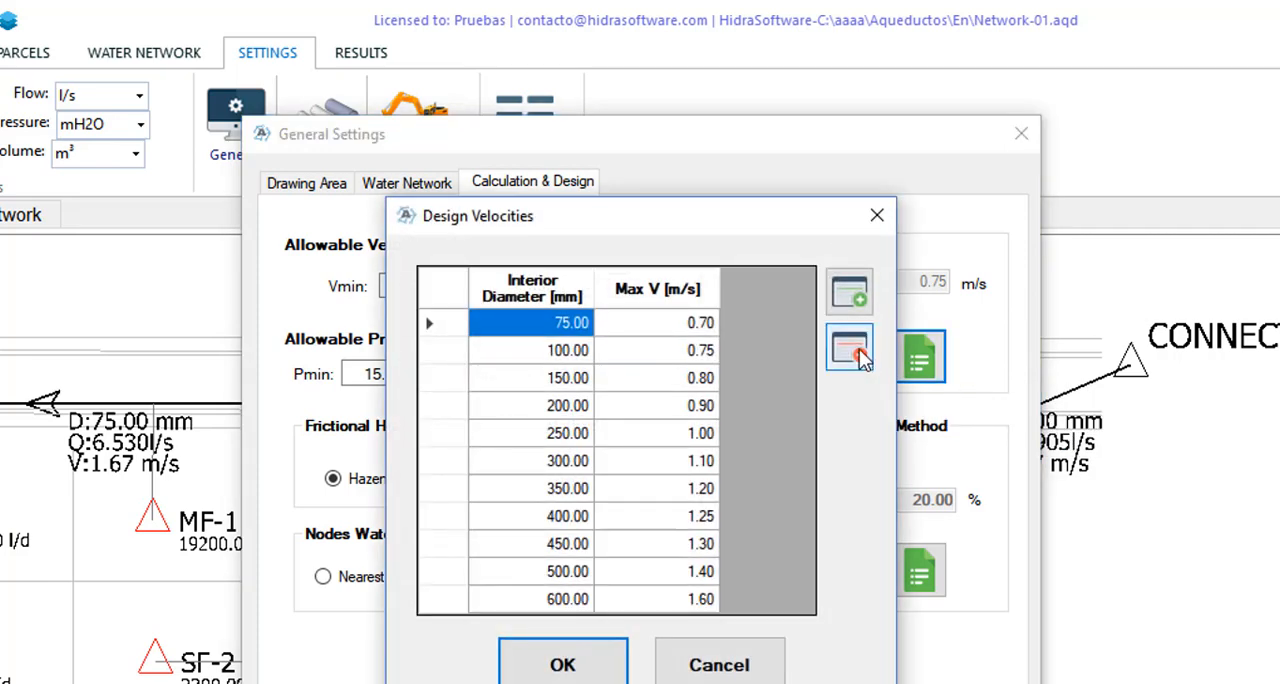
click(848, 348)
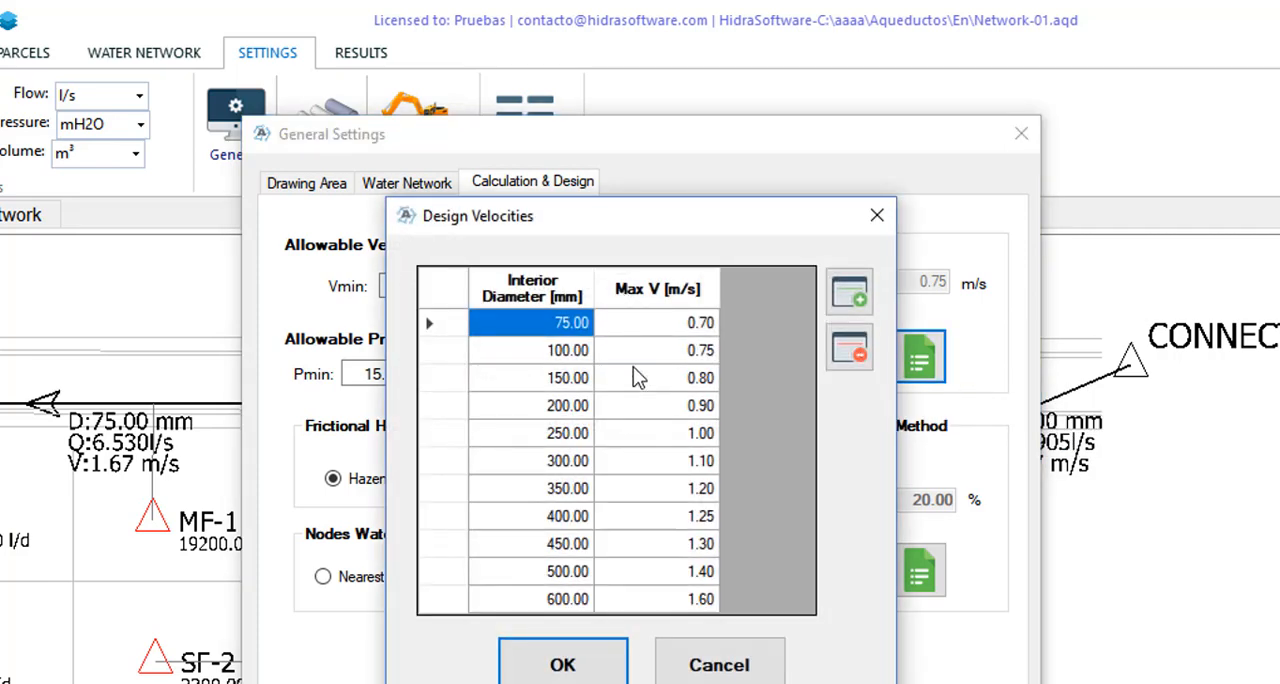
click(532, 350)
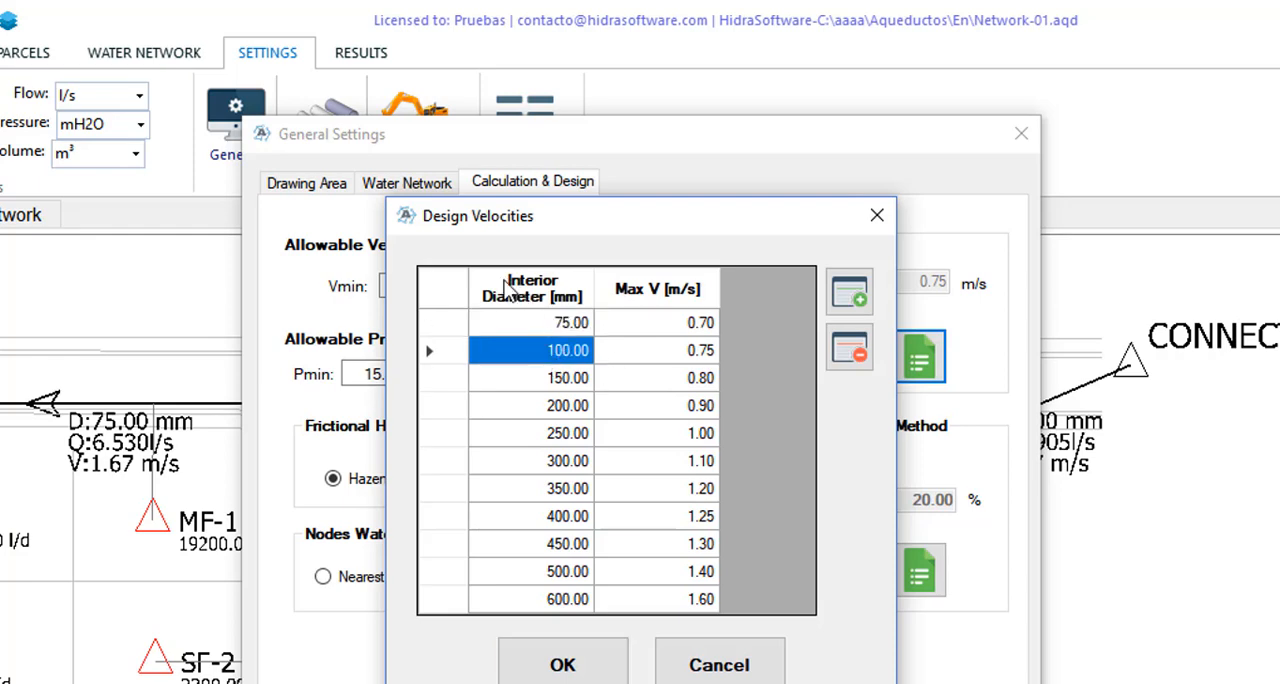
click(568, 404)
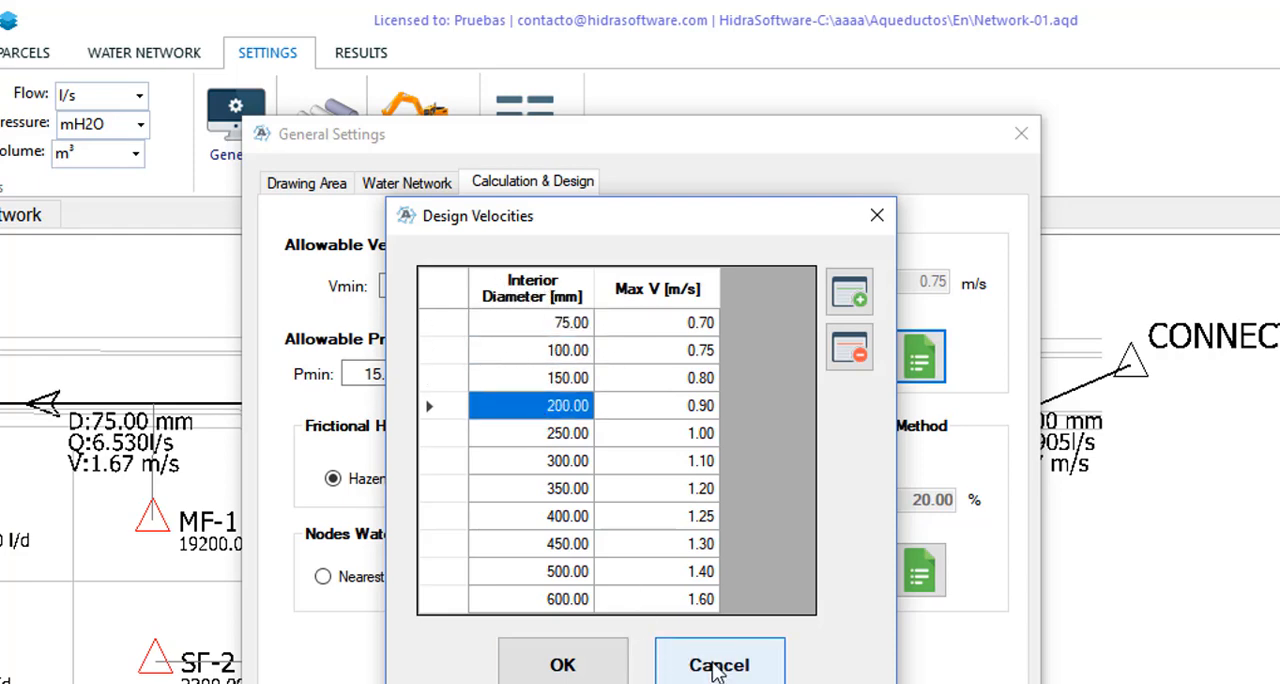
click(720, 664)
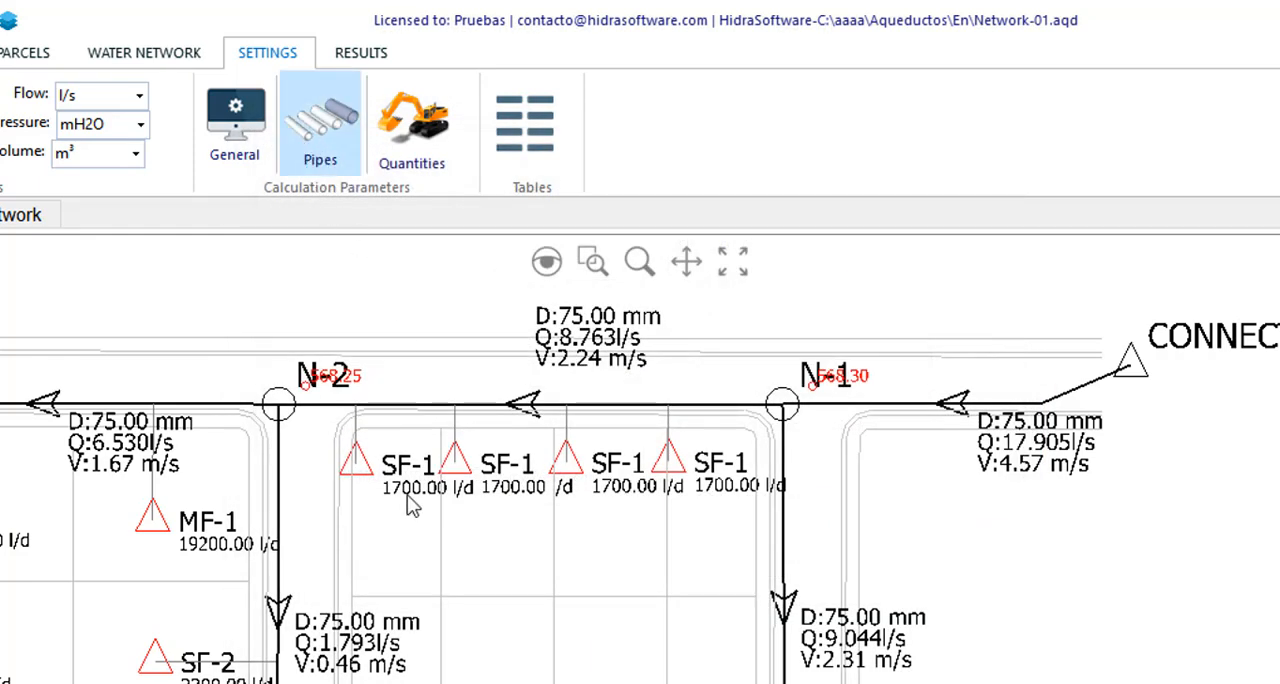
- Review the PVC Pipe - Potable Water library's interior diameters, checking 188.16 and 470.60 mm
click(320, 116)
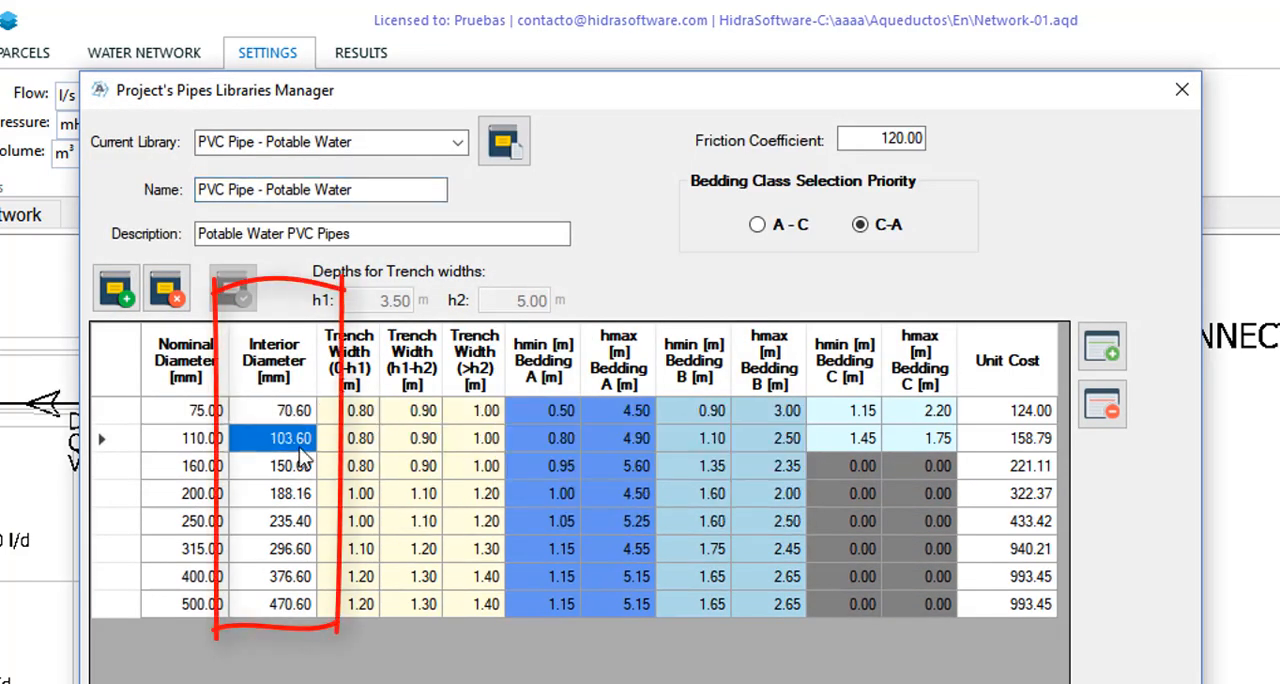
click(272, 492)
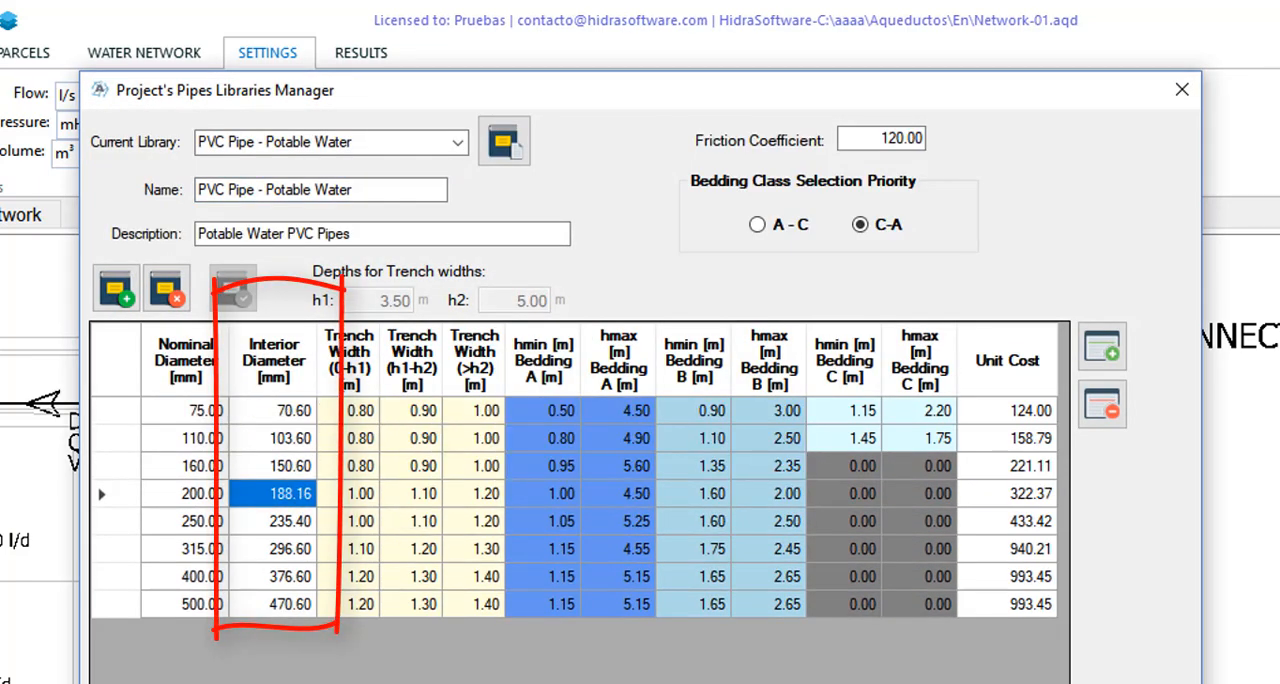
click(290, 520)
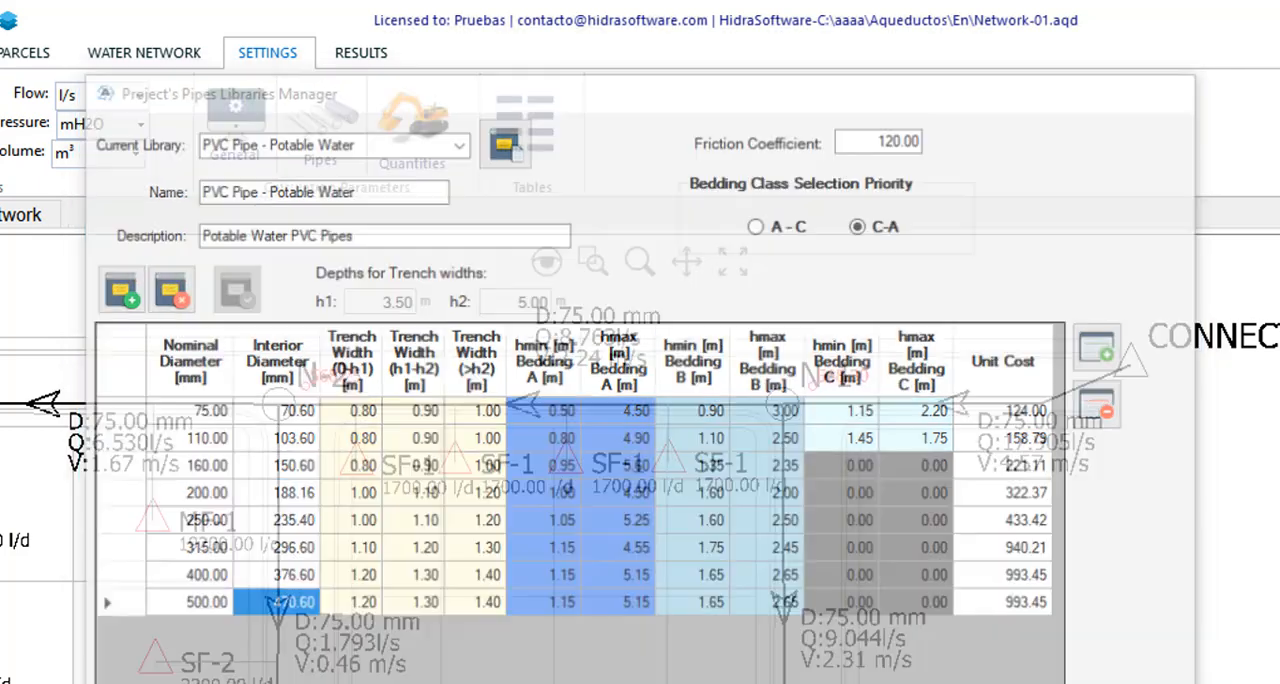
- In General > Calculation & Design, accept the design velocities table keyed to PVC interior diameters 70.60–470.60 mm
click(236, 104)
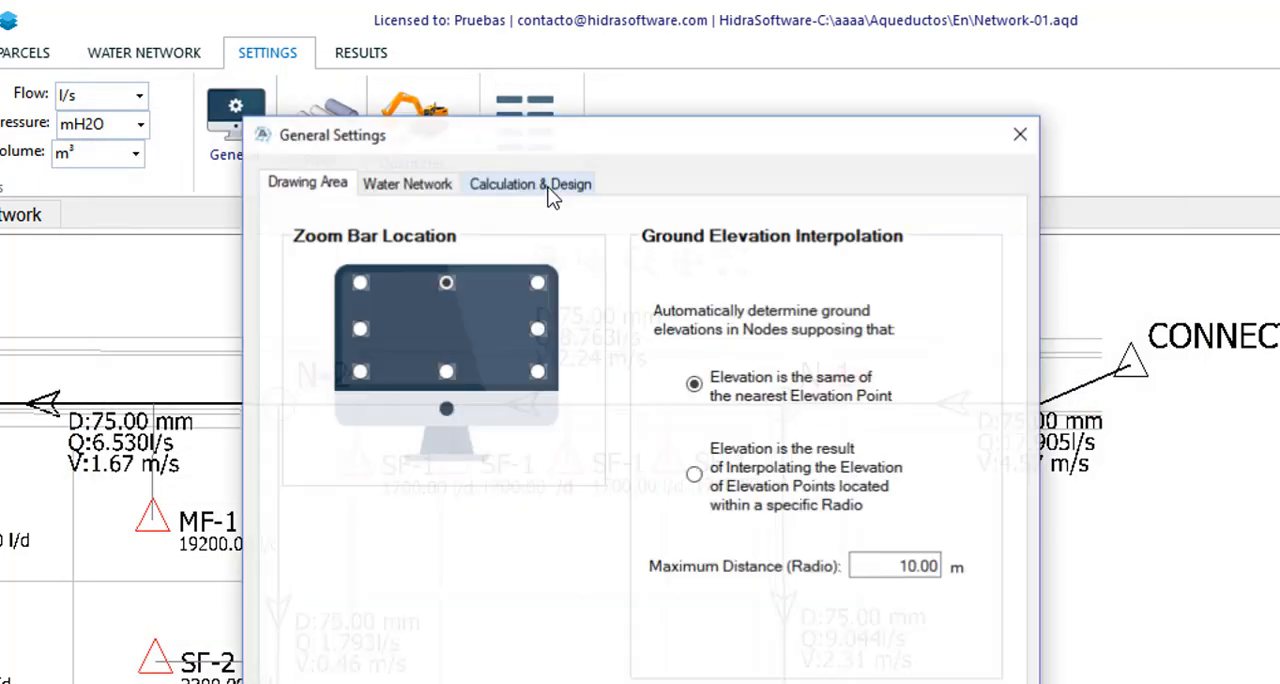
click(532, 184)
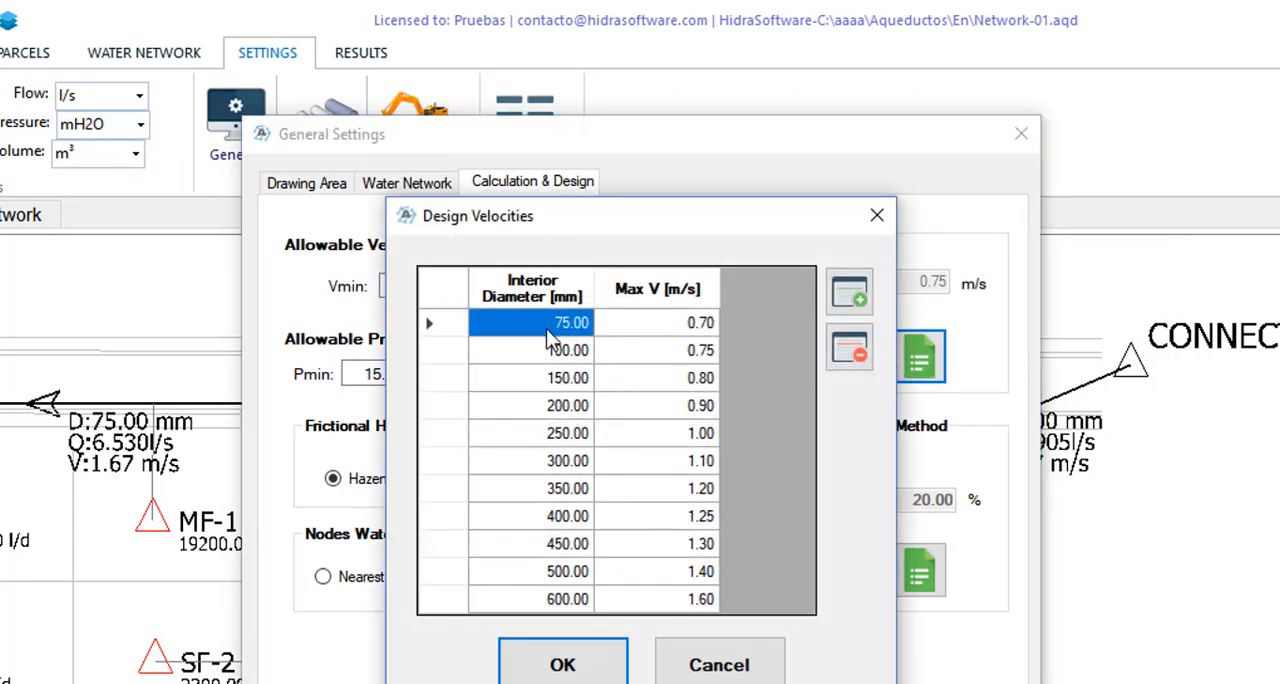
mouse_move(304, 240)
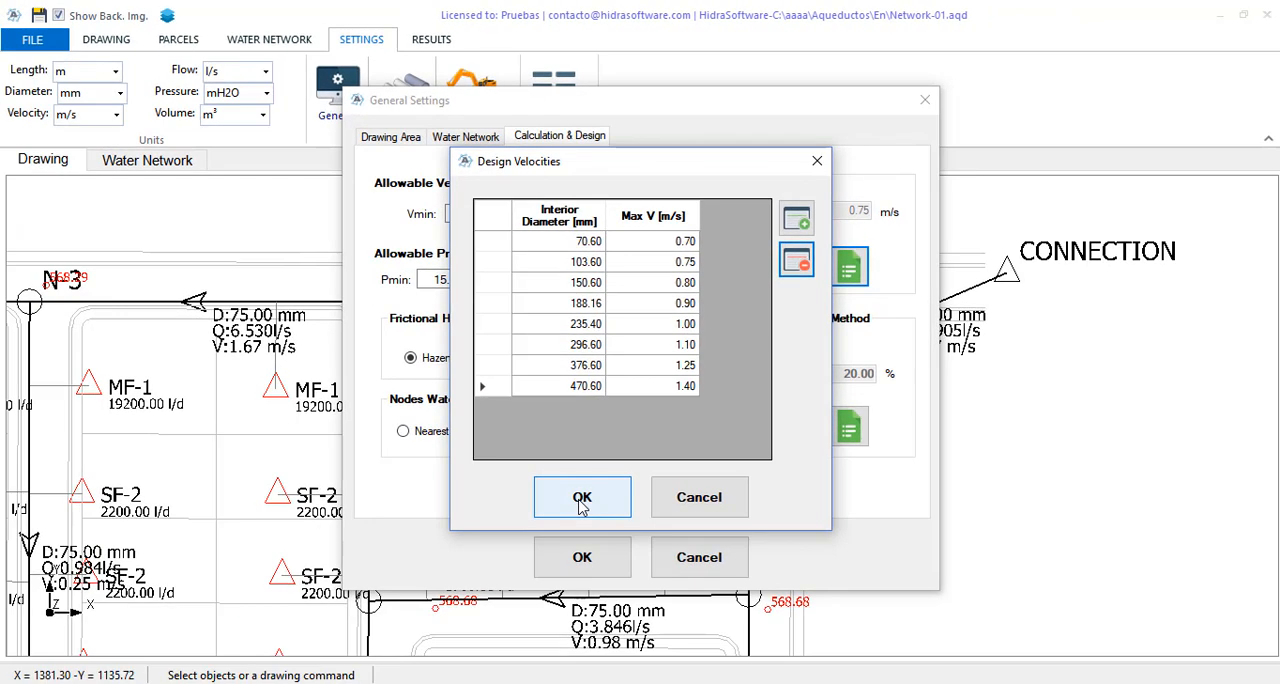
click(582, 496)
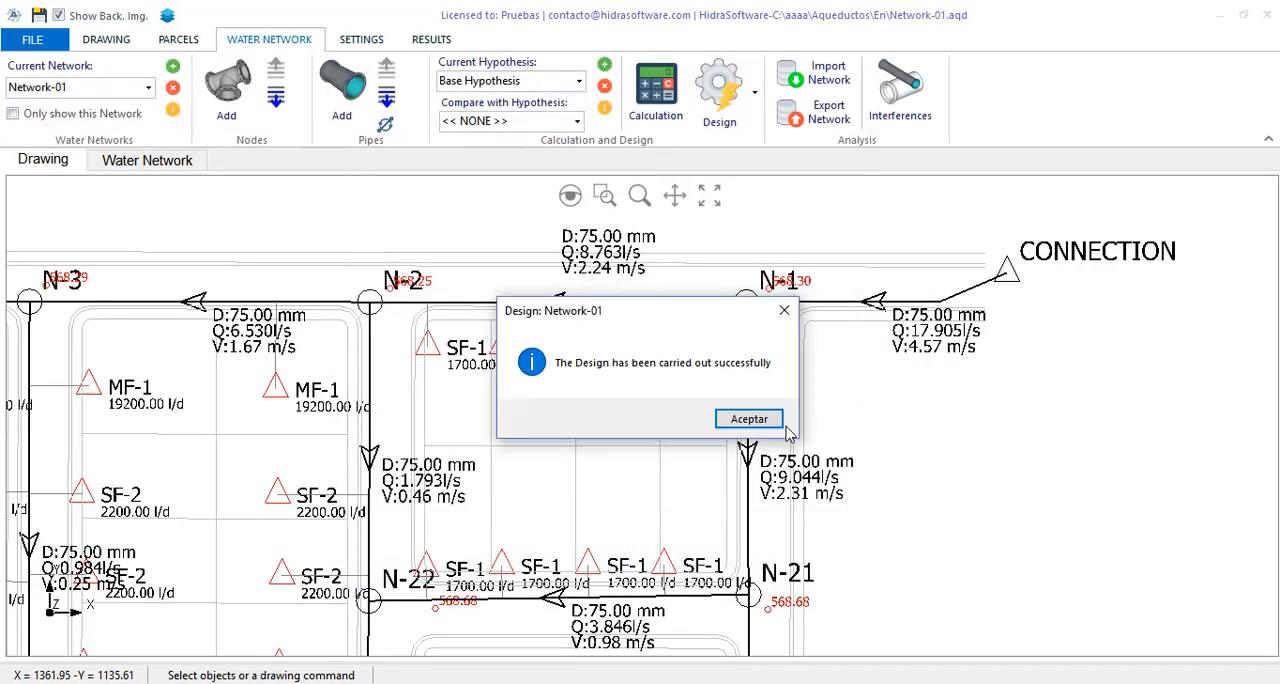
- Dismiss the design success message to reveal the redesigned 110 and 160 mm pipe labels
click(748, 418)
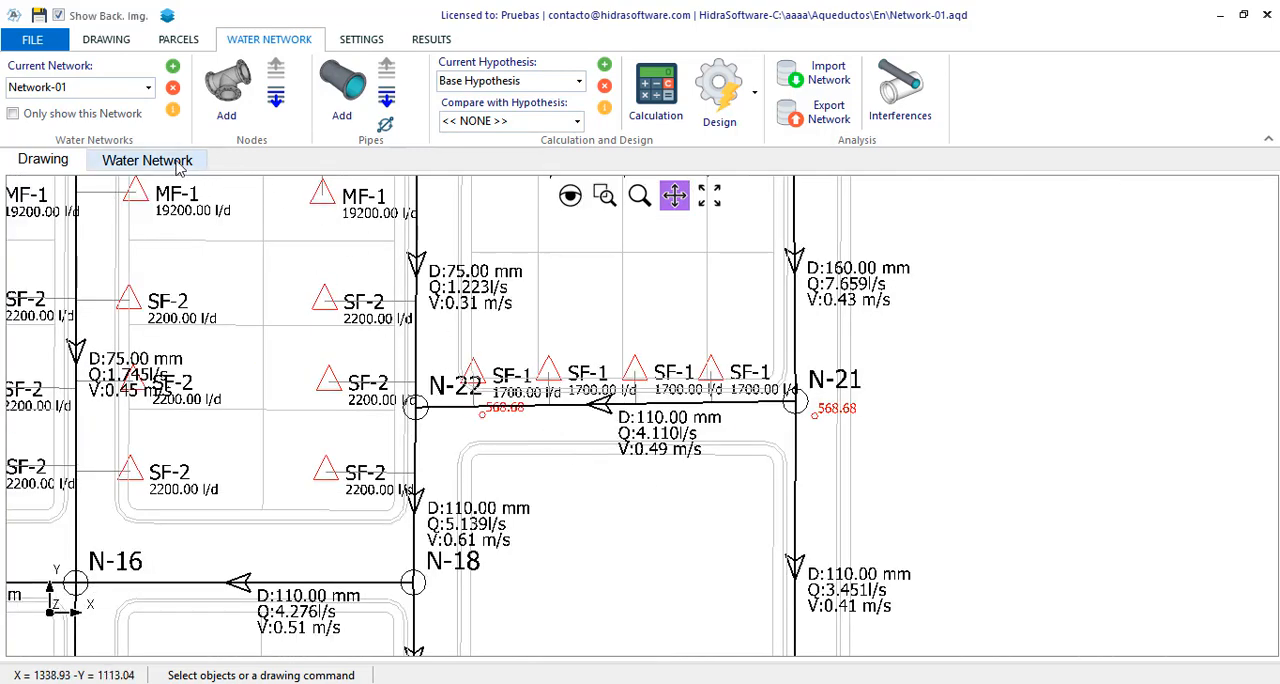
- Inspect the Pipes Table's redesigned diameters (200, 160, 110 mm) and velocities for N-4–N-5, N-1–N-2 and N-3–N-4
click(148, 160)
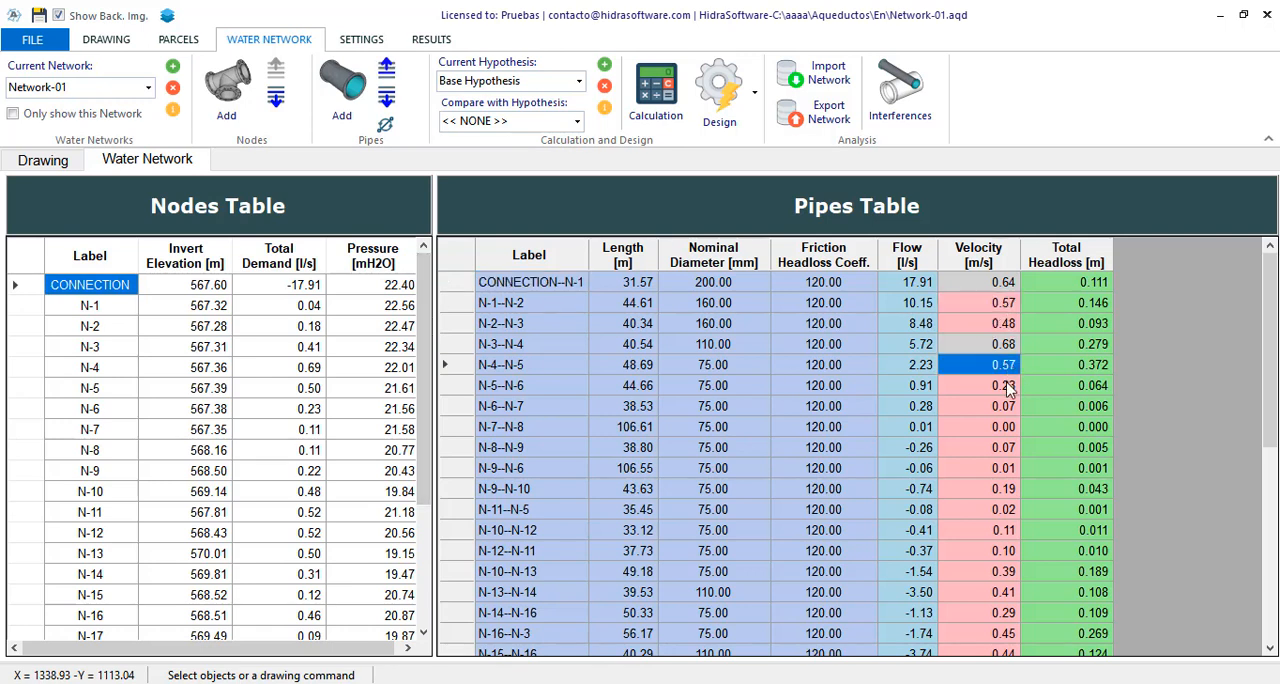
click(712, 364)
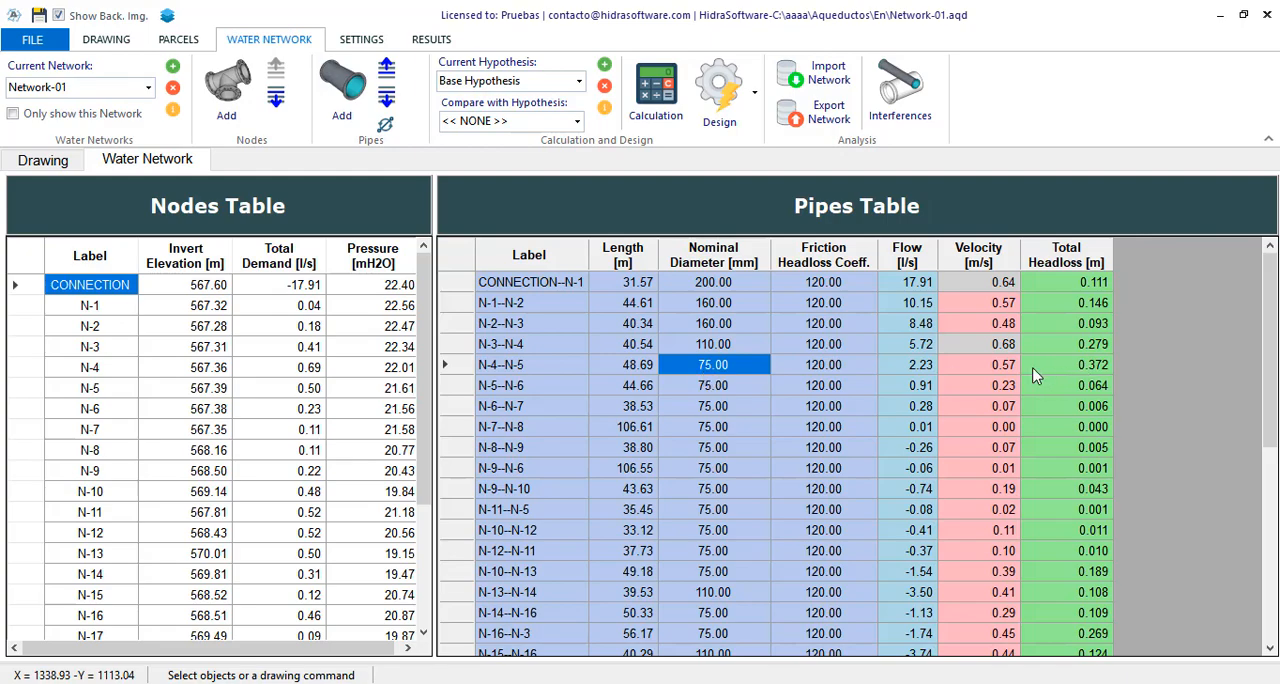
click(978, 384)
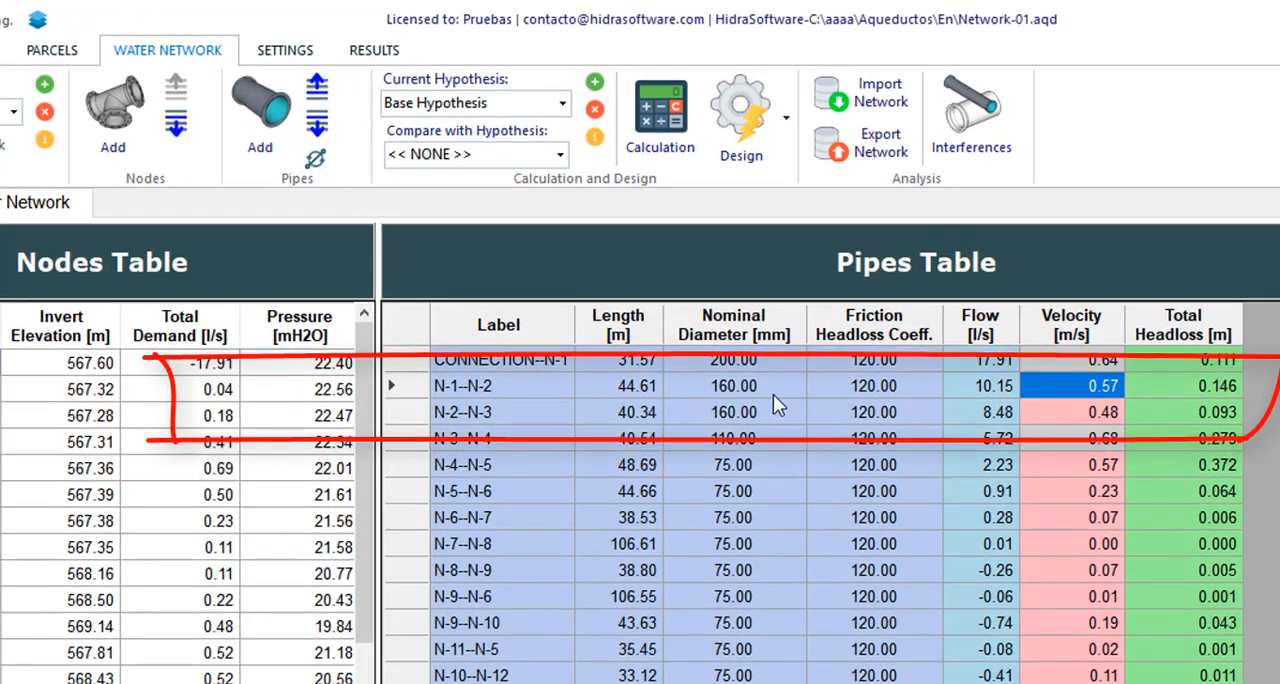
click(732, 438)
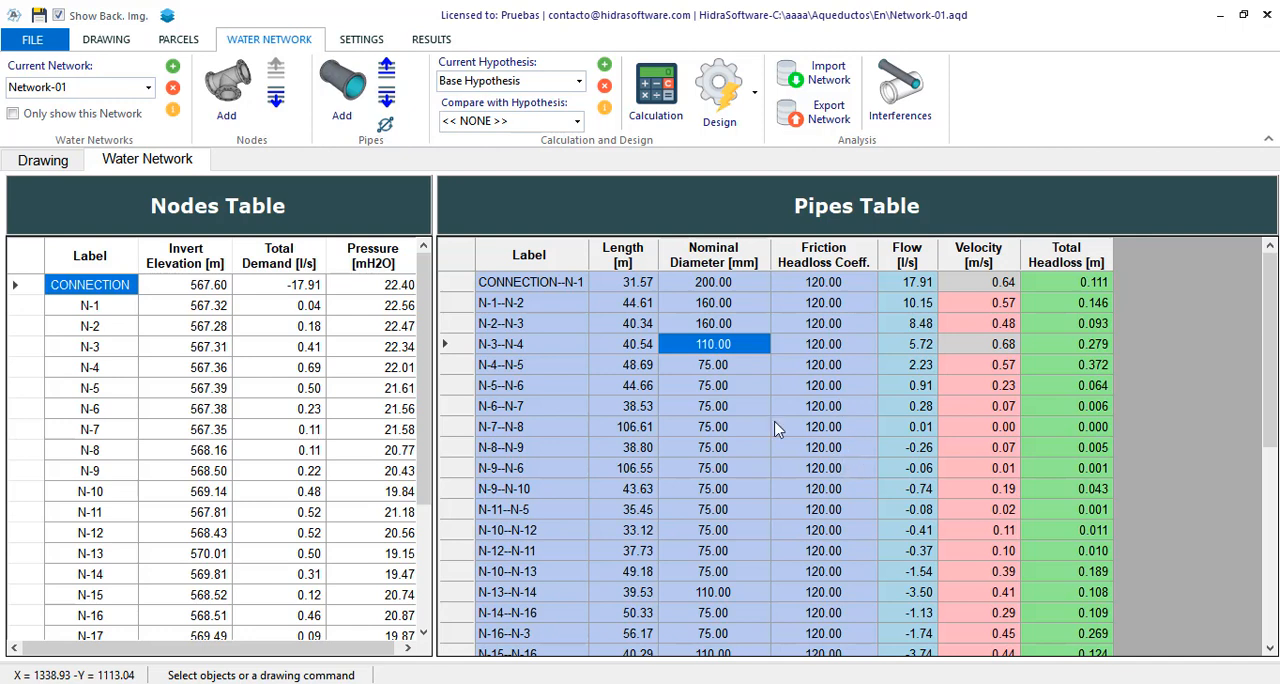
mouse_move(778, 430)
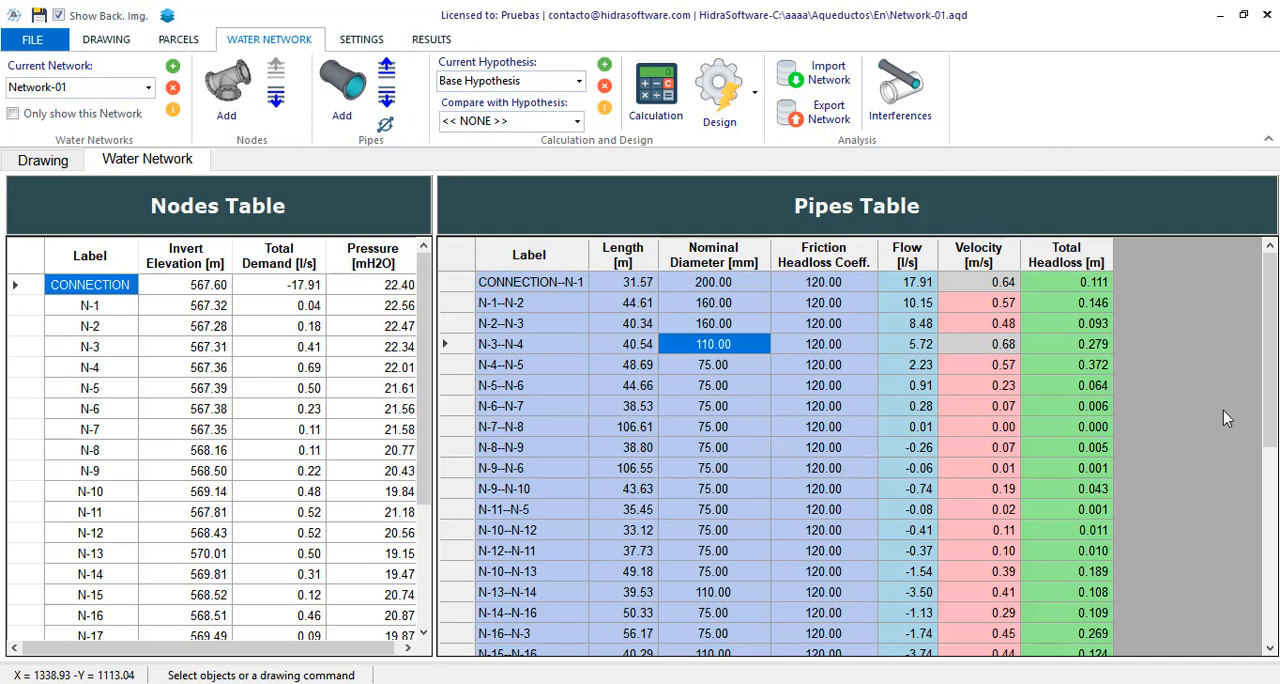
mouse_move(738, 440)
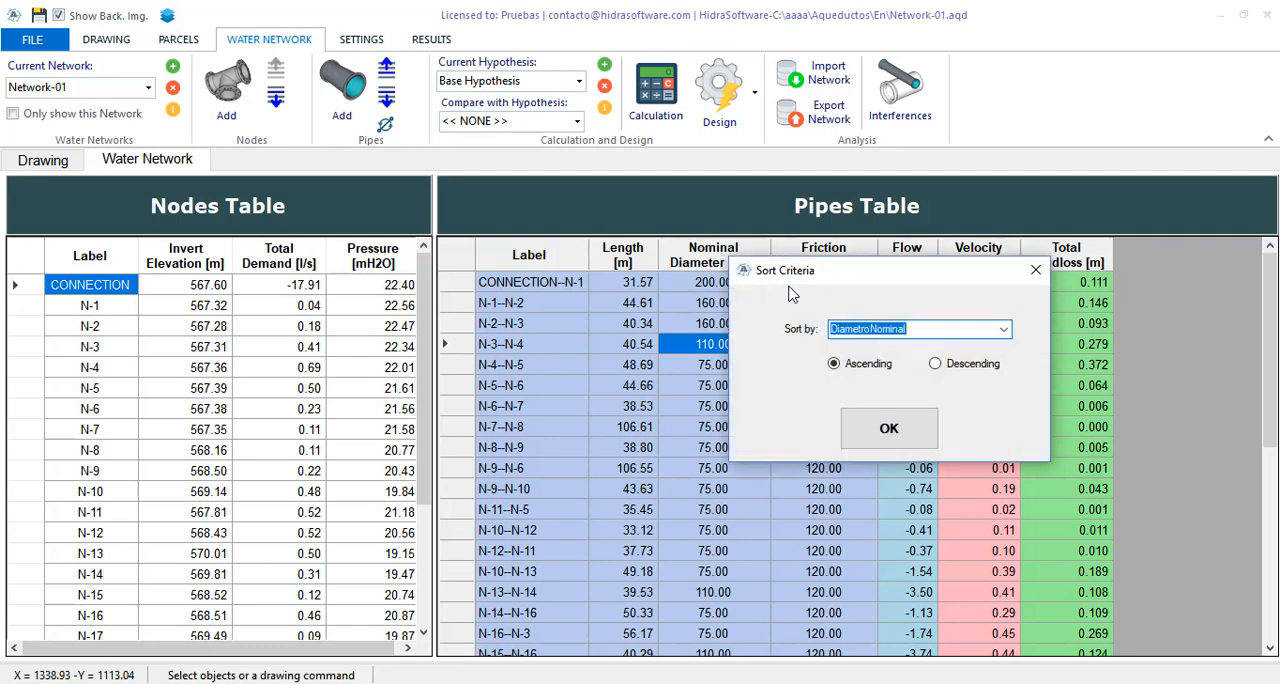
mouse_move(968, 350)
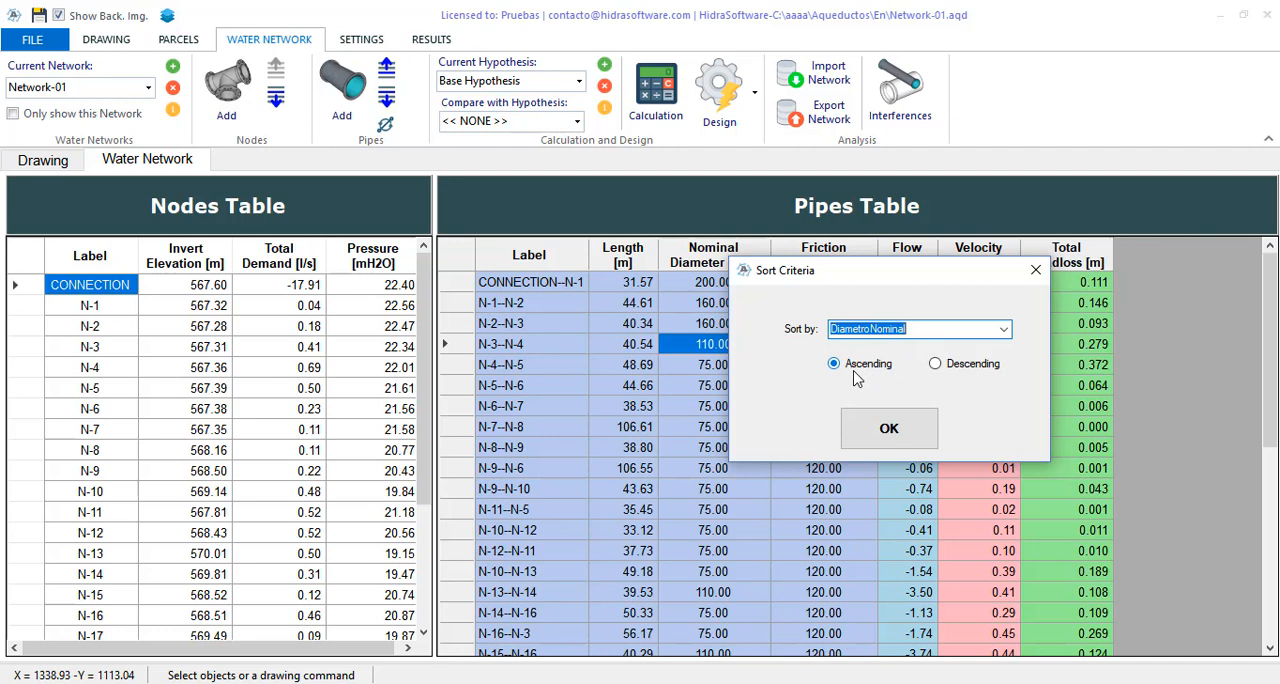
- Sort the Pipes Table by Diametro Nominal ascending so the 75 mm pipes list first
click(1004, 328)
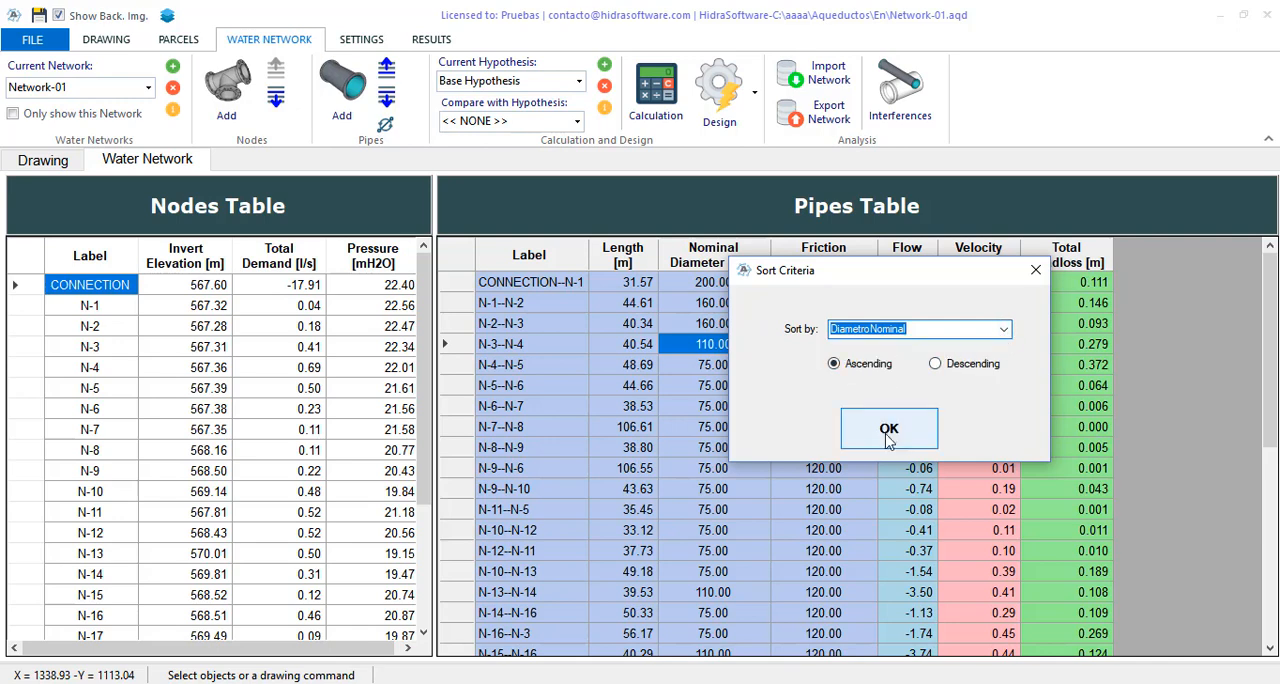
click(888, 428)
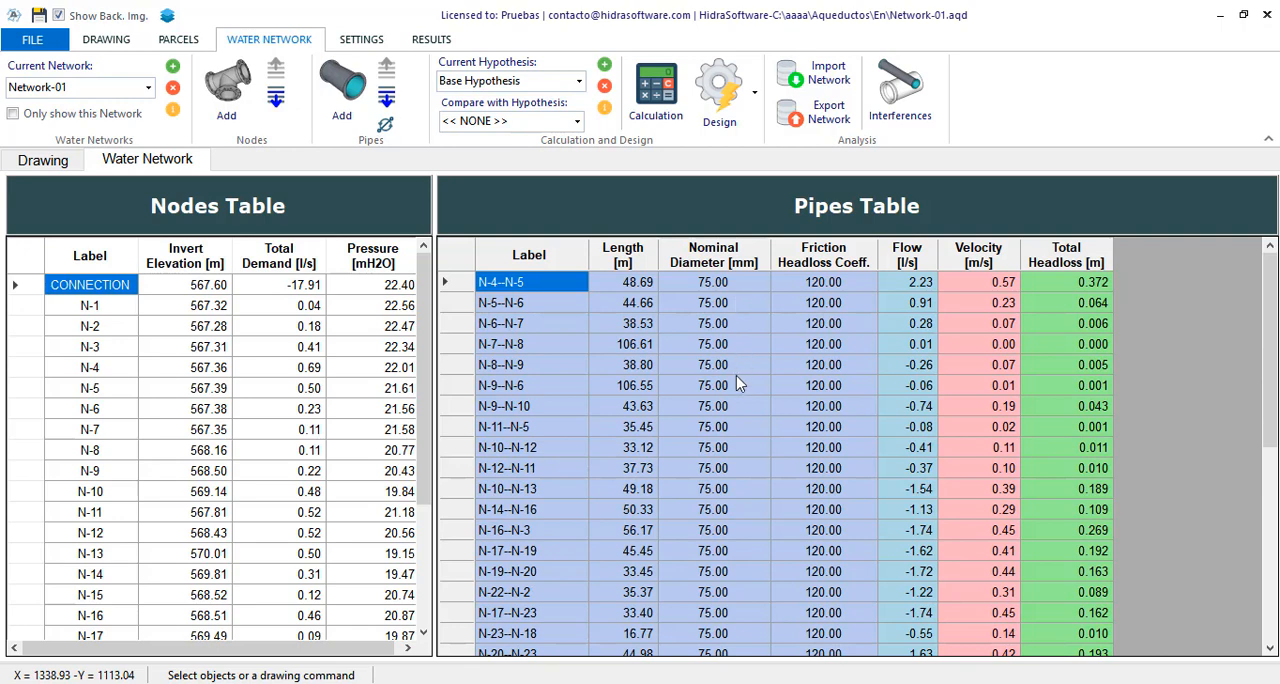
mouse_move(738, 424)
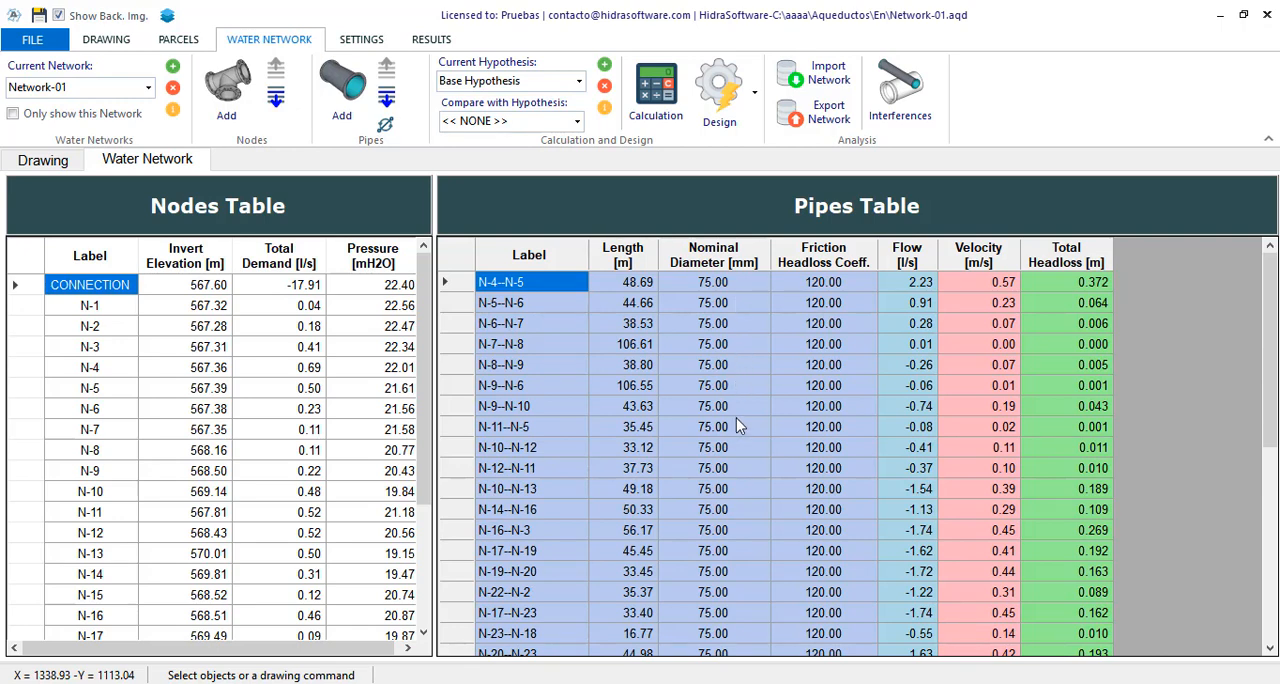
scroll(down, 3)
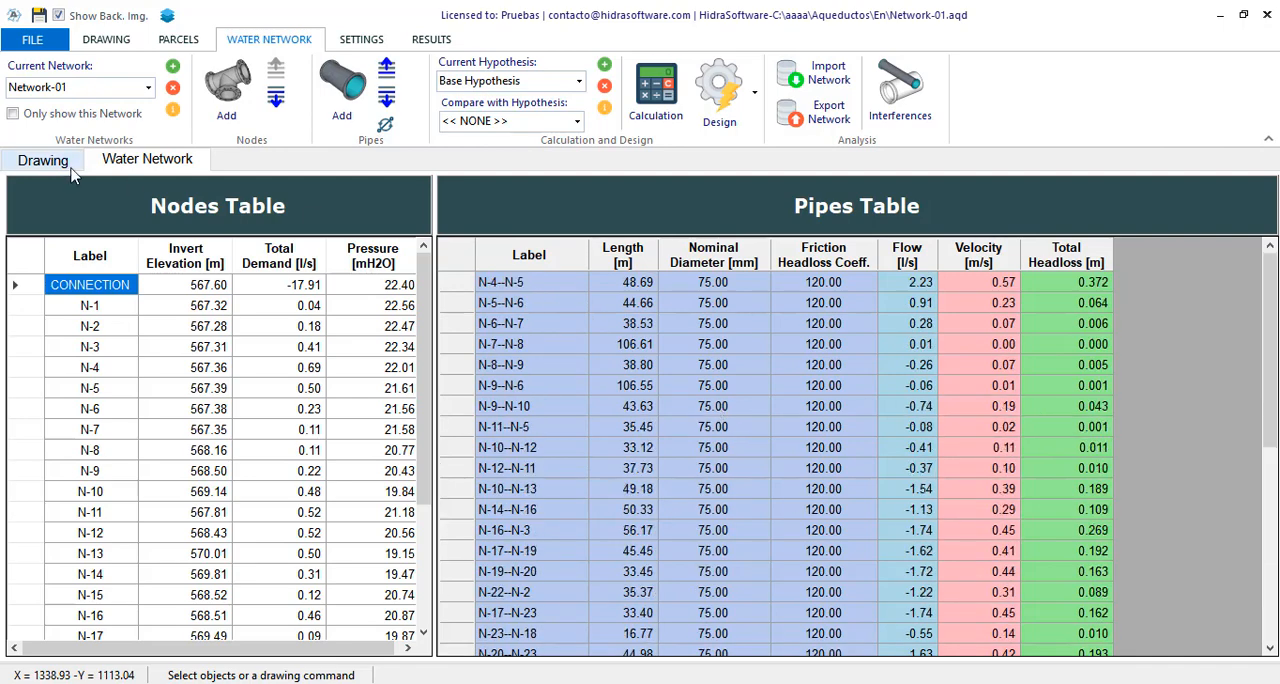
- Review the Calculation & Design settings from the drawing and close them unchanged
click(42, 160)
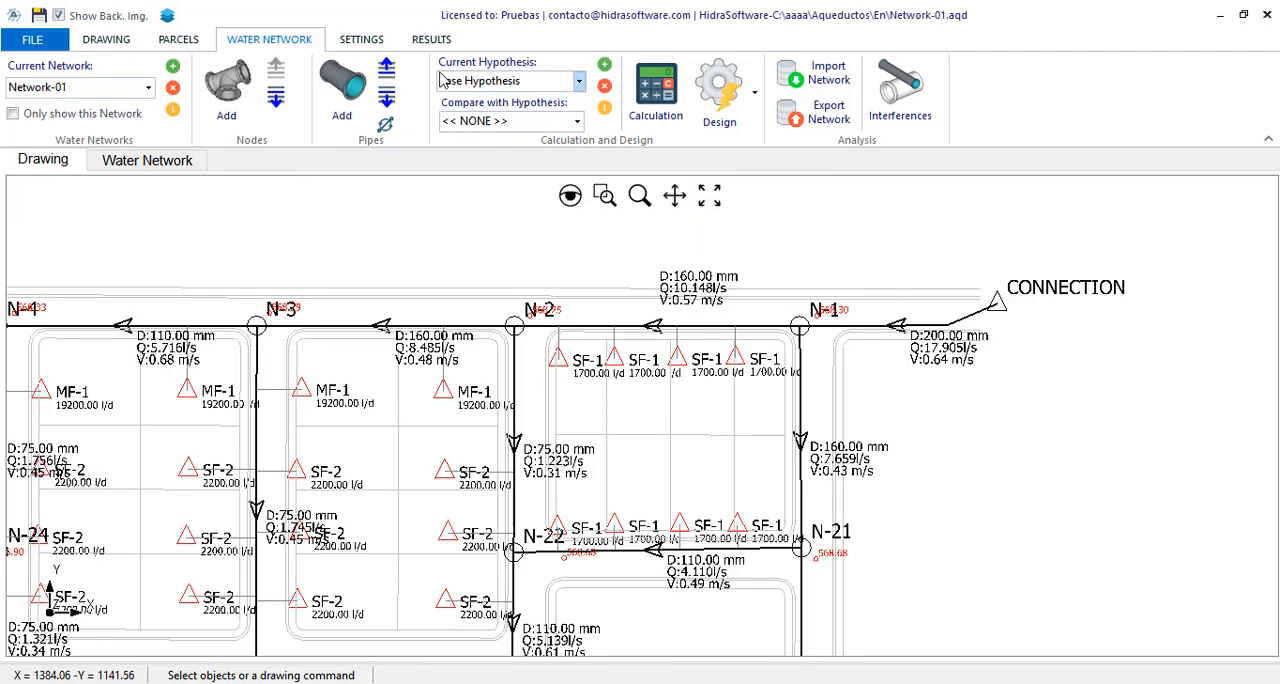
click(360, 40)
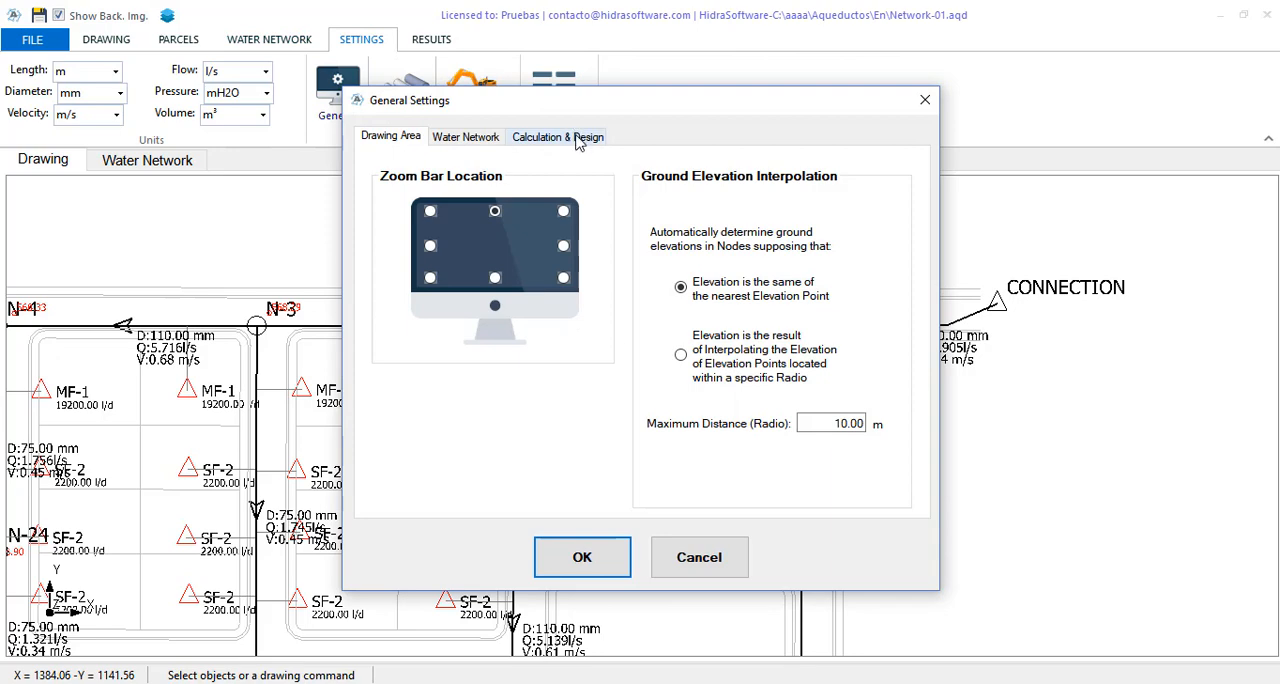
click(560, 136)
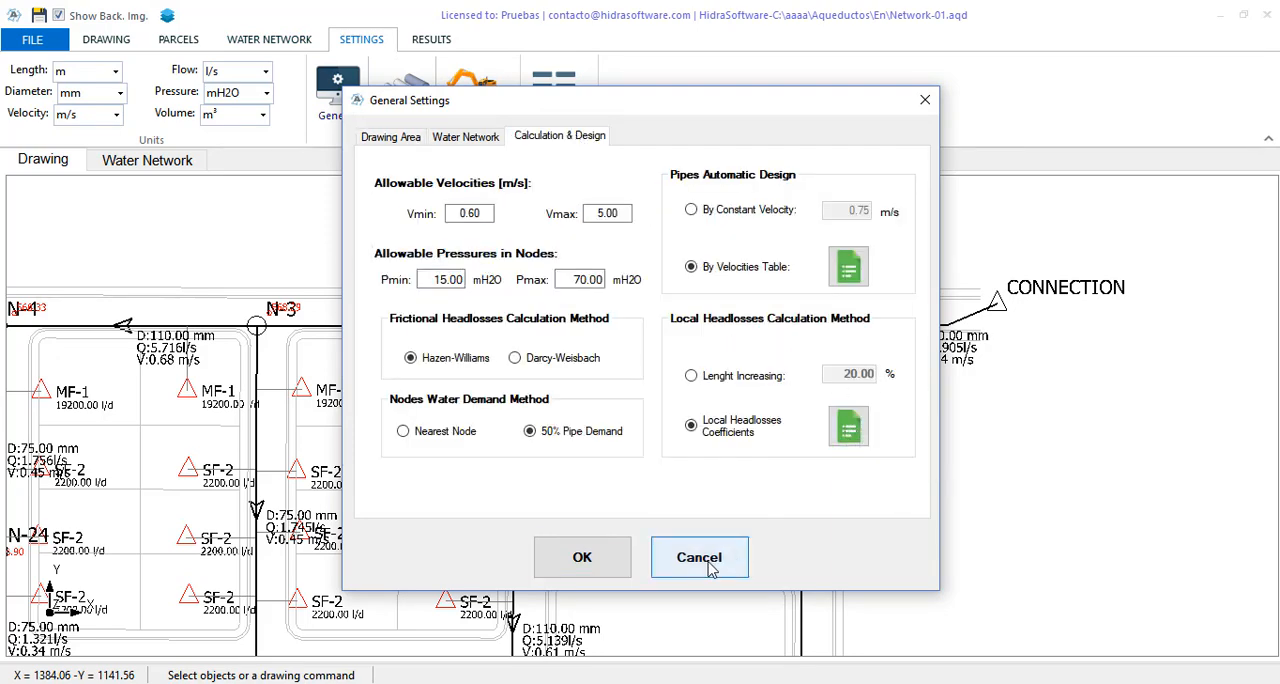
click(698, 556)
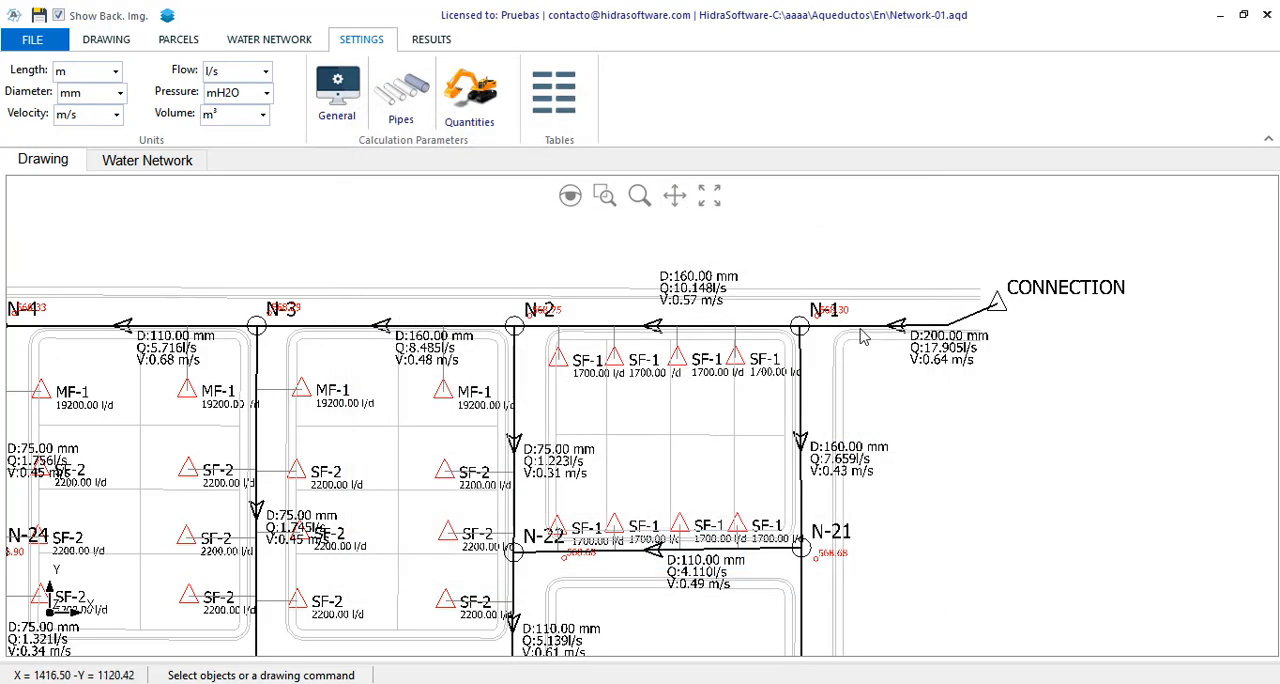
right_click(864, 336)
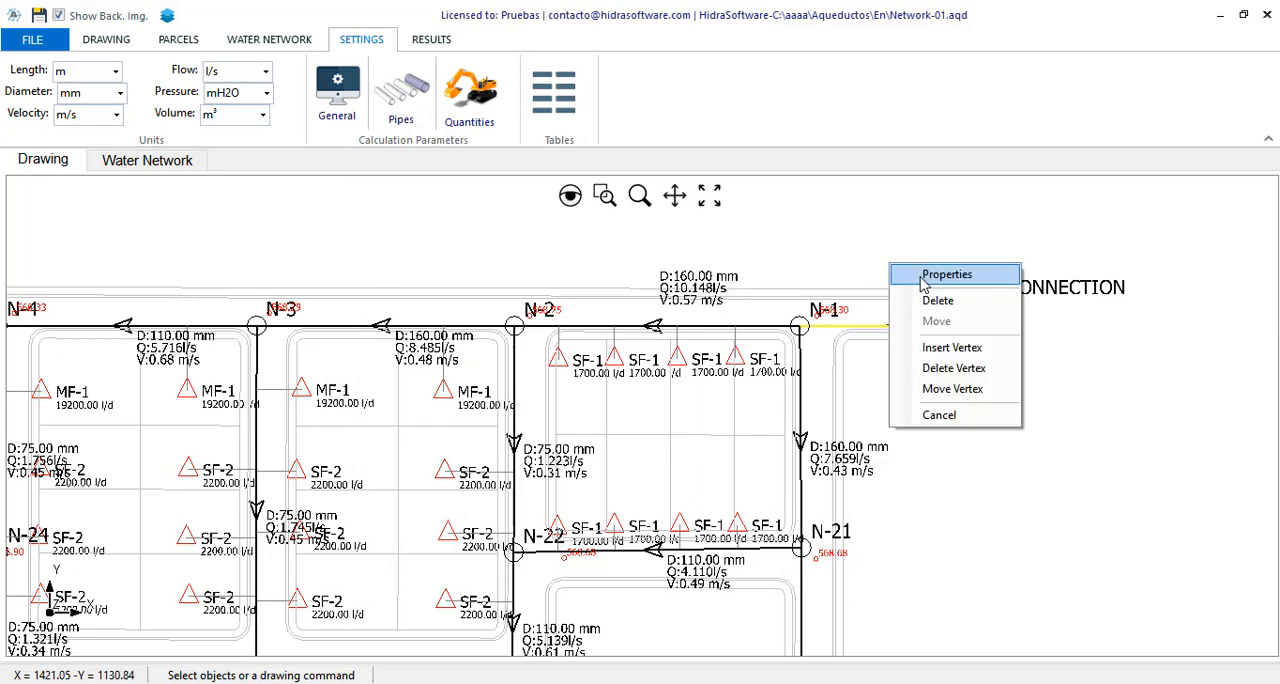
click(946, 274)
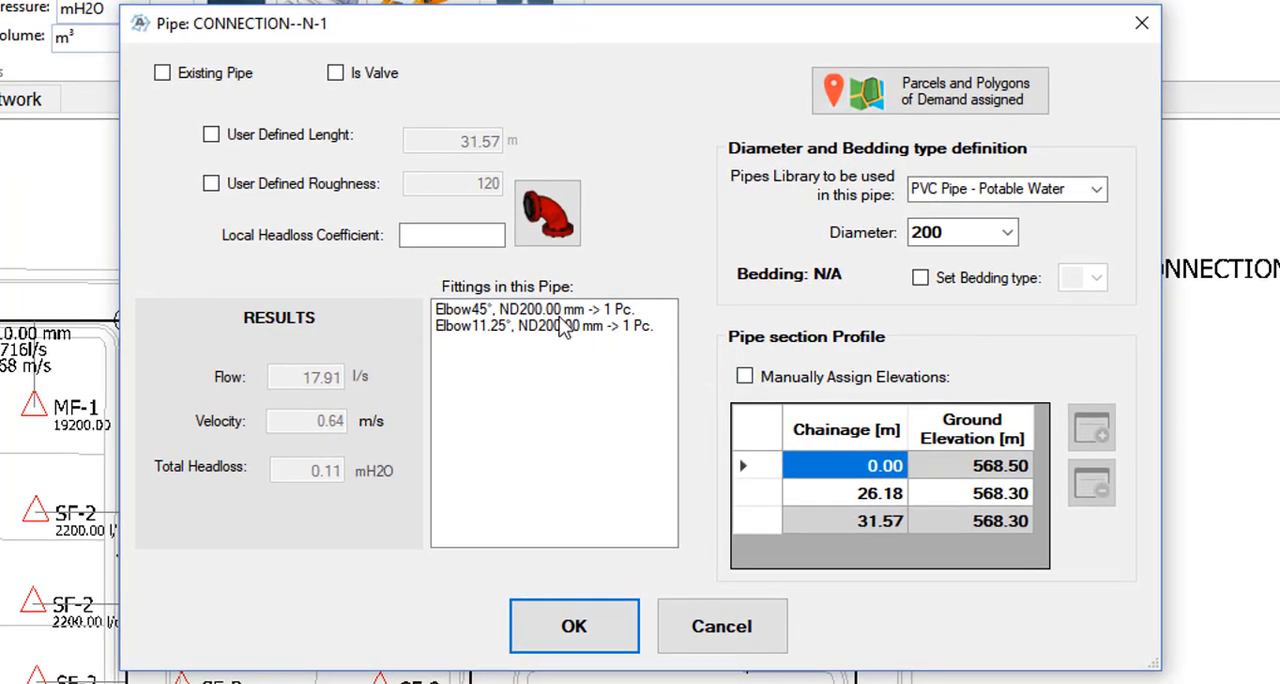
click(550, 308)
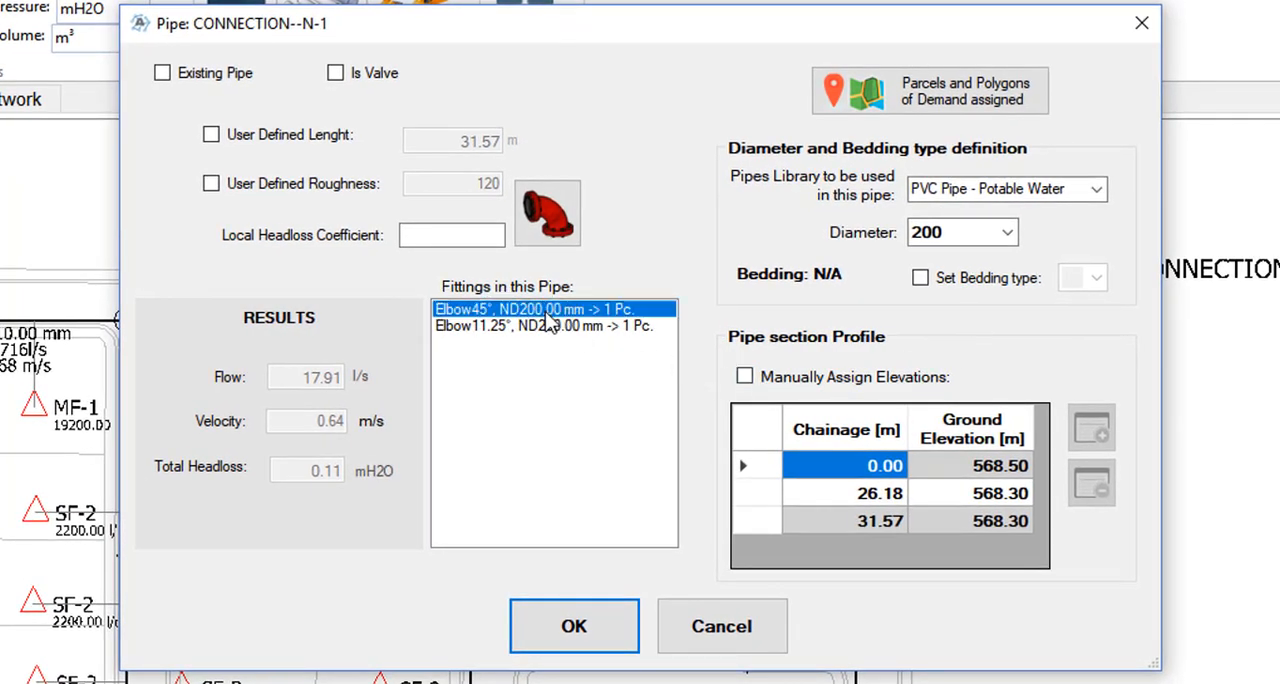
click(544, 324)
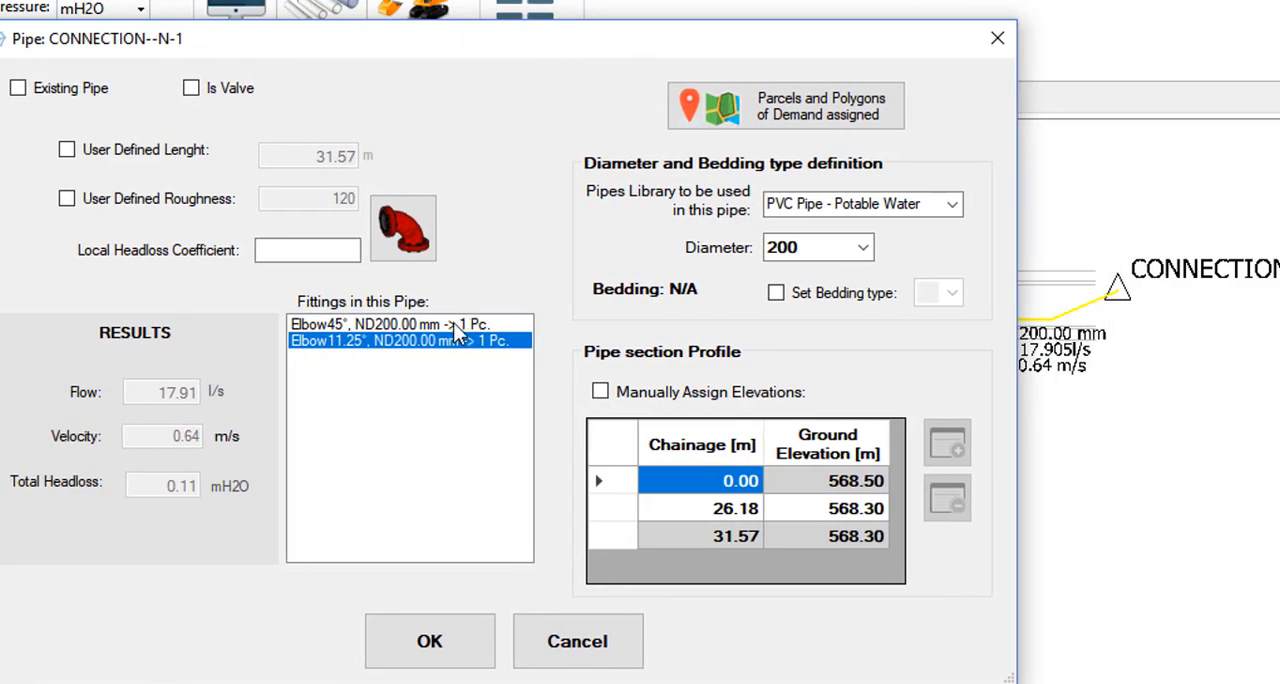
click(390, 324)
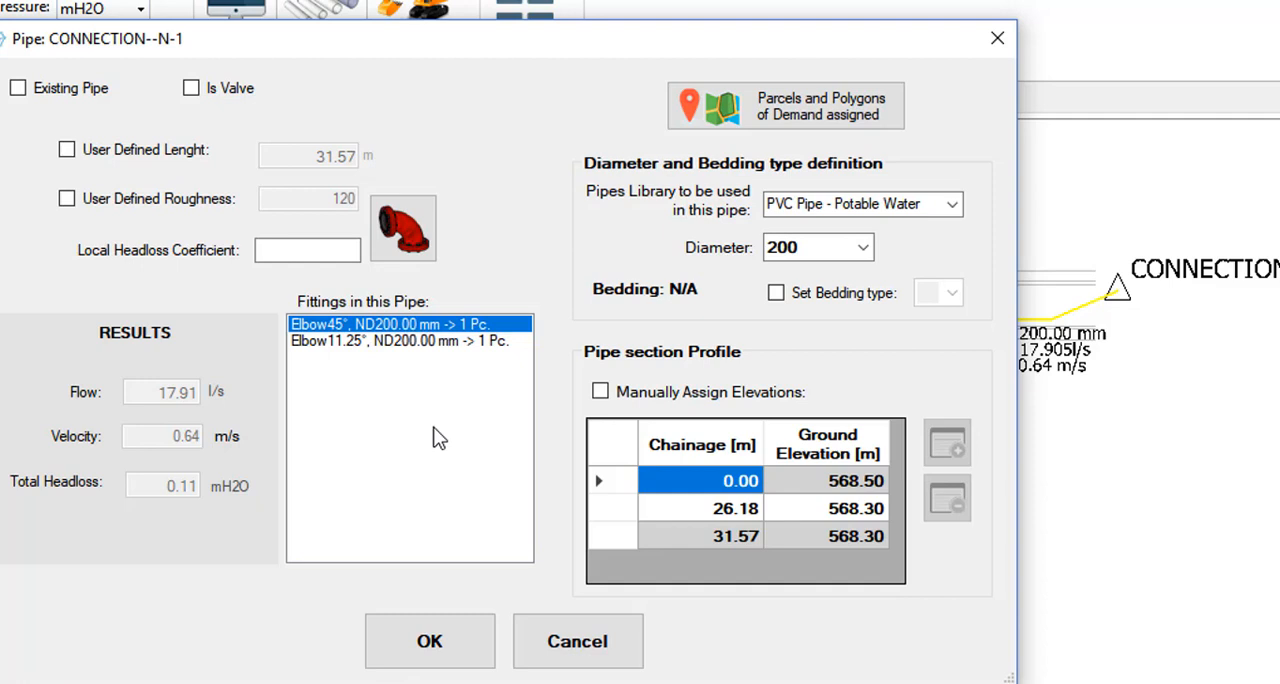
mouse_move(444, 350)
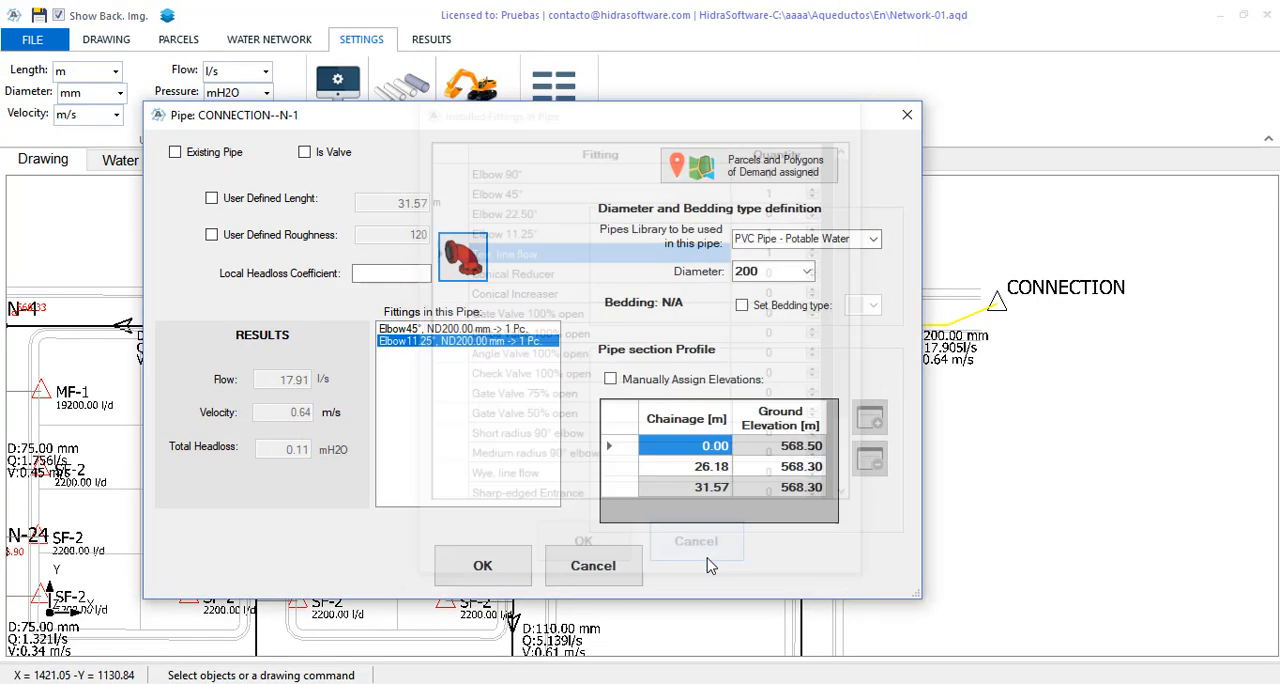
click(696, 540)
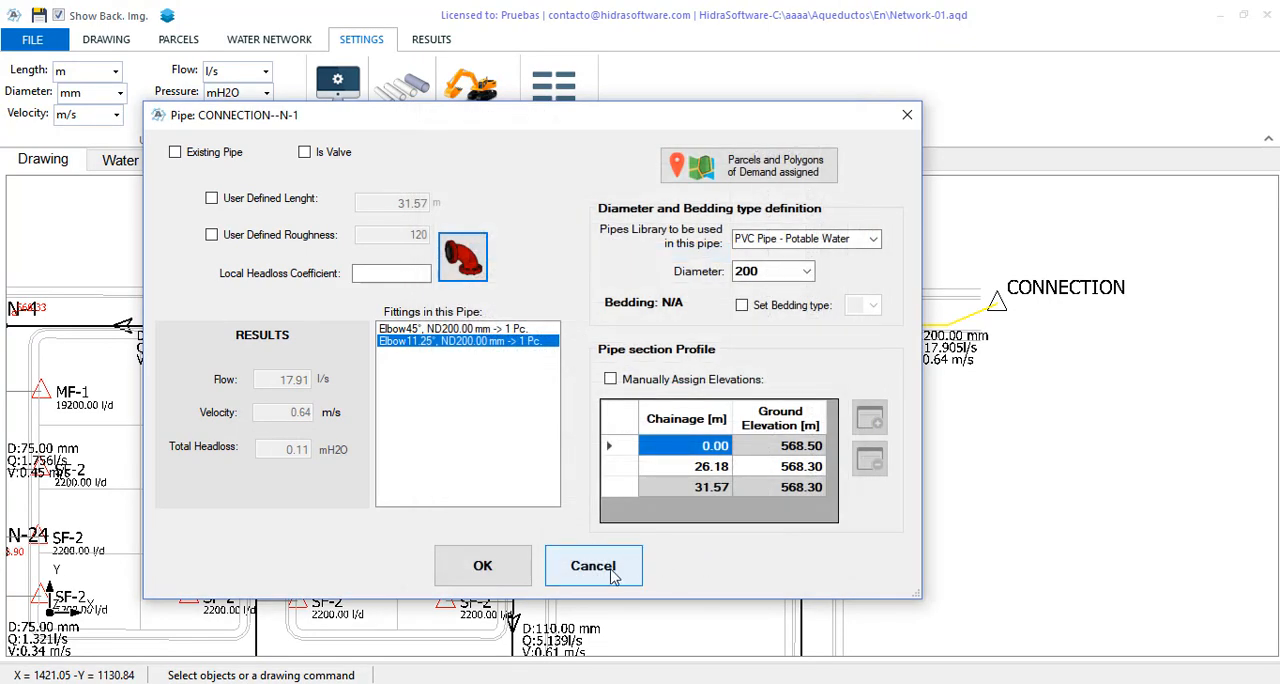
click(592, 564)
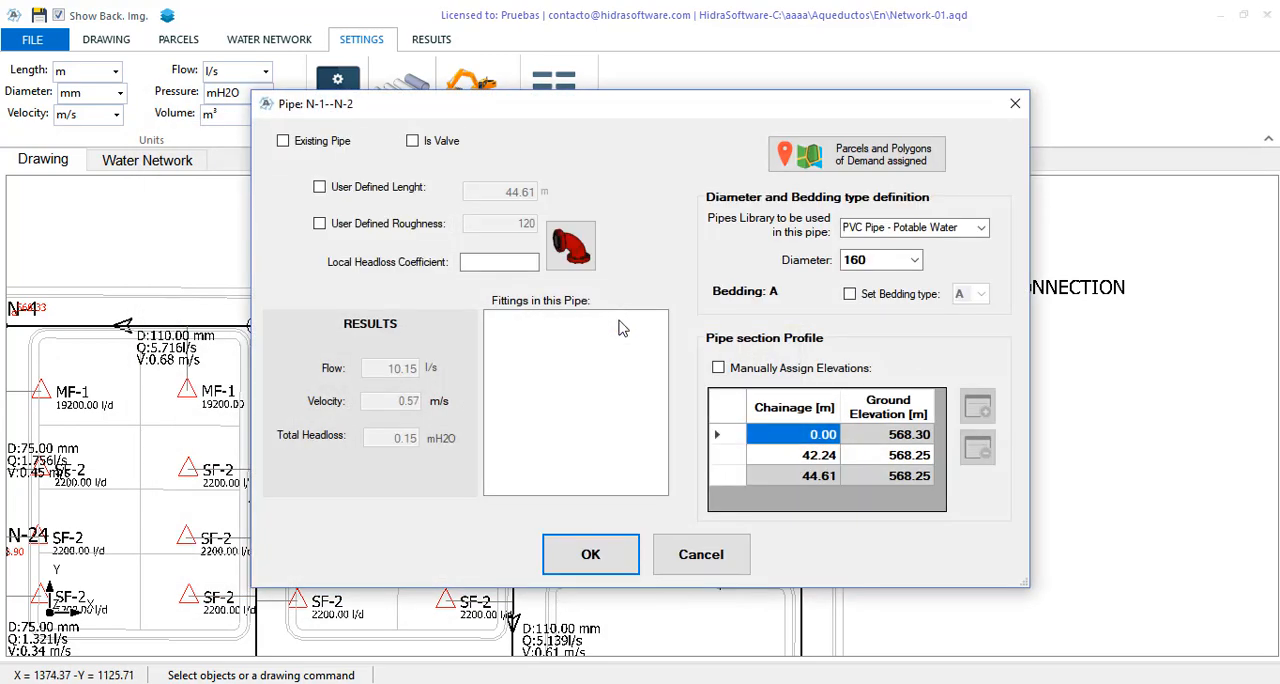
mouse_move(584, 410)
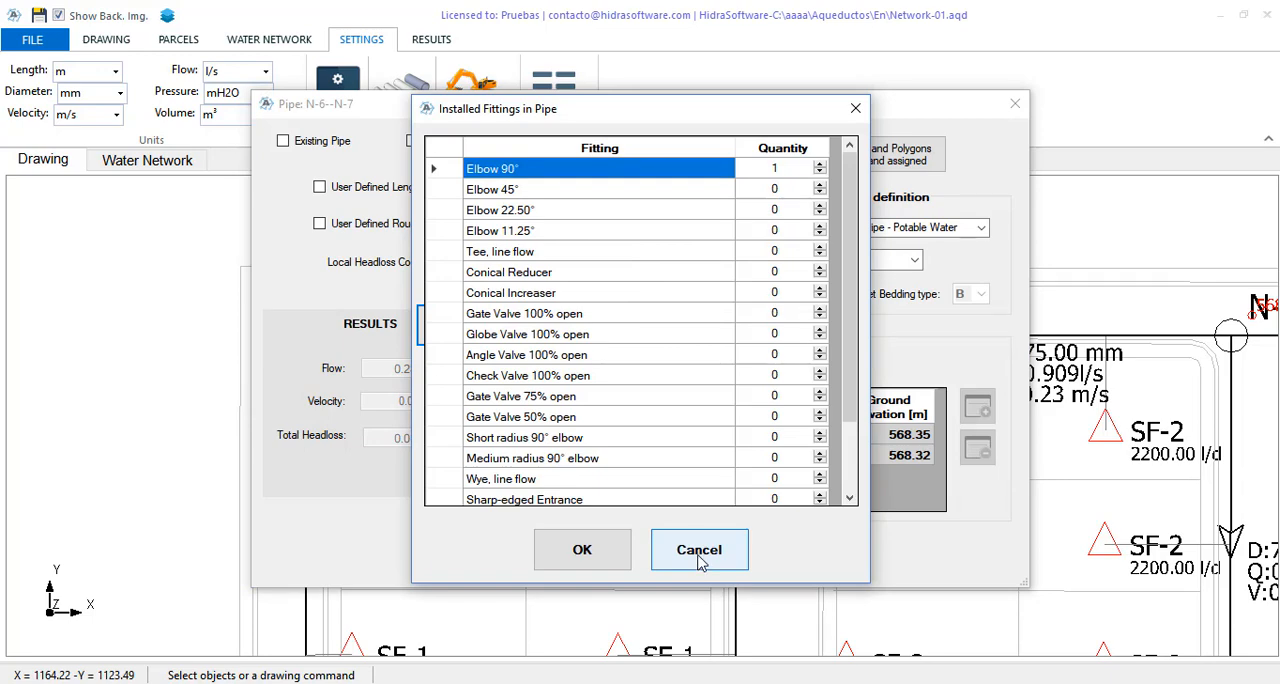
click(700, 548)
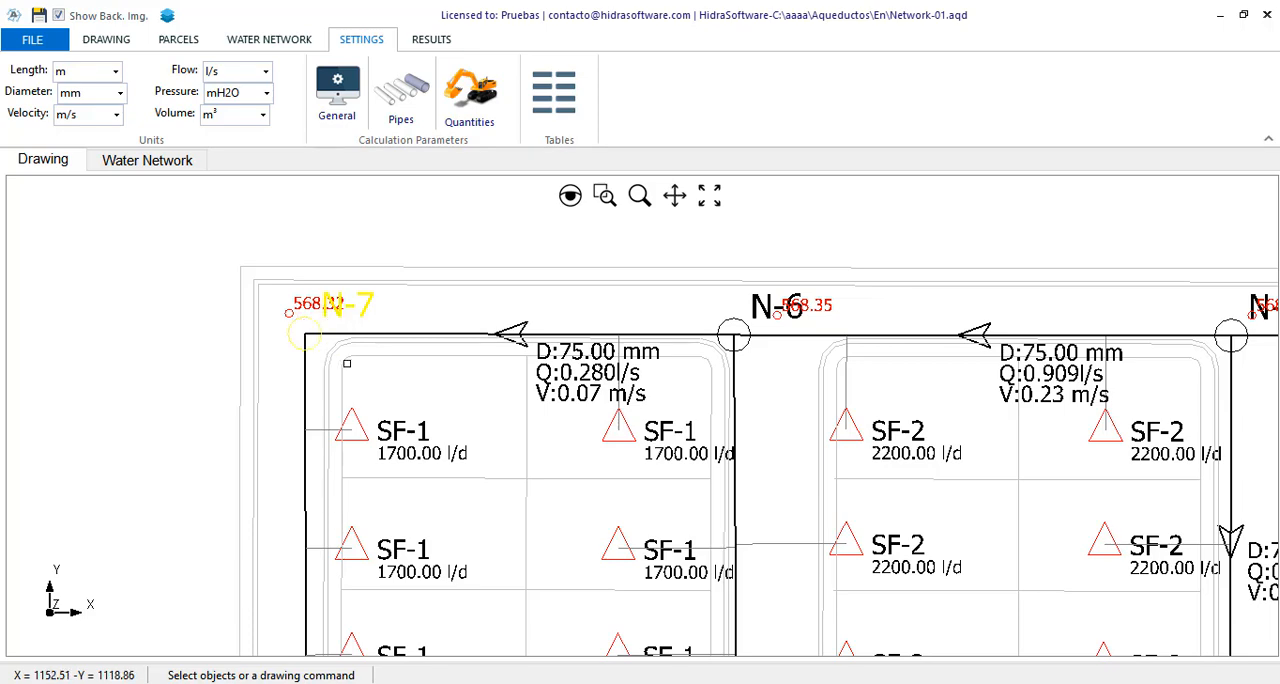
double_click(310, 312)
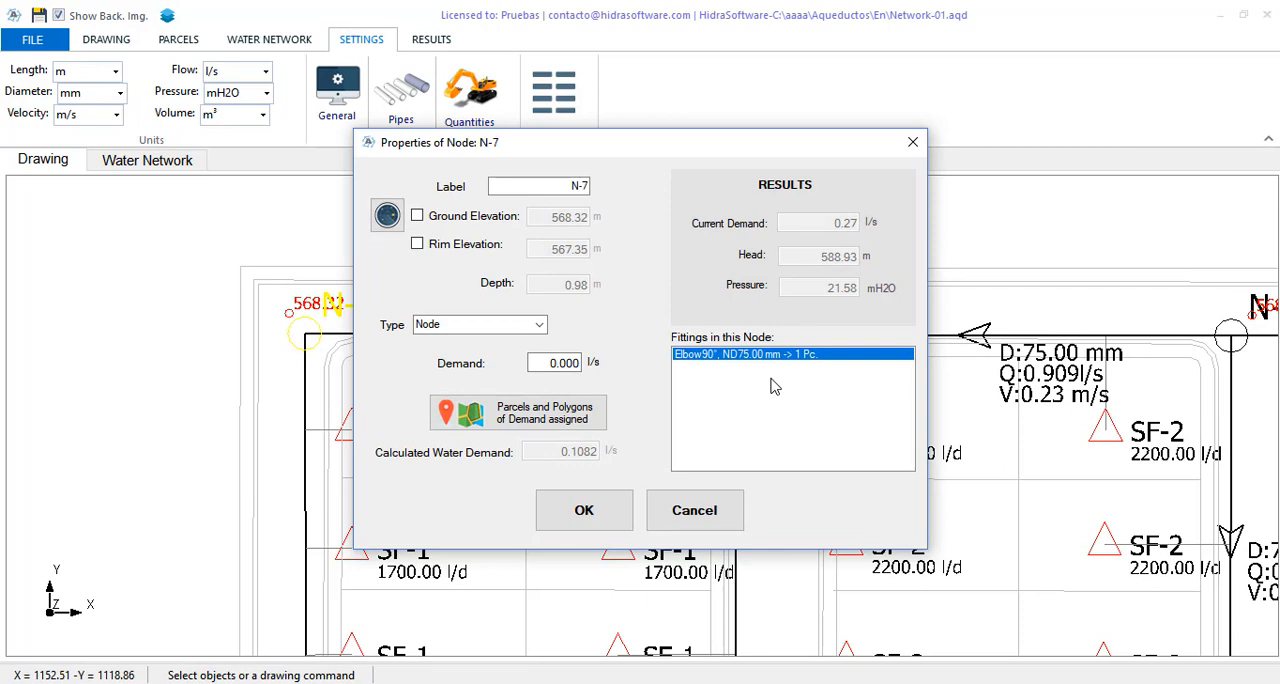
mouse_move(758, 372)
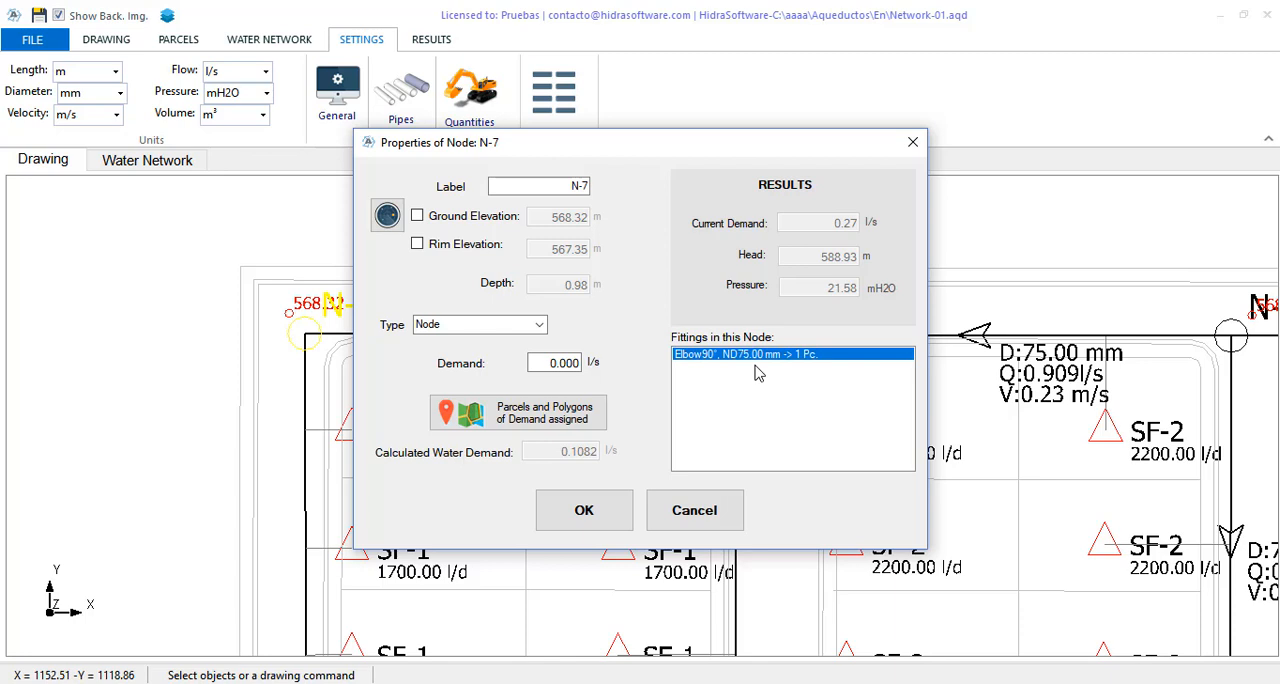
mouse_move(856, 580)
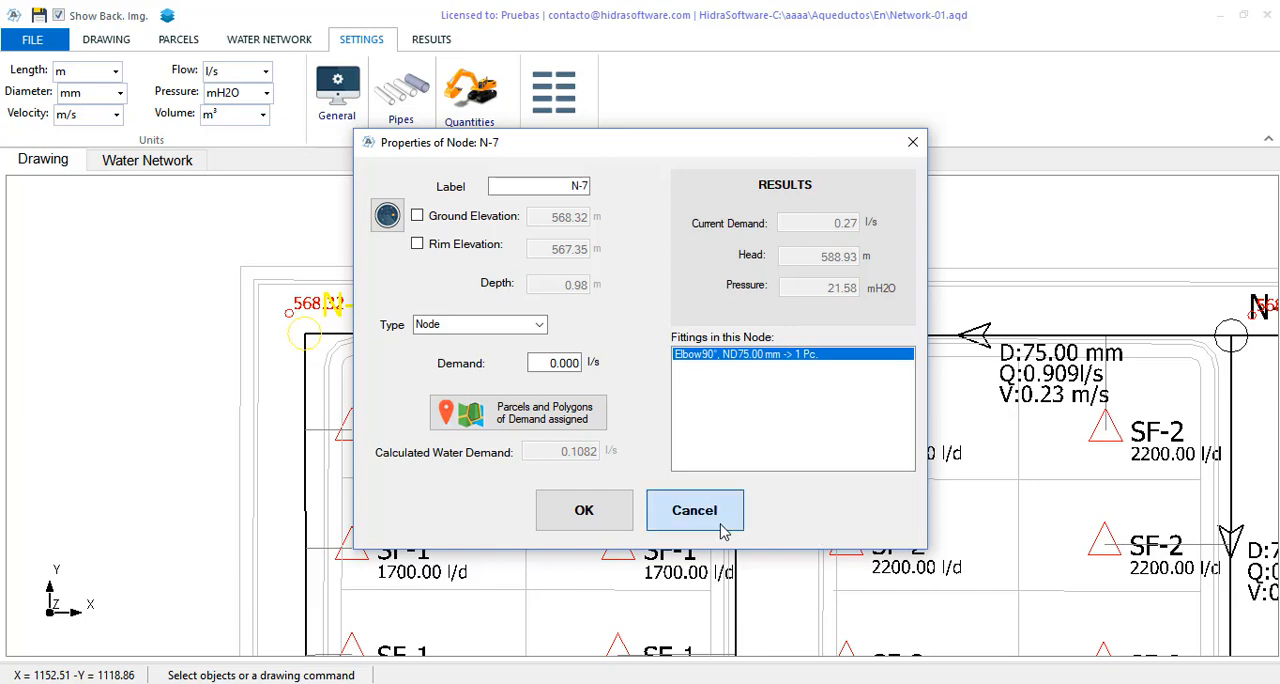
click(694, 510)
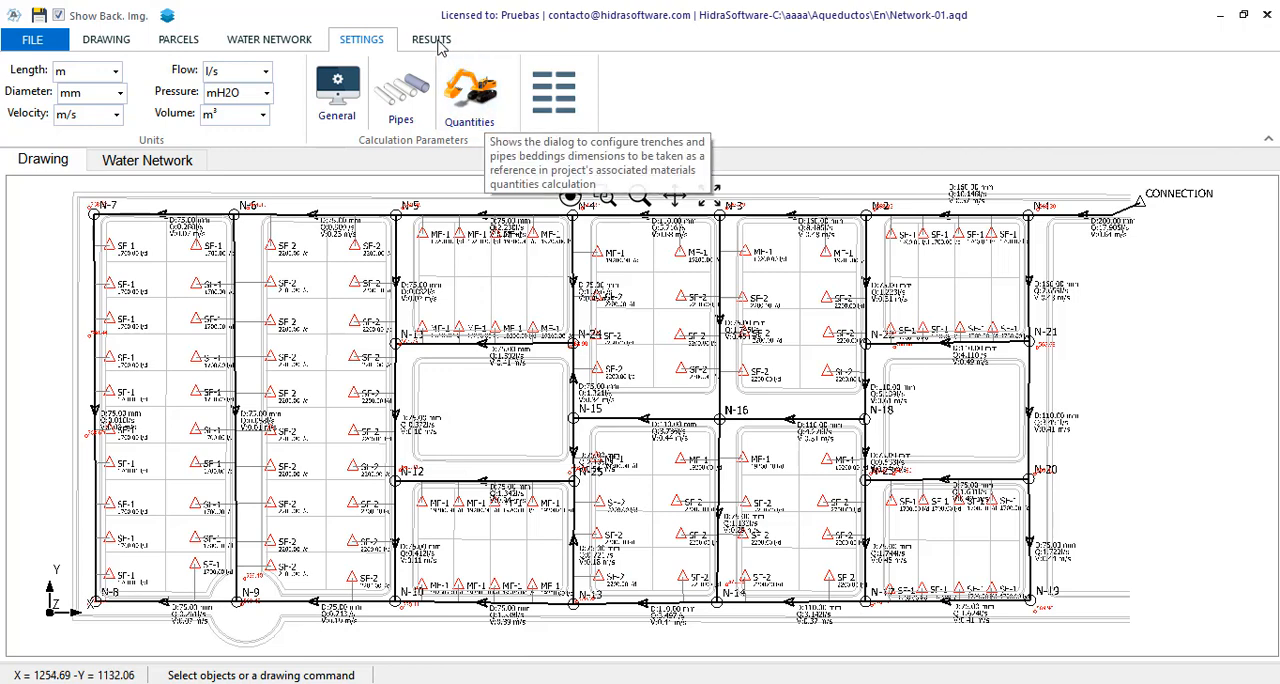
click(432, 40)
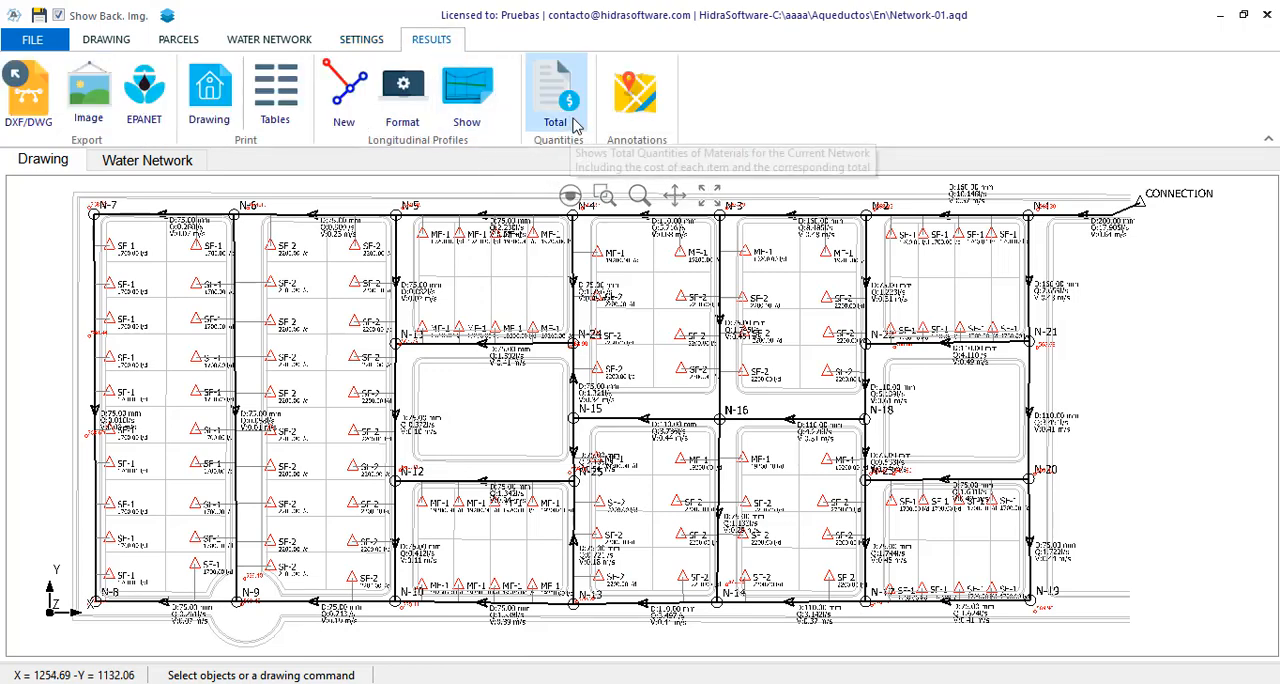
click(556, 90)
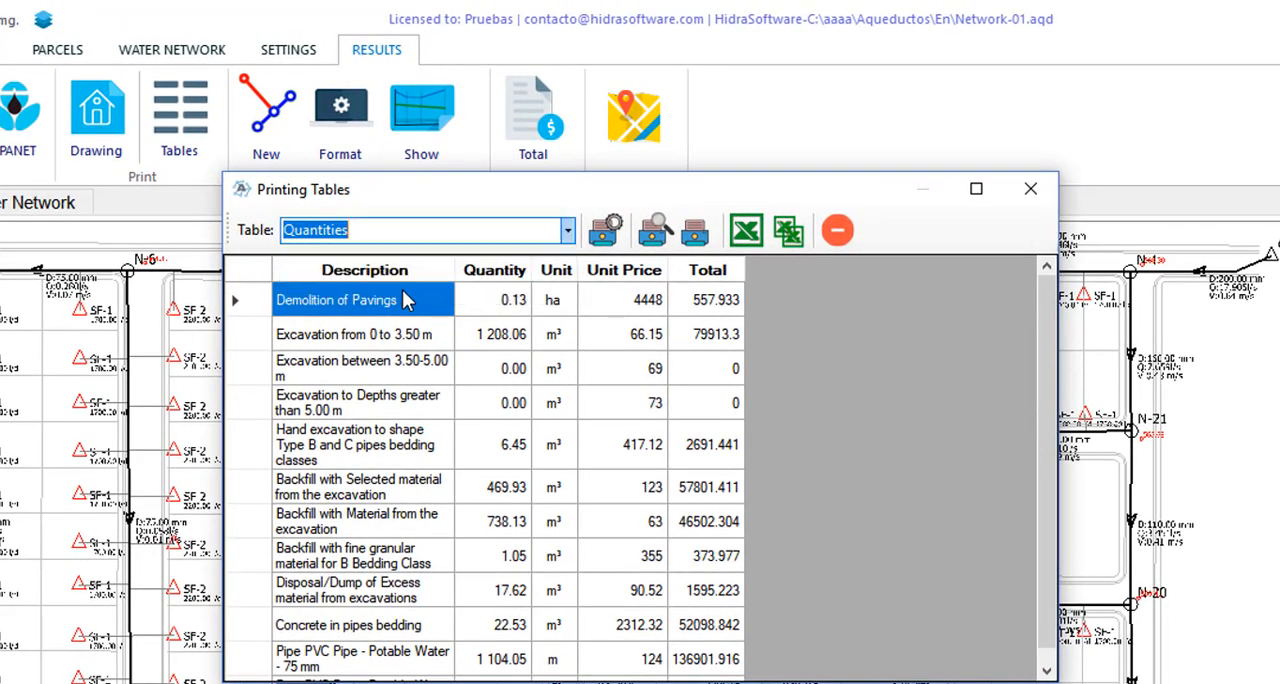
click(566, 230)
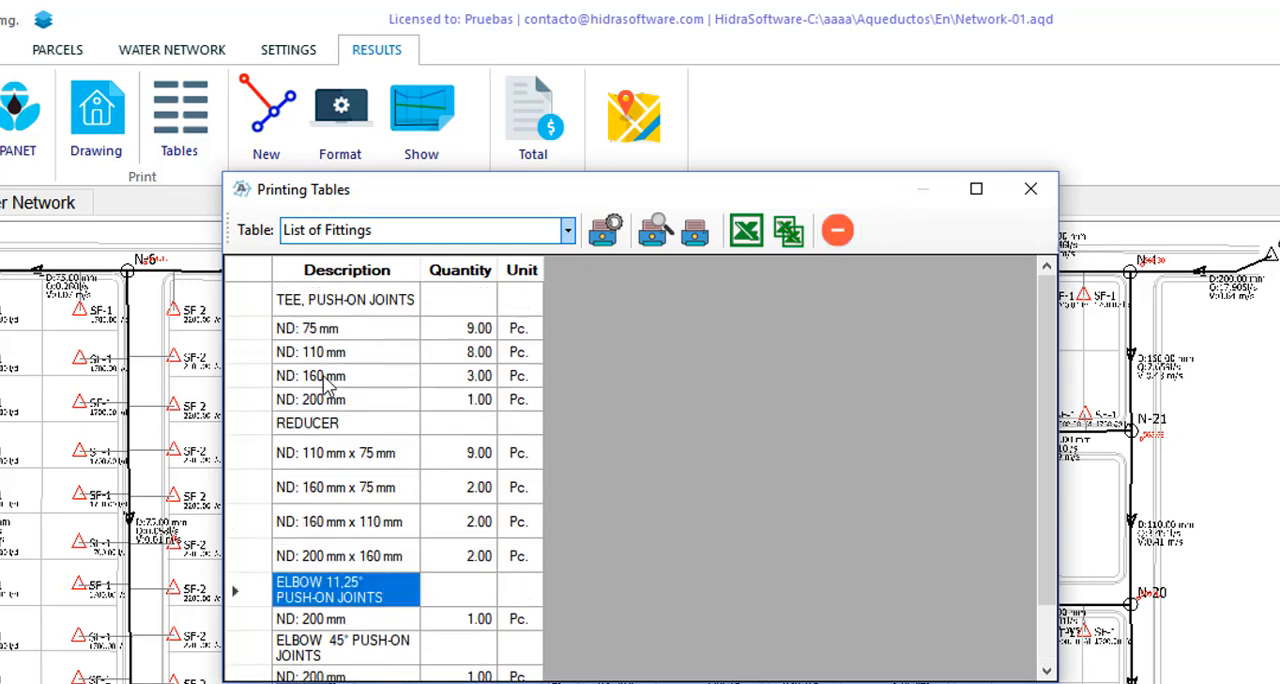
mouse_move(838, 230)
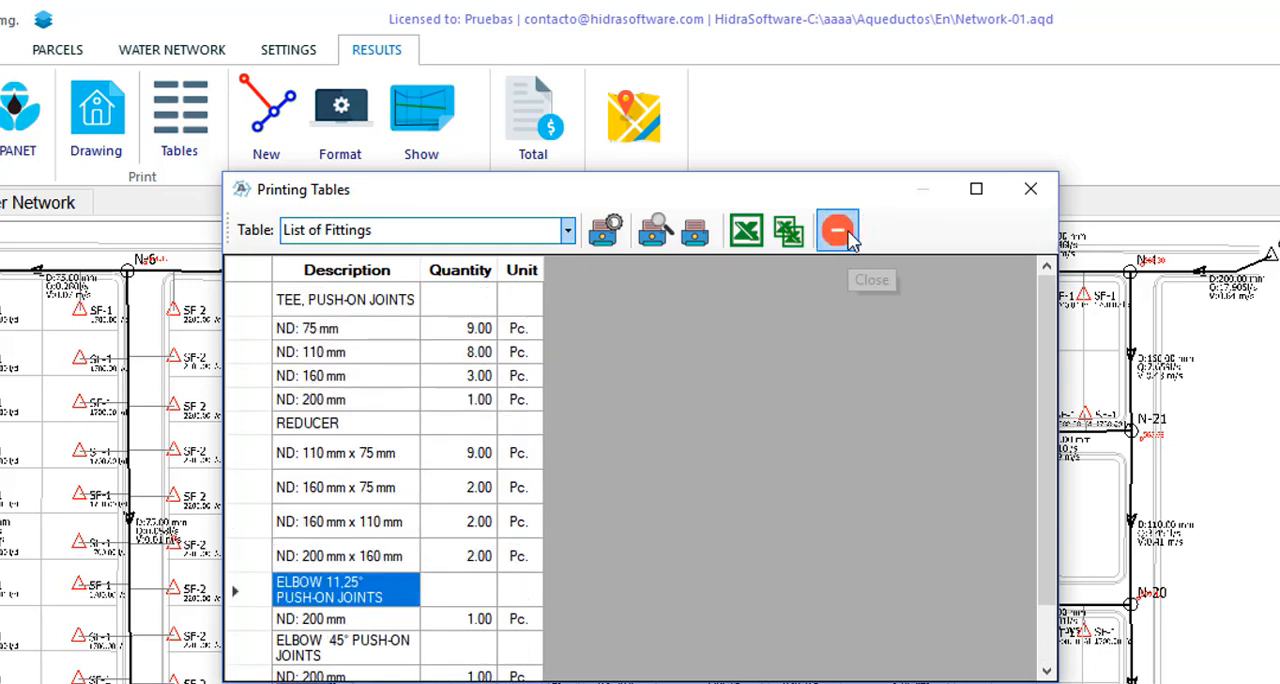
click(836, 230)
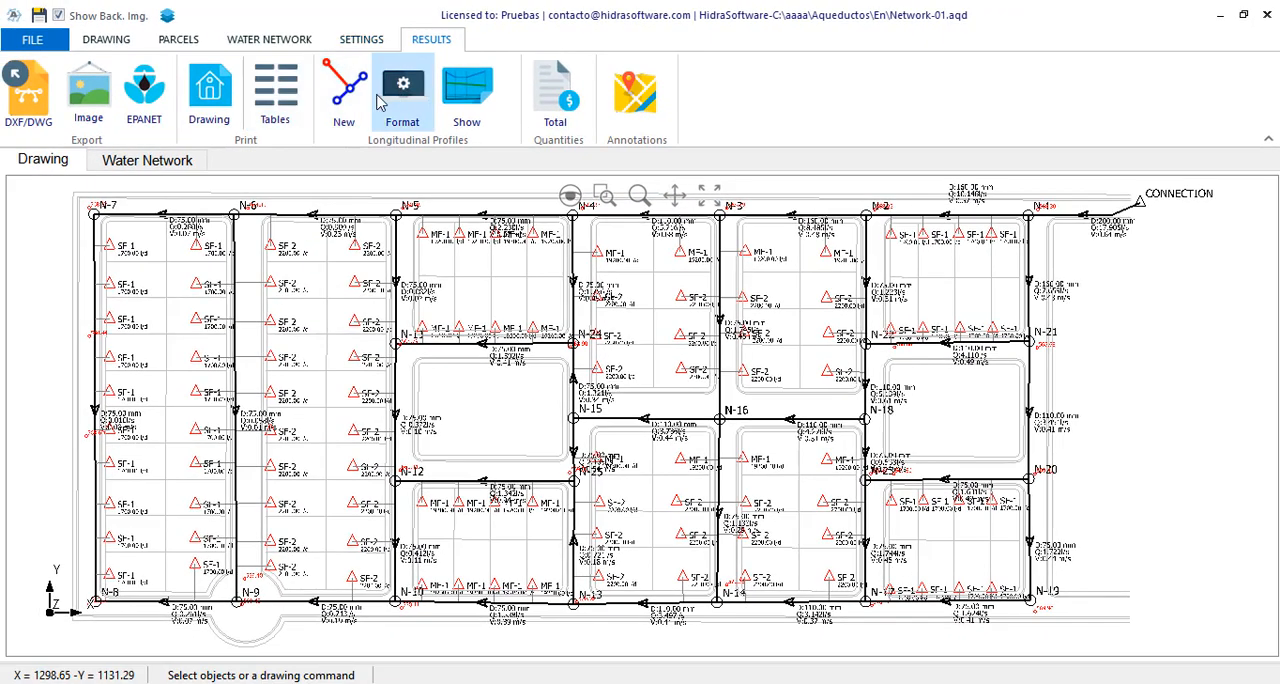
- Keep constant-velocity automatic pipe design at 0.75 m/s in the General Settings
click(360, 40)
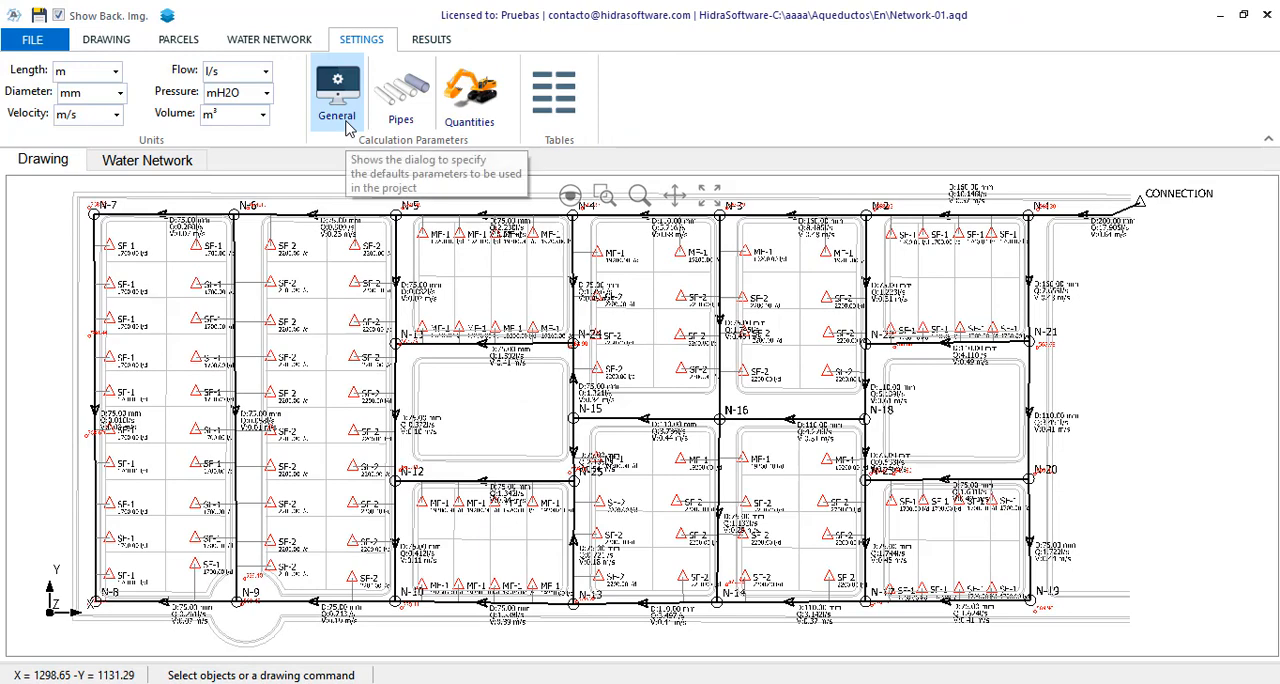
click(336, 96)
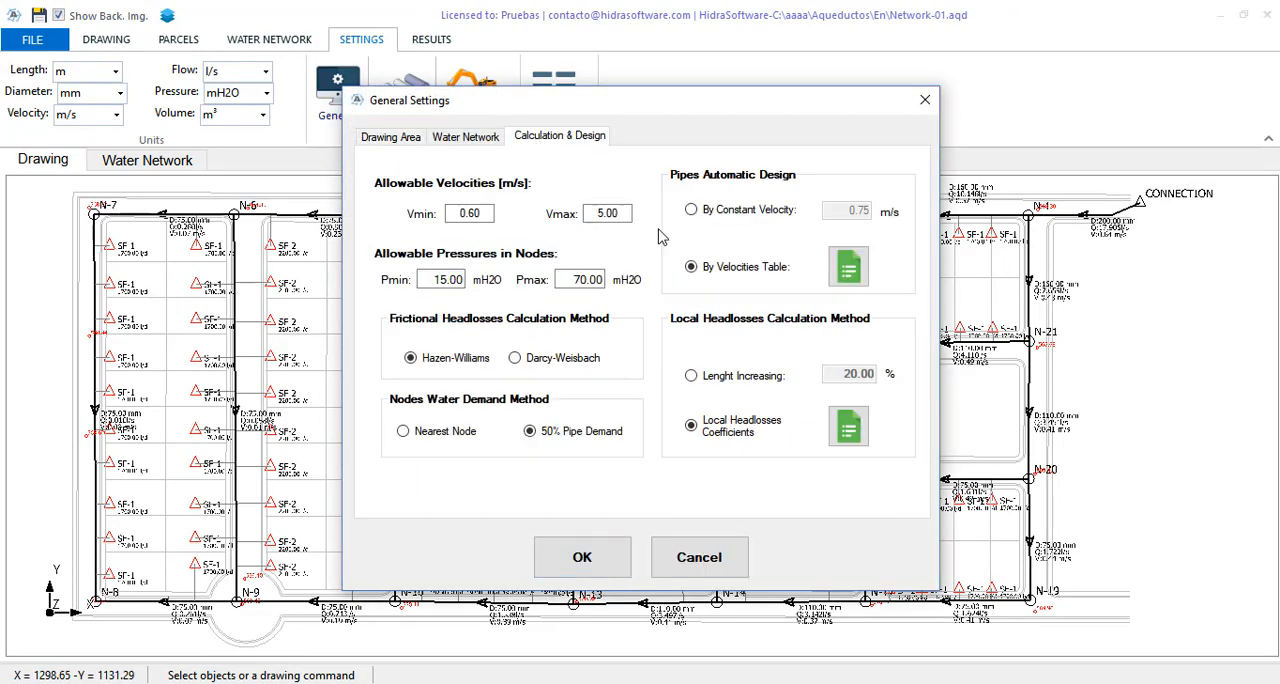
click(690, 210)
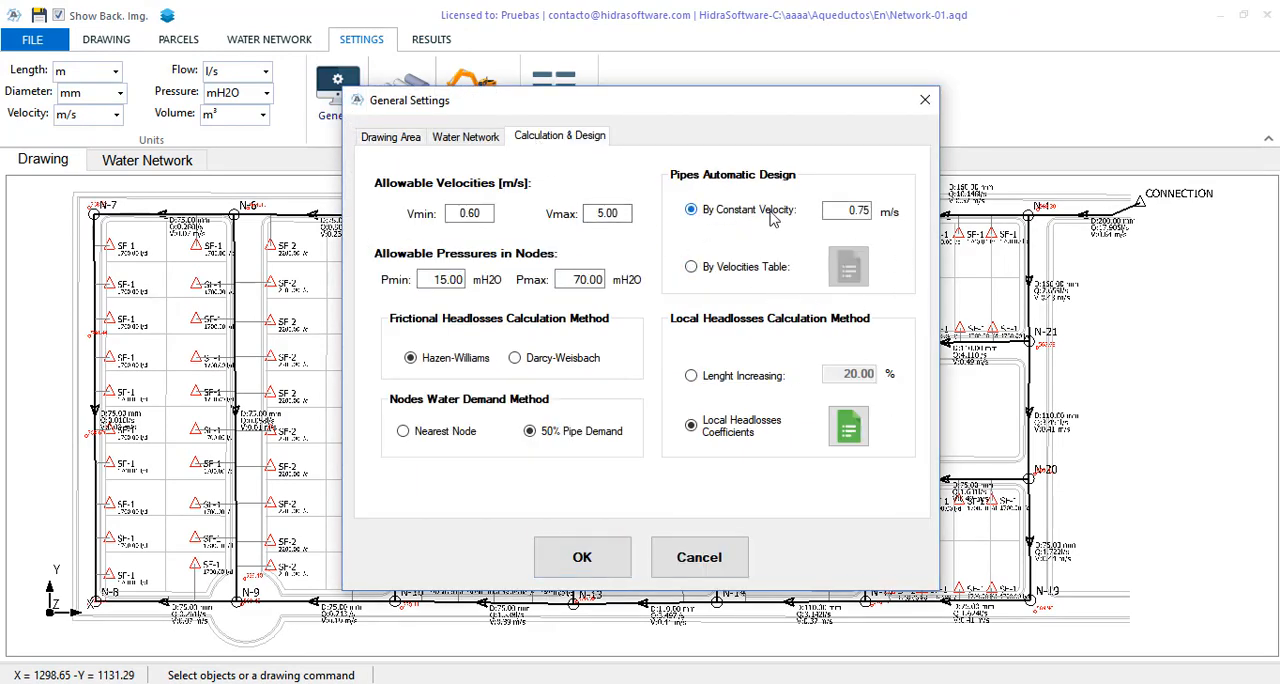
click(582, 556)
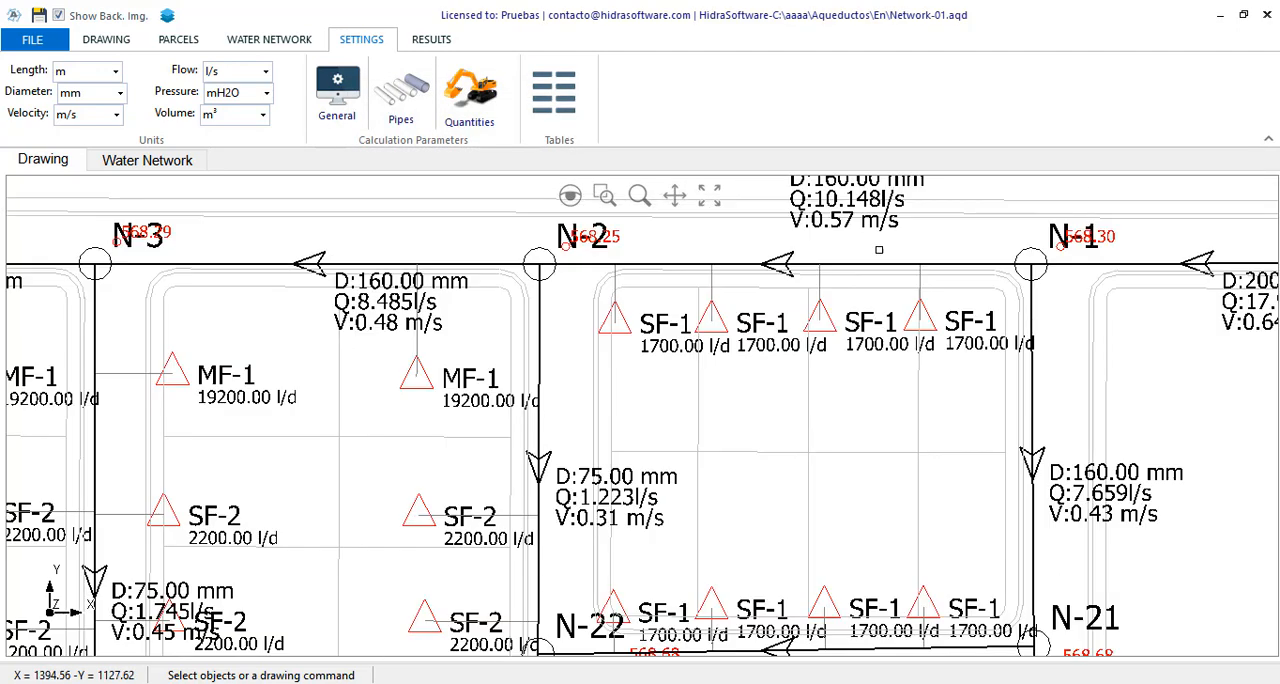
- In the Global Editor, assign 75 mm PVC potable-water pipe to every pipe section
click(106, 40)
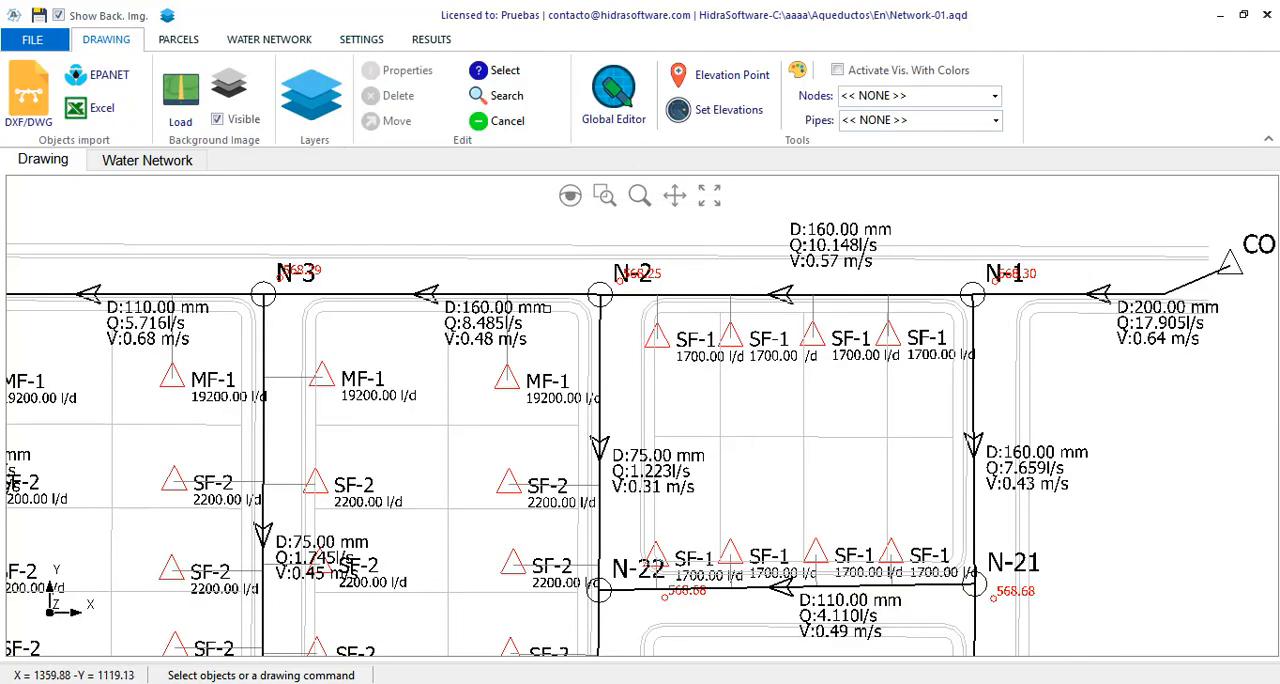
mouse_move(612, 90)
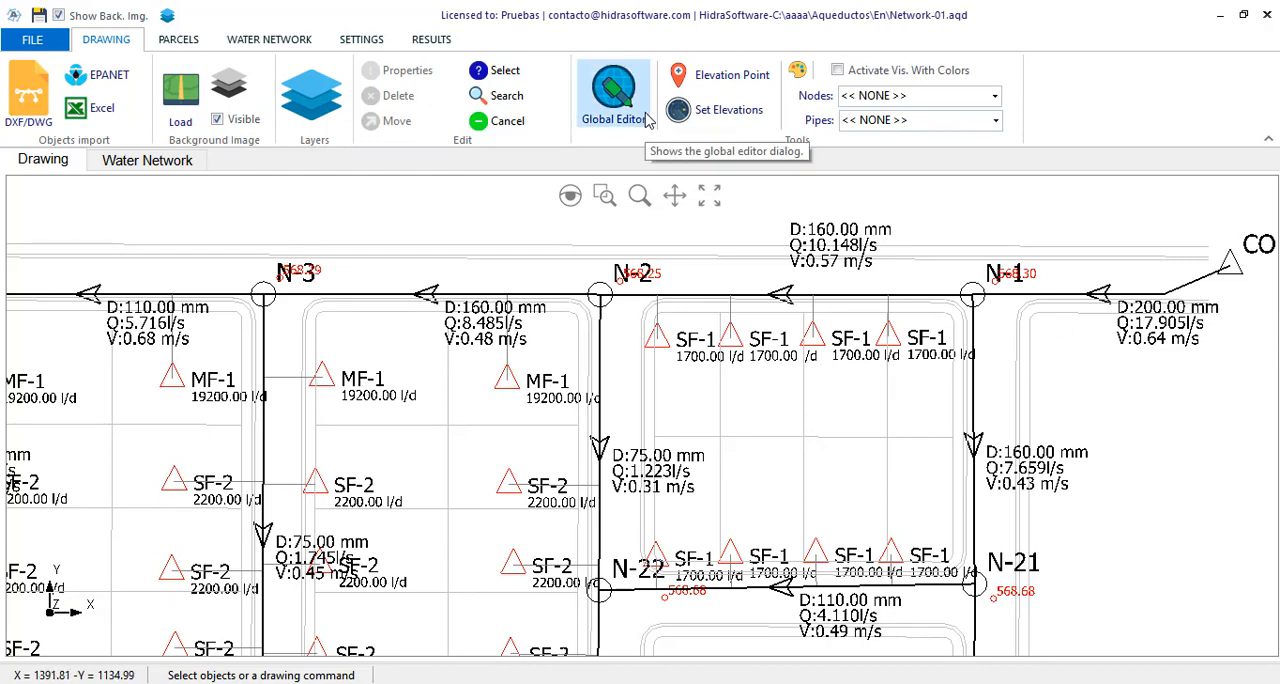
click(612, 90)
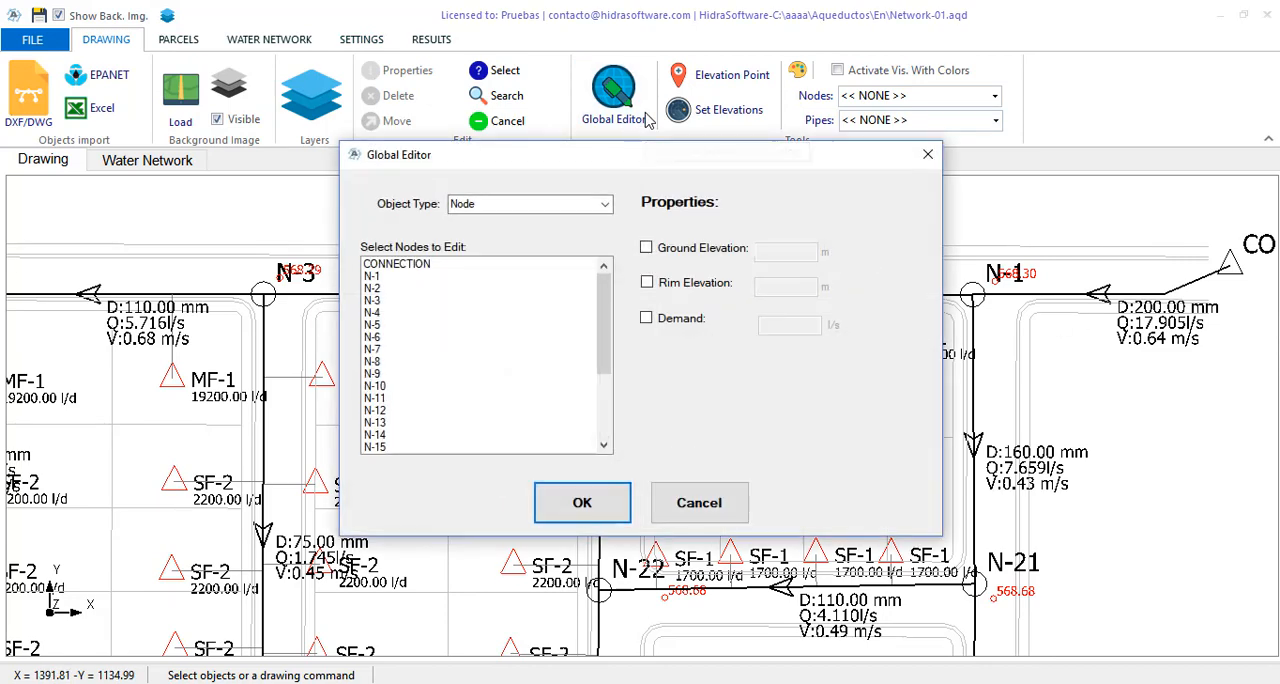
click(530, 204)
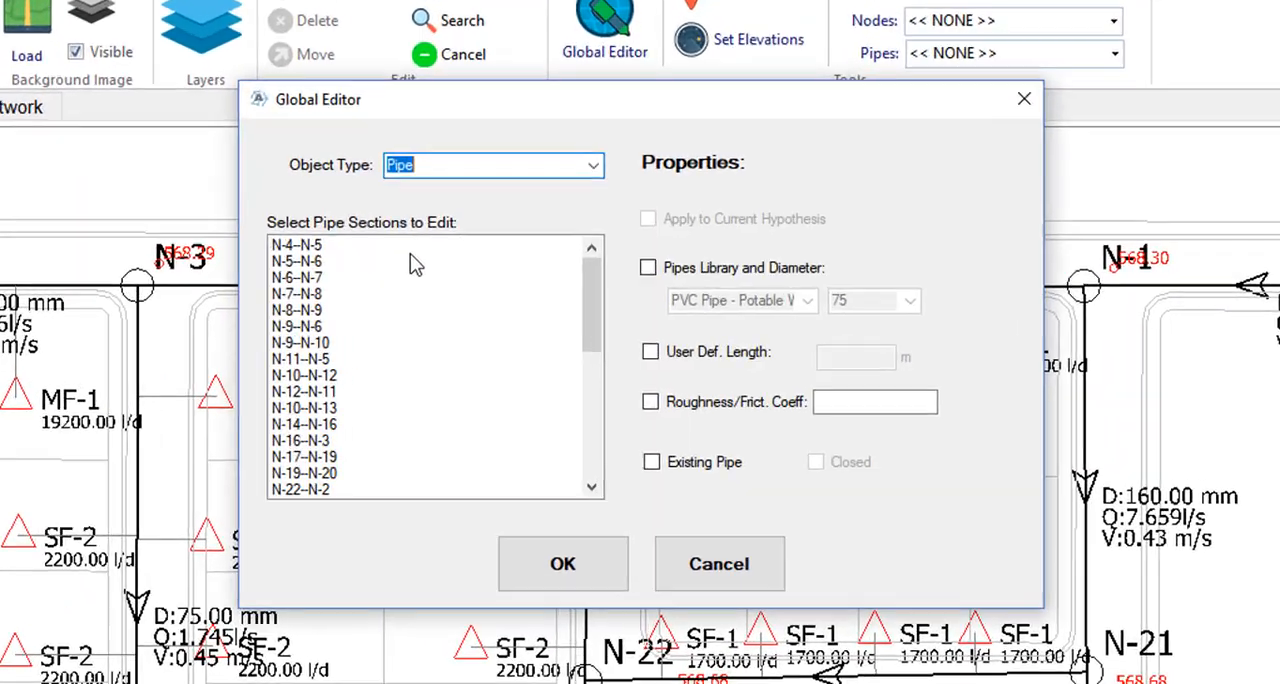
click(296, 246)
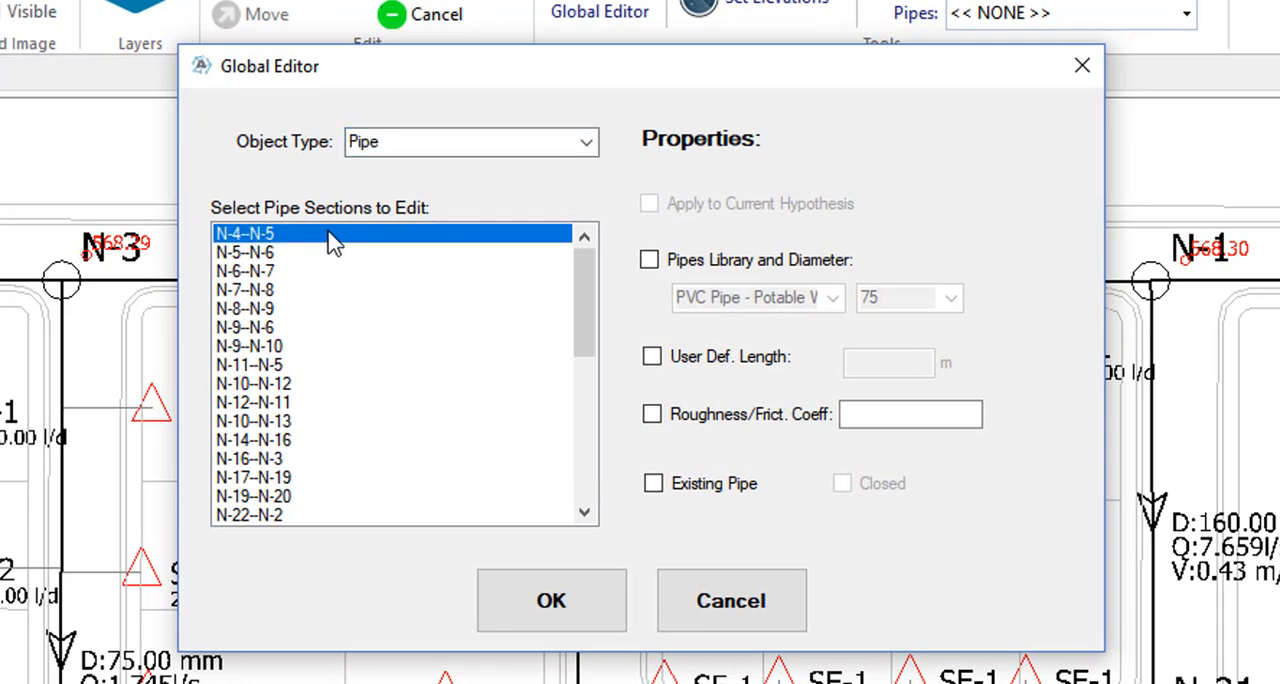
click(244, 272)
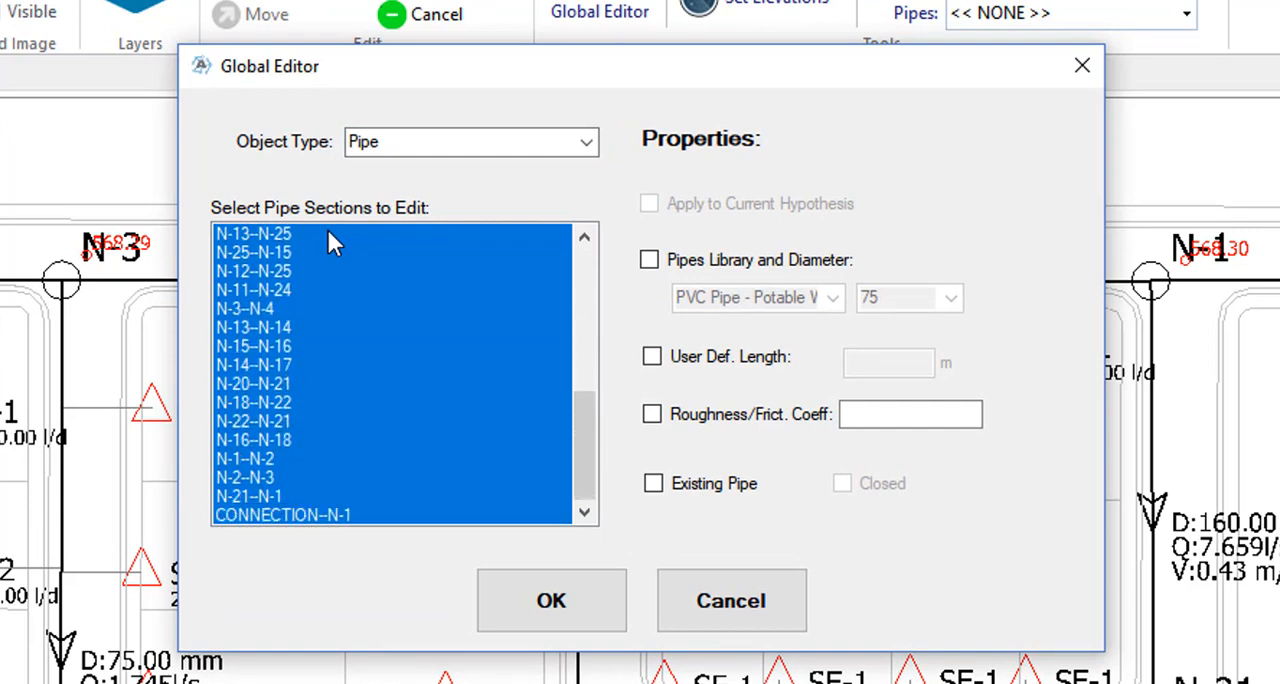
mouse_move(744, 250)
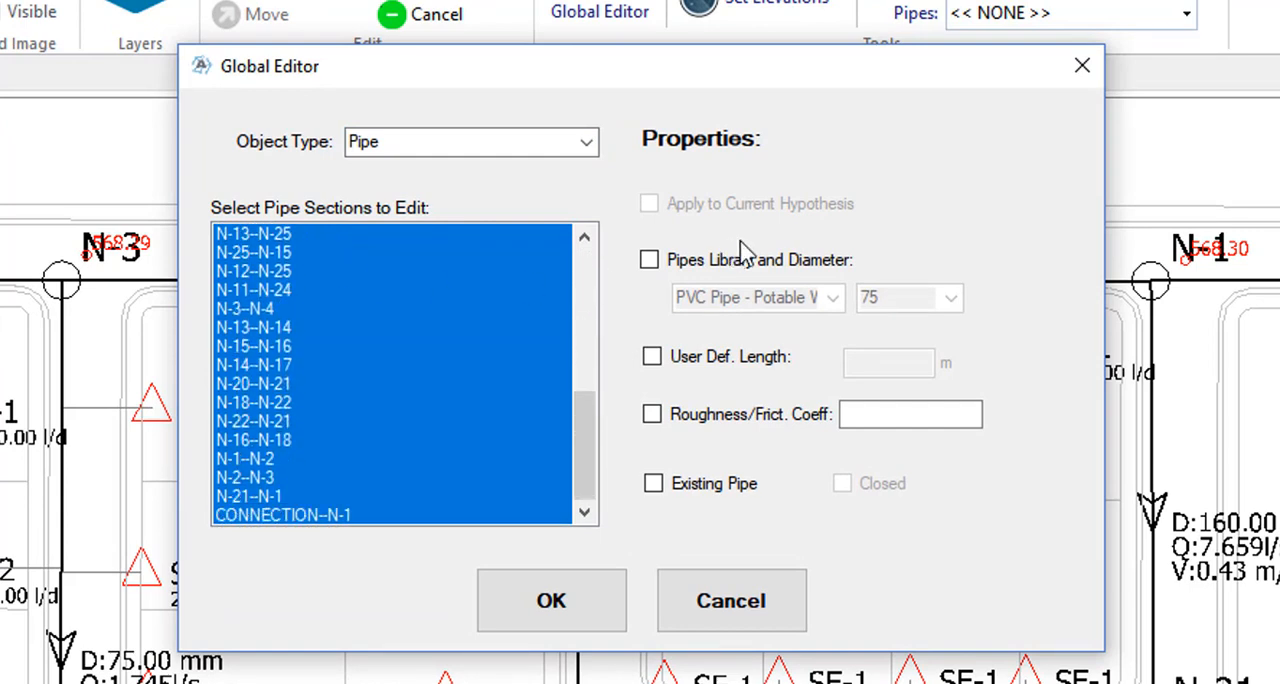
click(652, 260)
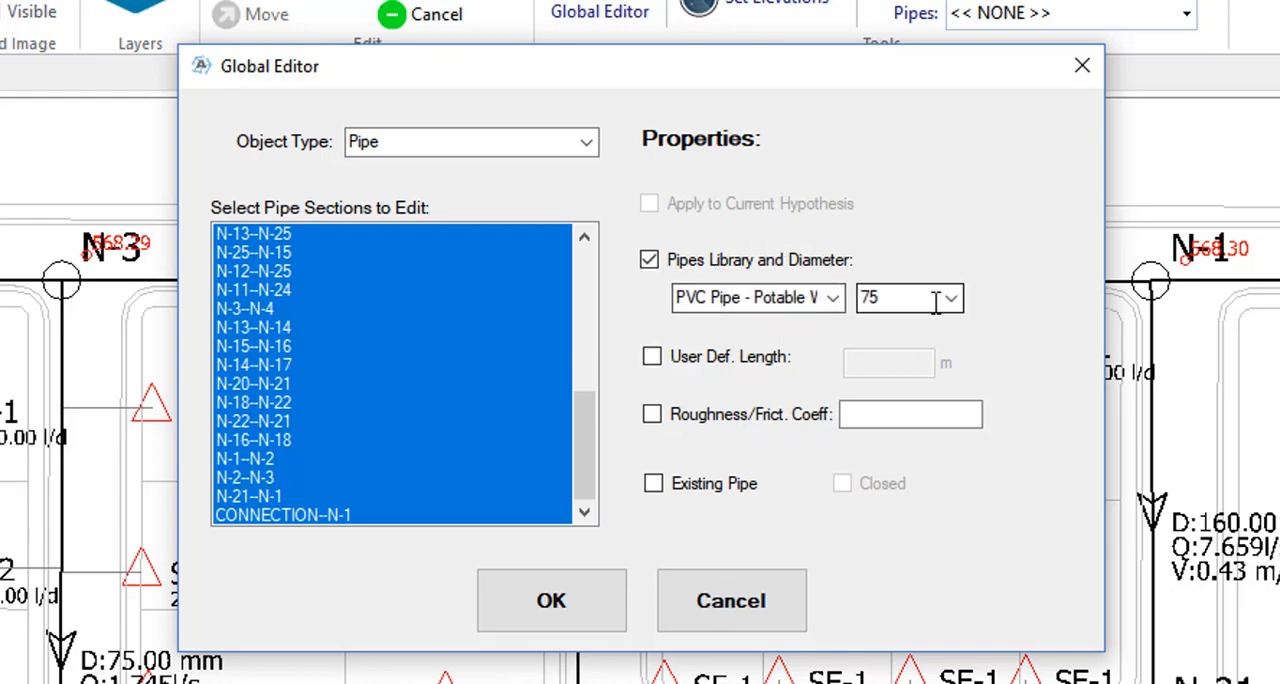
click(552, 600)
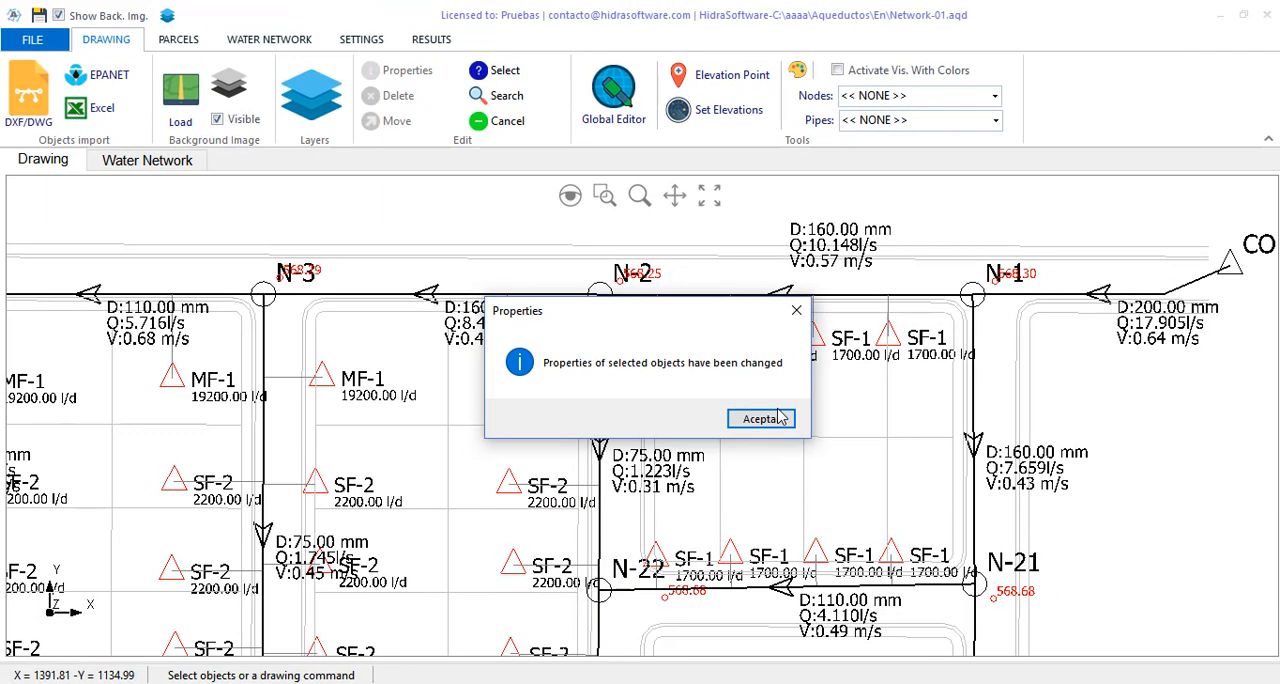
- Rerun Diameters from Velocities' table, resizing pipes to 200, 160 and 110 mm, and fit the network in view
click(760, 418)
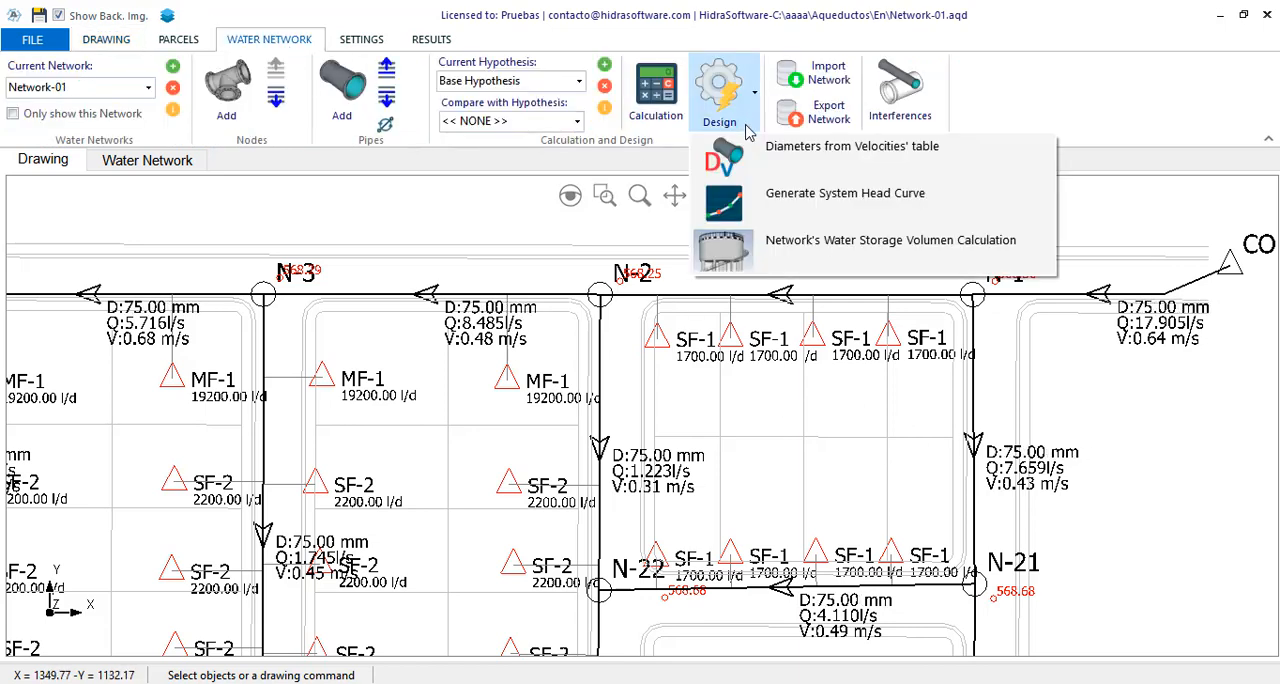
click(720, 90)
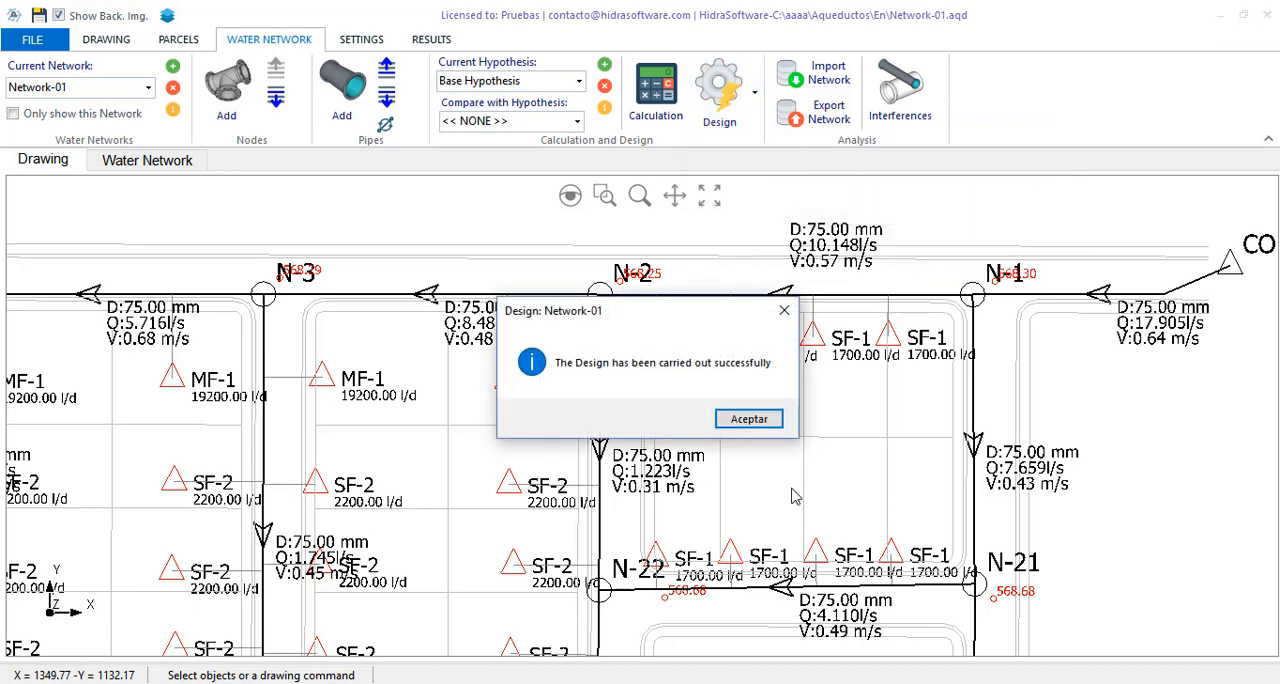
click(748, 418)
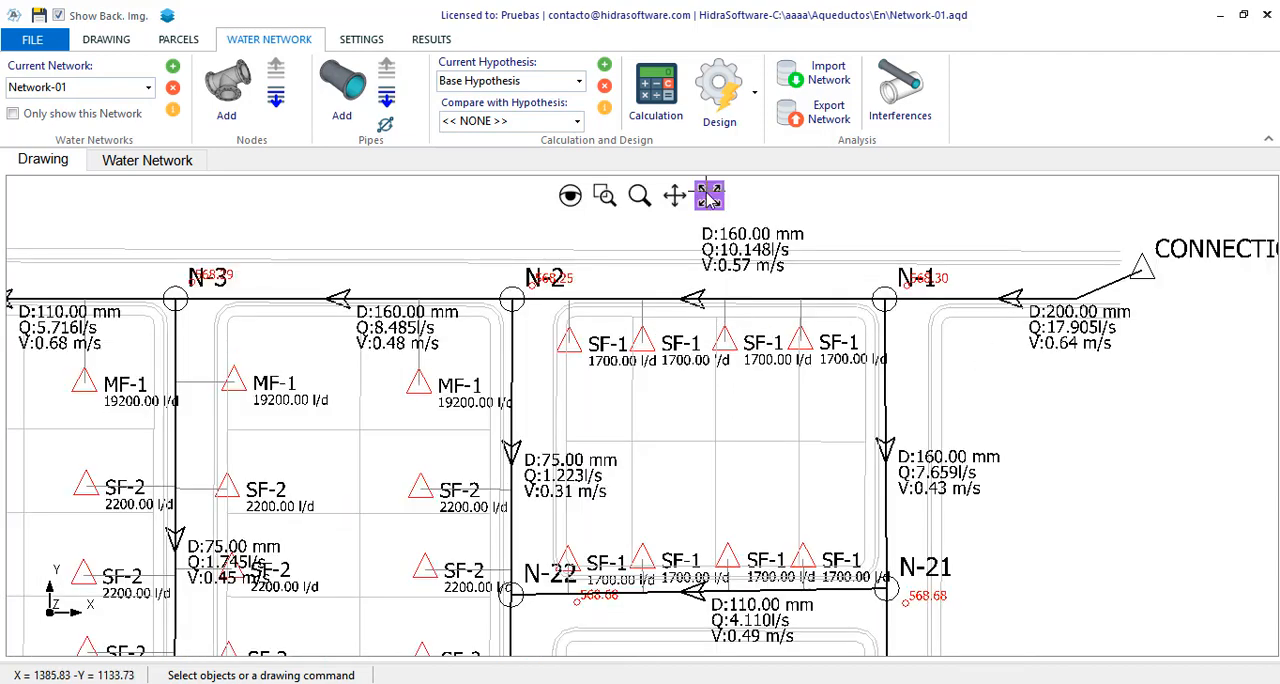
click(432, 40)
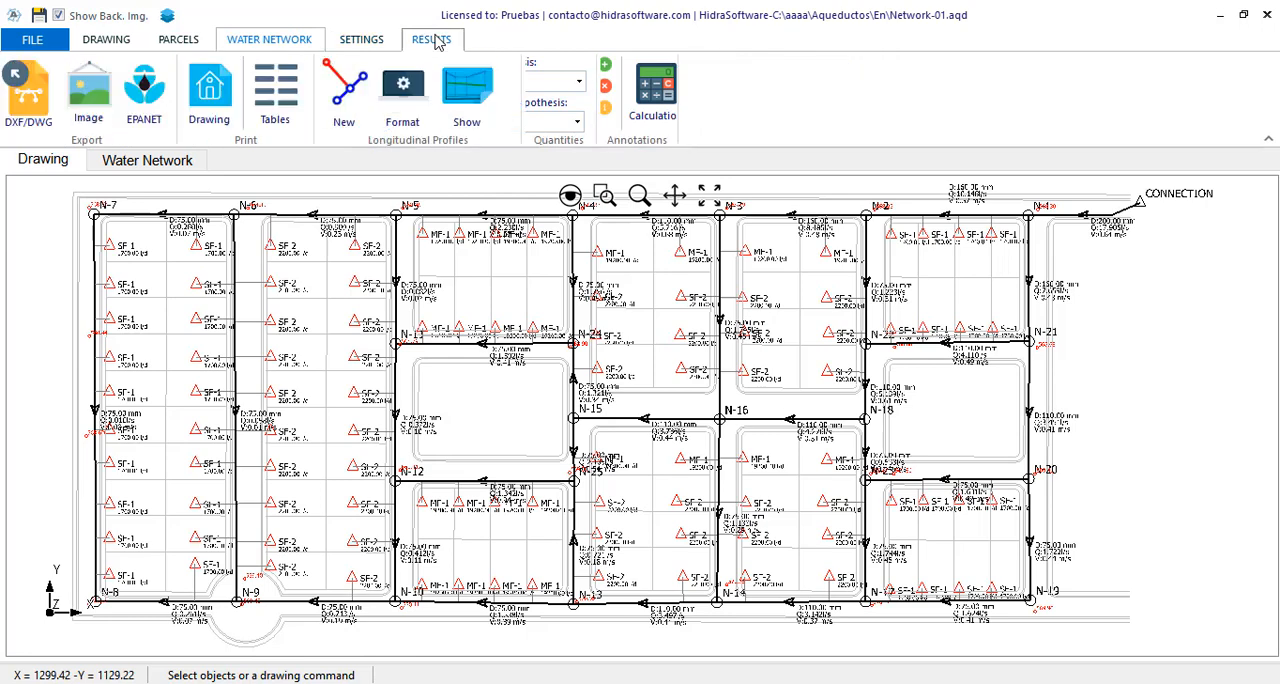
click(466, 90)
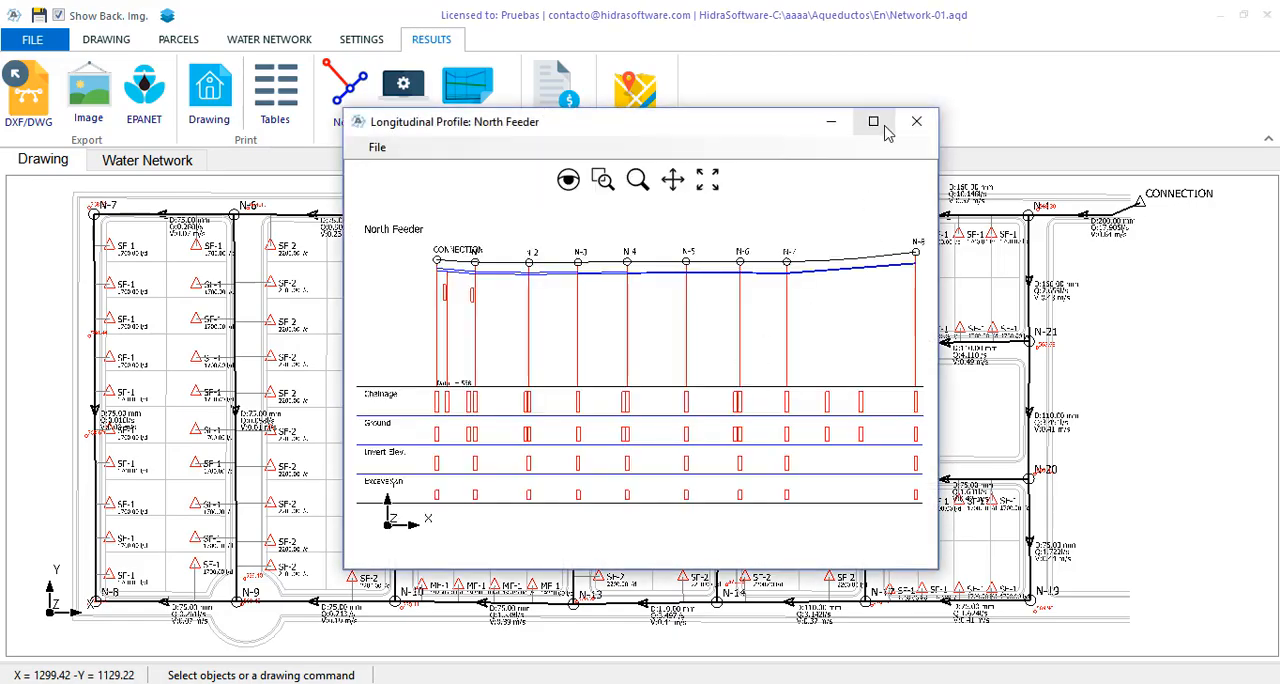
click(872, 120)
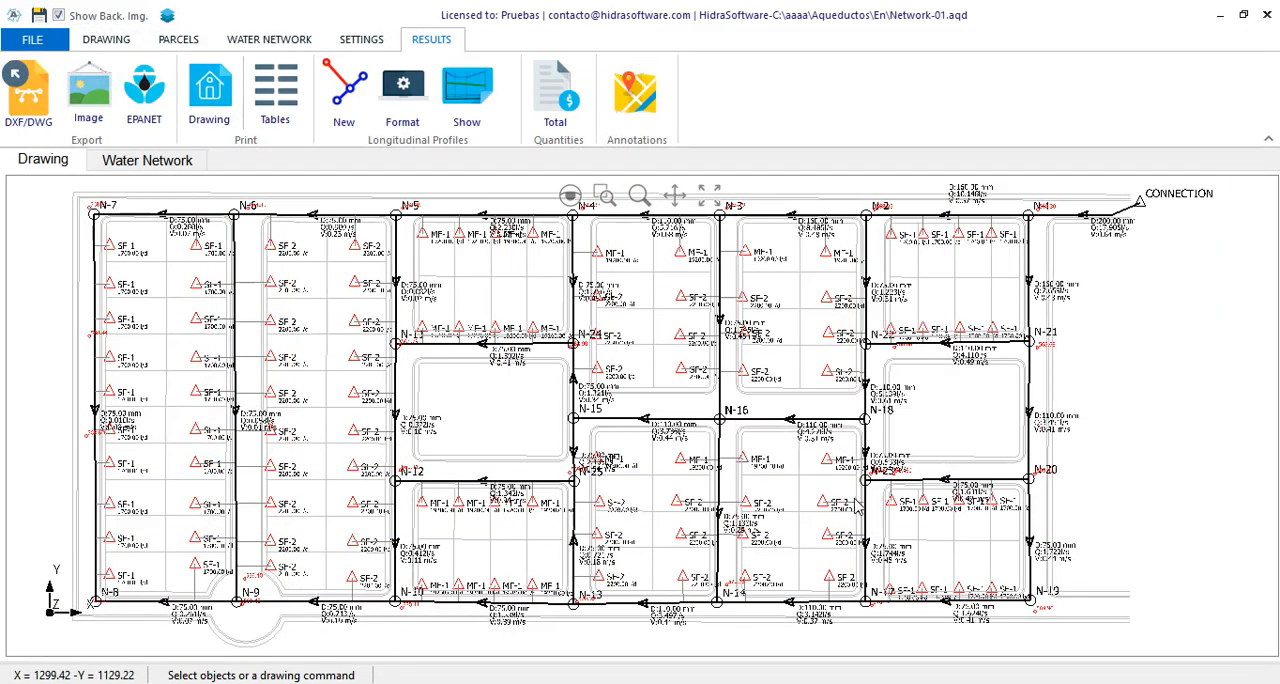
mouse_move(402, 84)
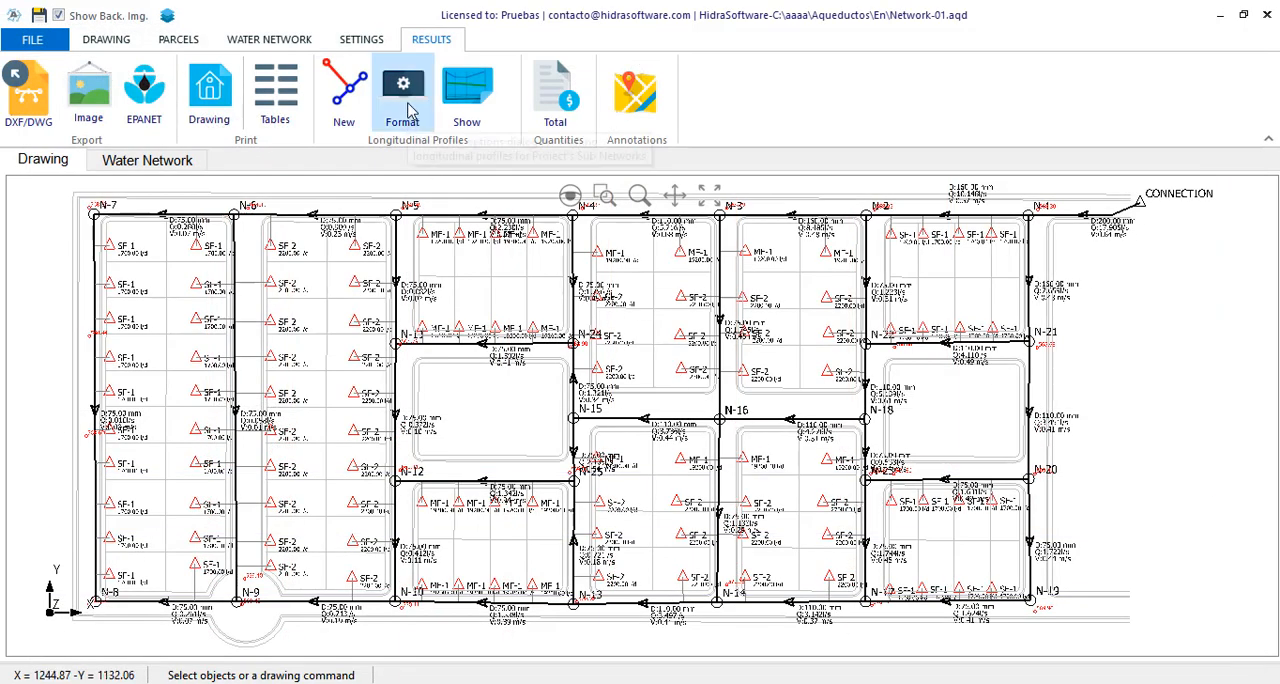
- Add Length, Diameter, Pipe Class and Bedding Class to the profile section labels and set the text height
click(404, 90)
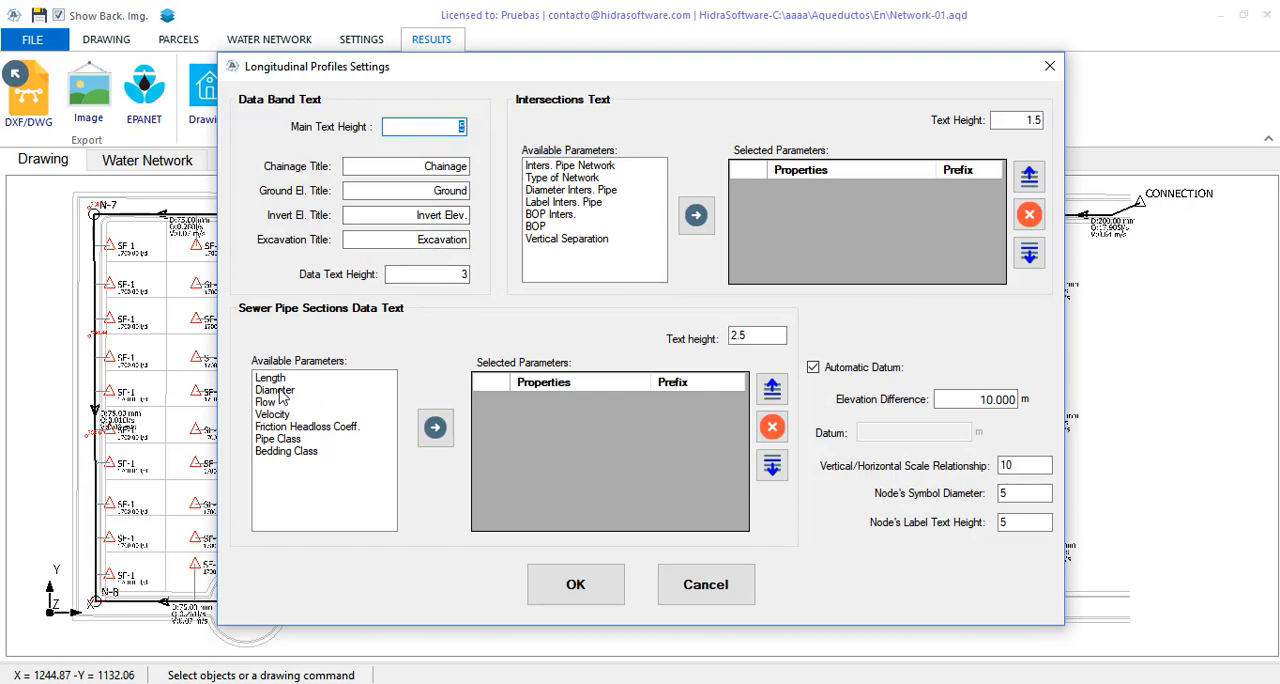
click(270, 376)
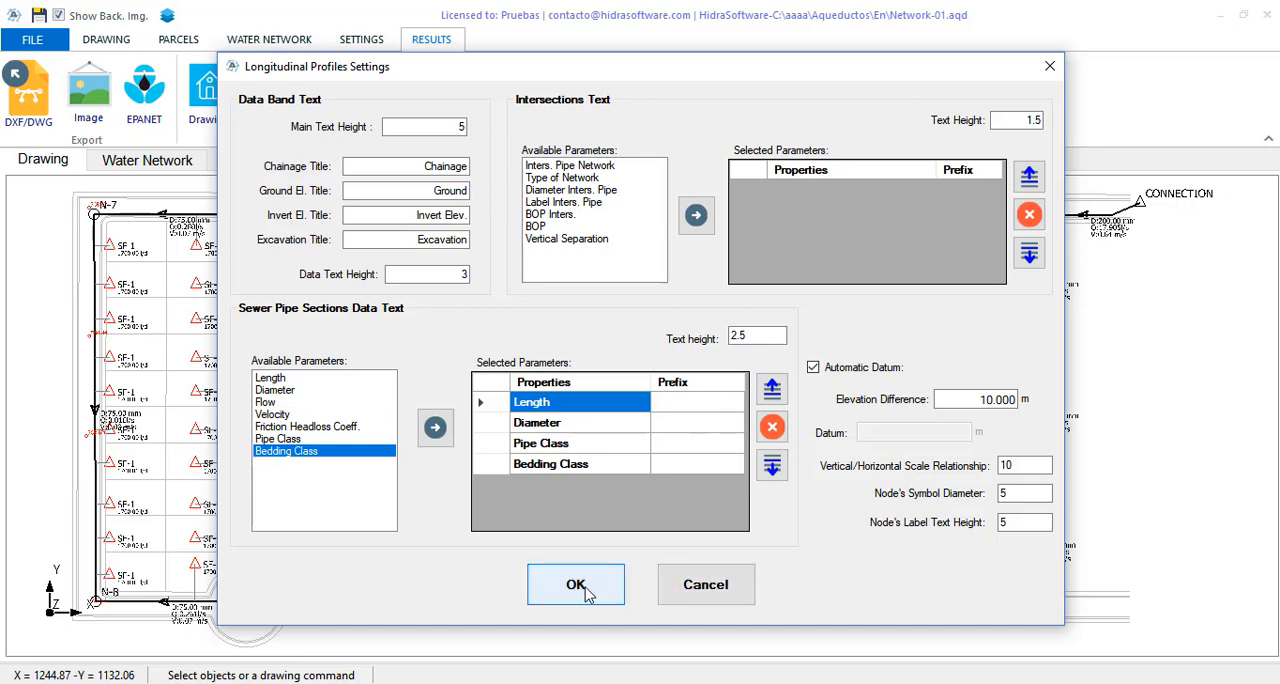
click(576, 584)
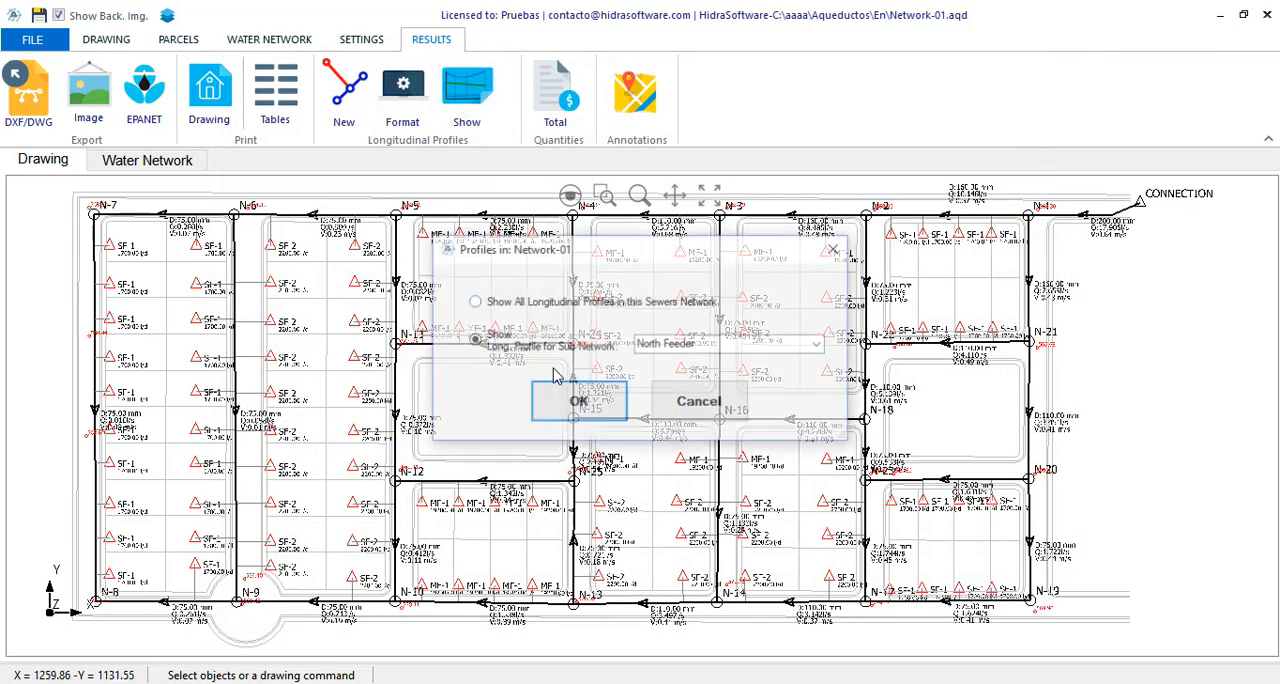
- View the North Feeder profile with its new pipe labels at full extent, then close it
click(578, 400)
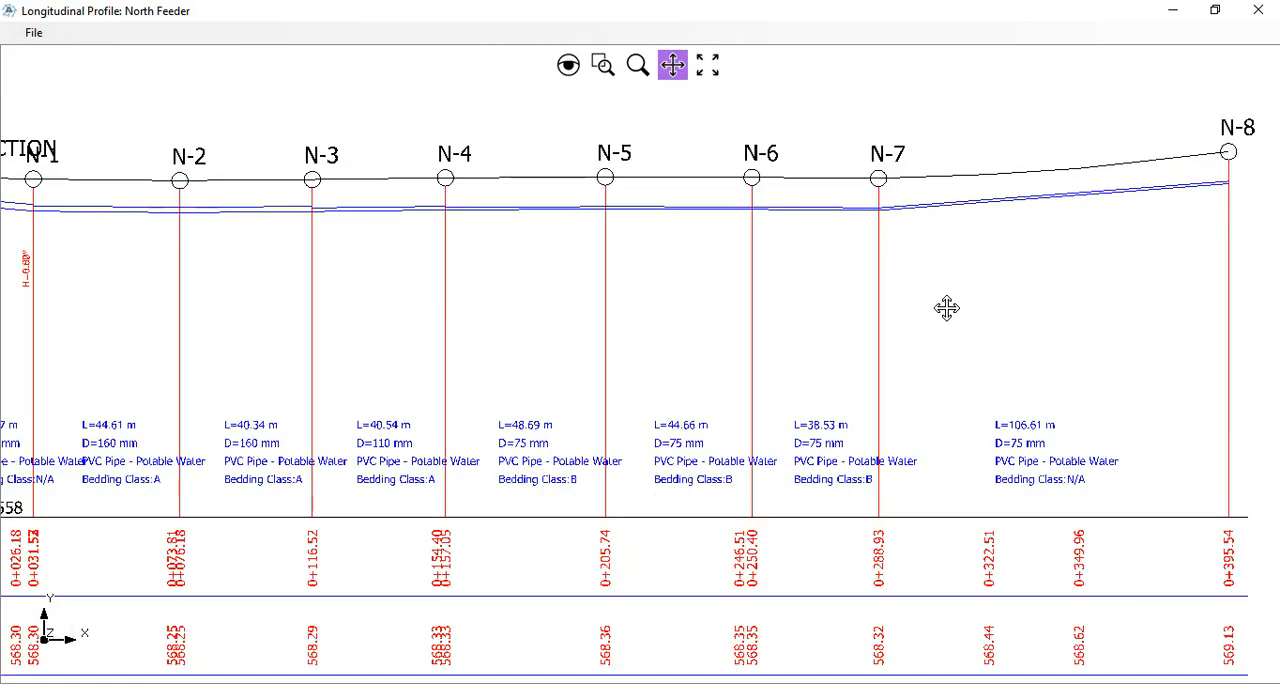
click(708, 64)
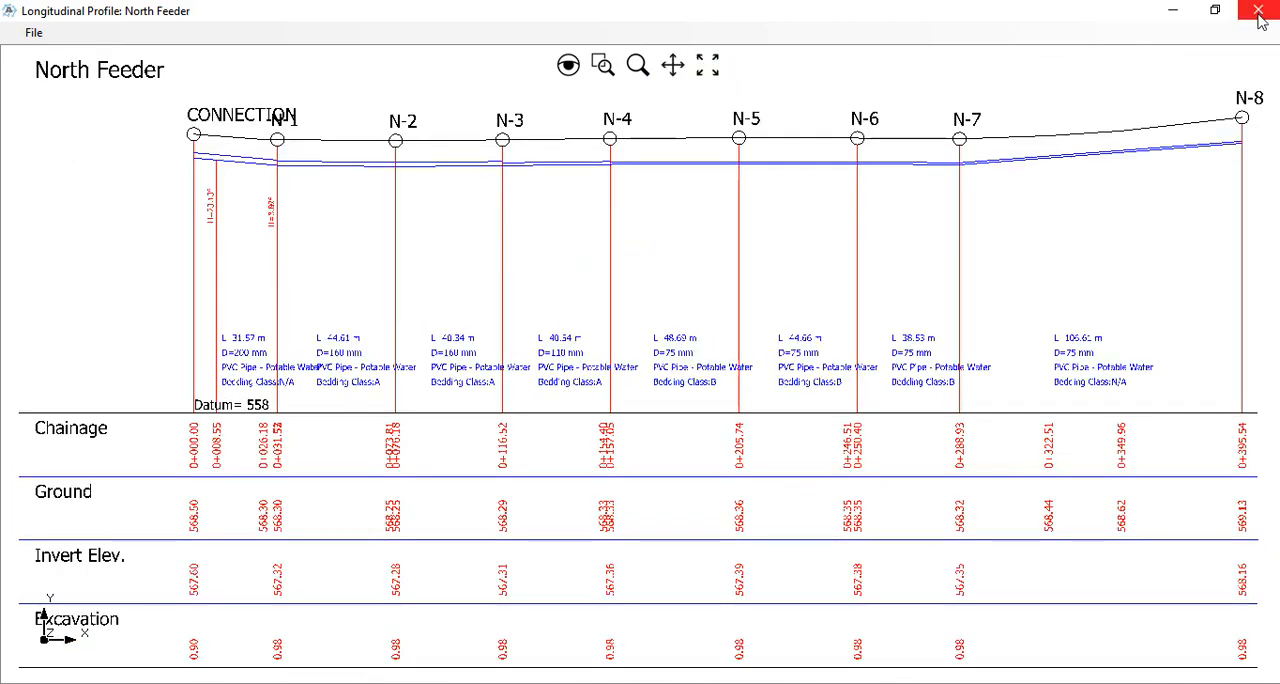
click(1258, 12)
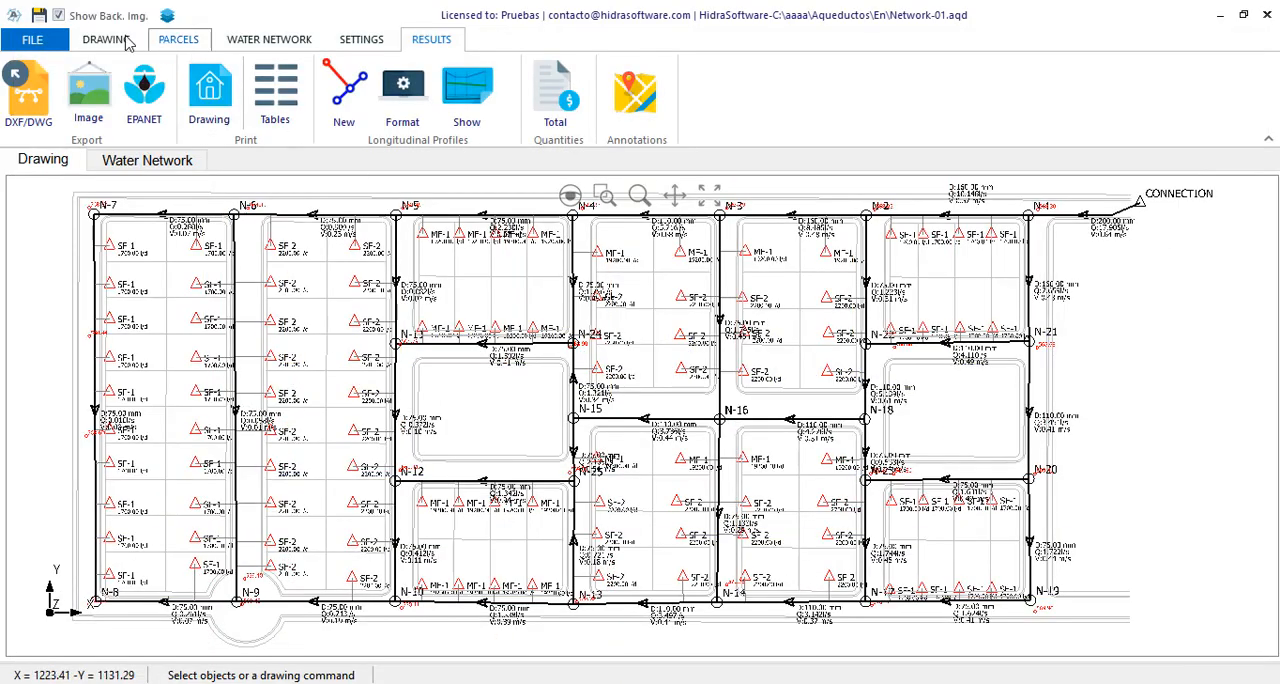